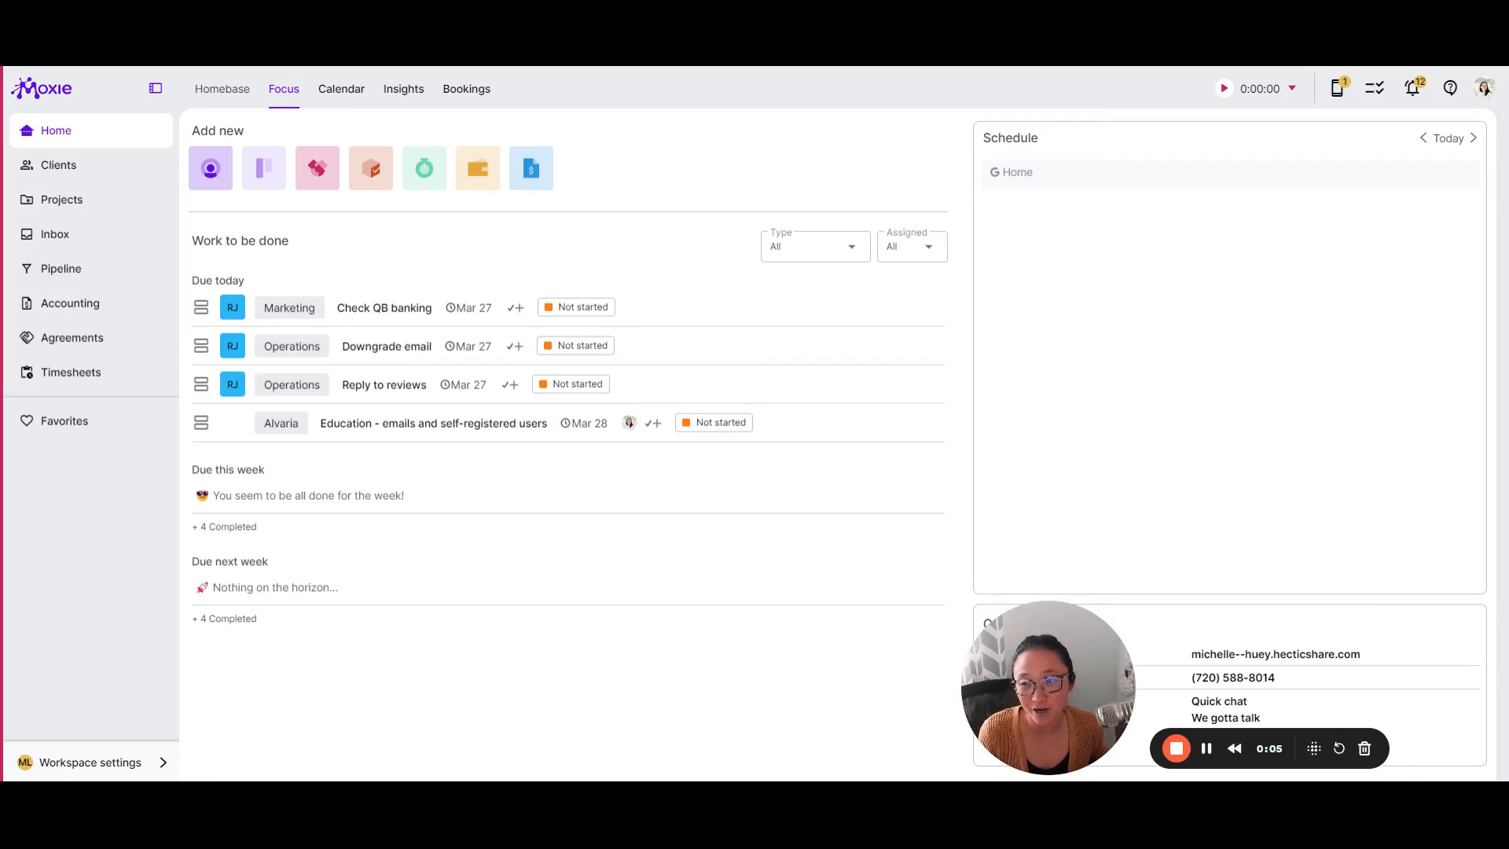
mouse_move(1202, 312)
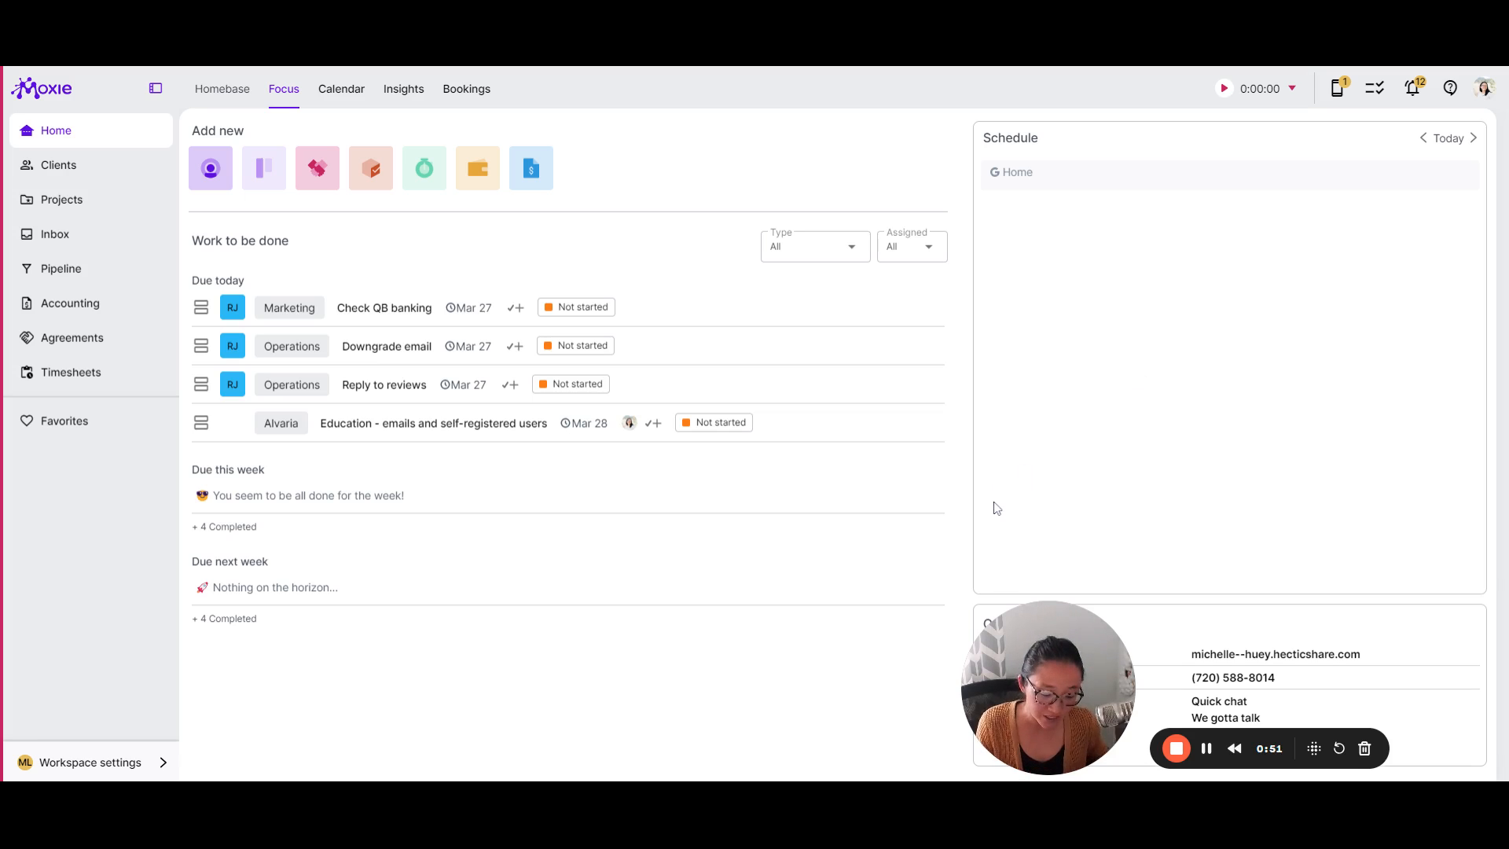
mouse_move(991, 486)
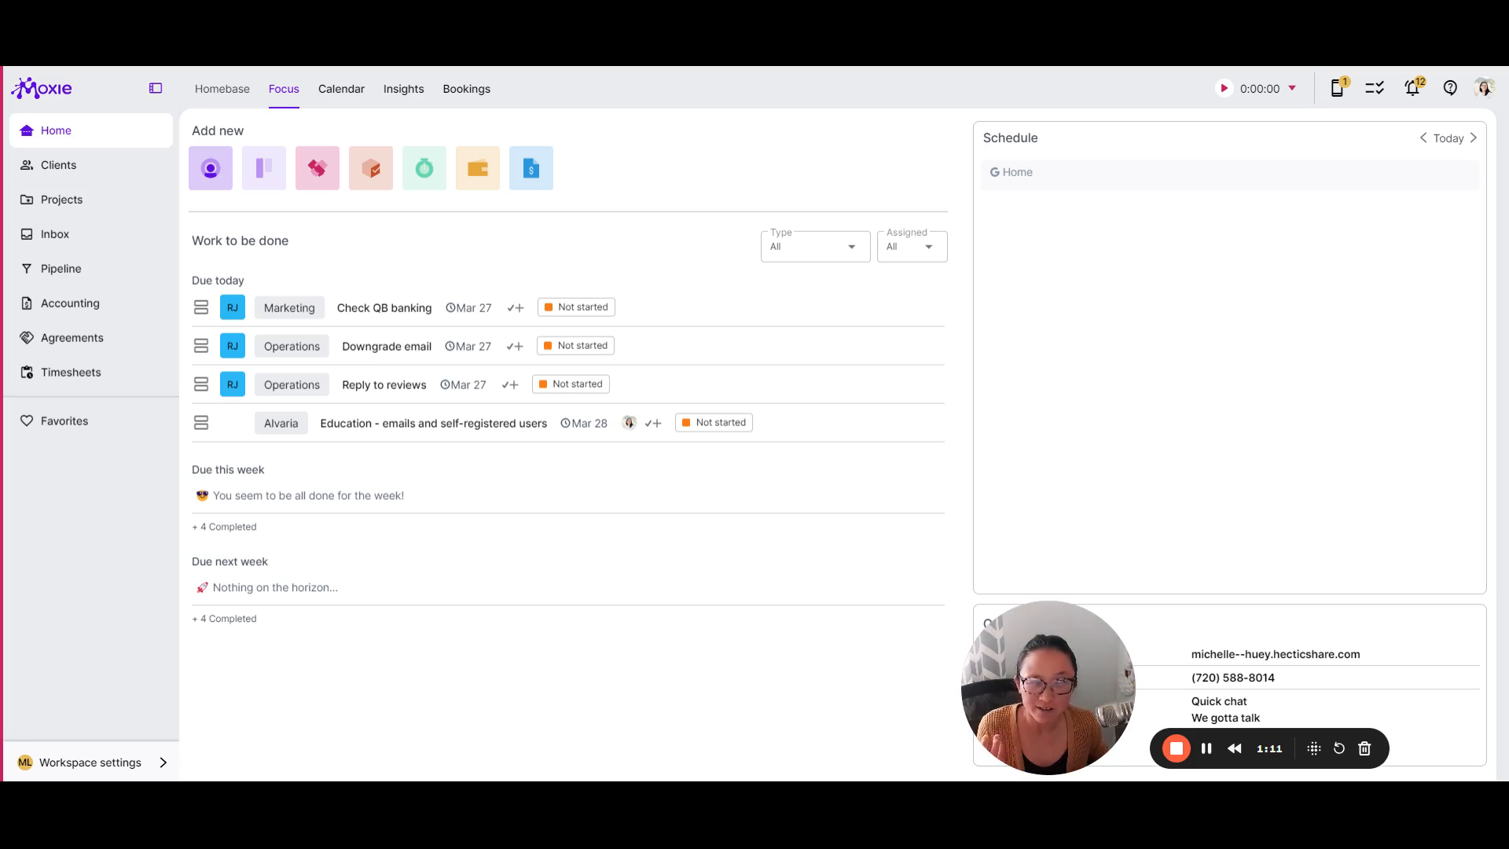
mouse_move(943, 475)
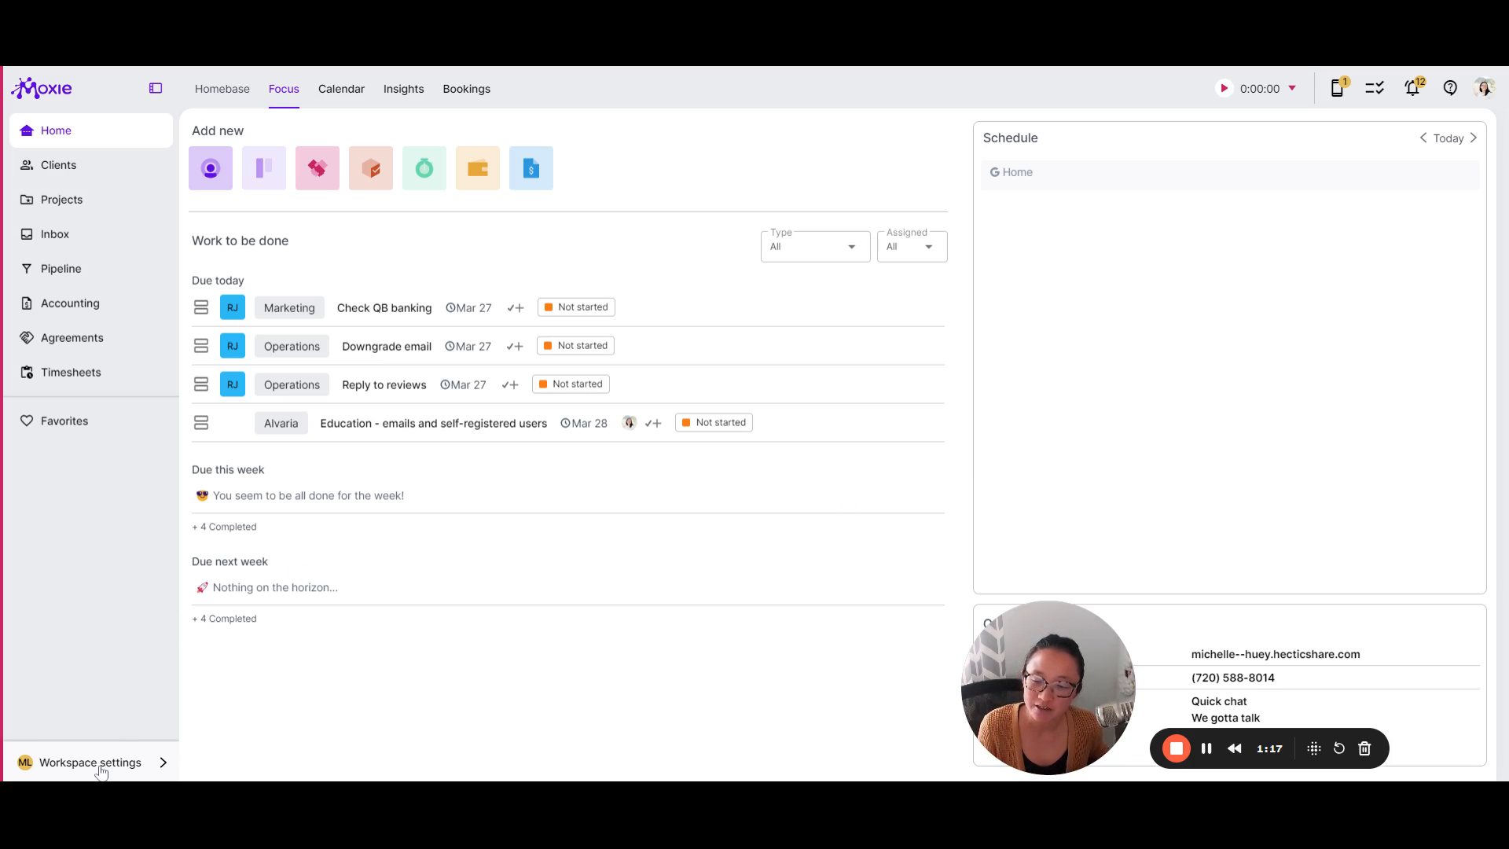
- Open Workspace settings > My business and review legal name, entity type, currency, timezone and address
click(91, 762)
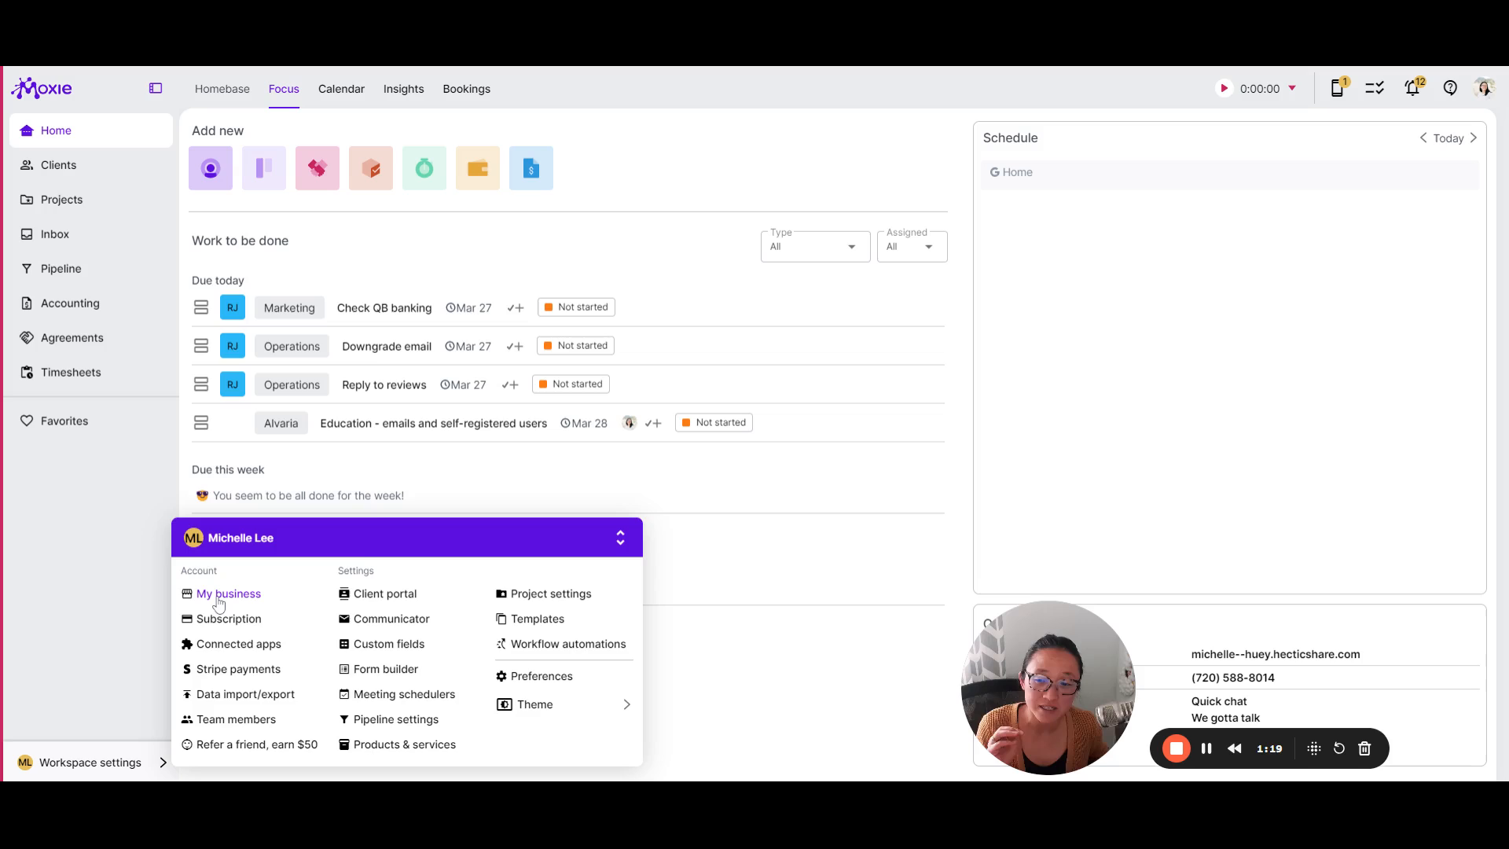
click(228, 593)
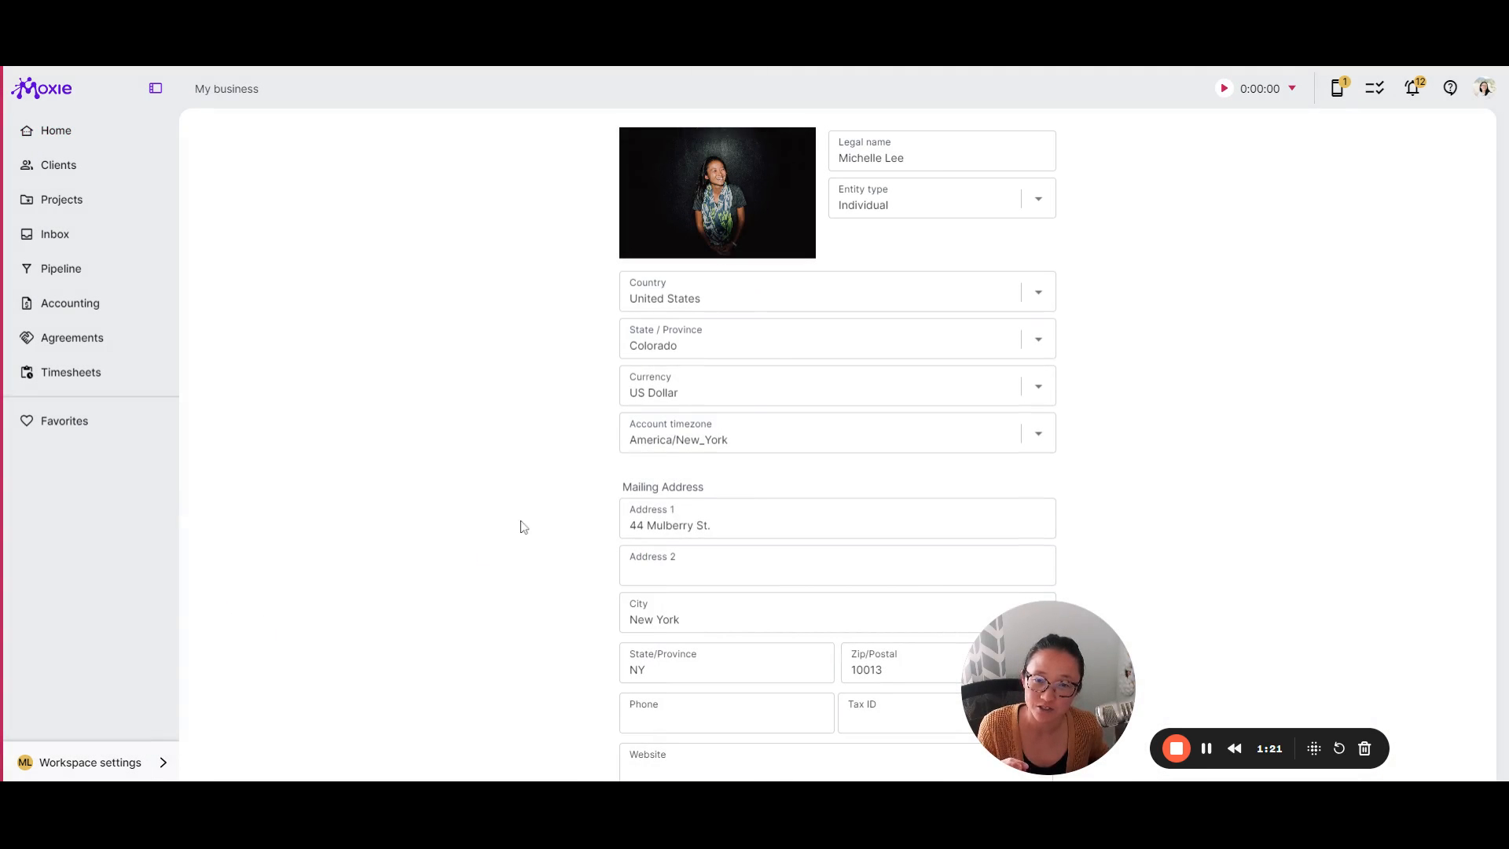
mouse_move(700, 184)
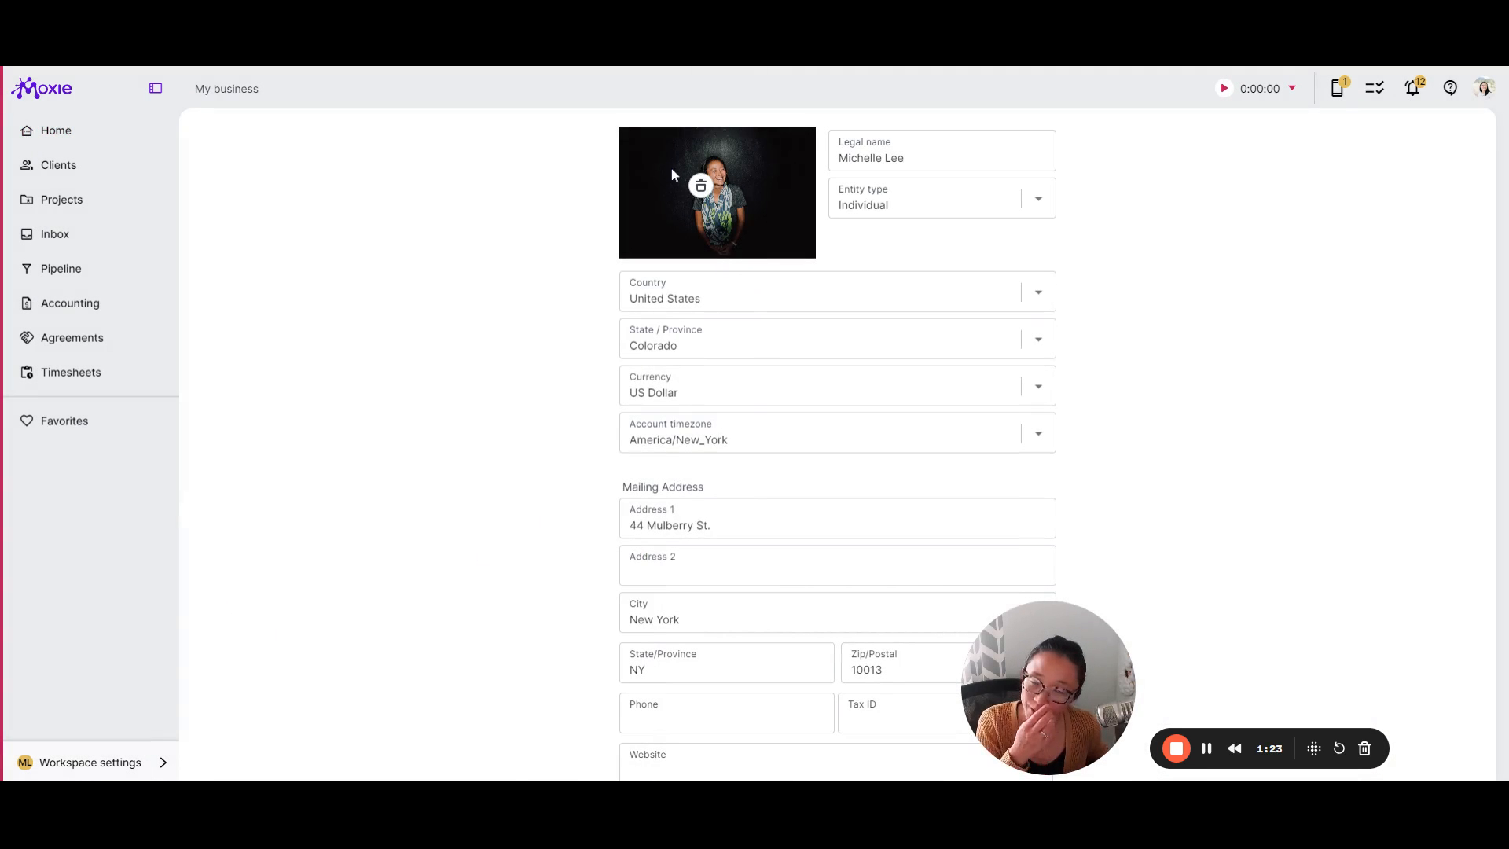
mouse_move(722, 221)
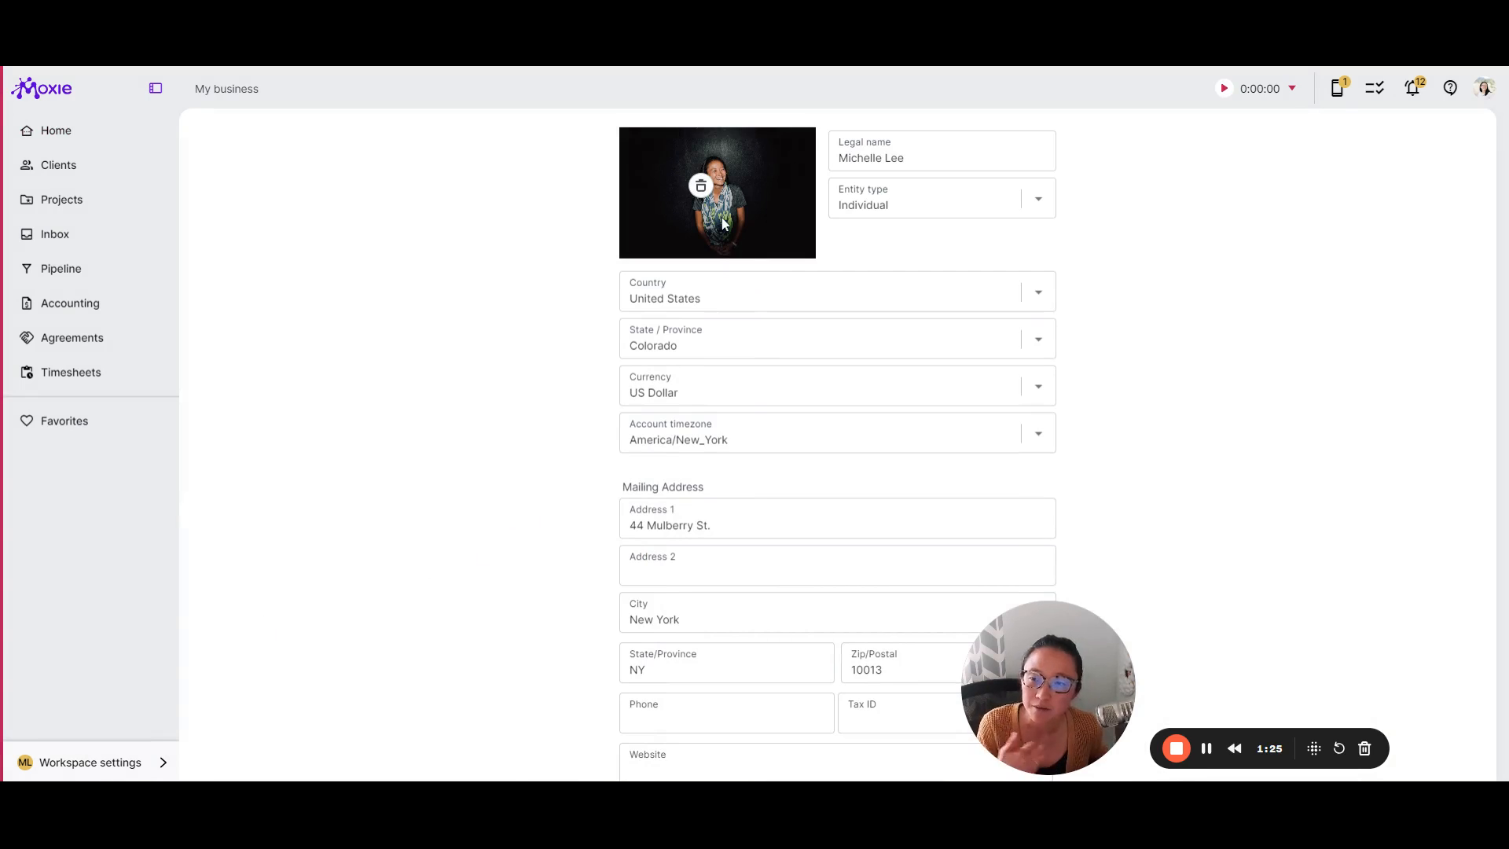
mouse_move(741, 222)
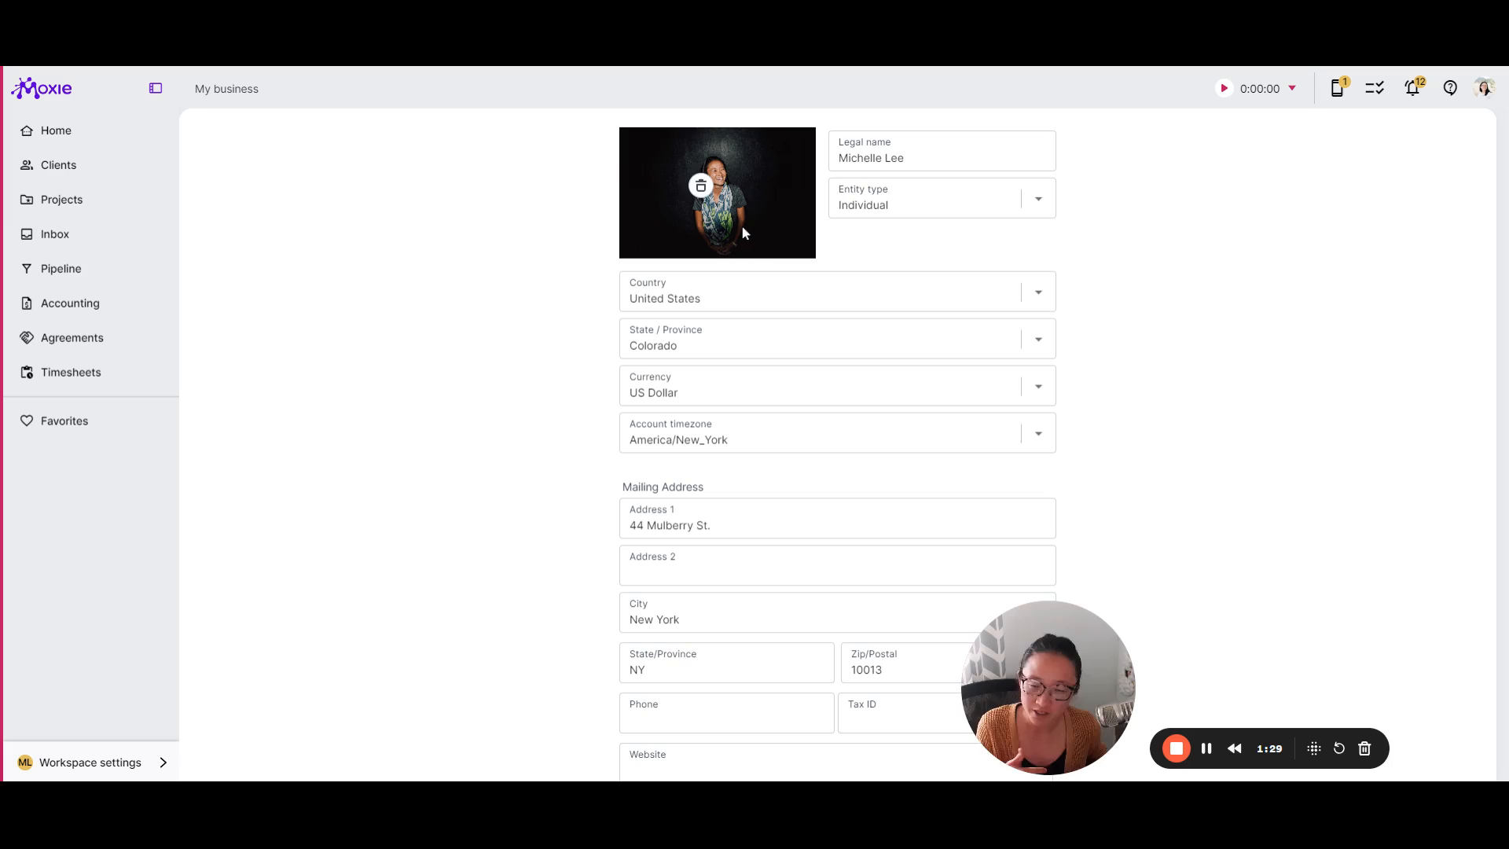
mouse_move(796, 245)
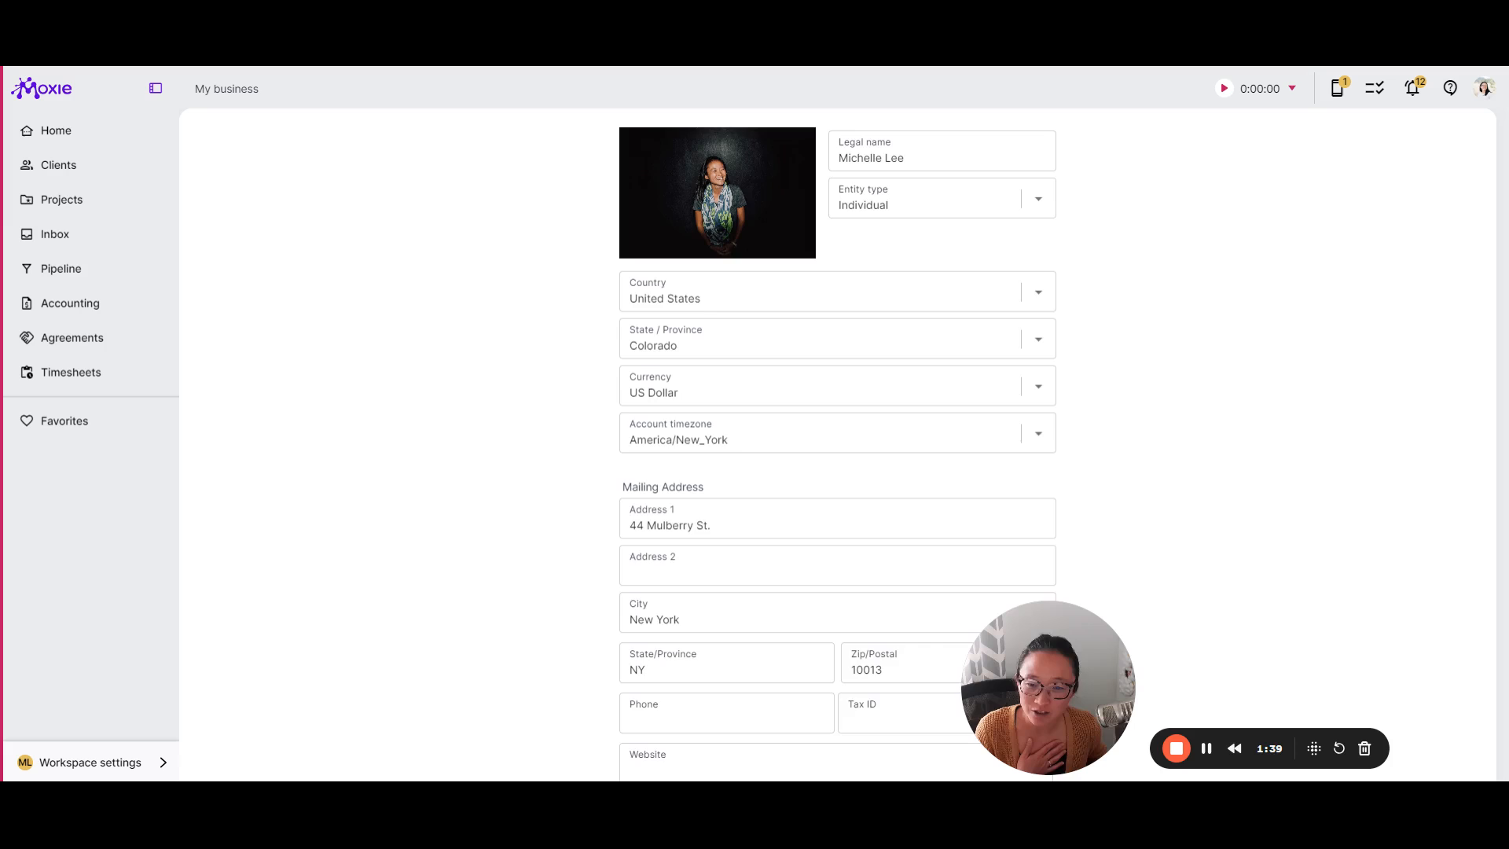
scroll(down, 3)
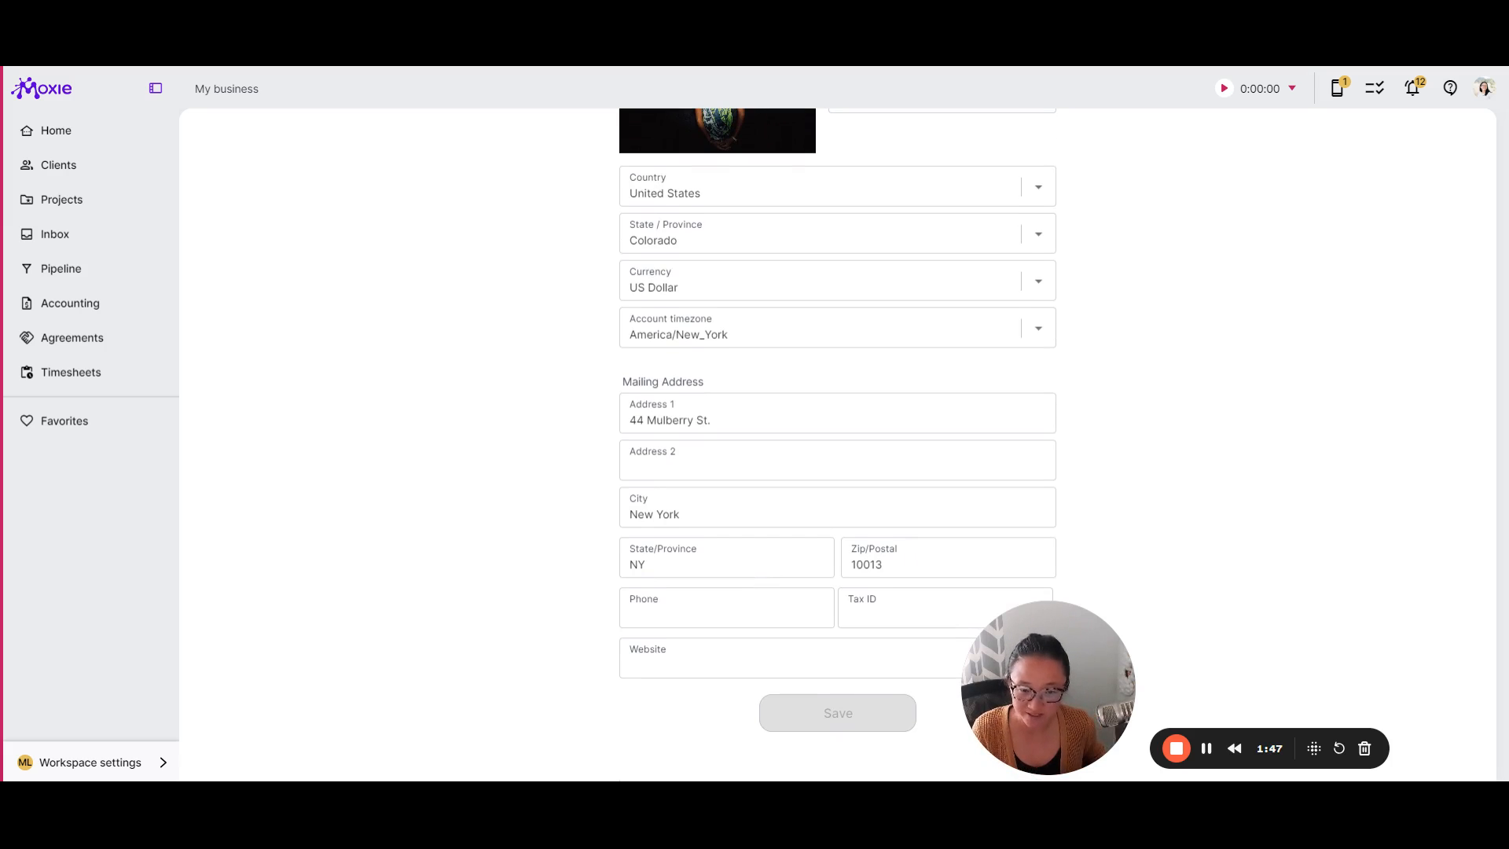
scroll(up, 3)
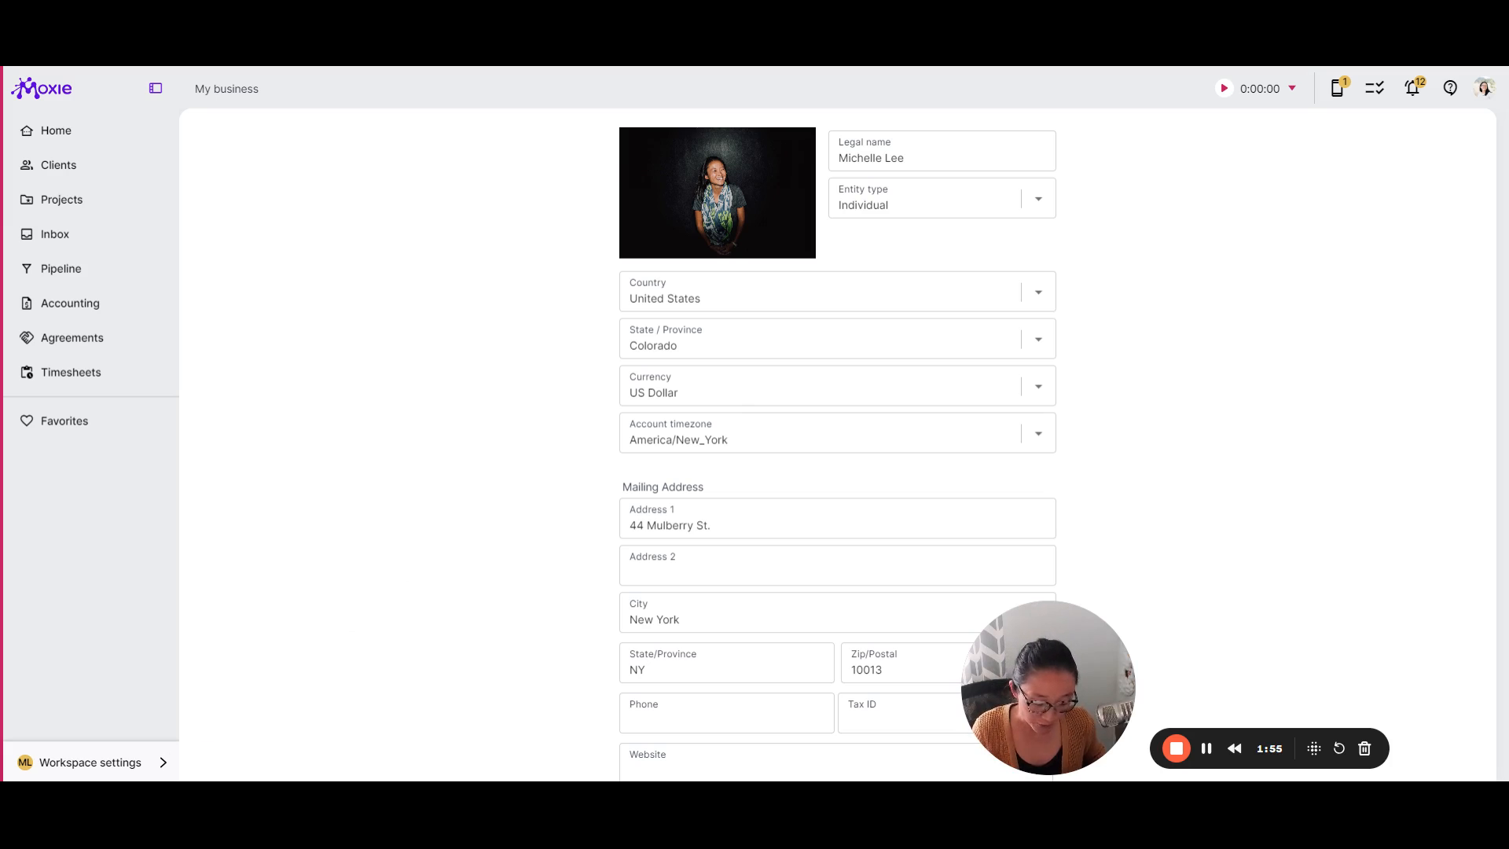
mouse_move(103, 631)
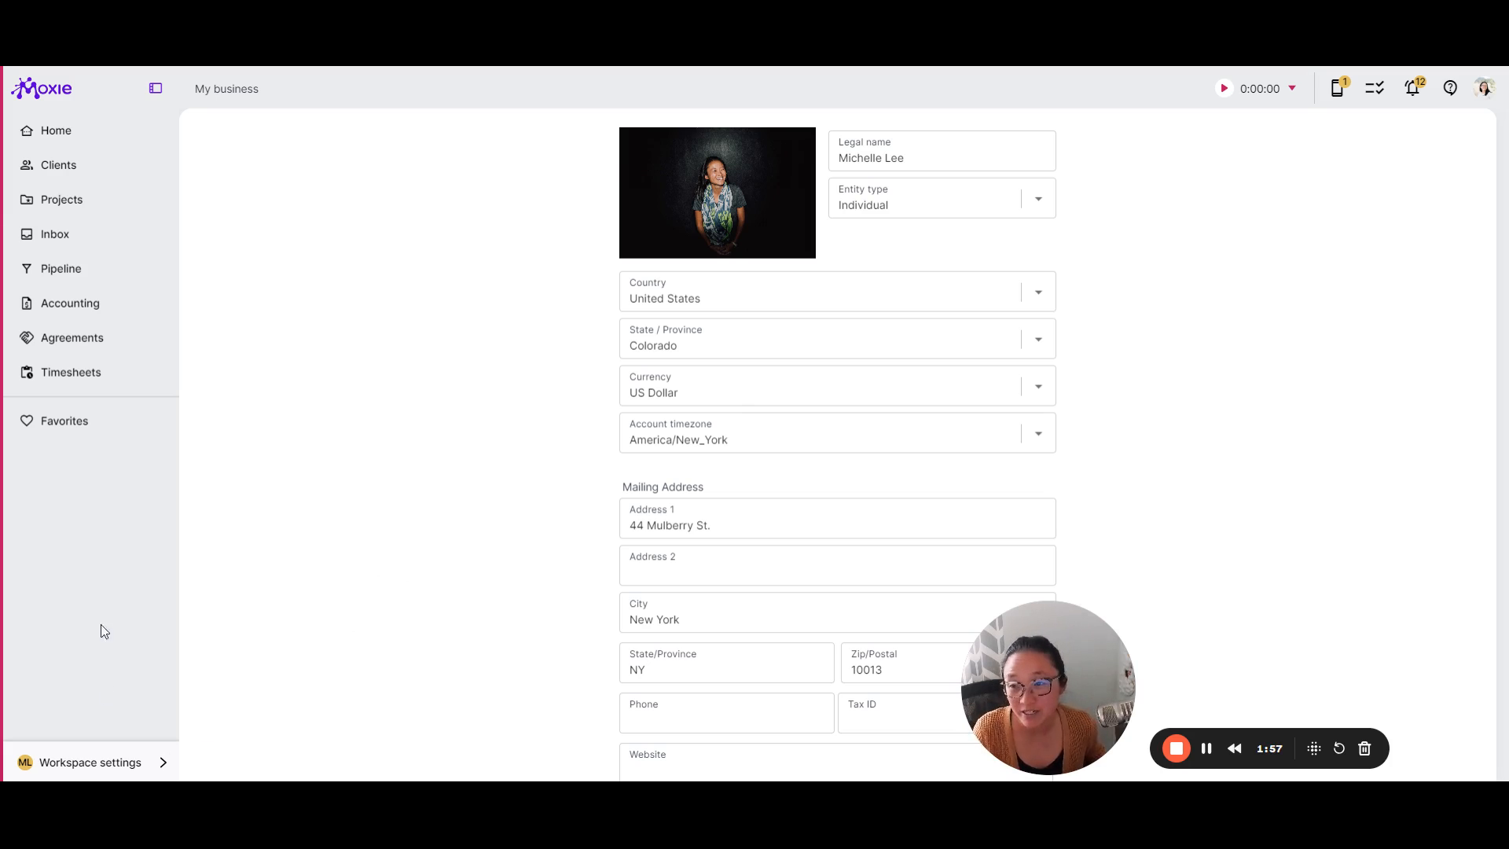
- Start a new client in the Clients list and name it 'Test client'
click(57, 164)
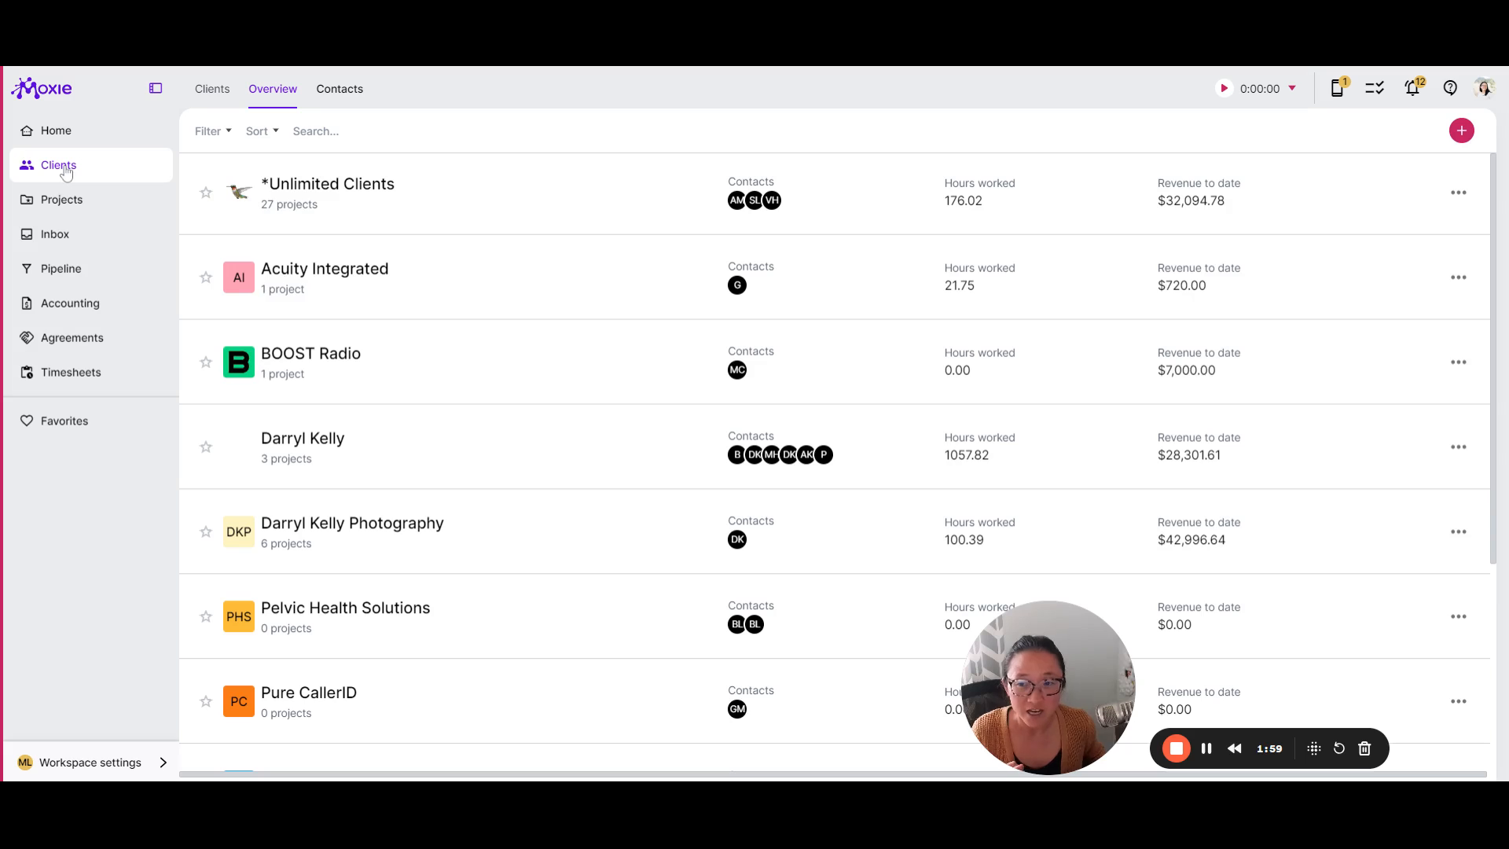
mouse_move(1258, 228)
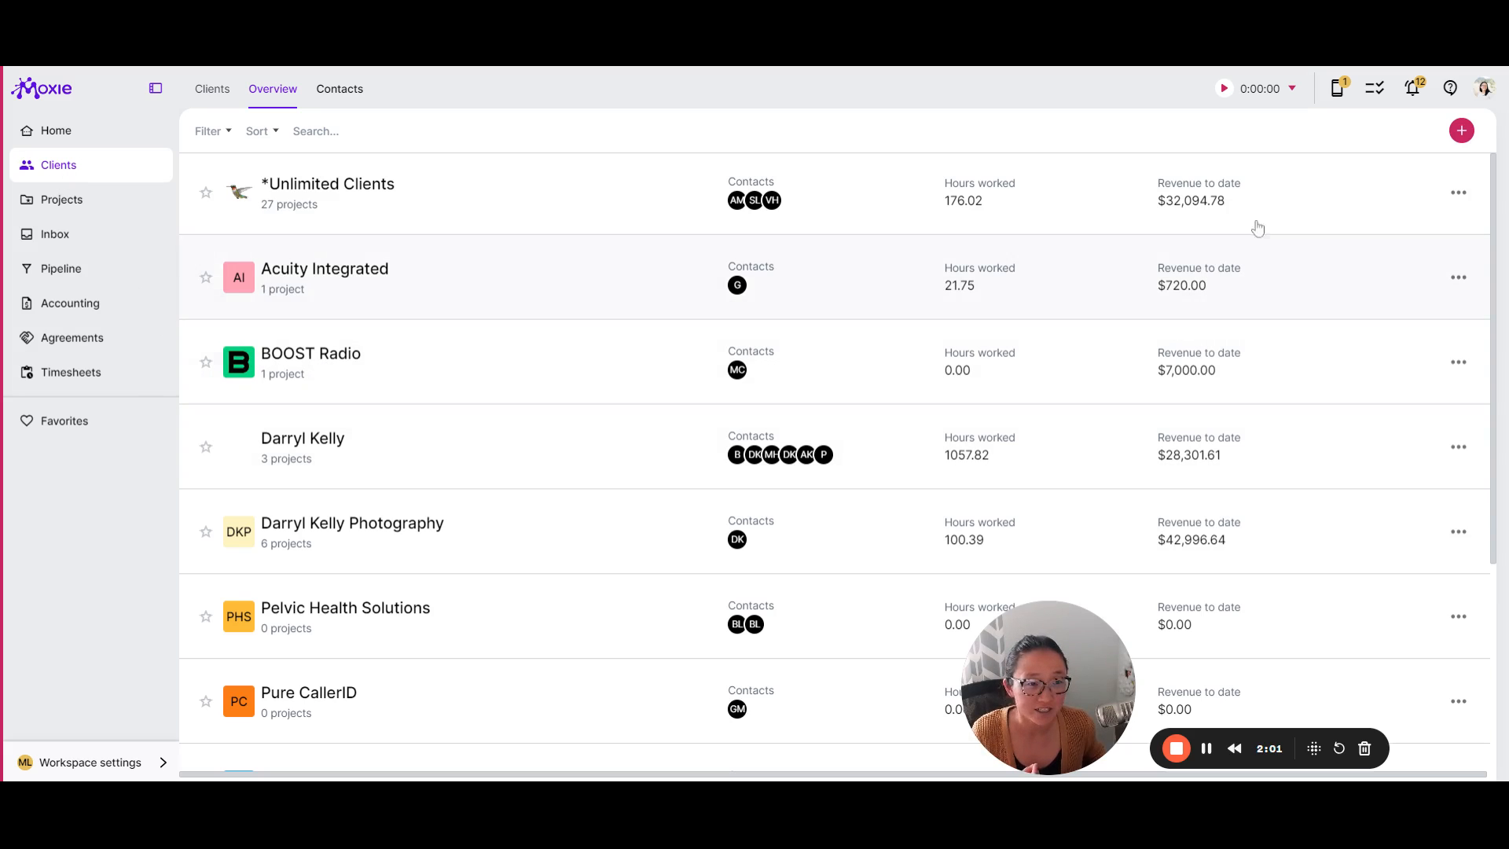
mouse_move(1308, 101)
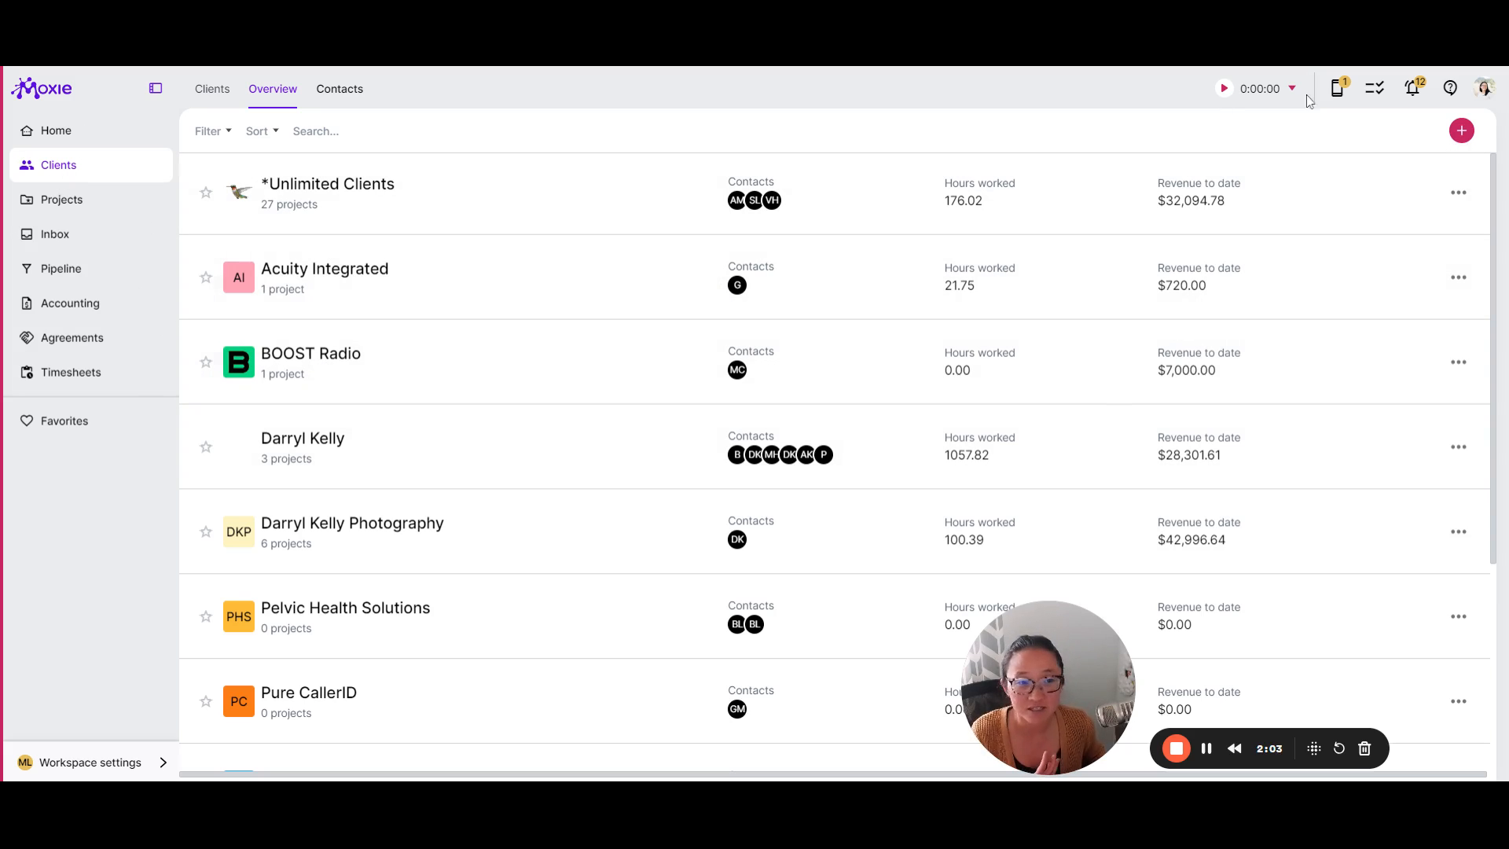
click(1461, 130)
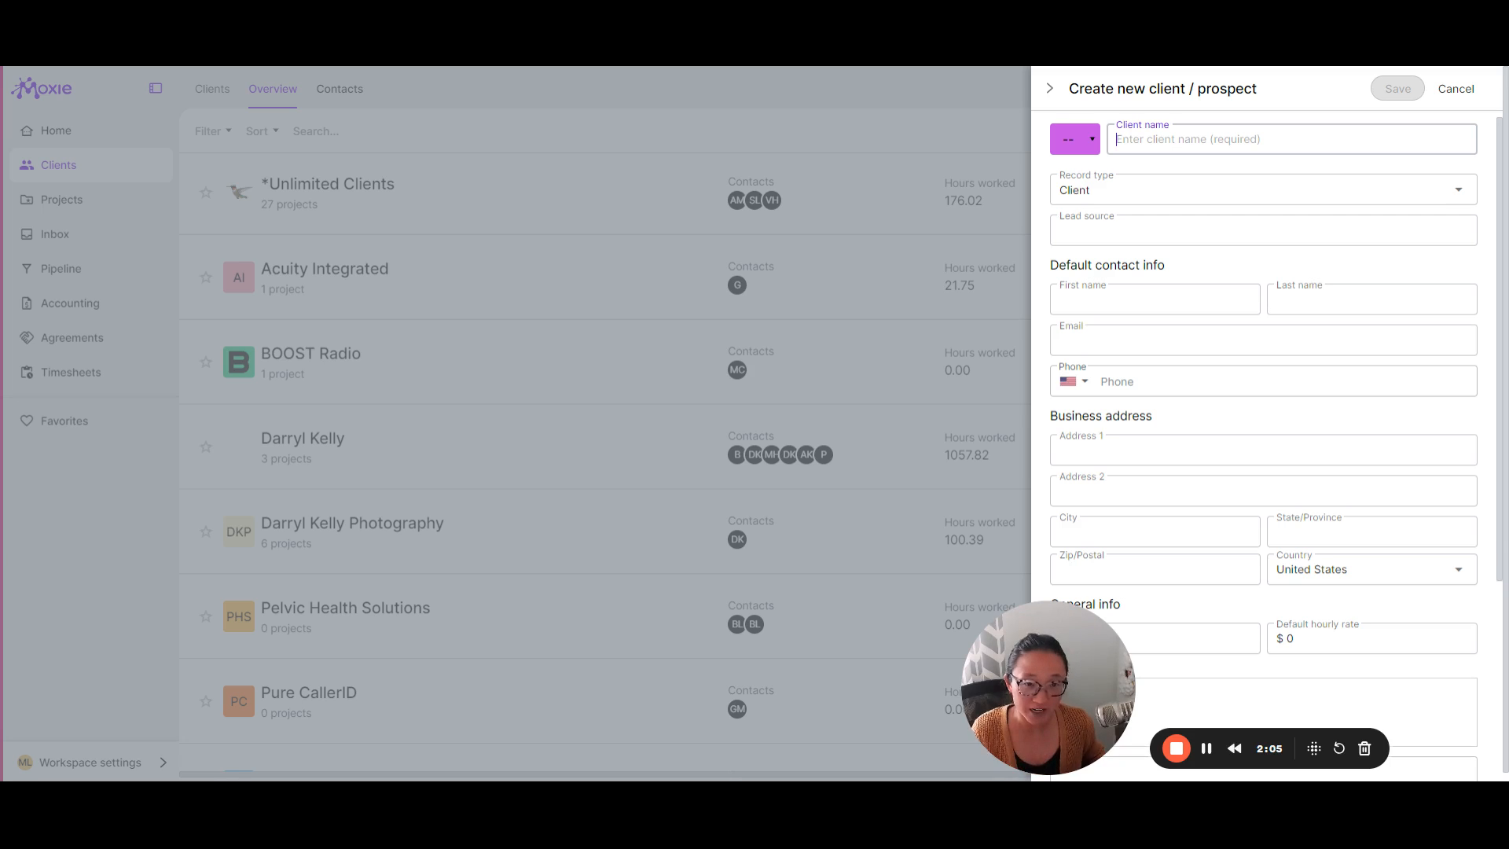
text(Test clie)
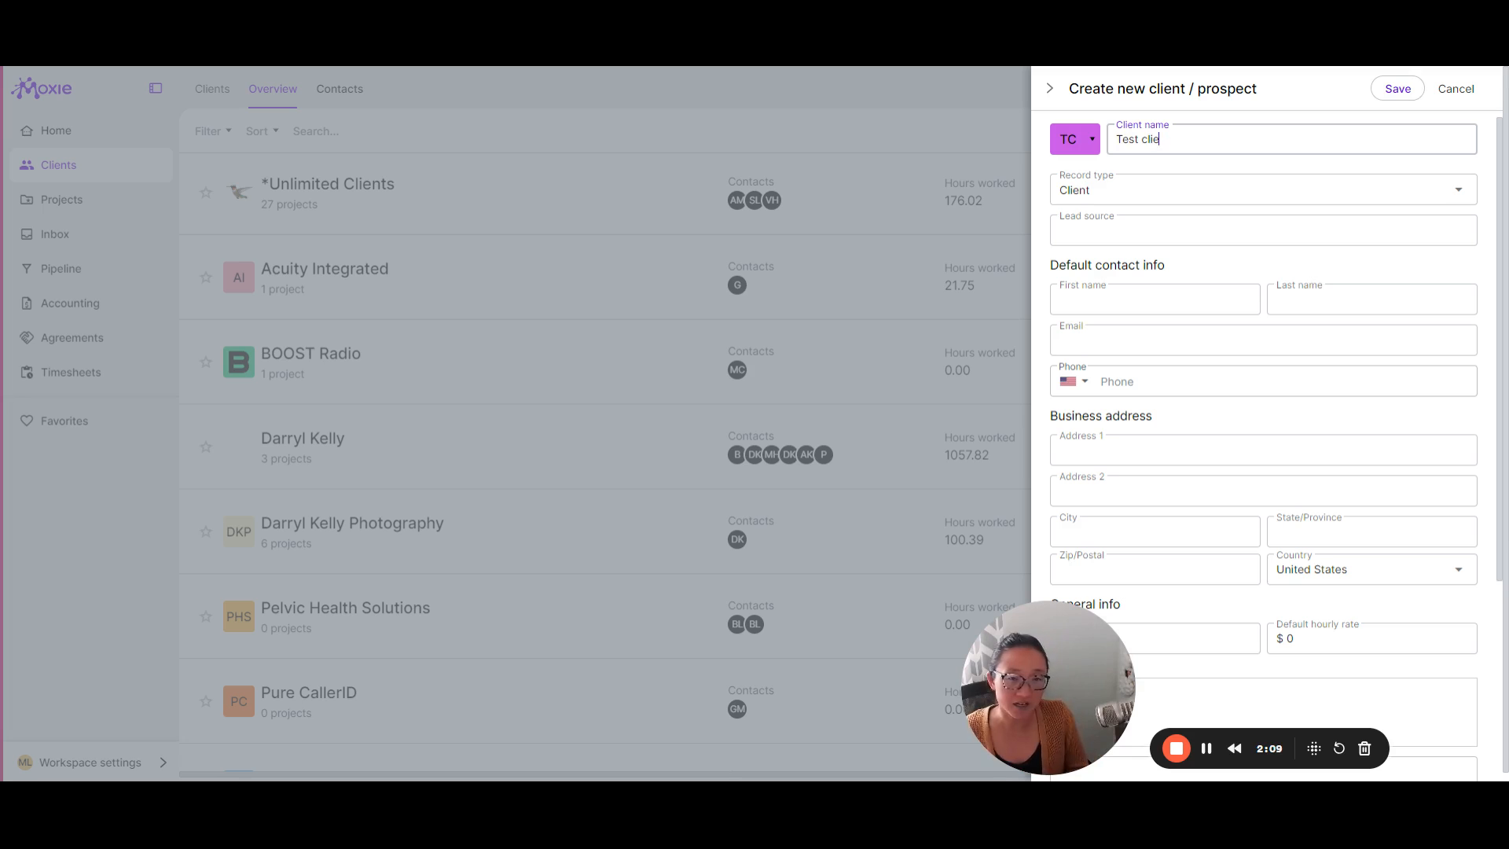
text(nt)
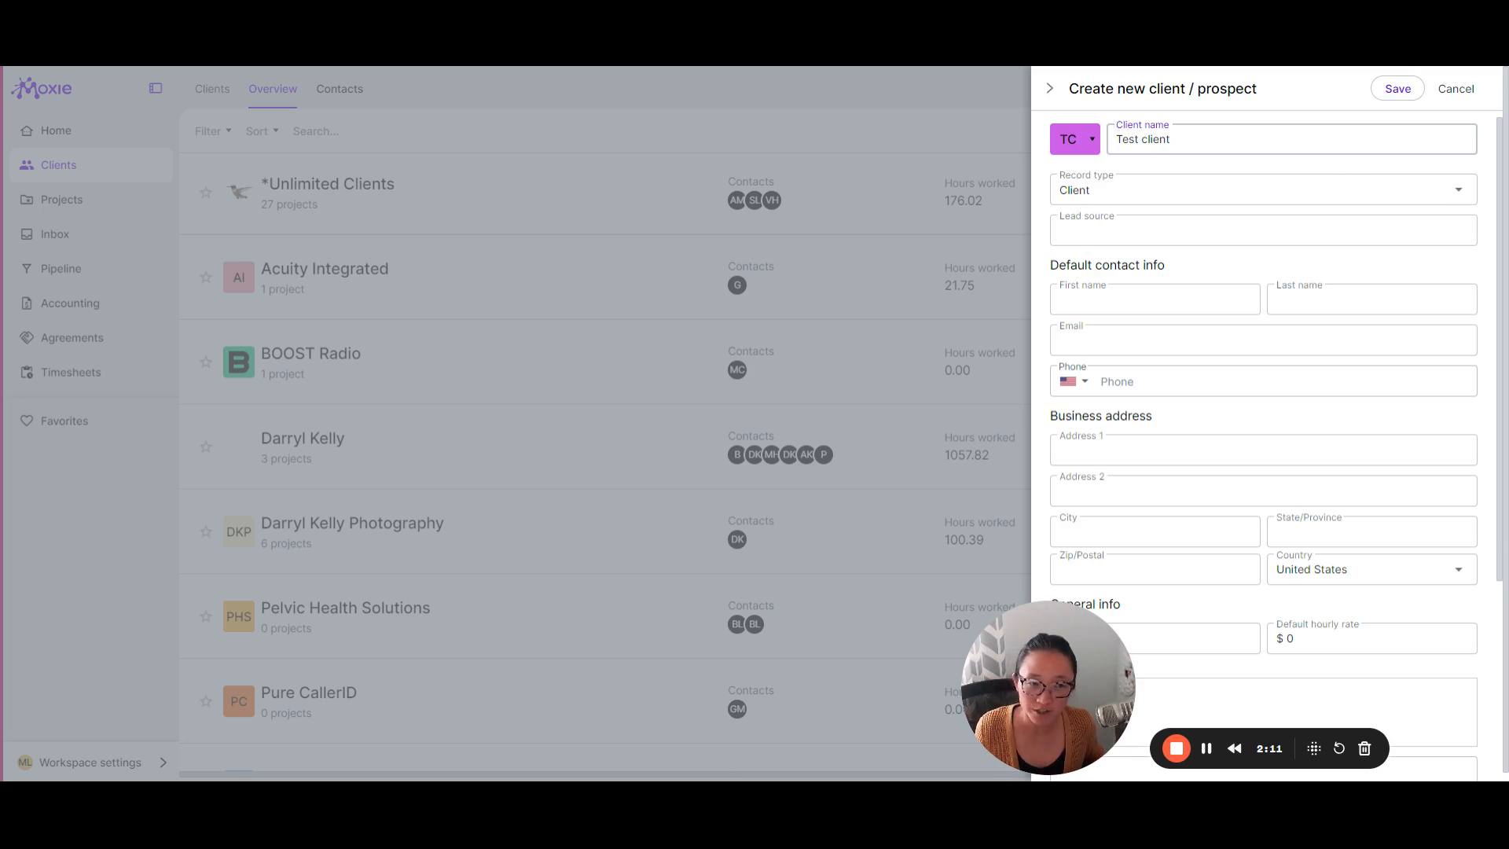
- Keep record type Client and enter contact name Billing Information and an email
click(1261, 189)
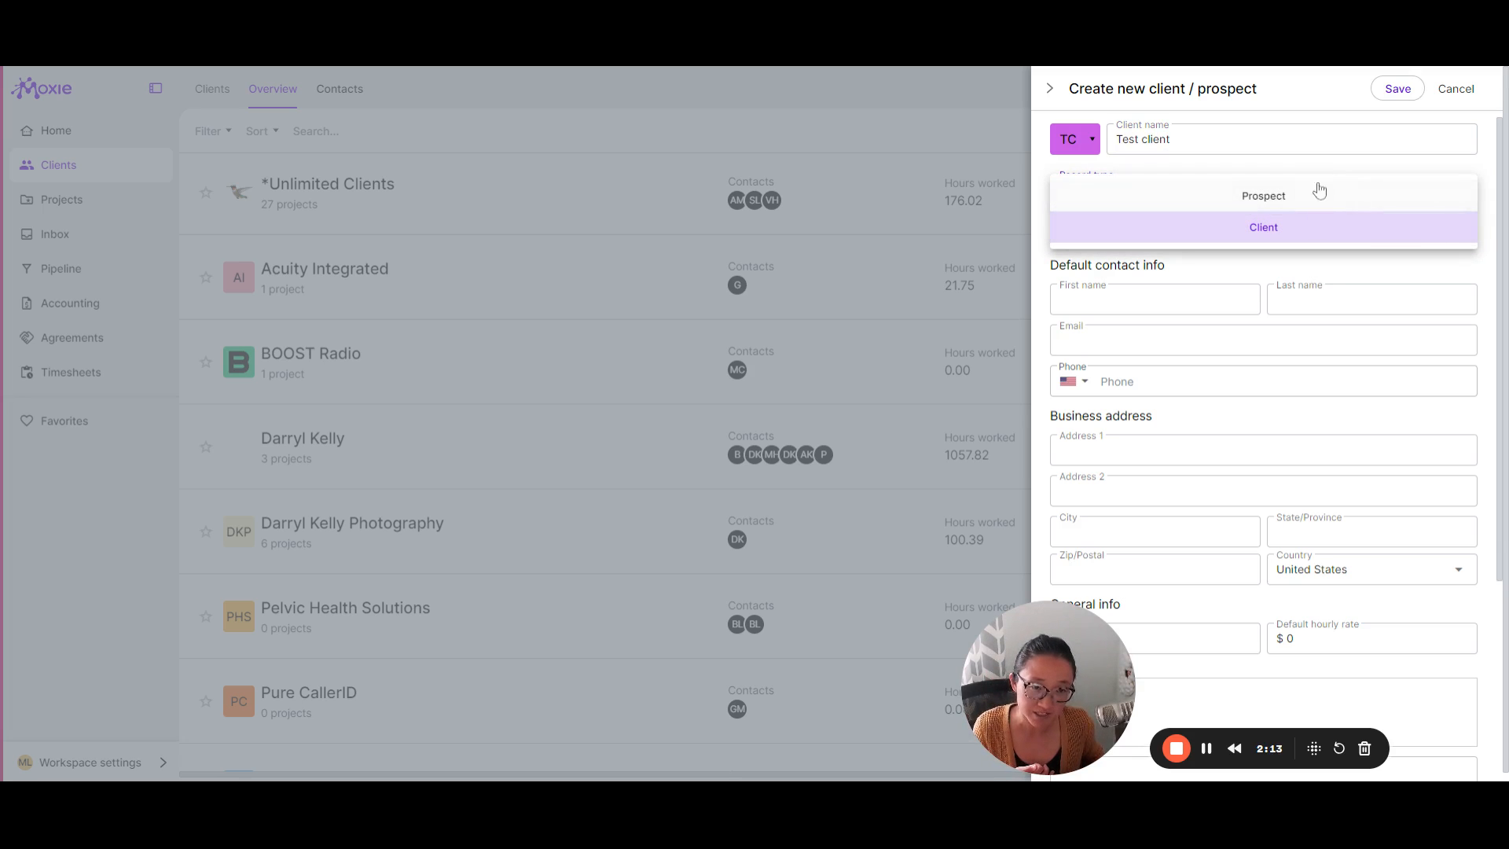
click(1263, 228)
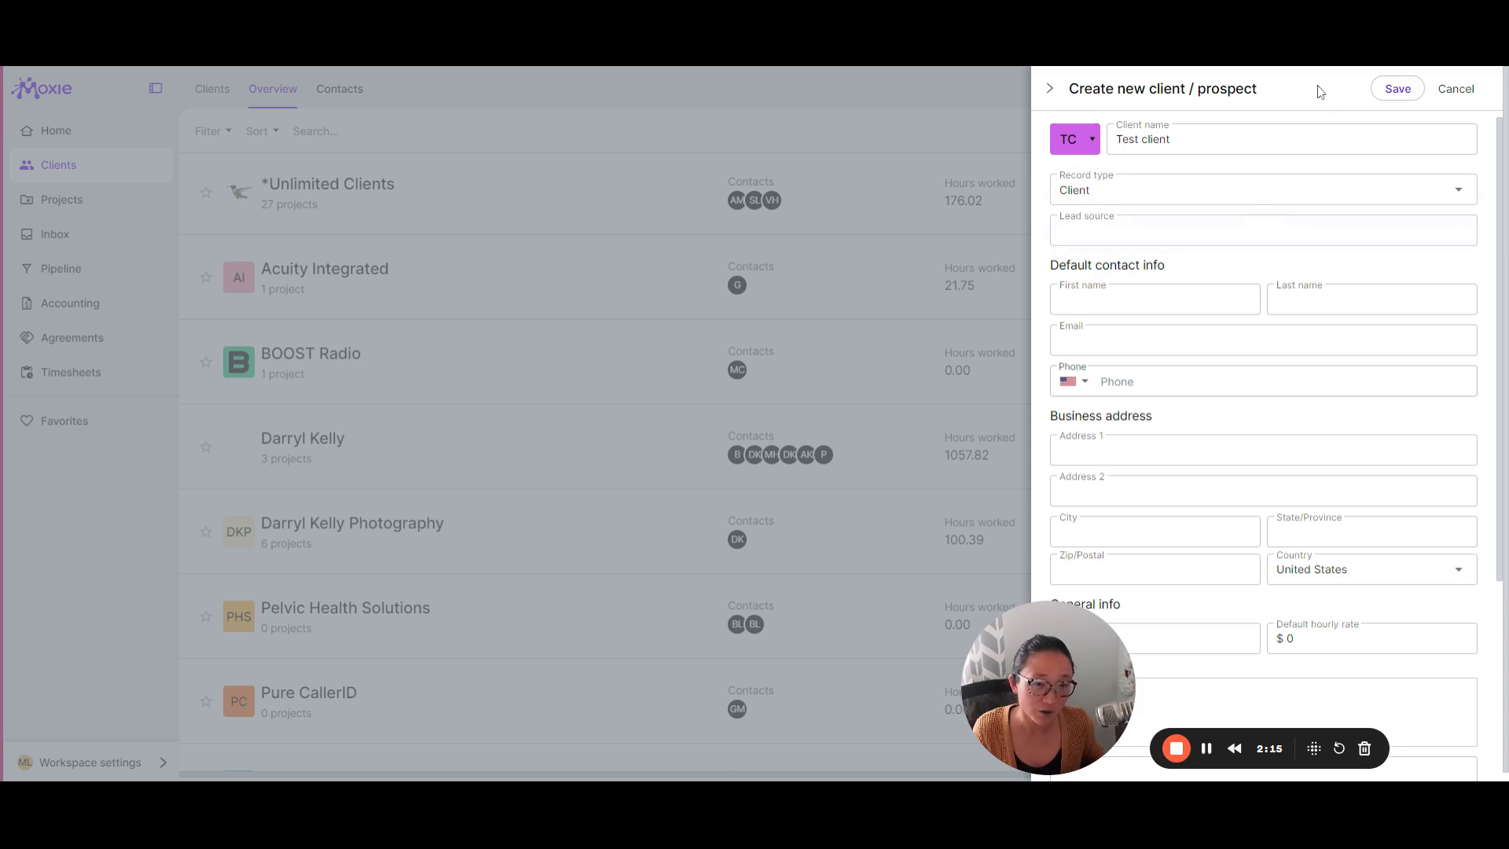
click(1154, 299)
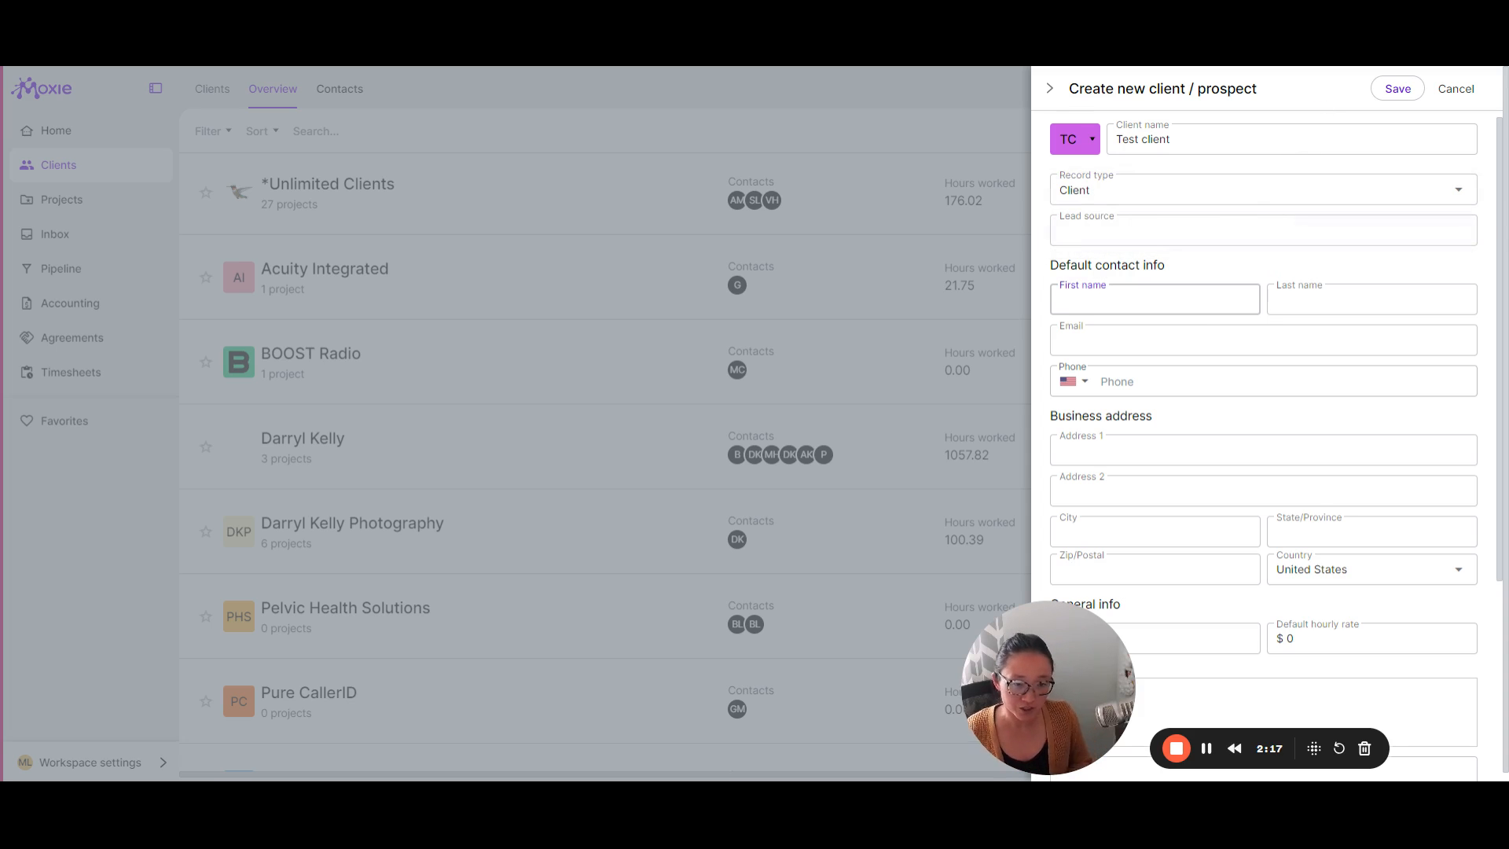
text(Billing)
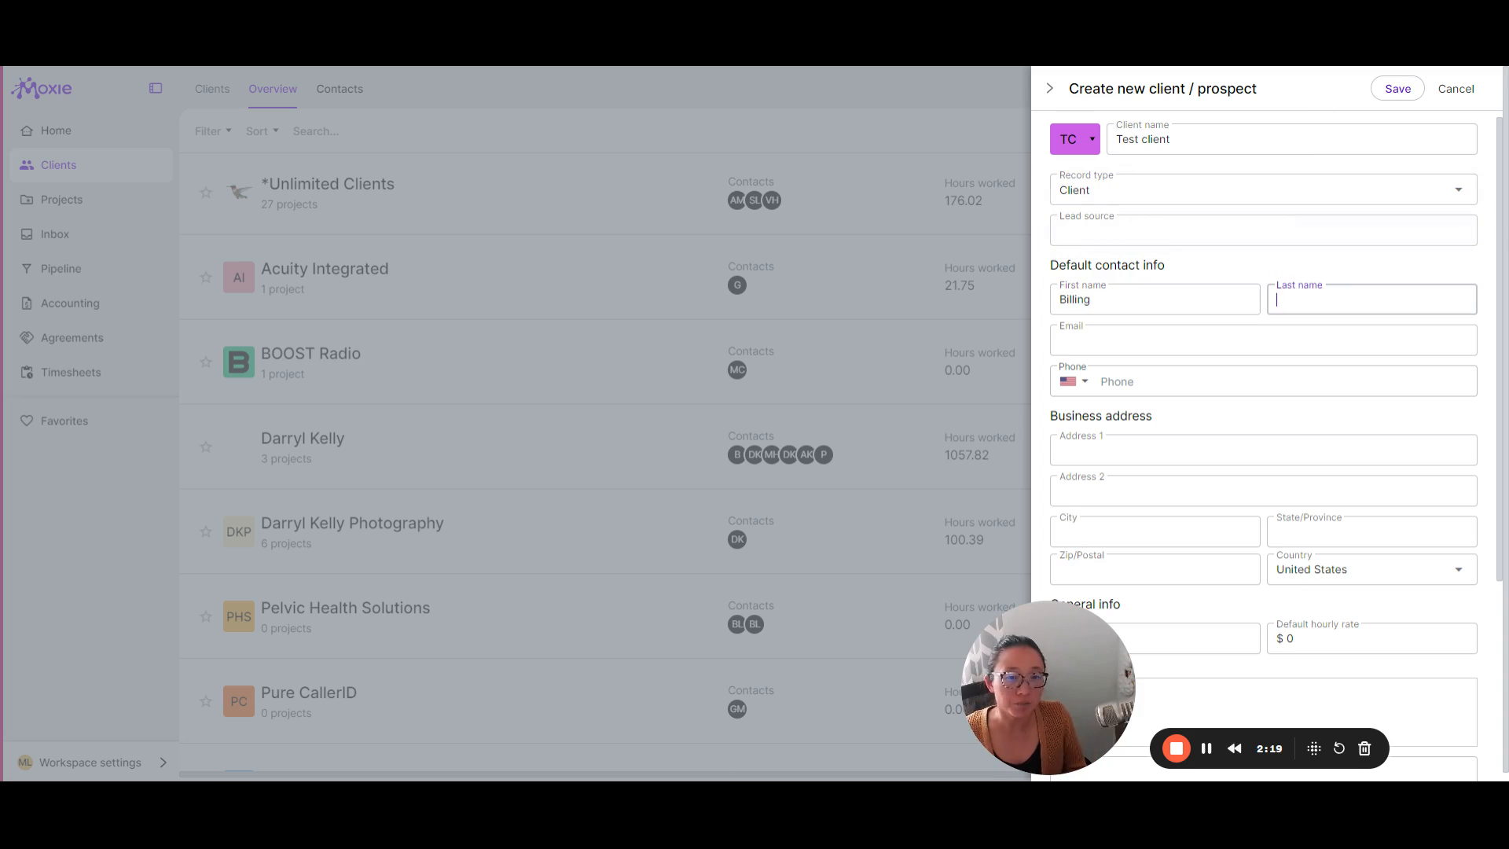
text(Info)
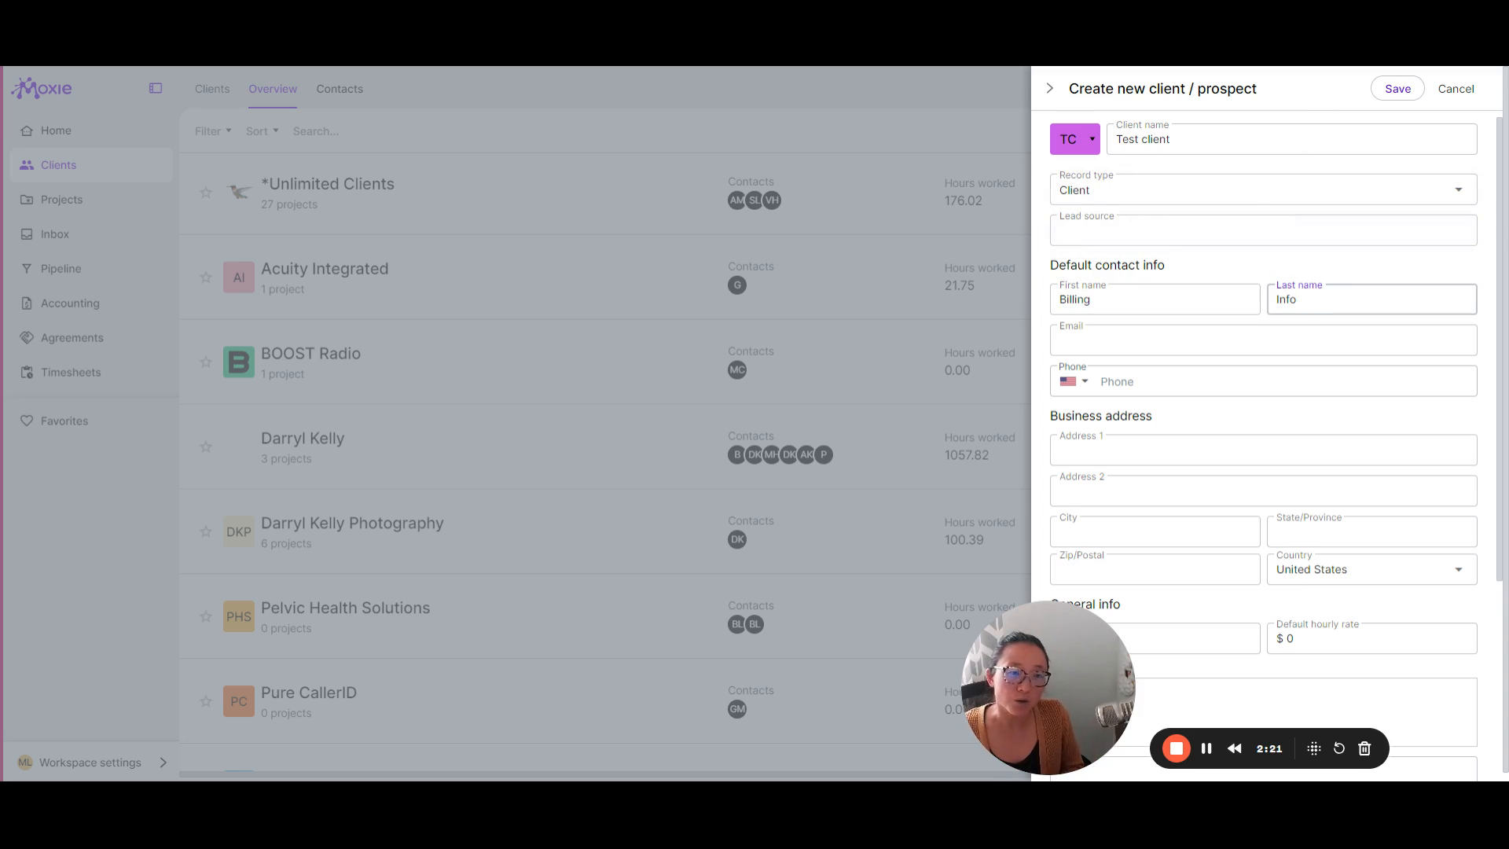
text(rmation)
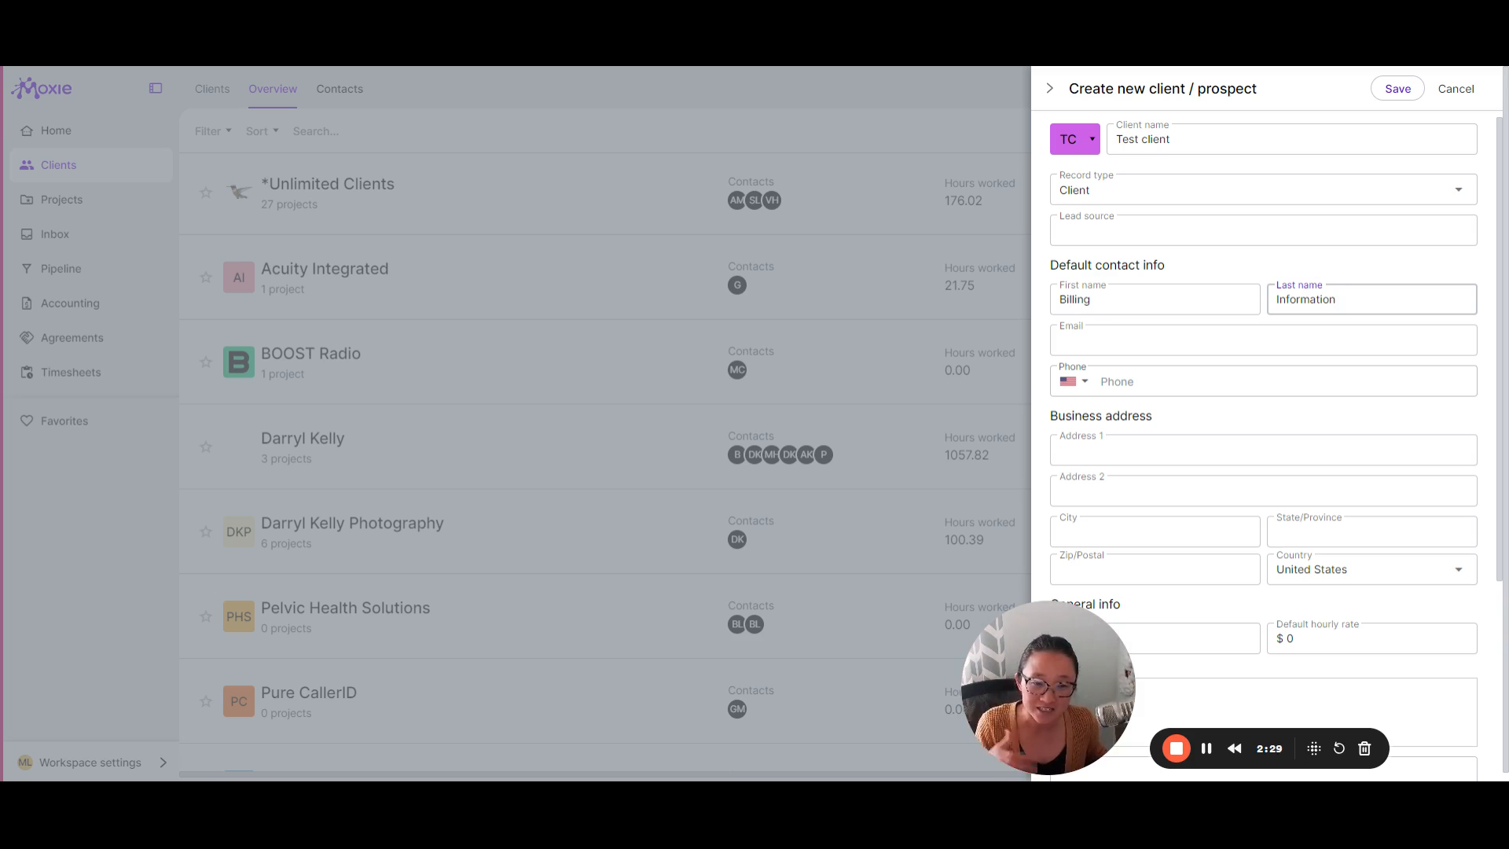
click(1262, 340)
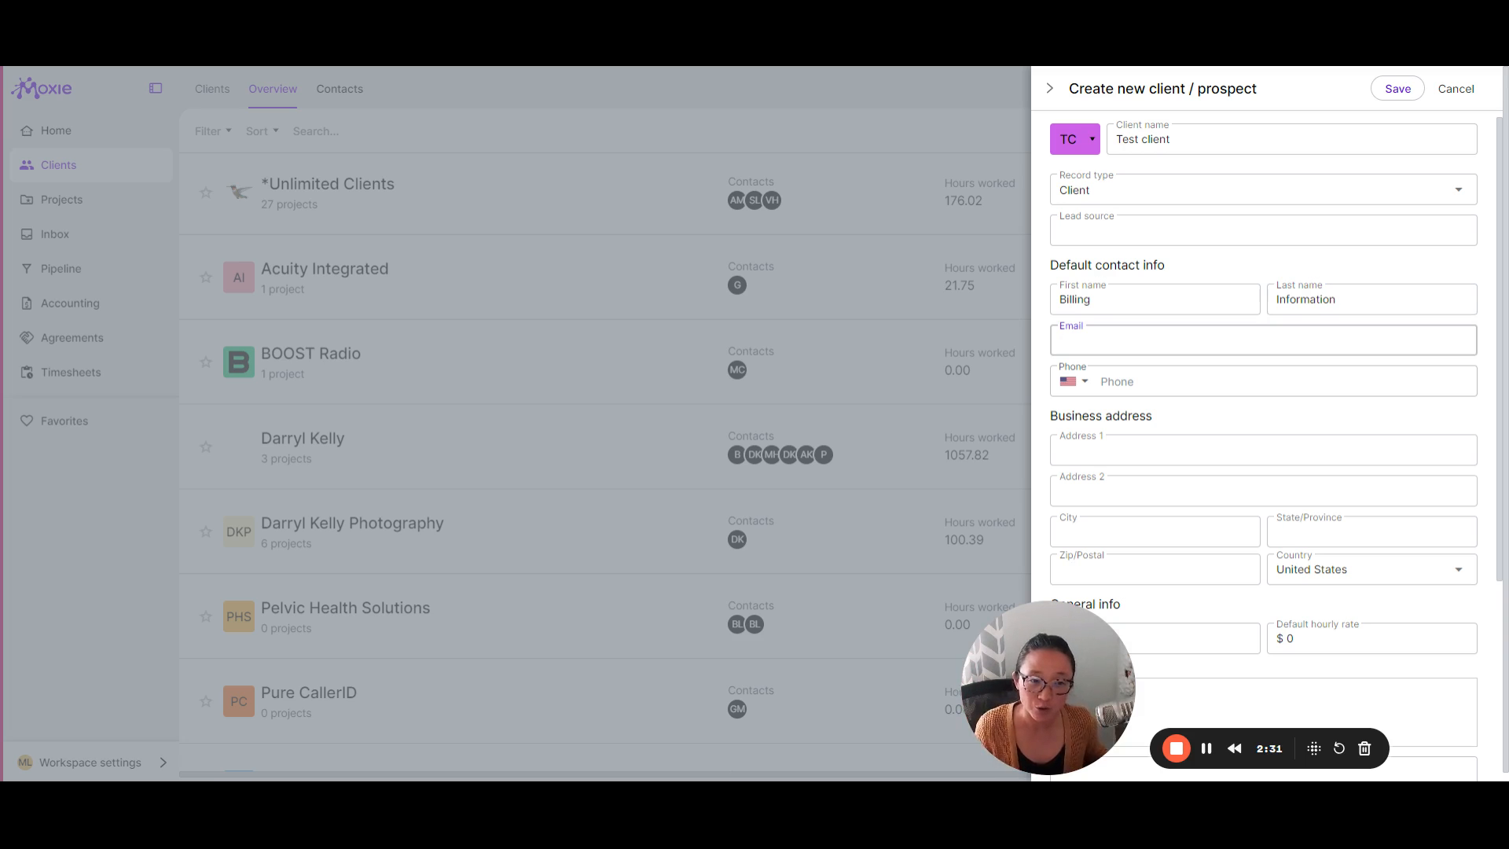
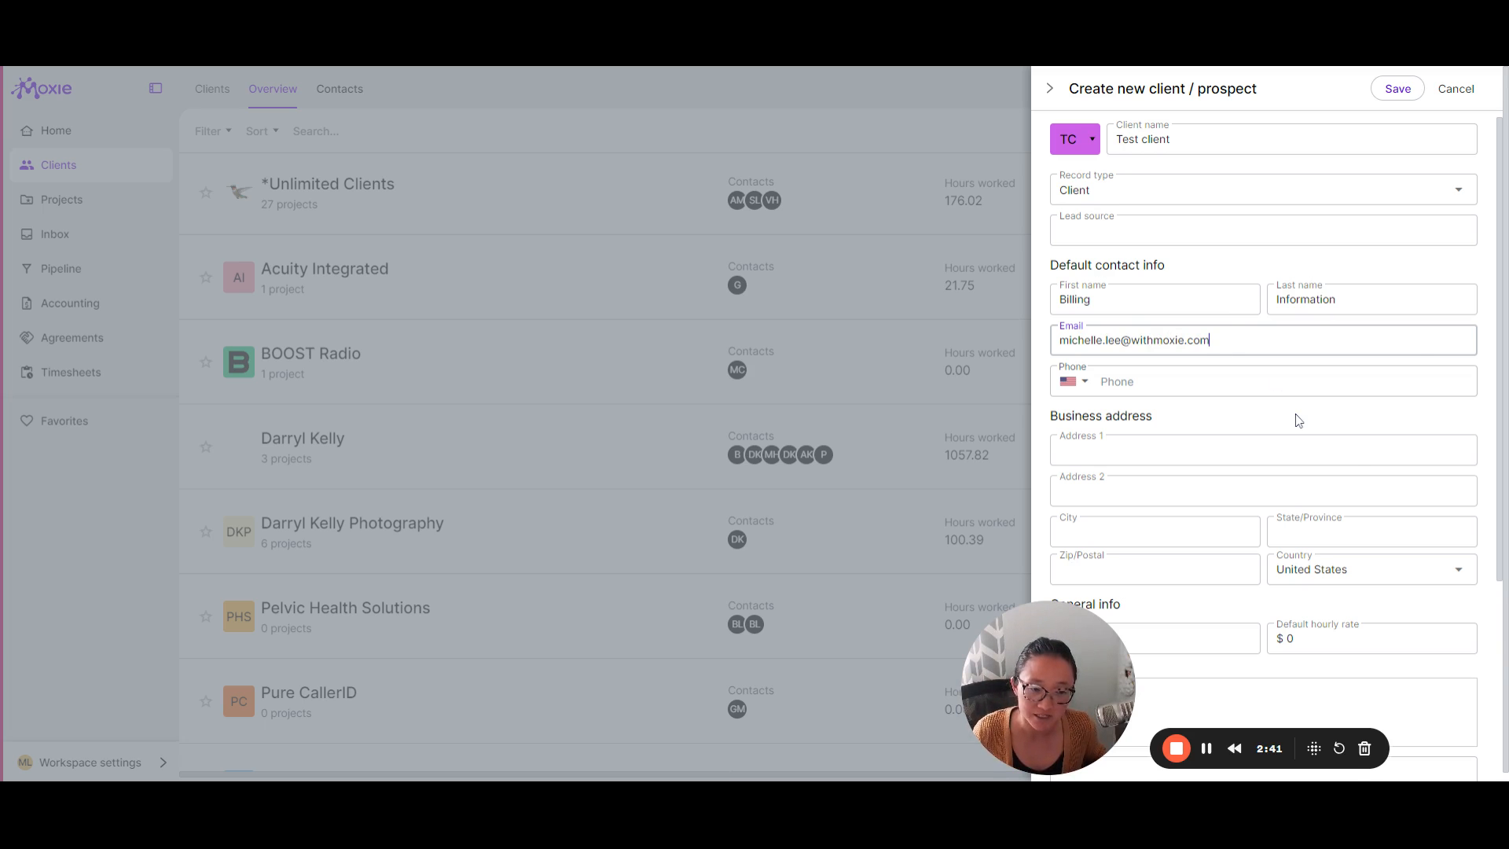
scroll(down, 3)
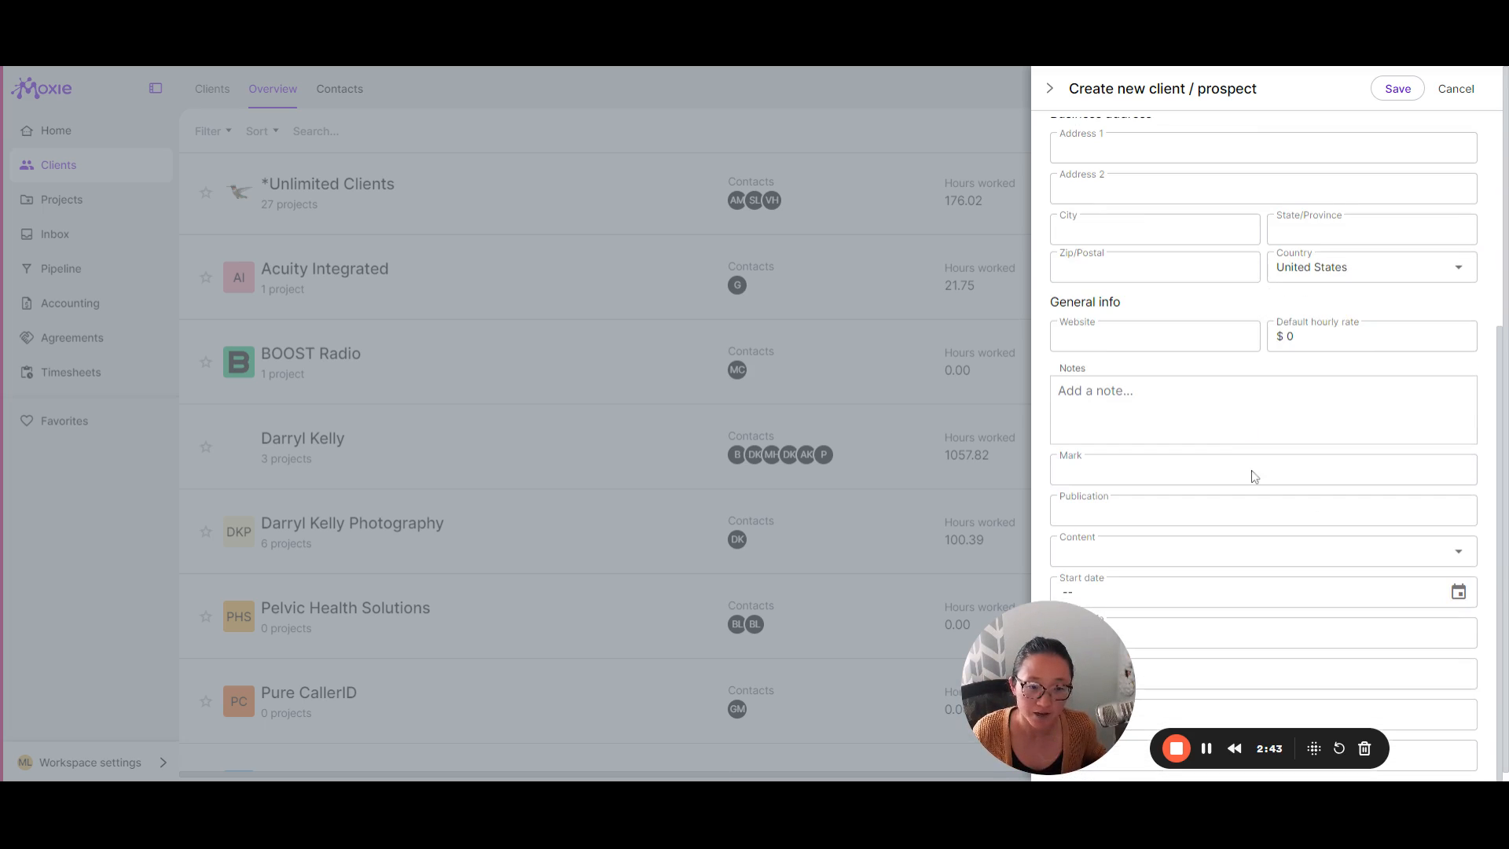
- Save Test client, then enter a $50 default hourly rate with 15-minute billing increments
click(1454, 89)
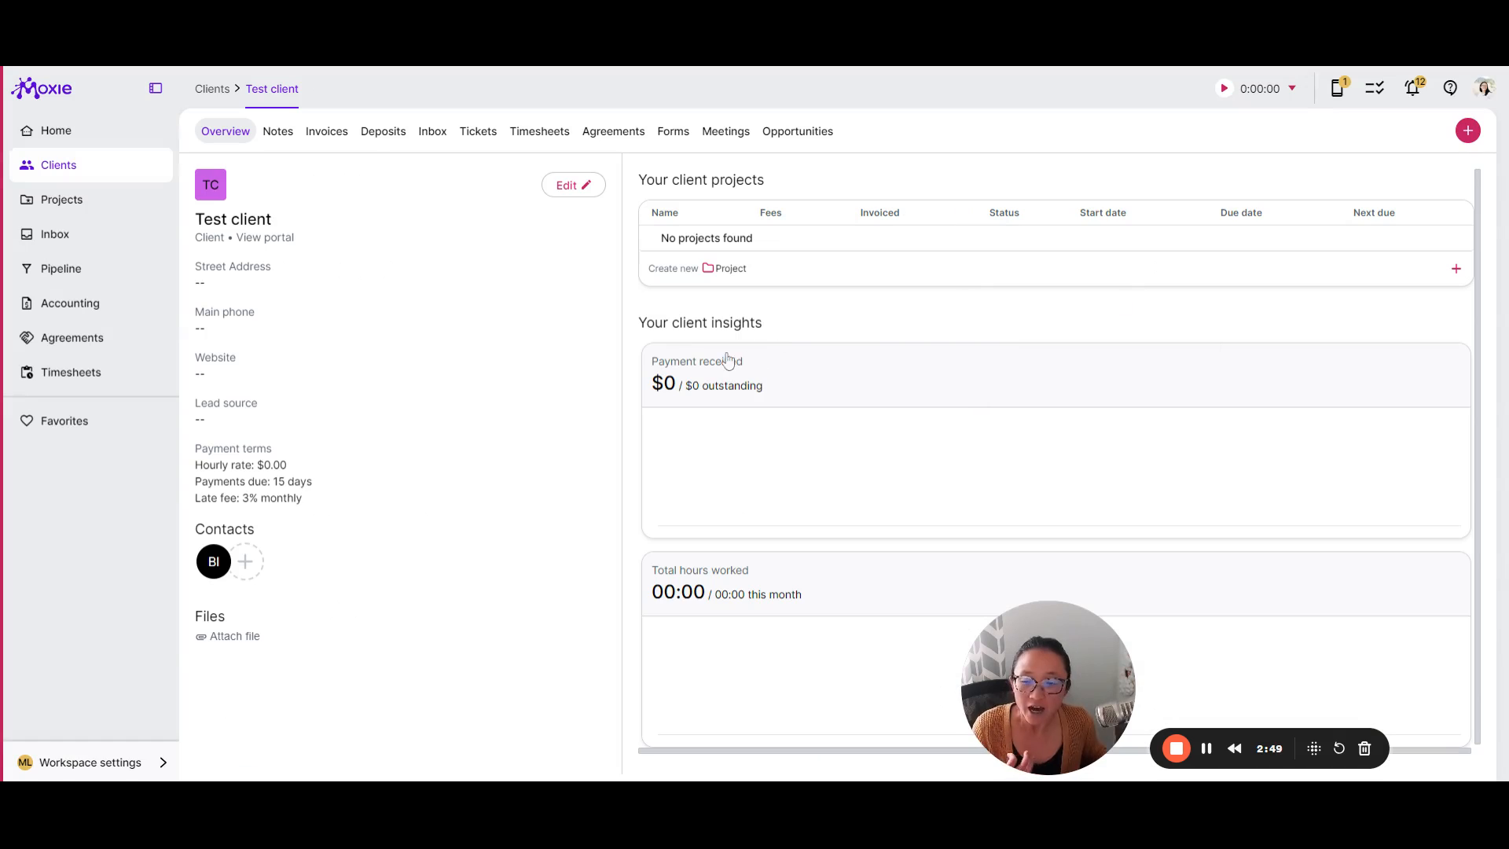
mouse_move(580, 206)
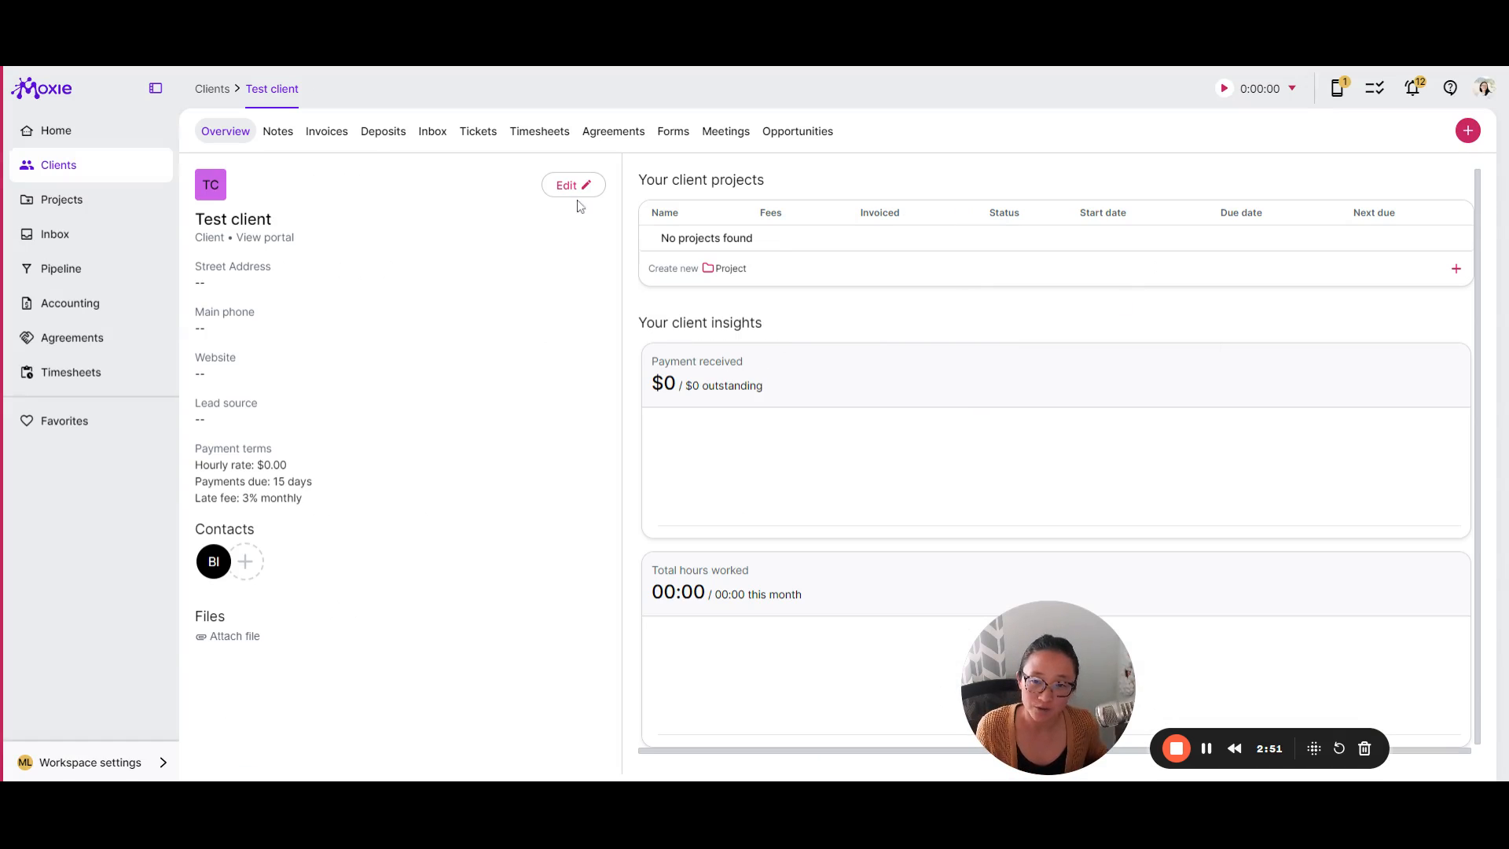
click(573, 185)
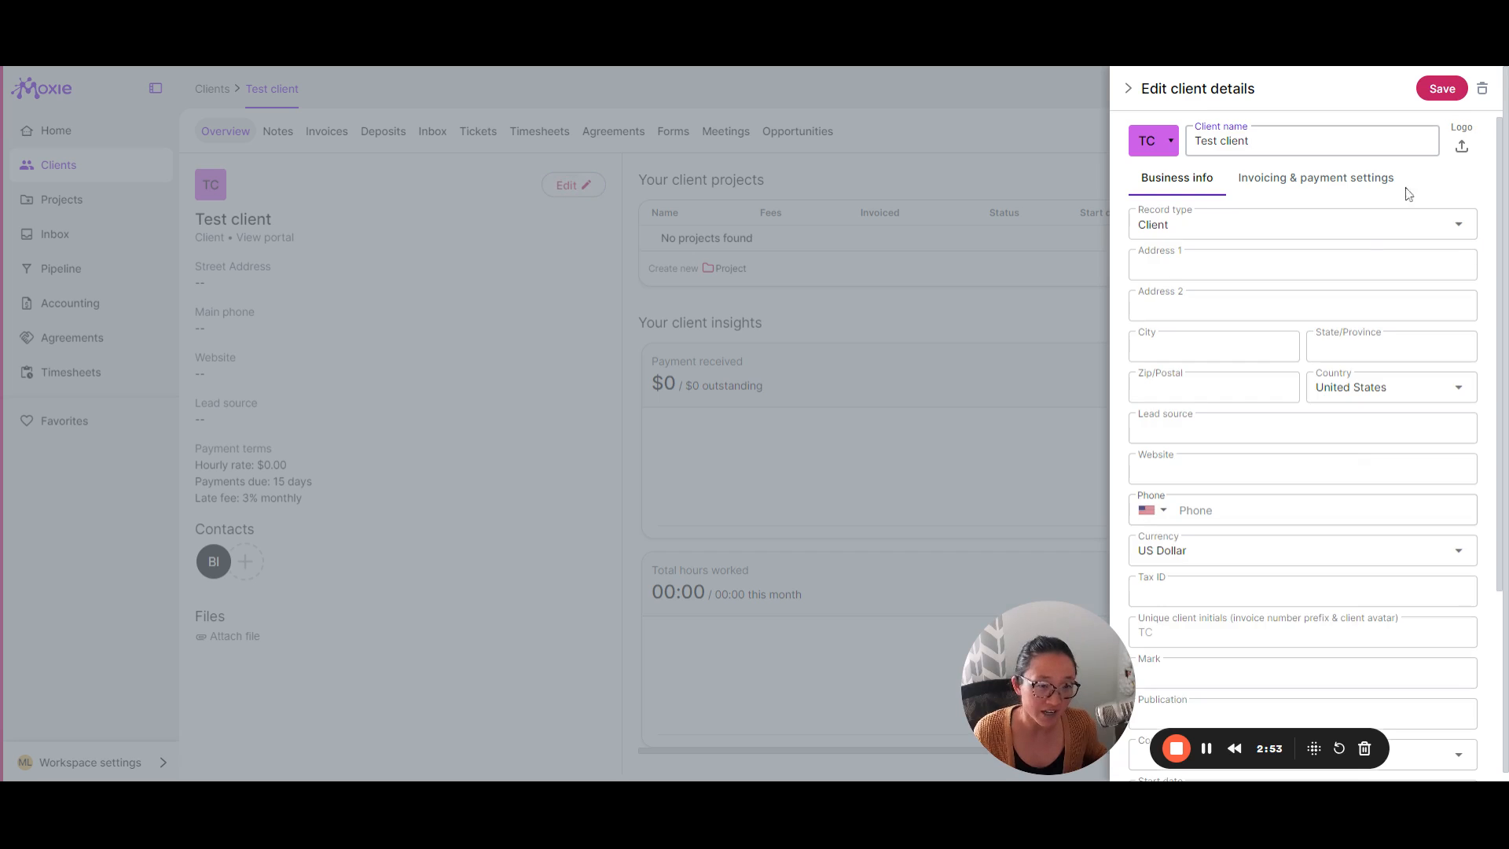
click(1315, 177)
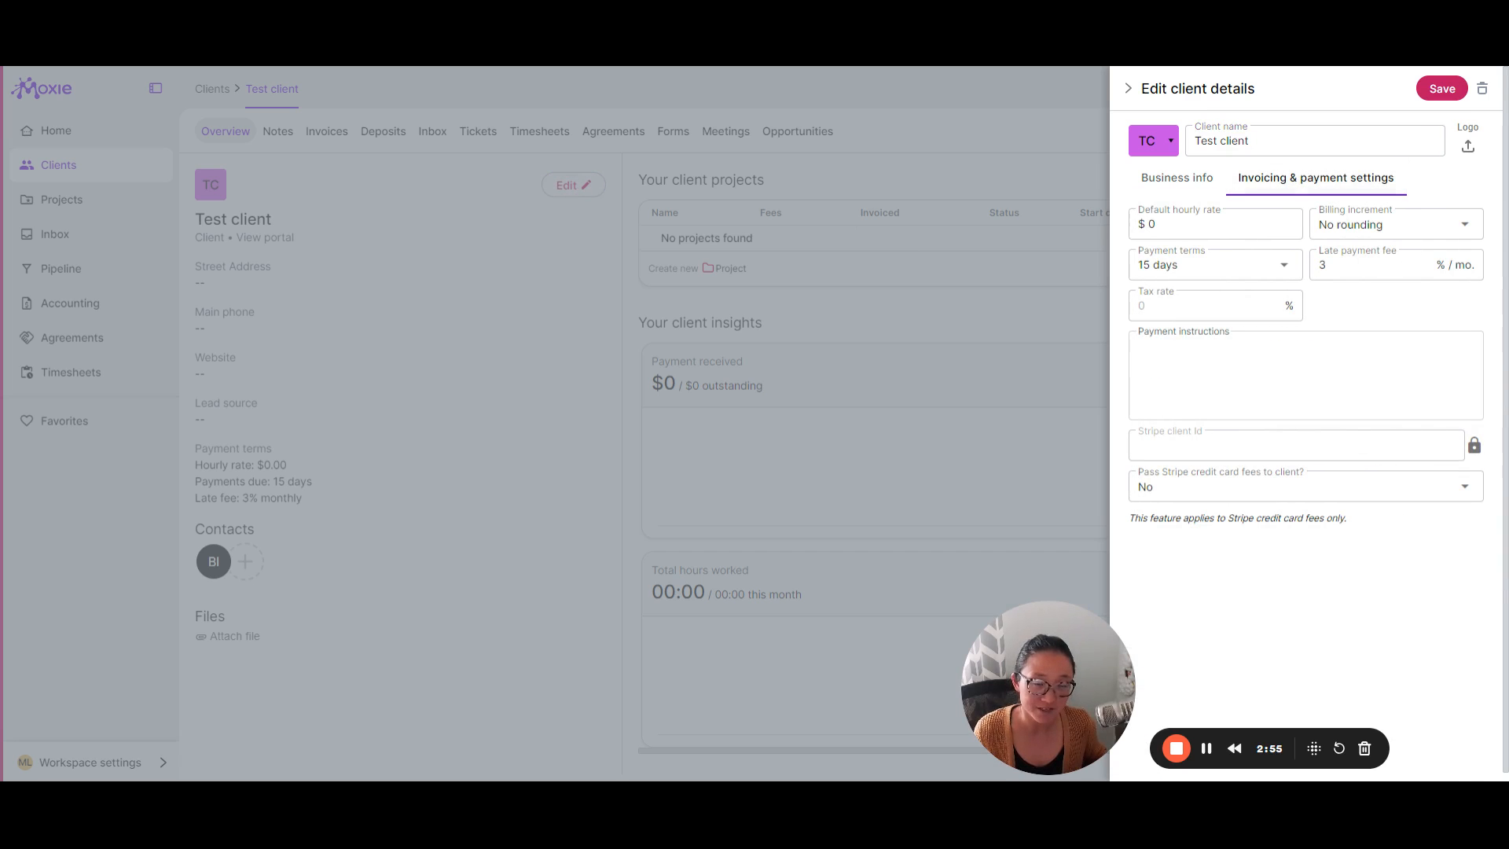
text(50)
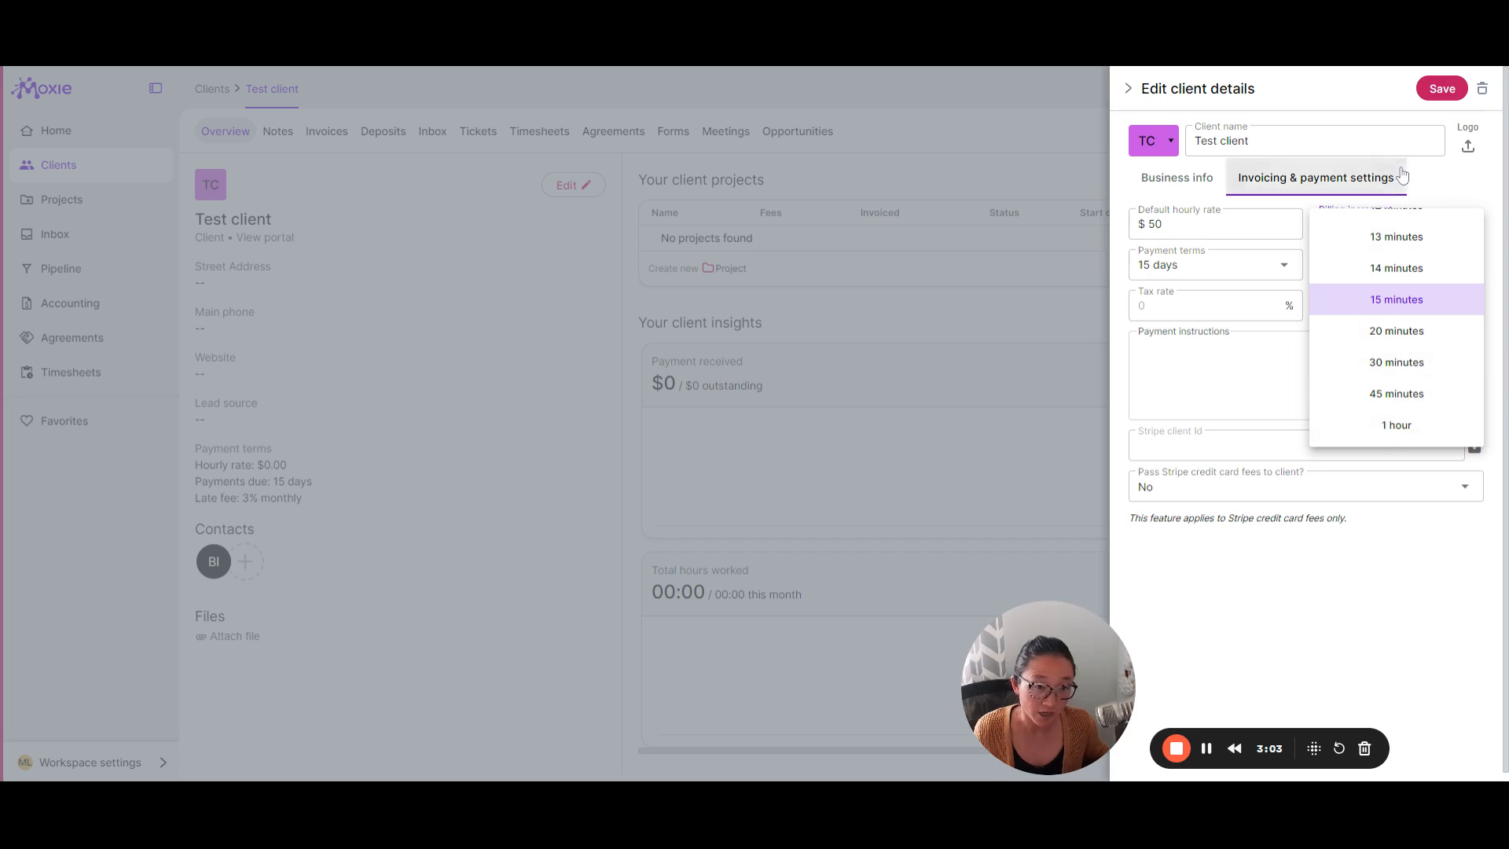
scroll(up, 3)
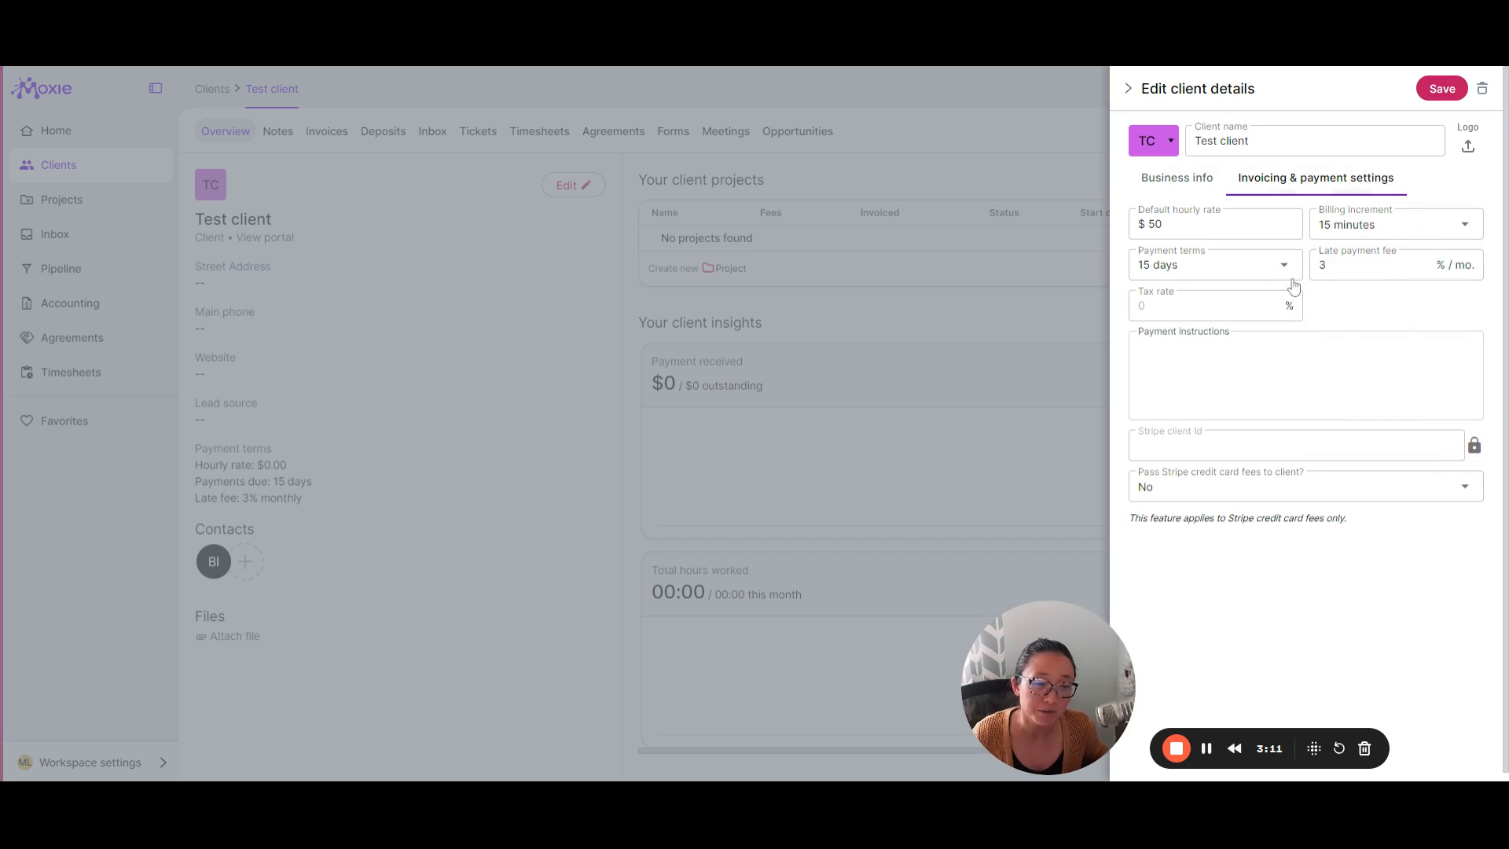
mouse_move(1349, 326)
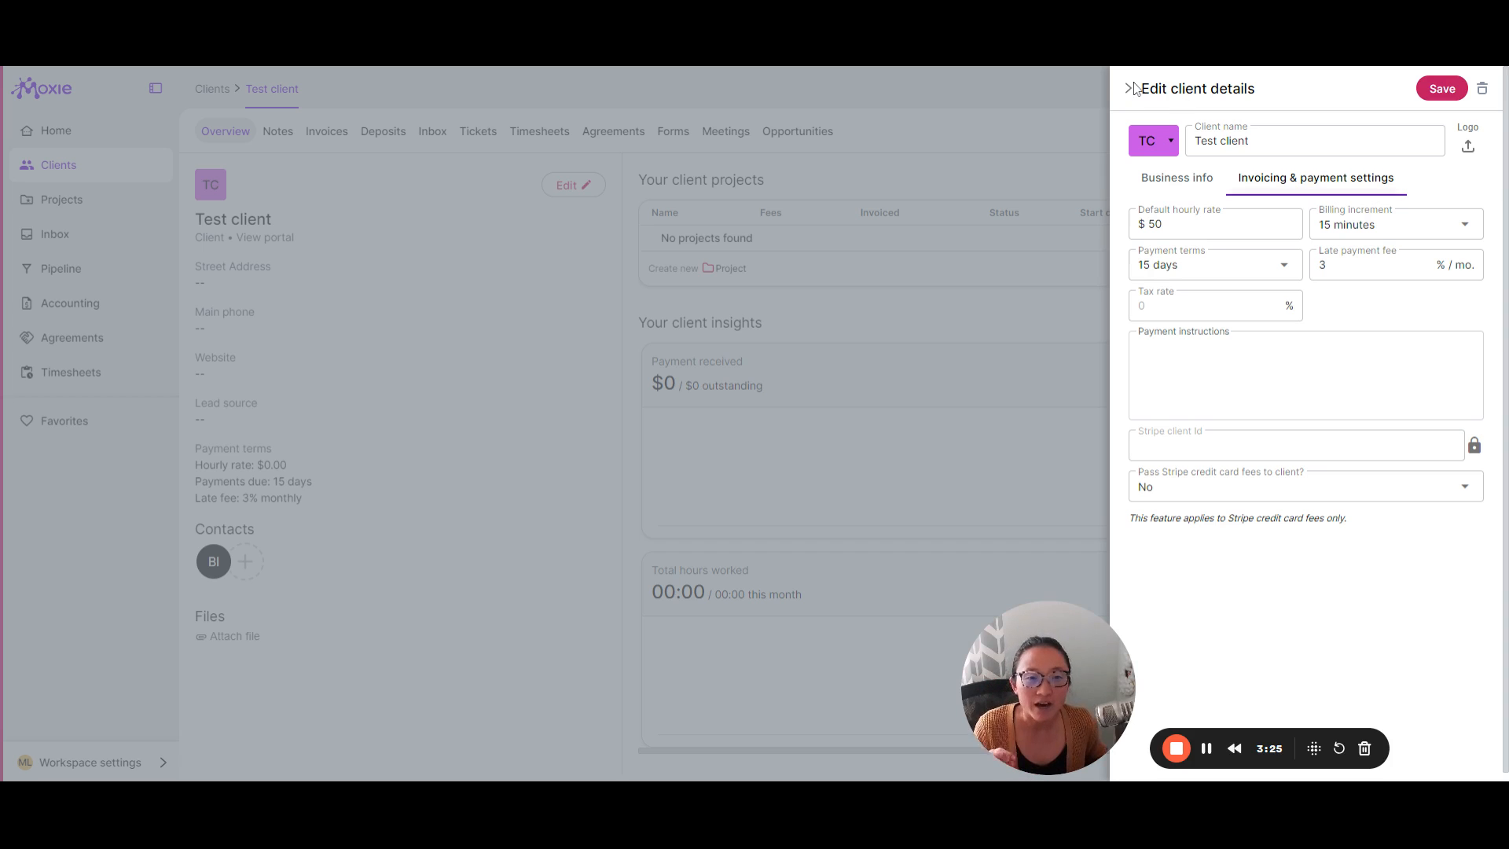
- Close the client panel and create a project named 'Voicework' for Test client
click(1129, 88)
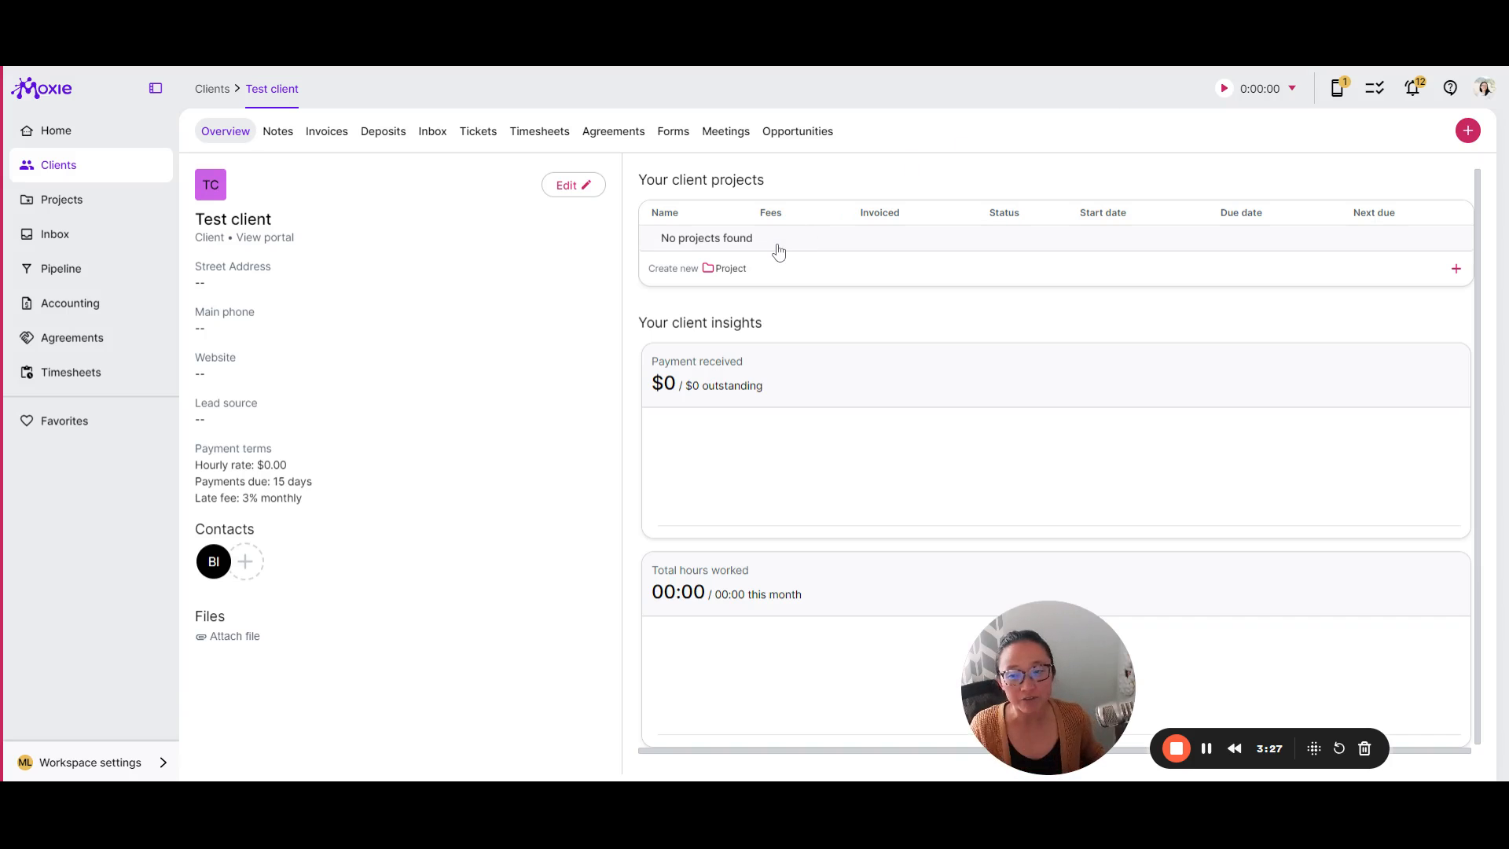
mouse_move(756, 278)
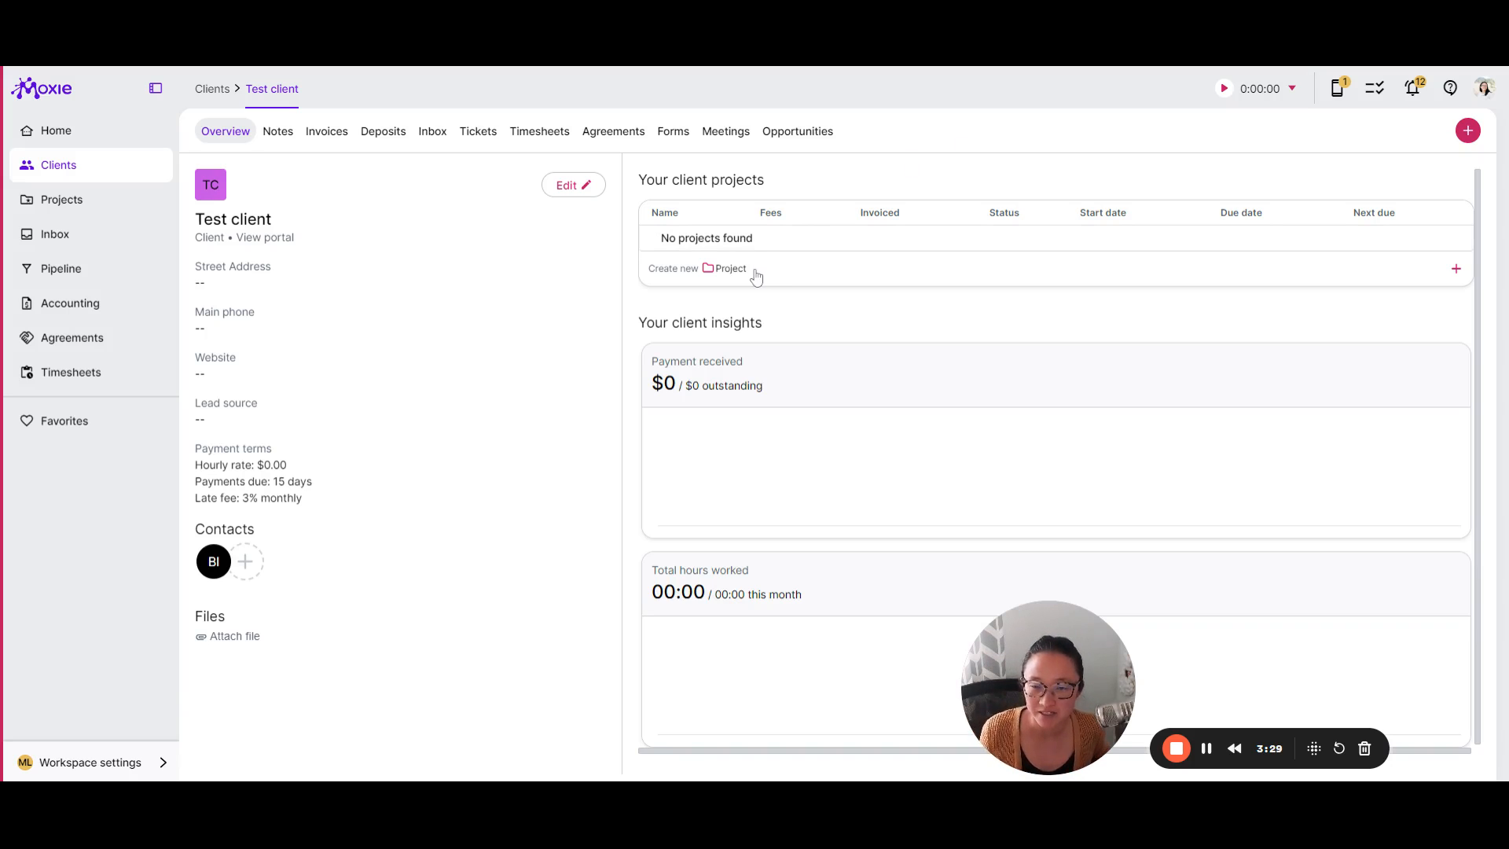
click(697, 268)
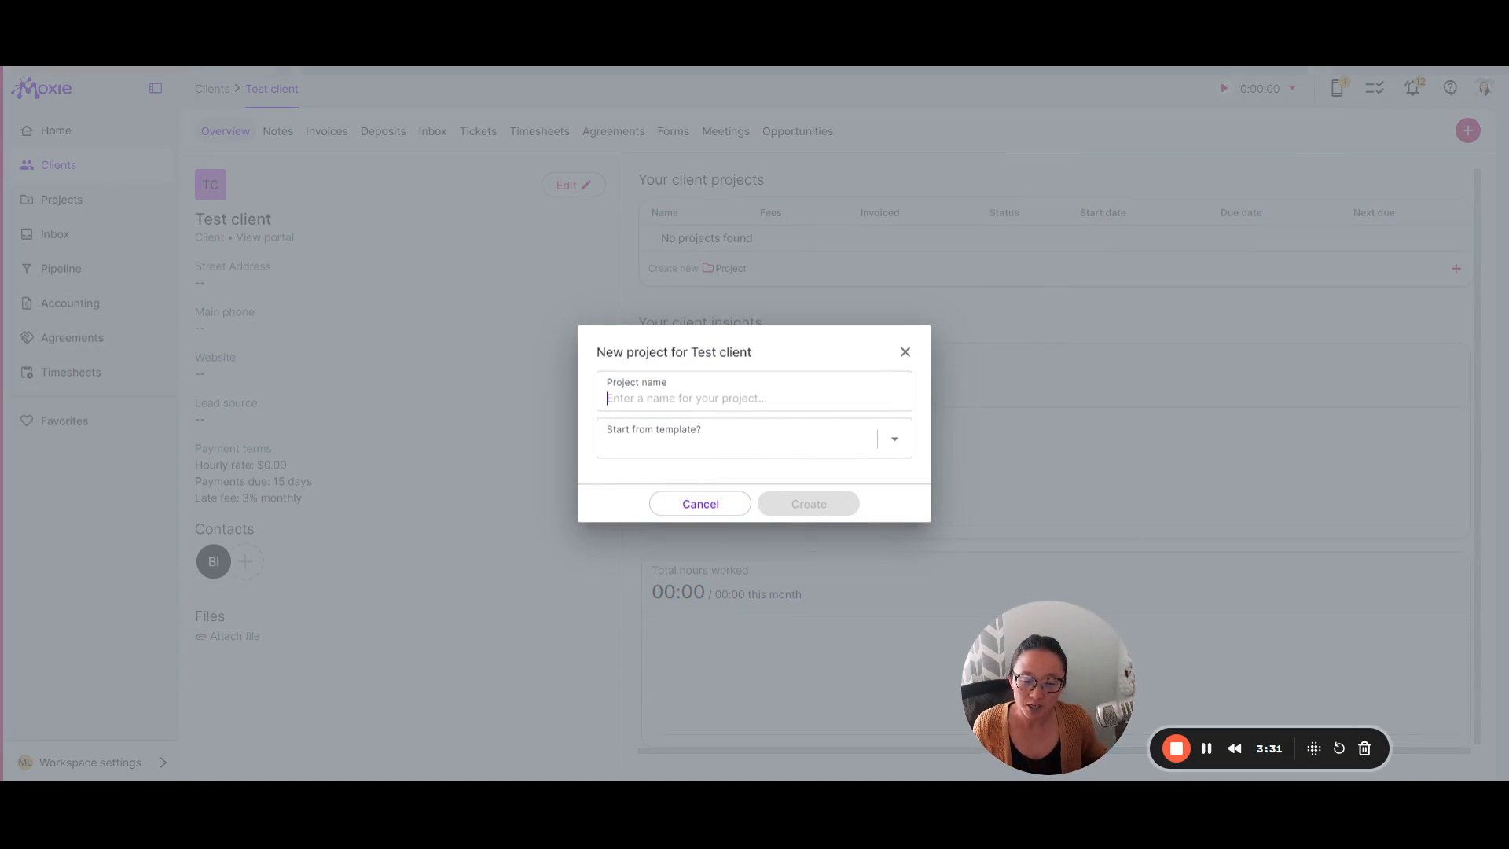
text(V)
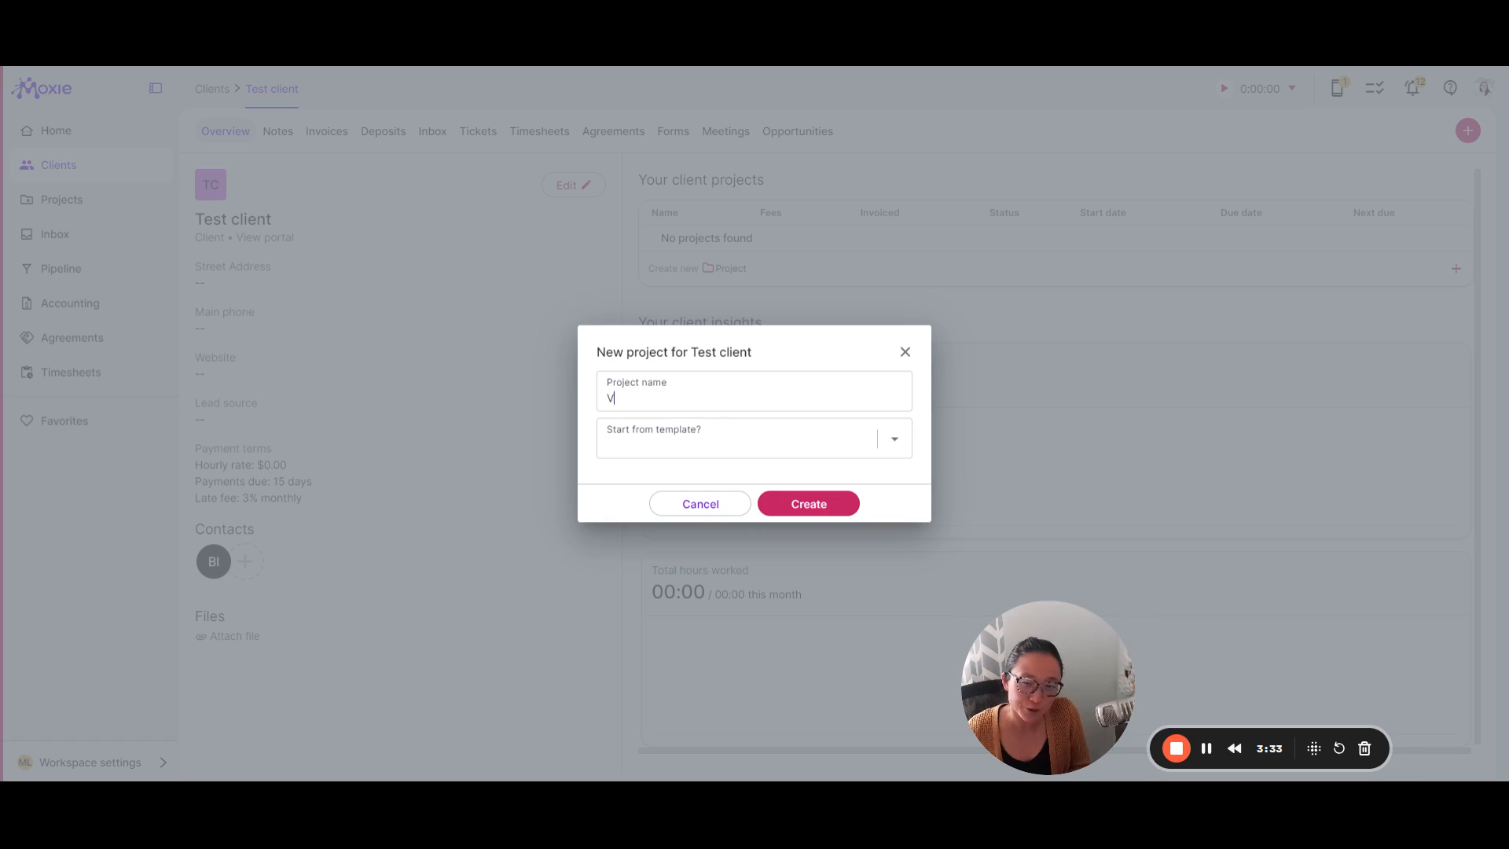
text(oicework)
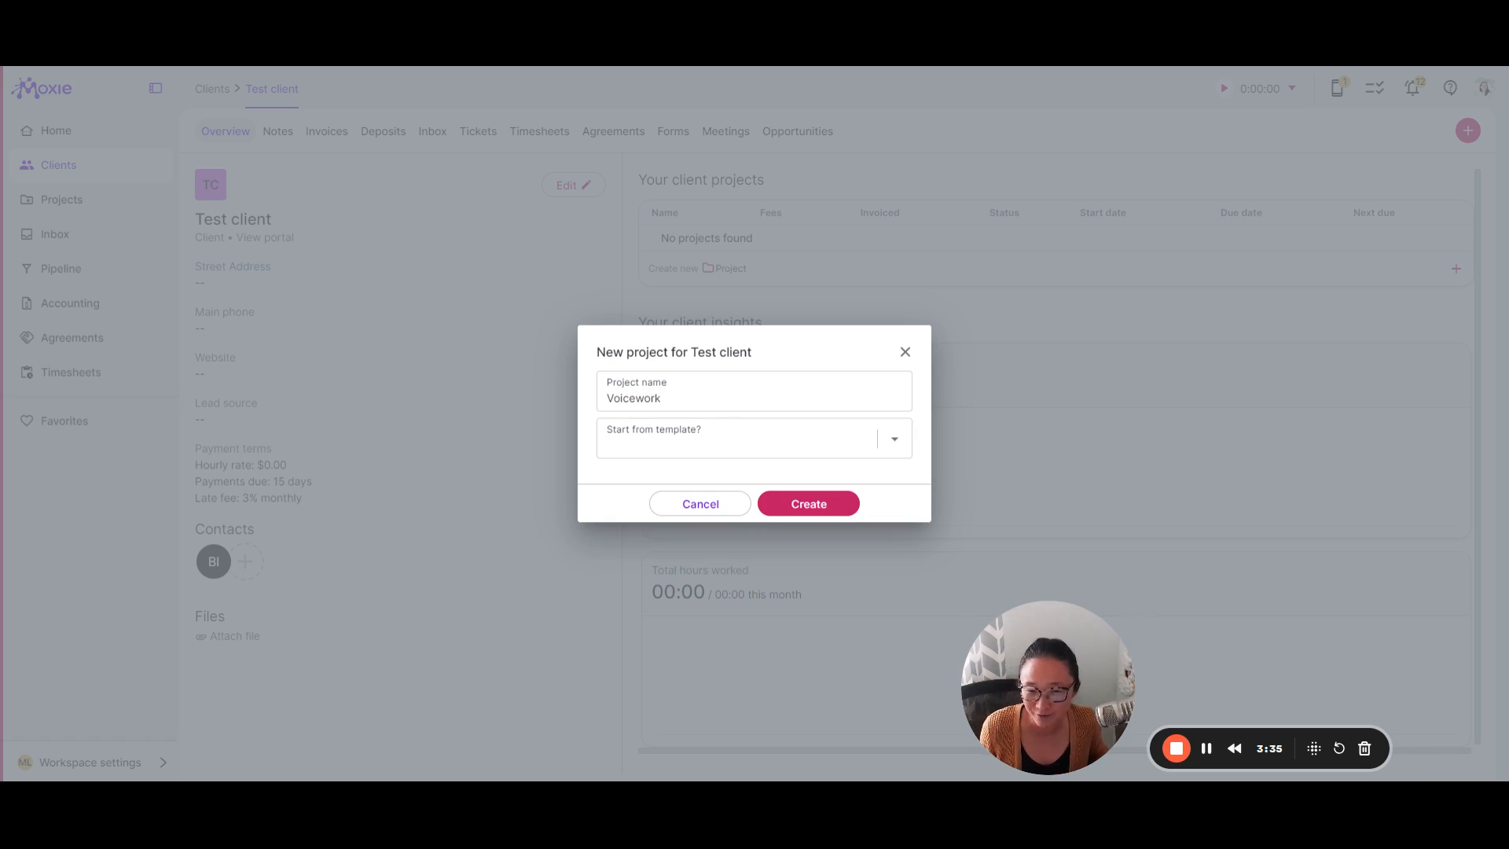
click(808, 503)
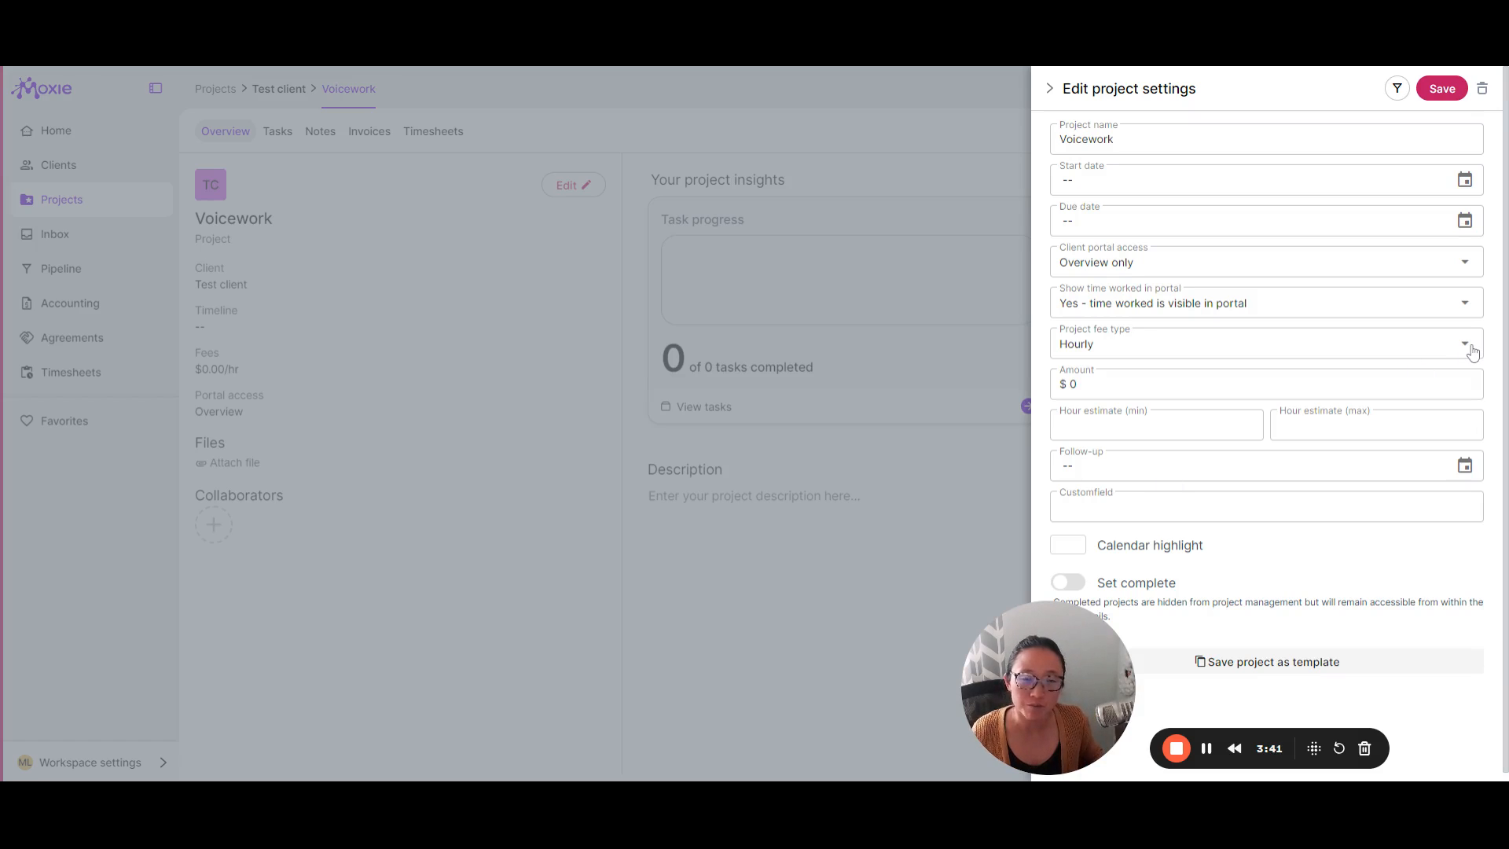
- Change Voicework's project fee type to Recurring with a $500 monthly amount
click(1265, 344)
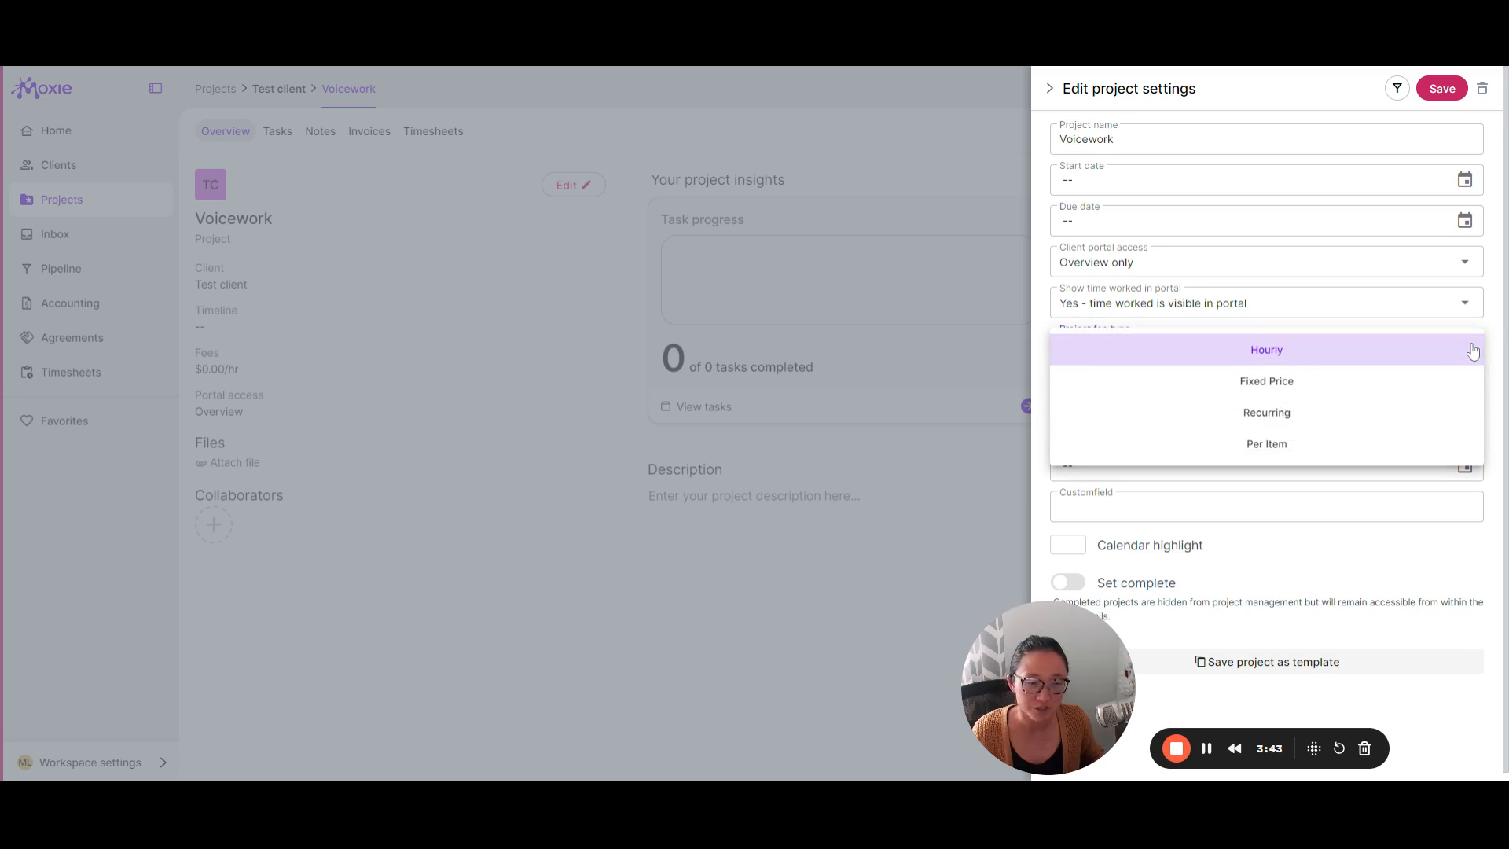
mouse_move(1266, 411)
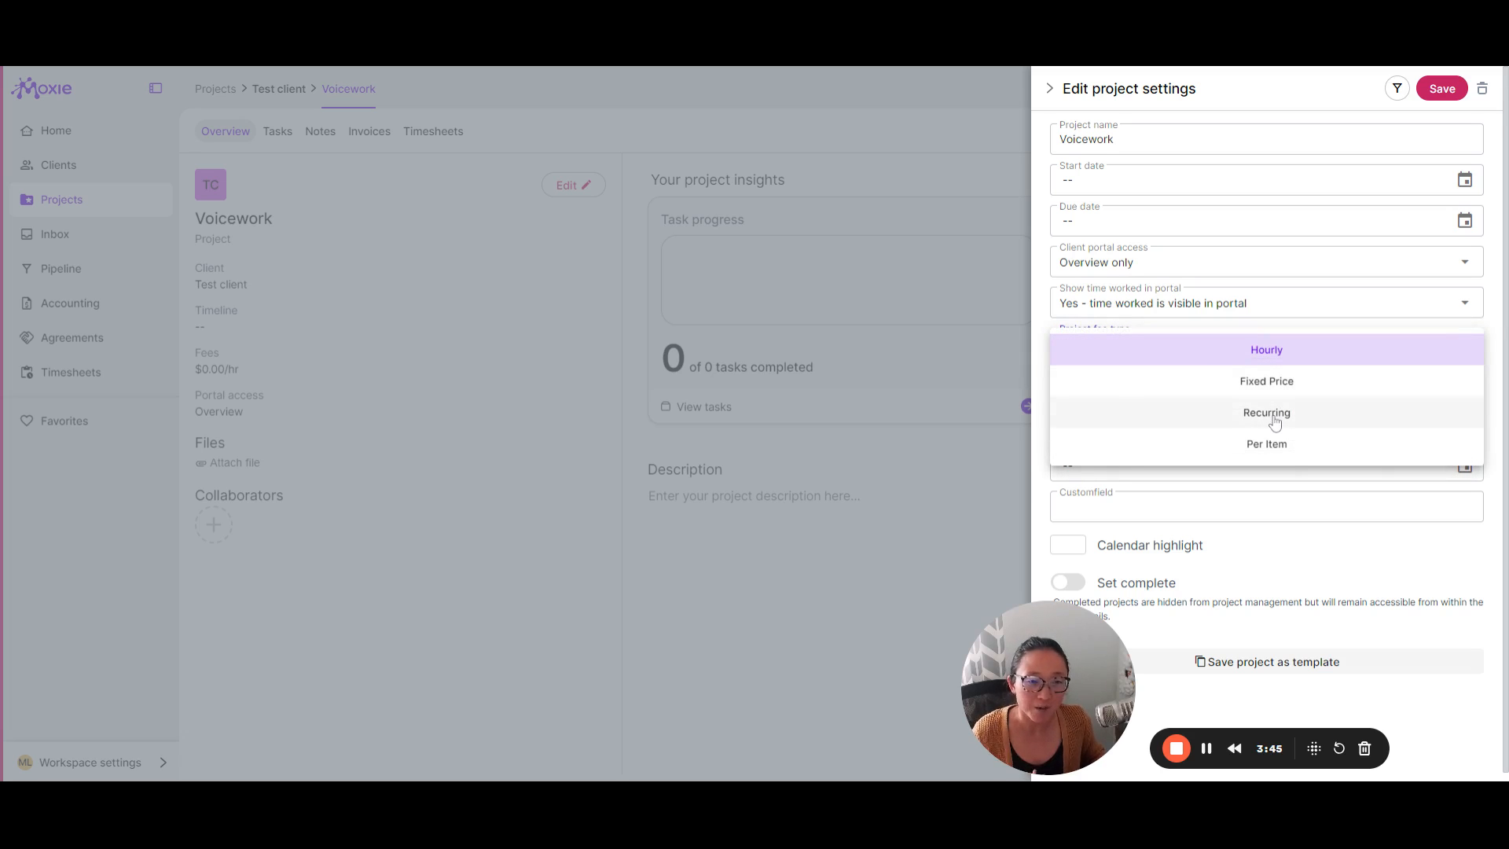
click(1265, 412)
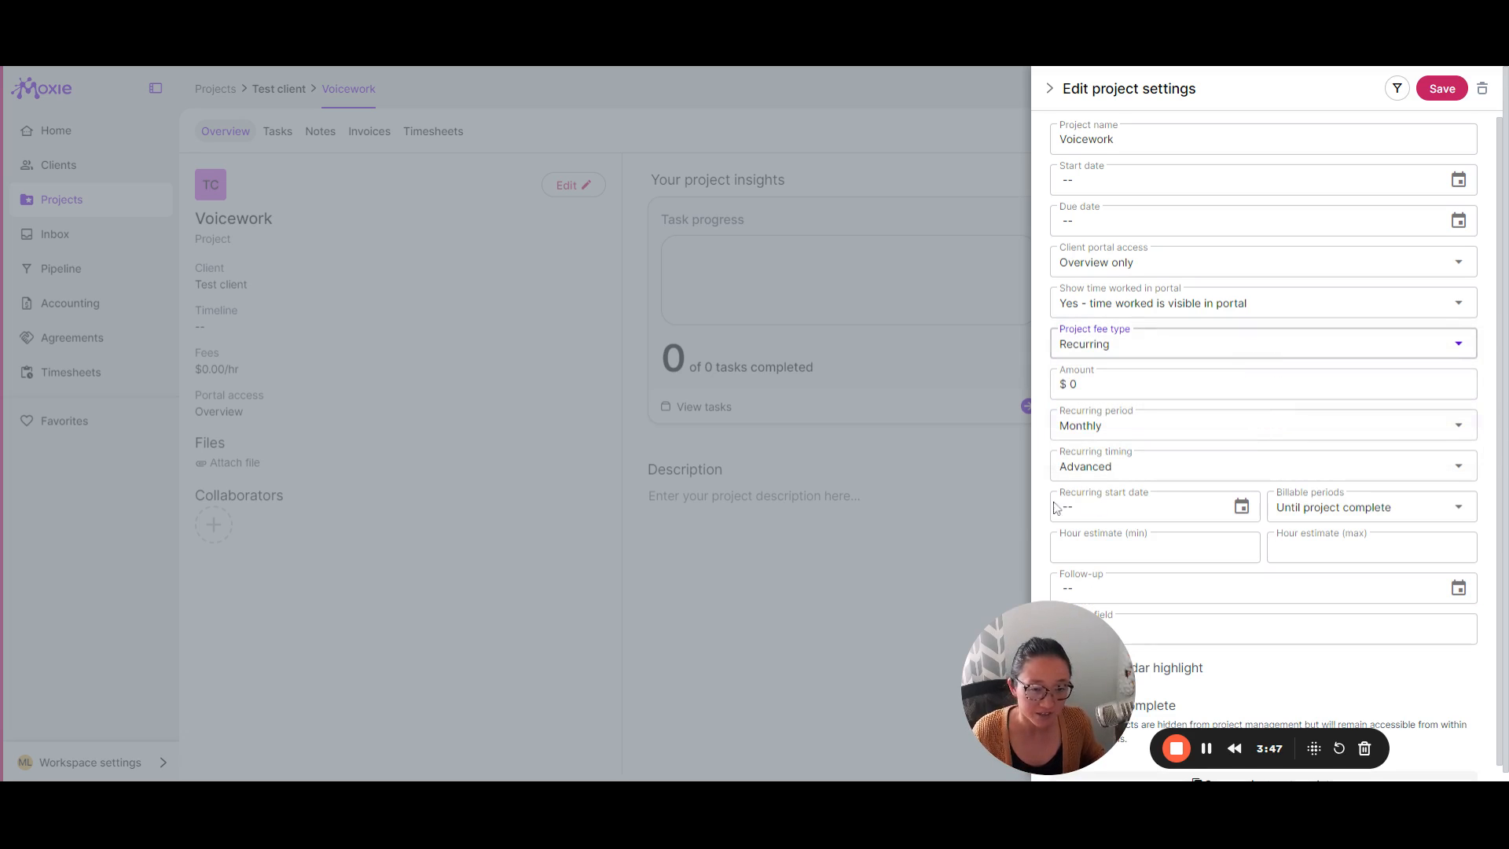
text(500)
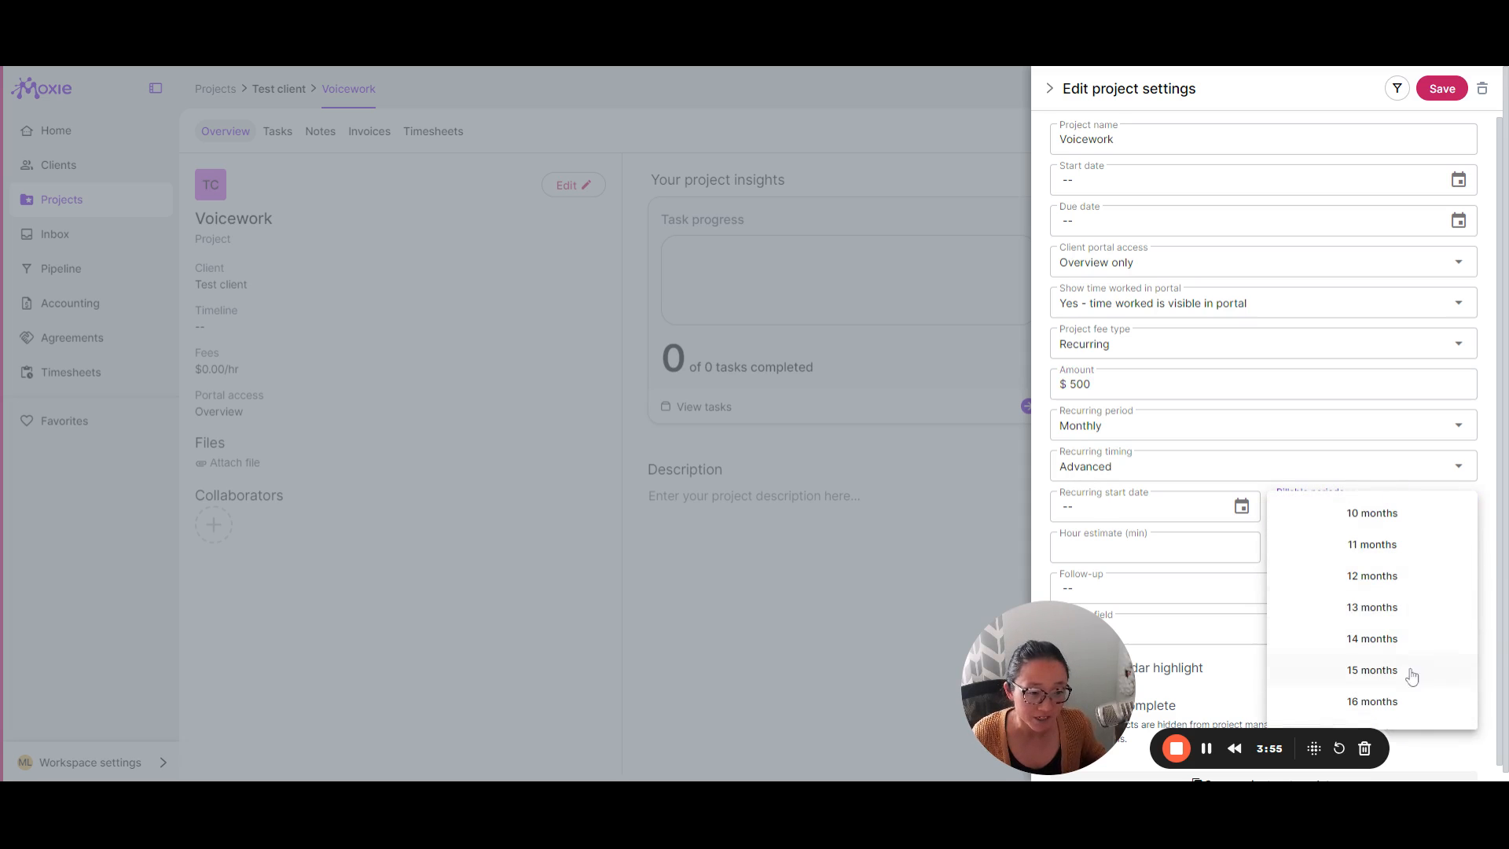
scroll(up, 3)
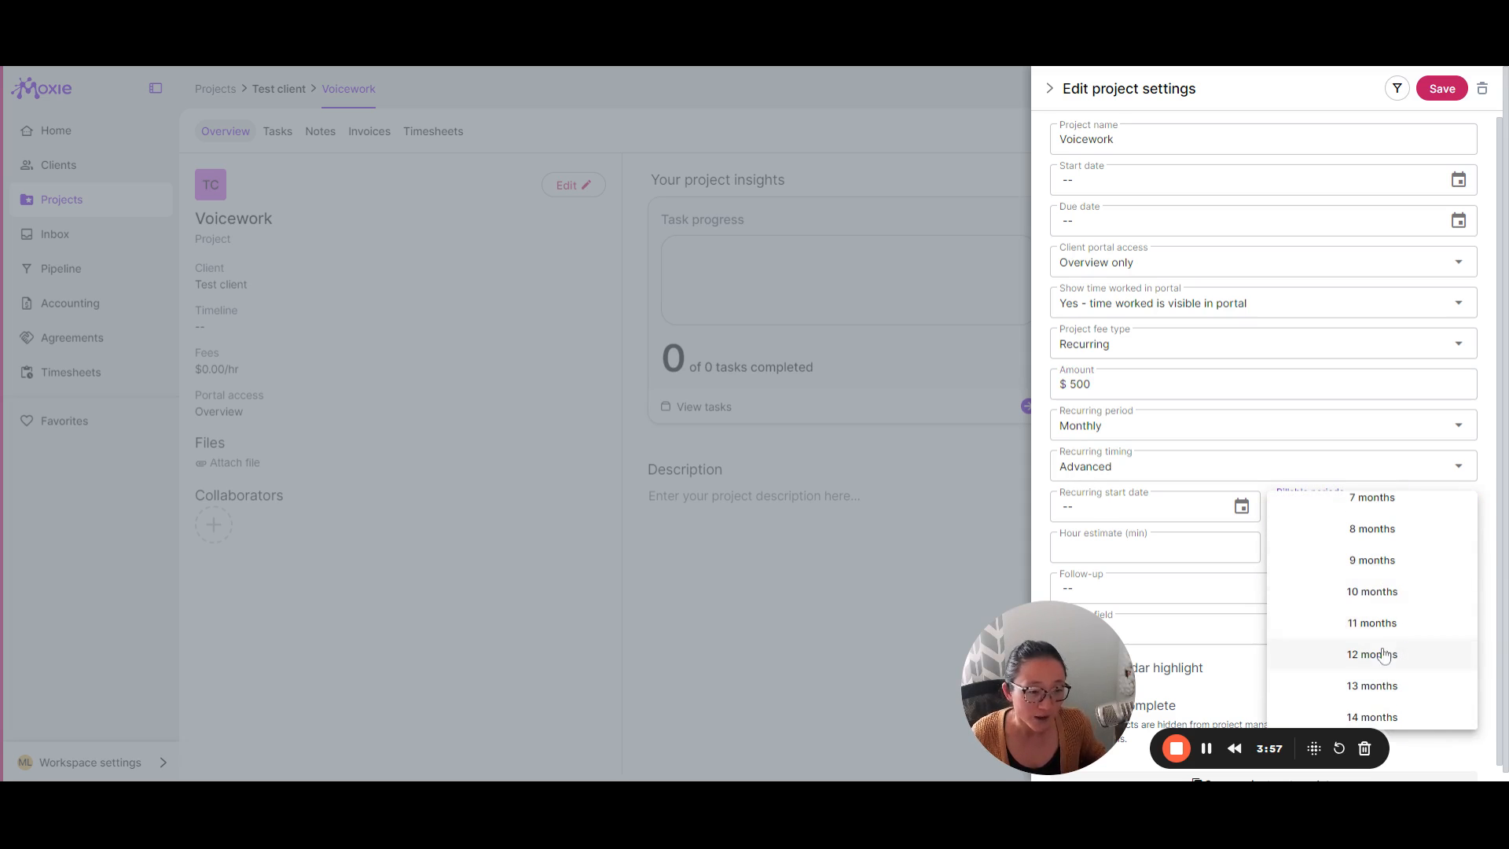
scroll(up, 3)
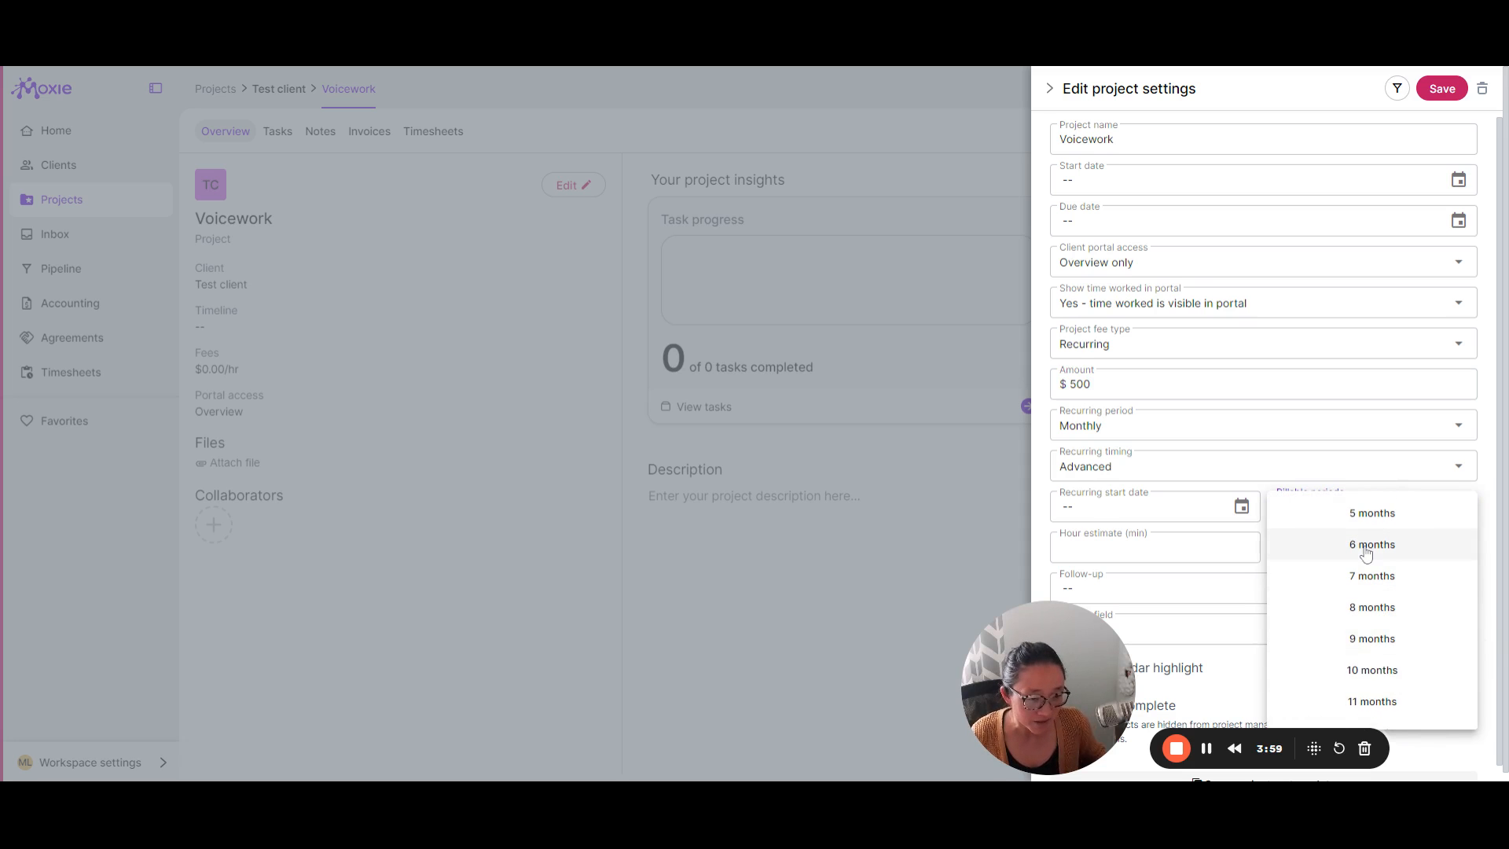
mouse_move(1415, 653)
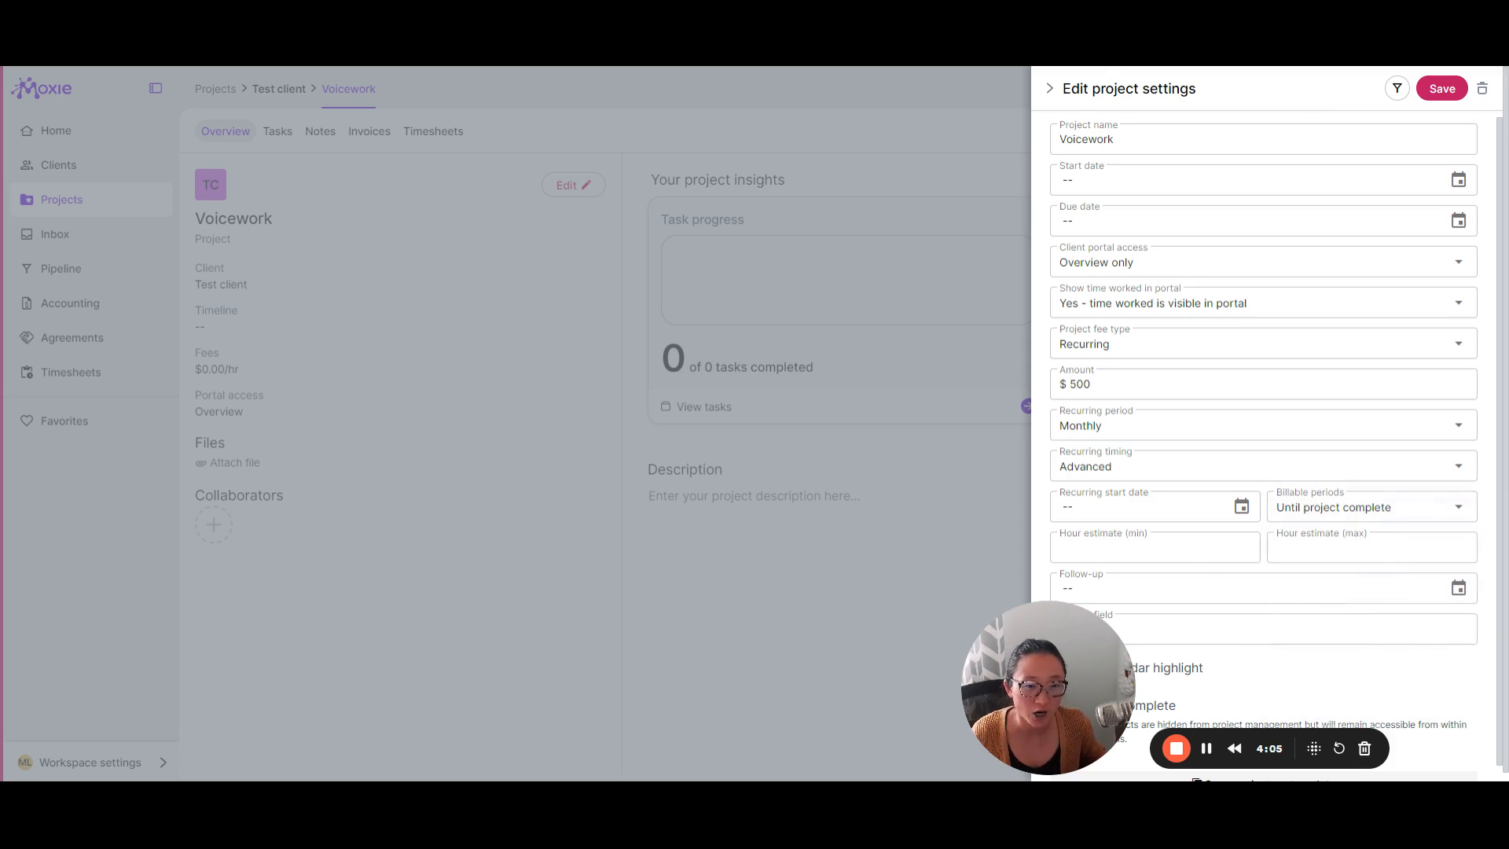
mouse_move(1362, 525)
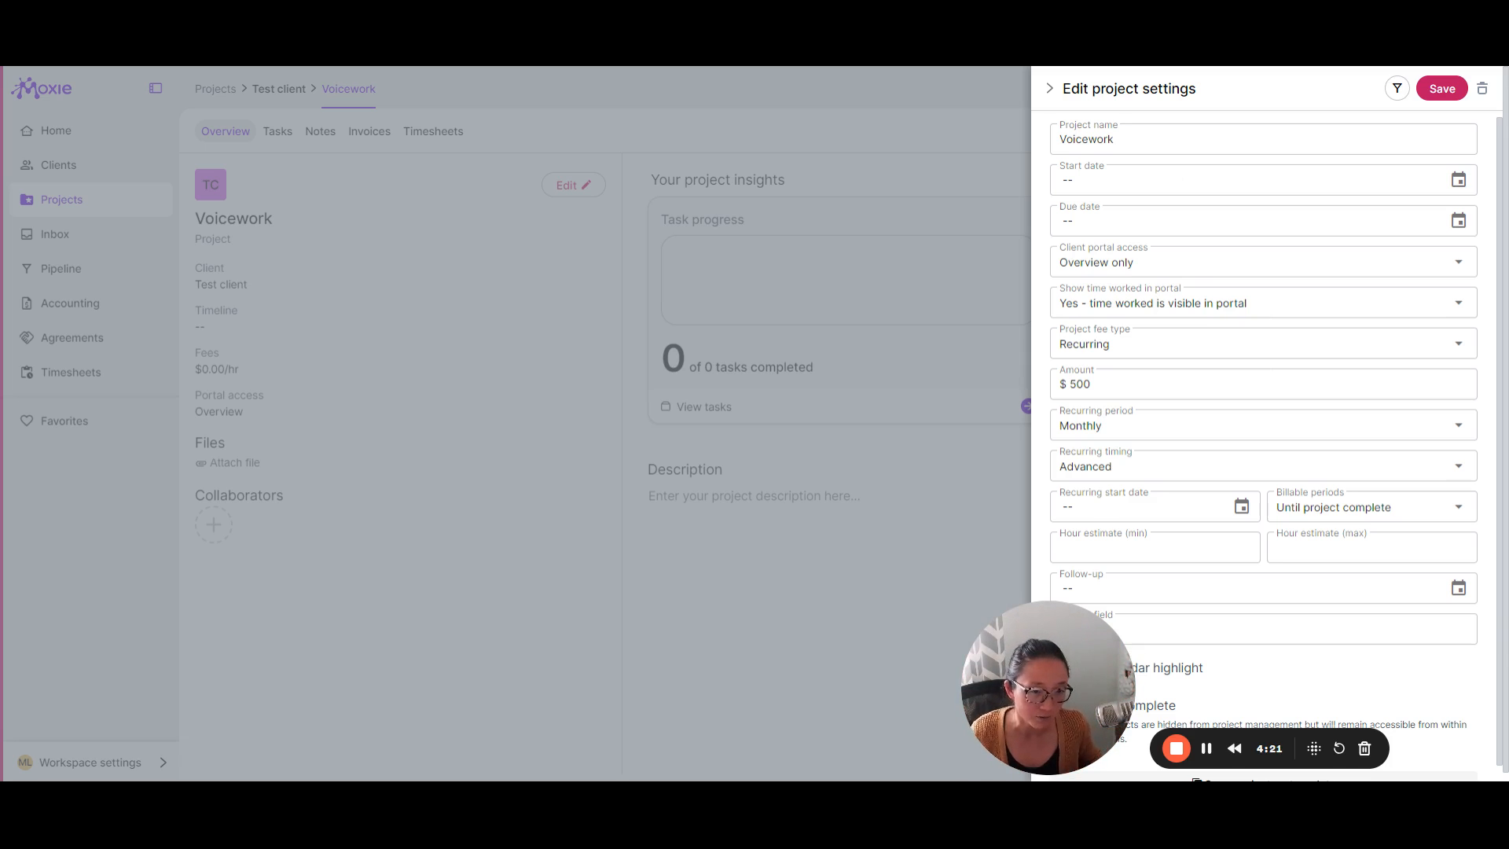
- Save Voicework's recurring fee settings and view its empty invoices section
click(1440, 89)
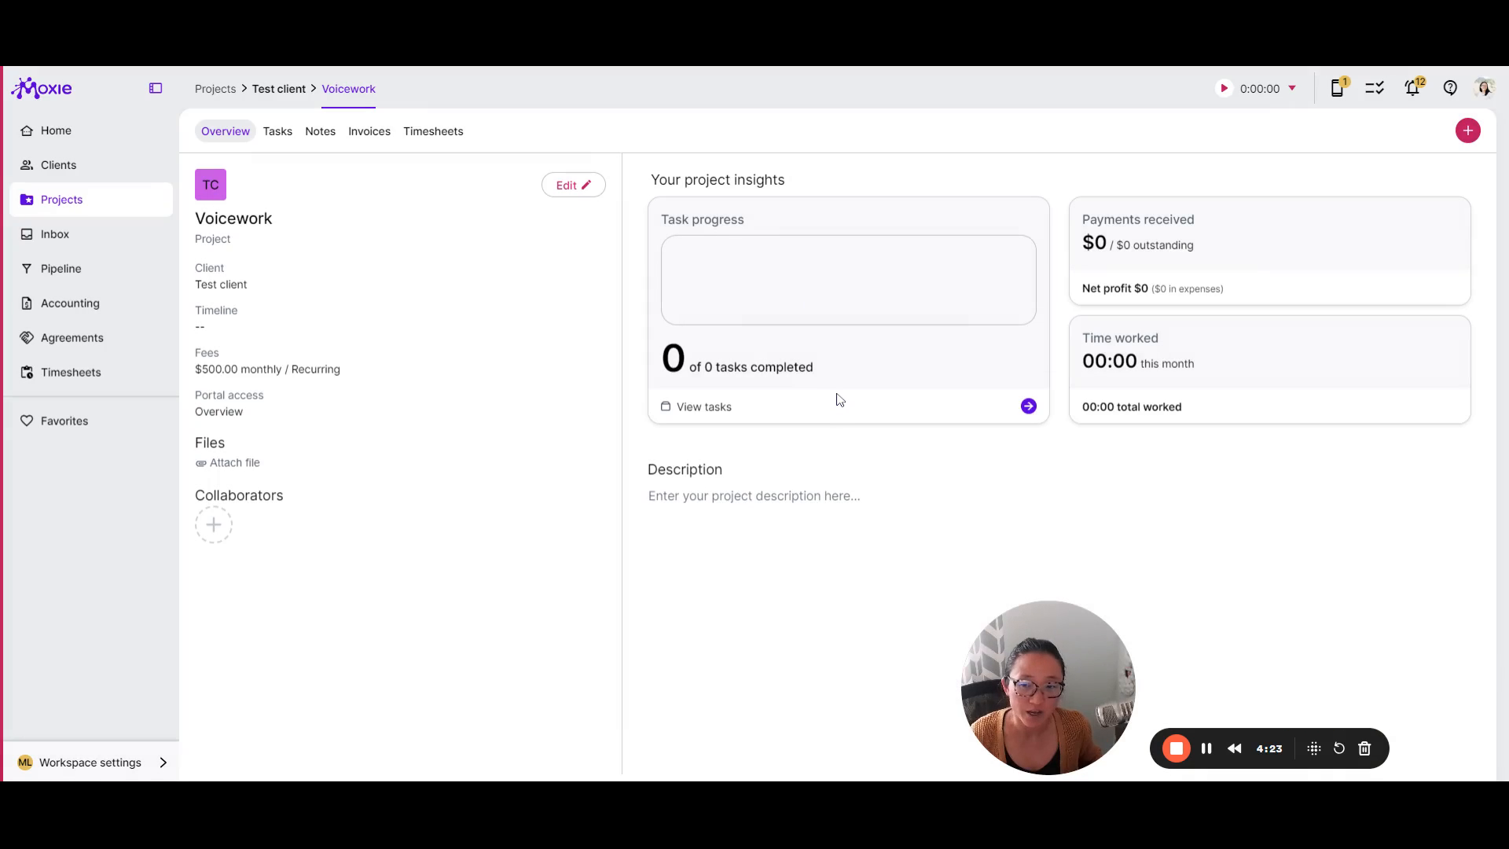
mouse_move(240, 383)
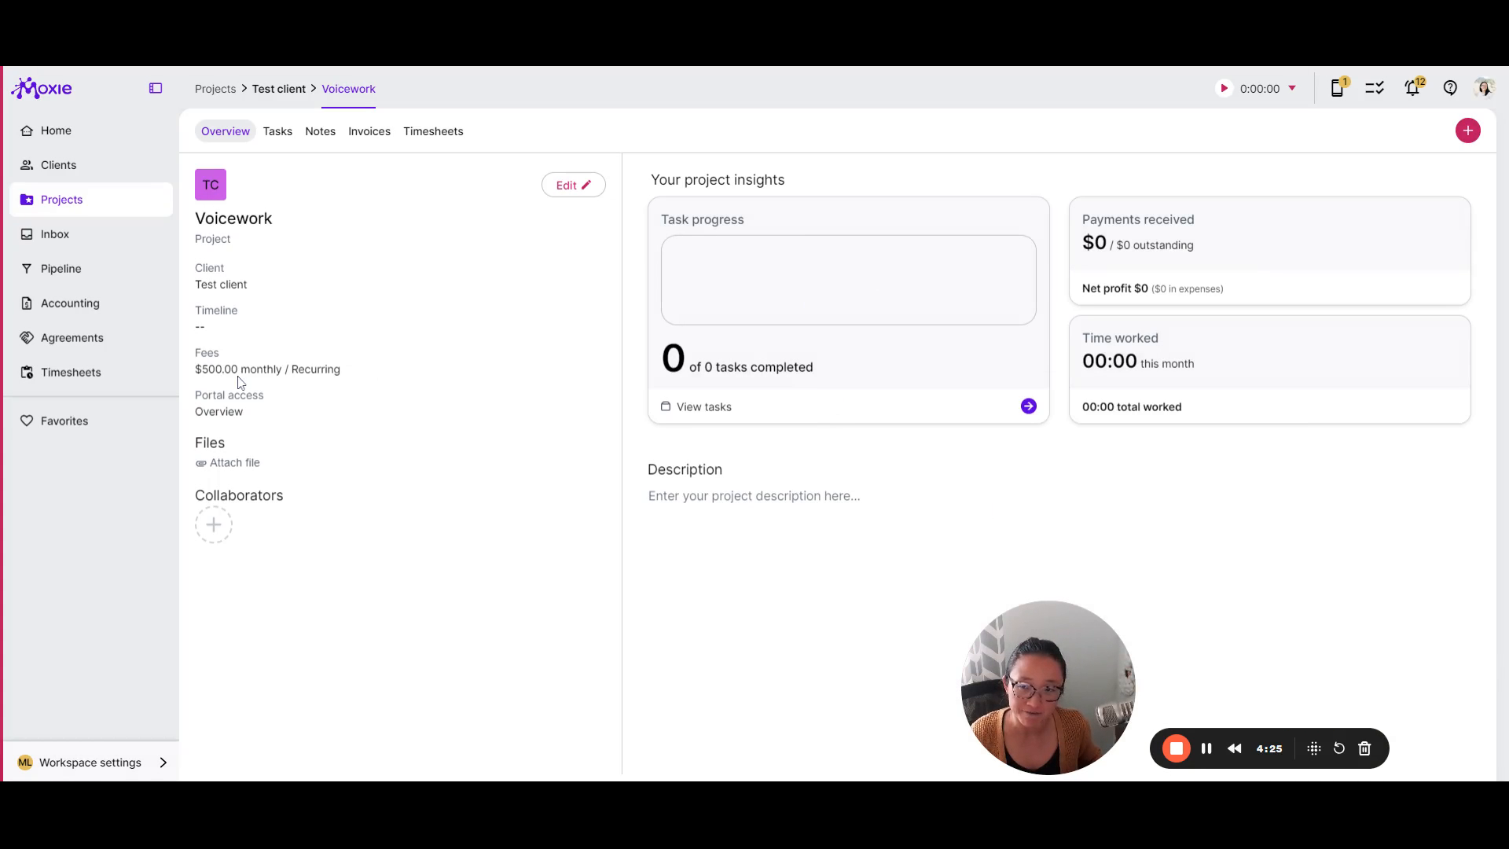
mouse_move(347, 242)
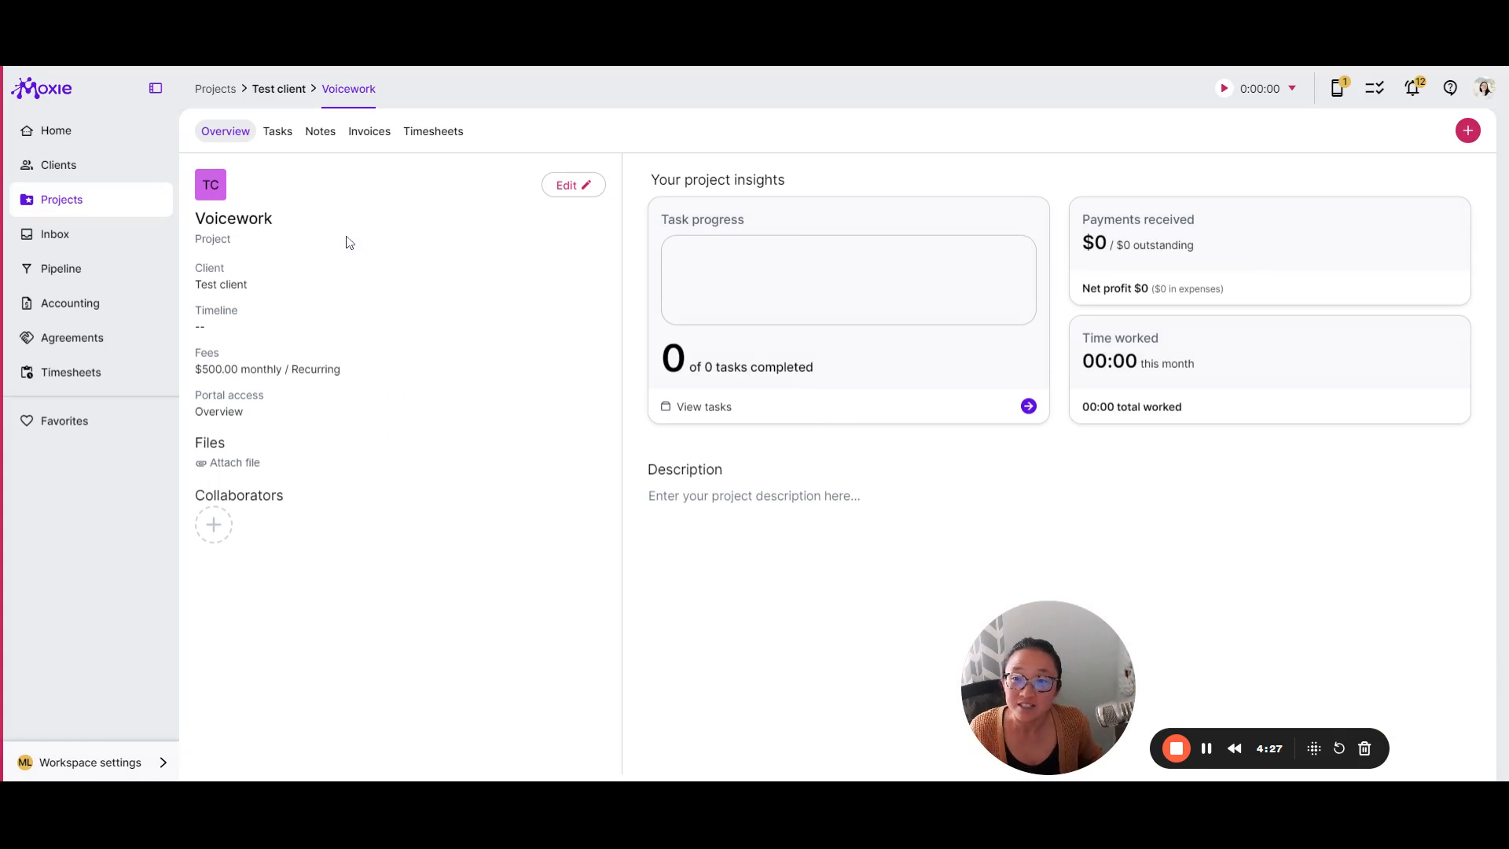
click(369, 131)
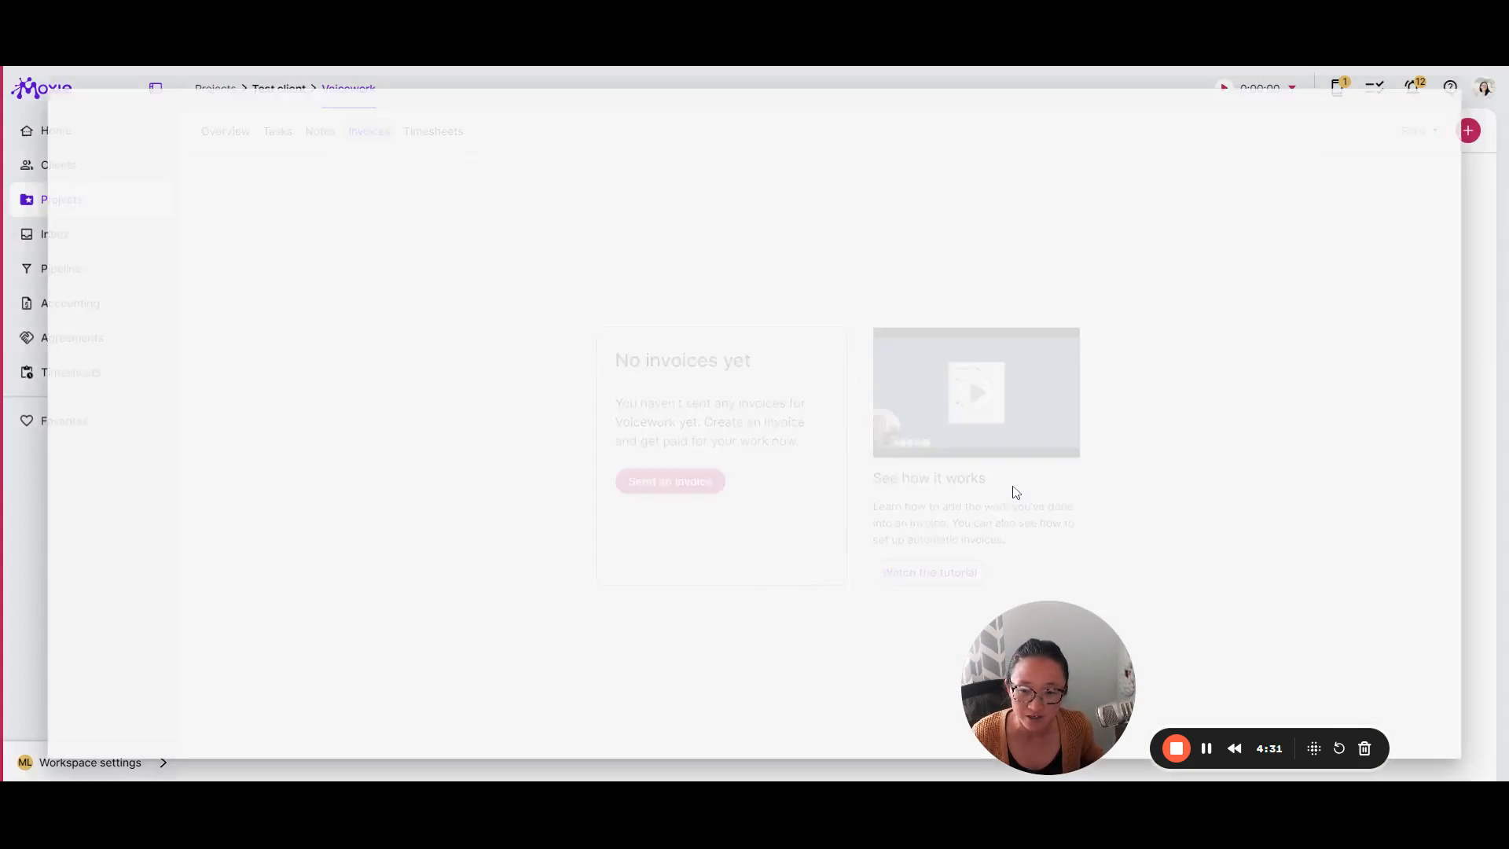
- Start draft invoice 1366 for Test client, checking un-billed items without adding any
click(670, 481)
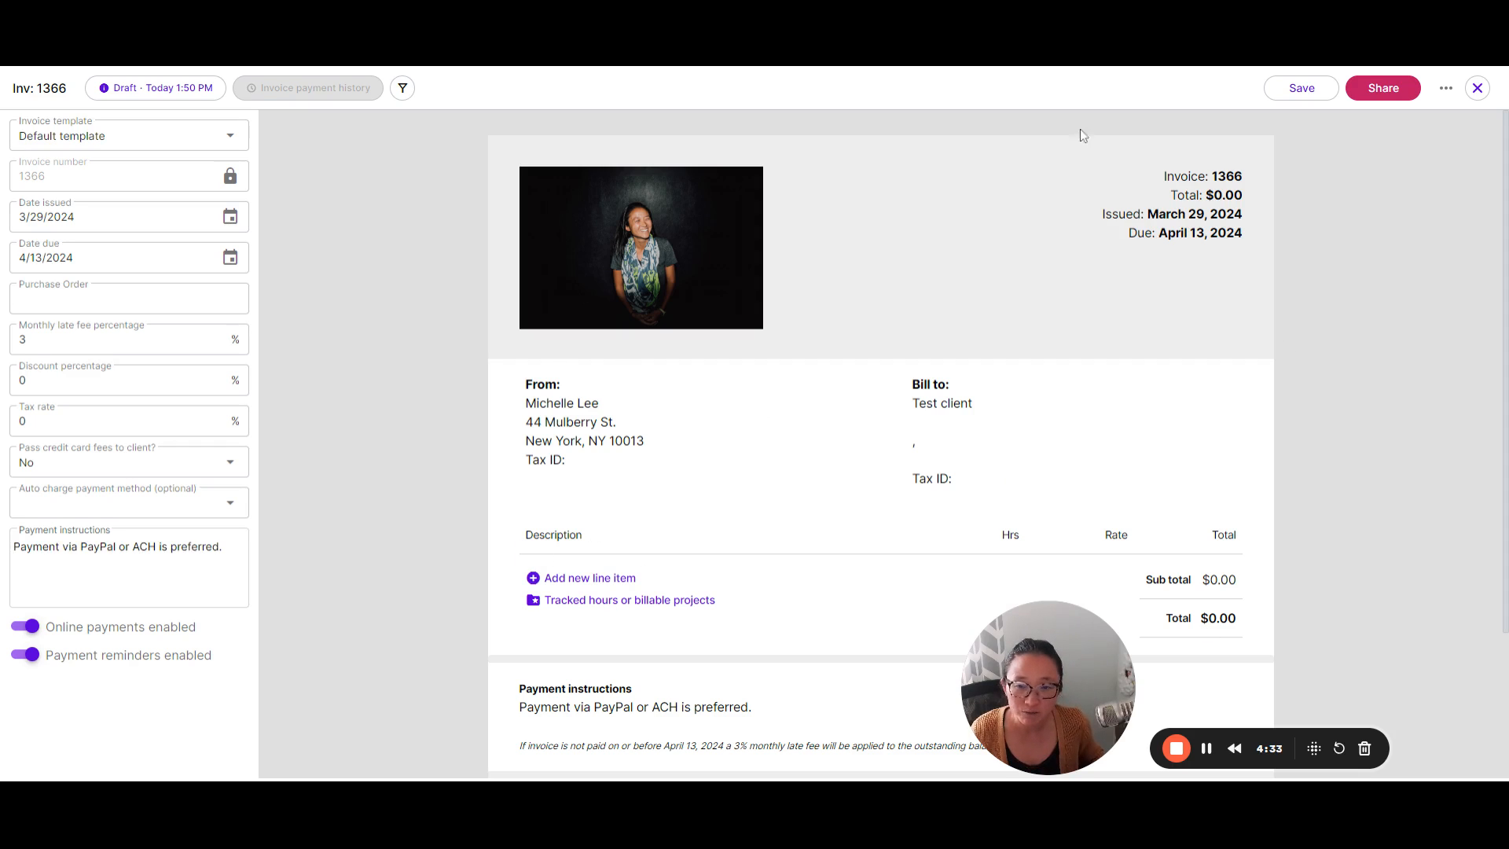
mouse_move(813, 715)
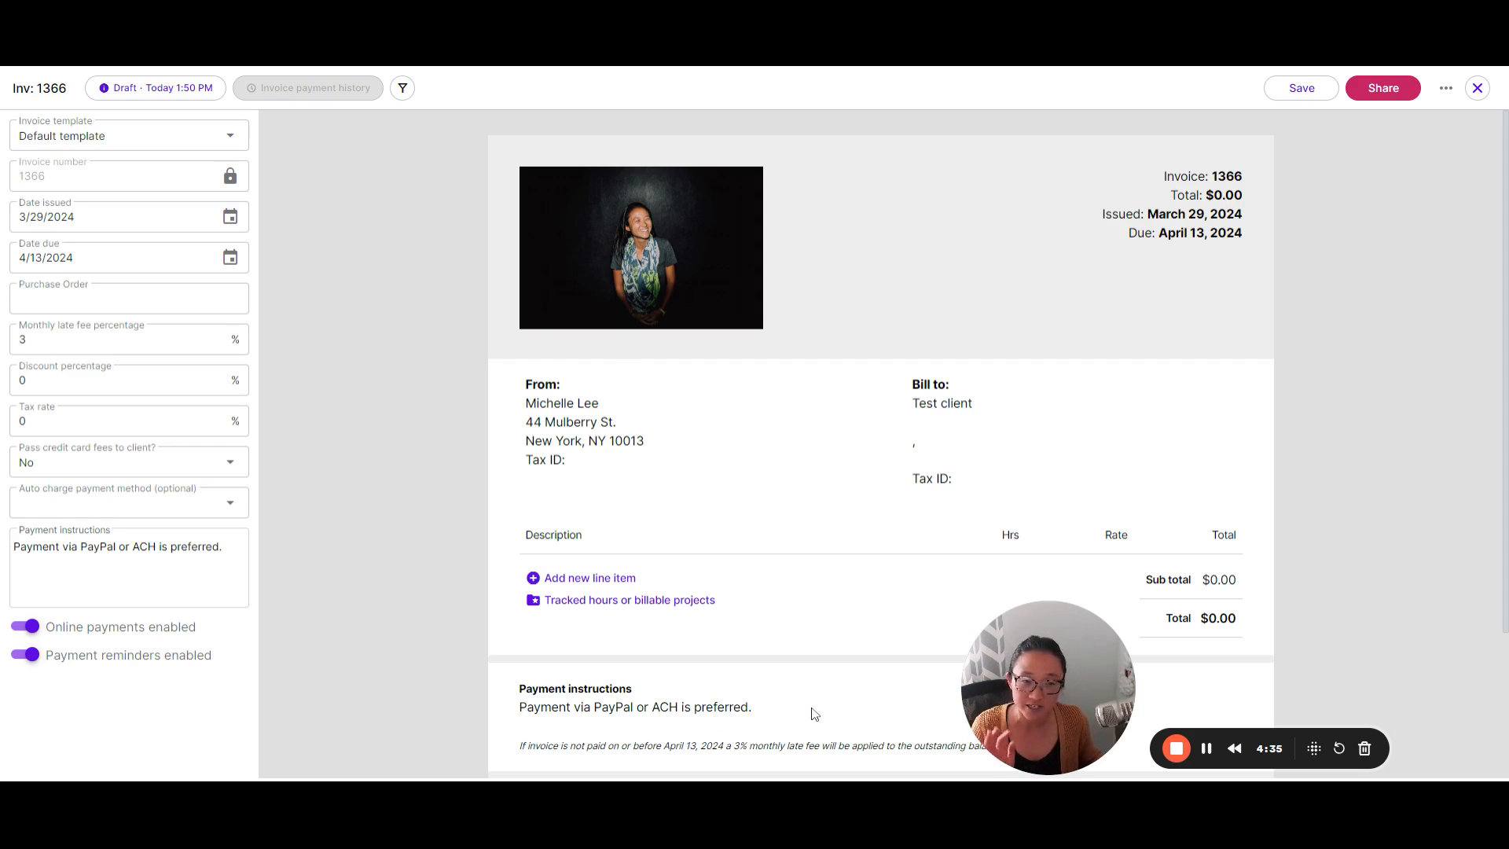
mouse_move(865, 576)
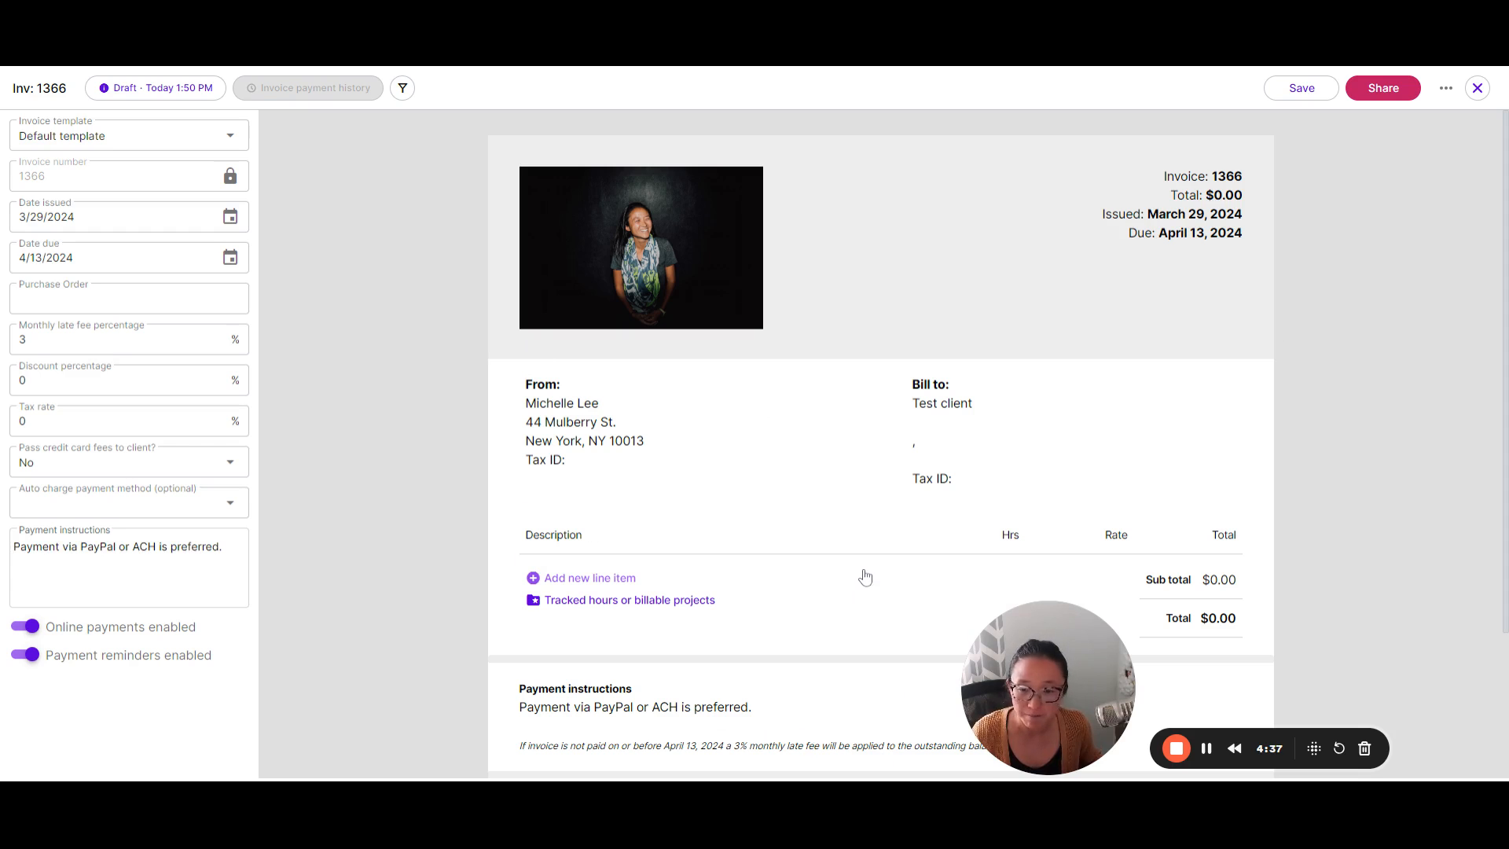
click(629, 600)
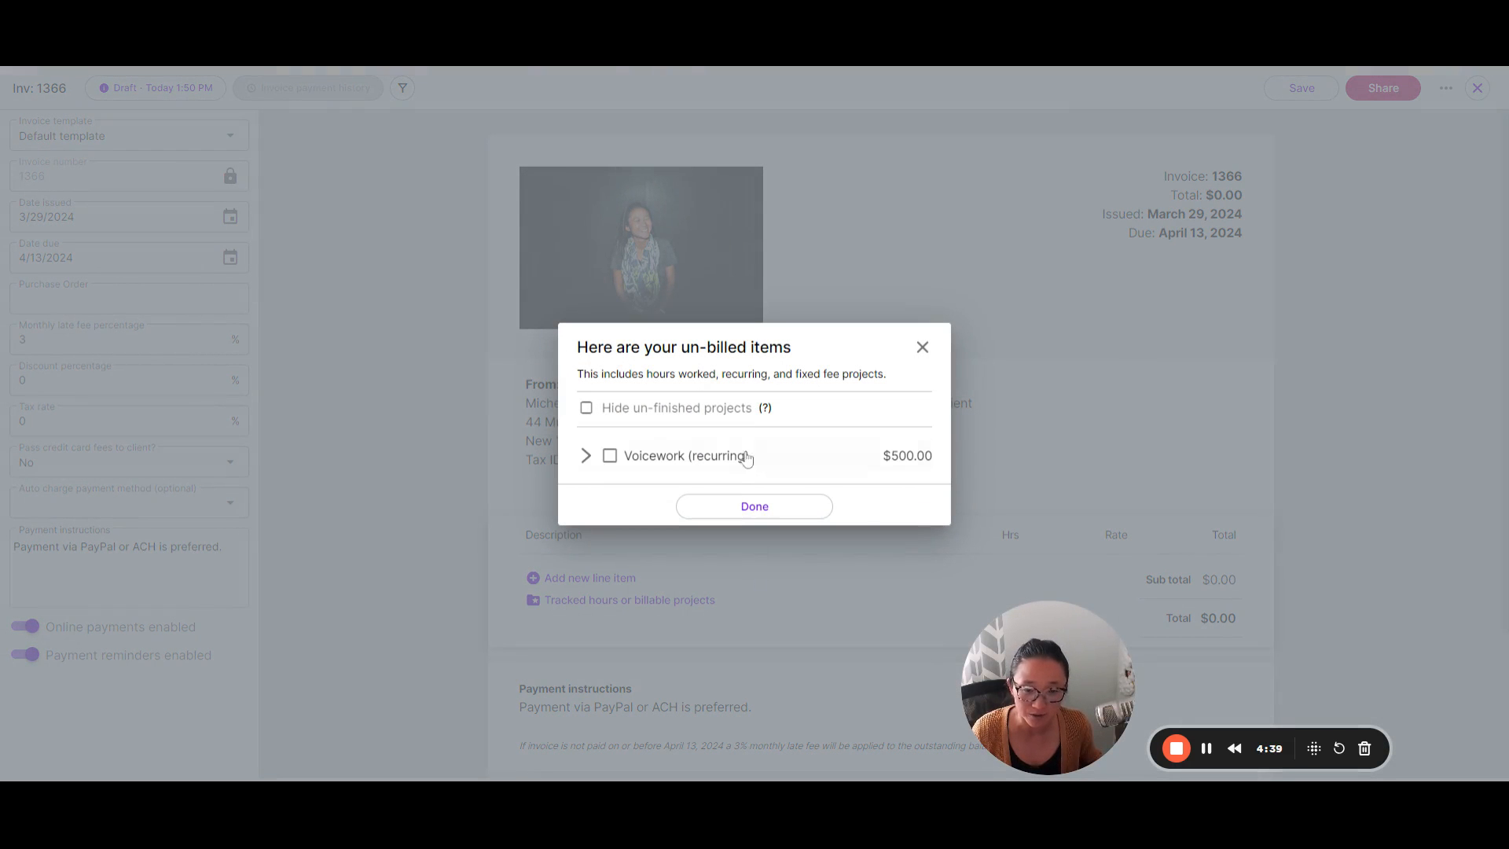
click(585, 455)
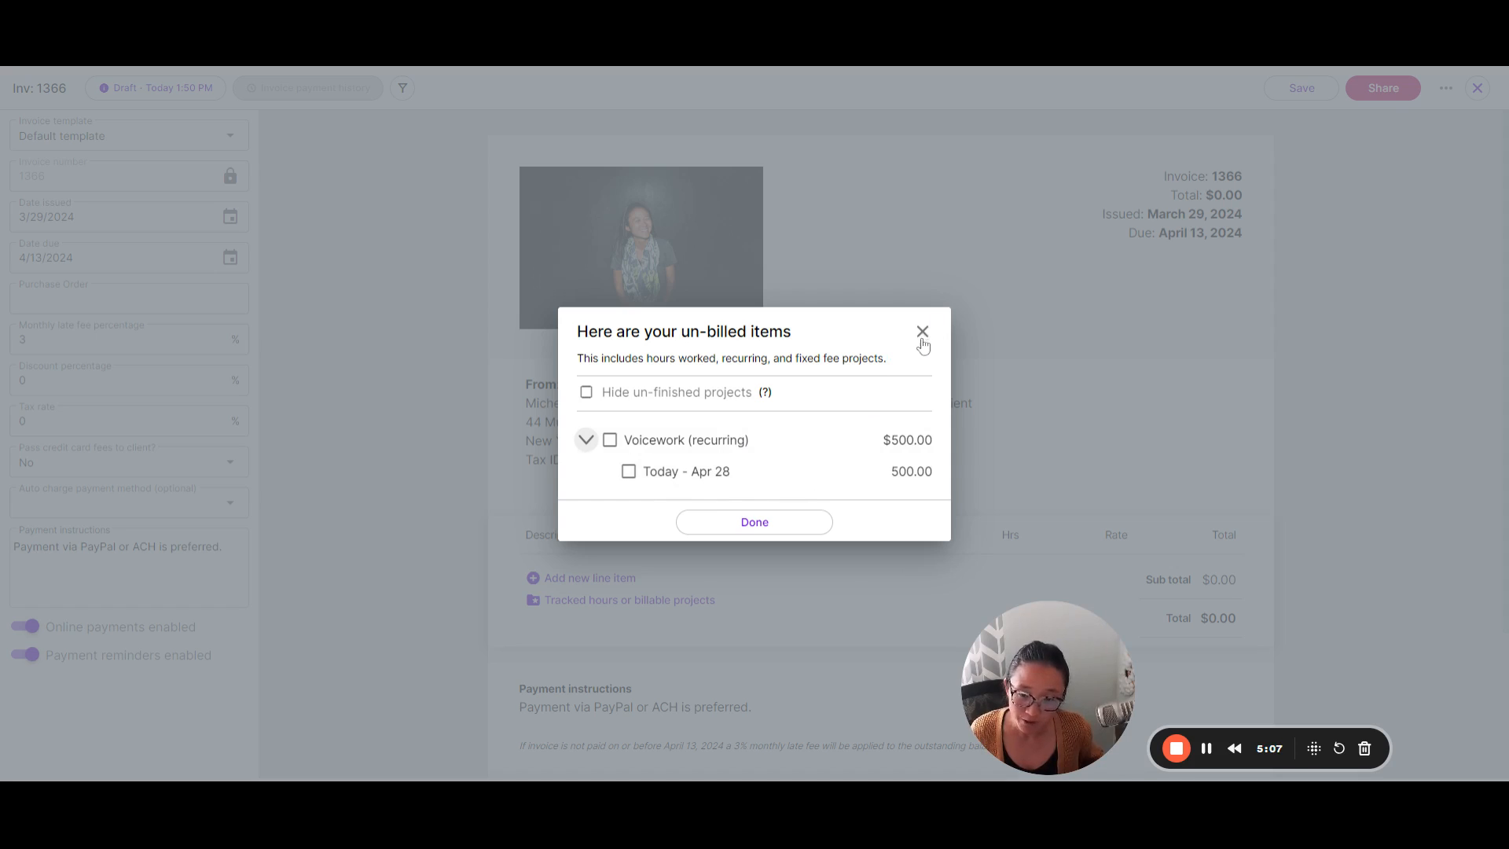
click(922, 331)
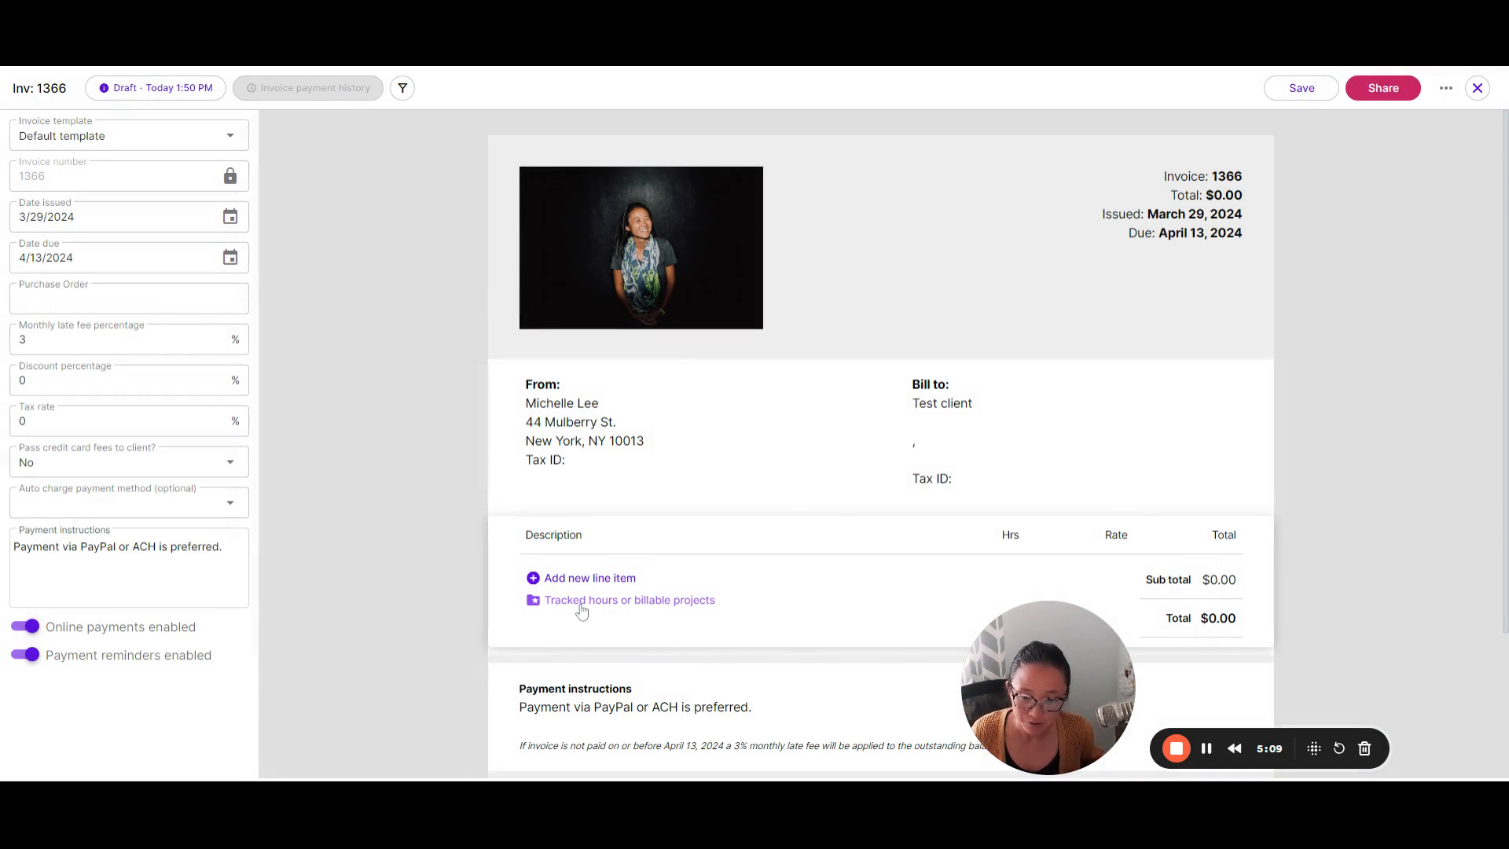
mouse_move(594, 598)
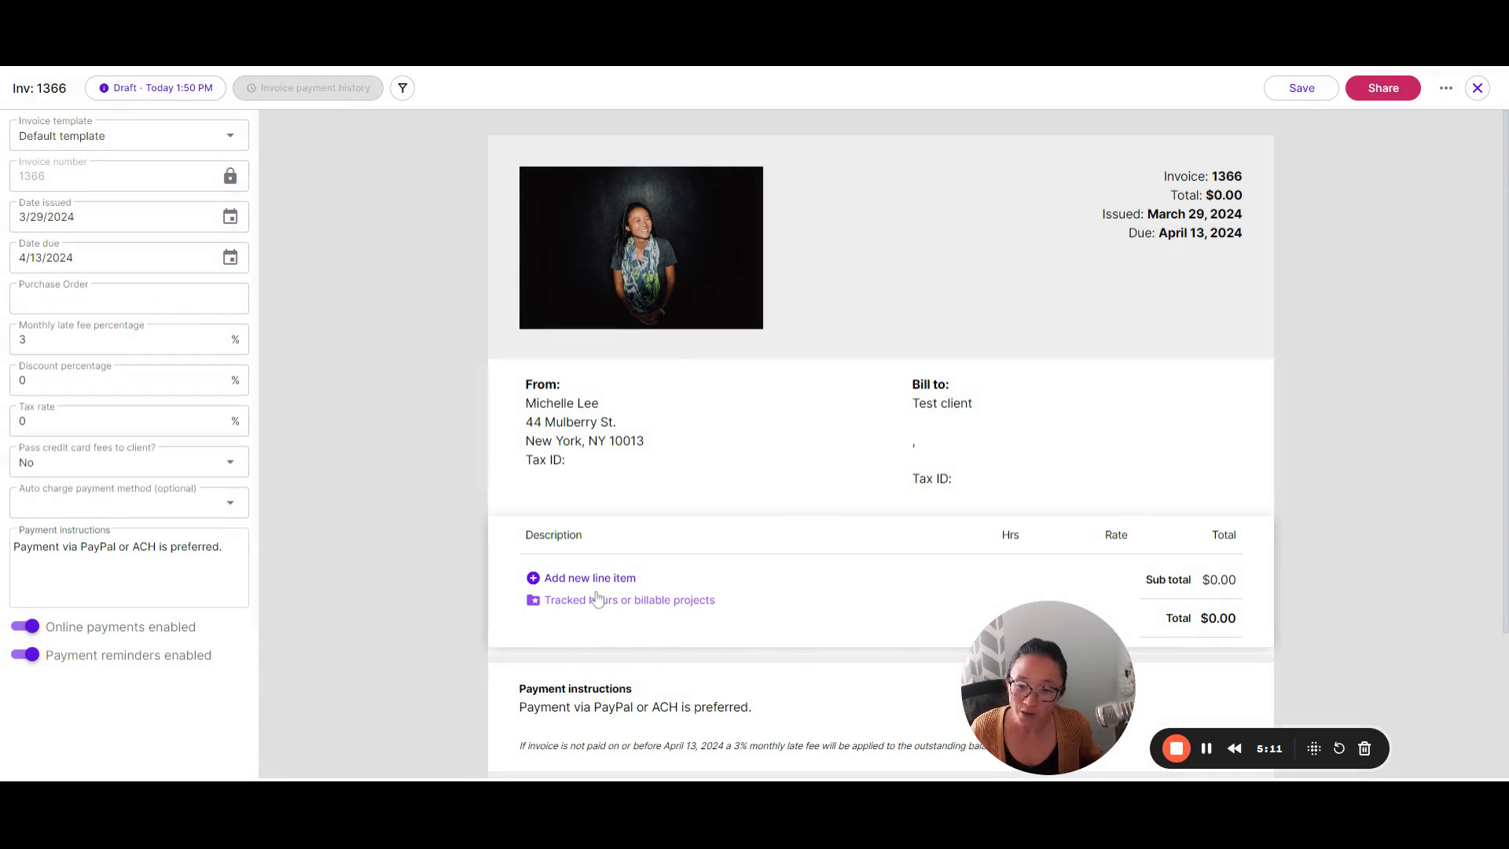
mouse_move(578, 578)
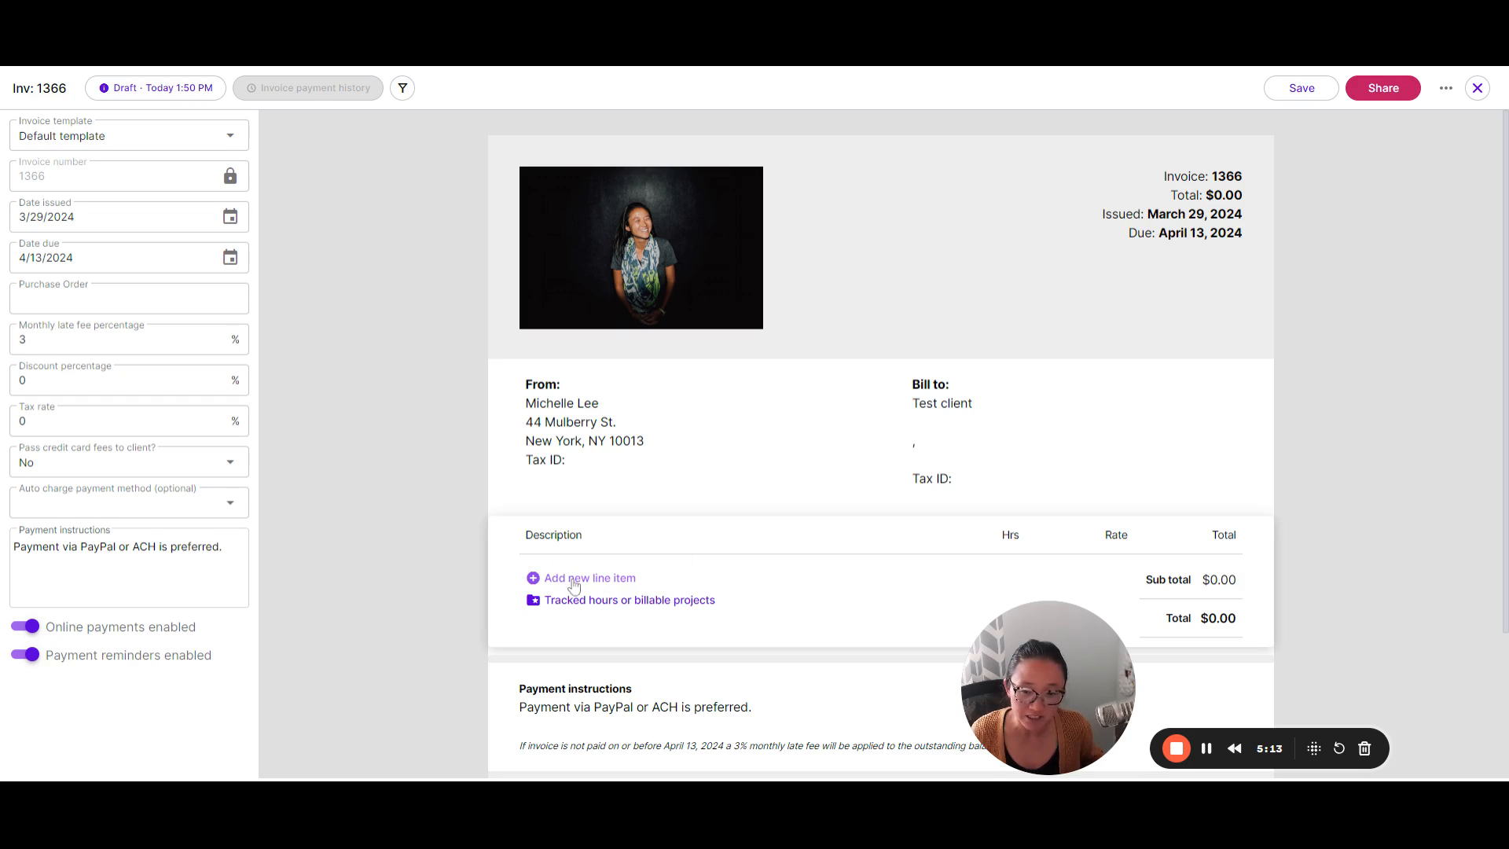
- Add a product line item described as 'Blog', quantity 1500 at rate $1.00
click(588, 579)
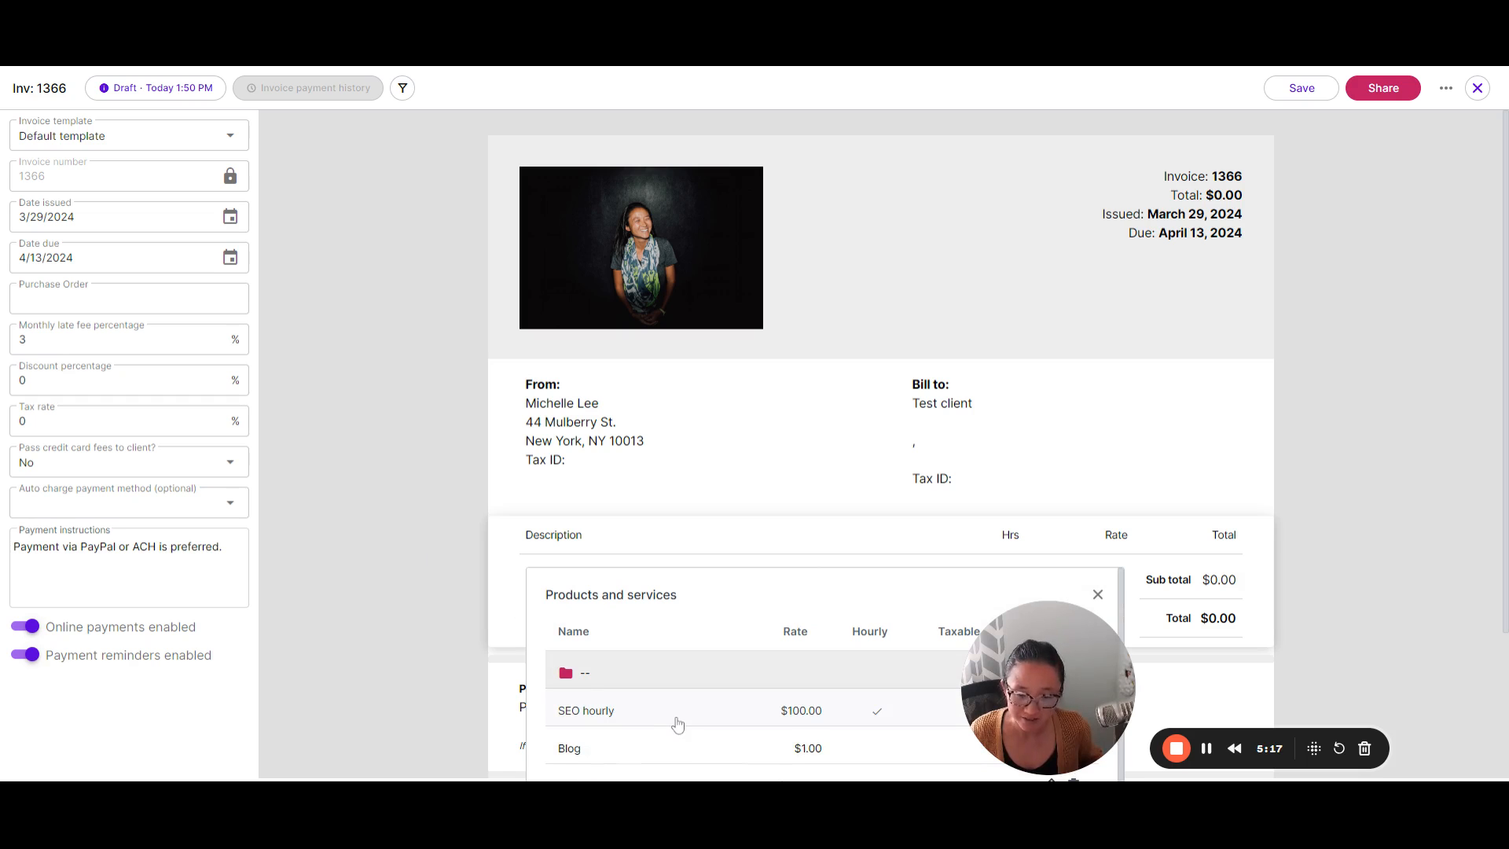
click(585, 710)
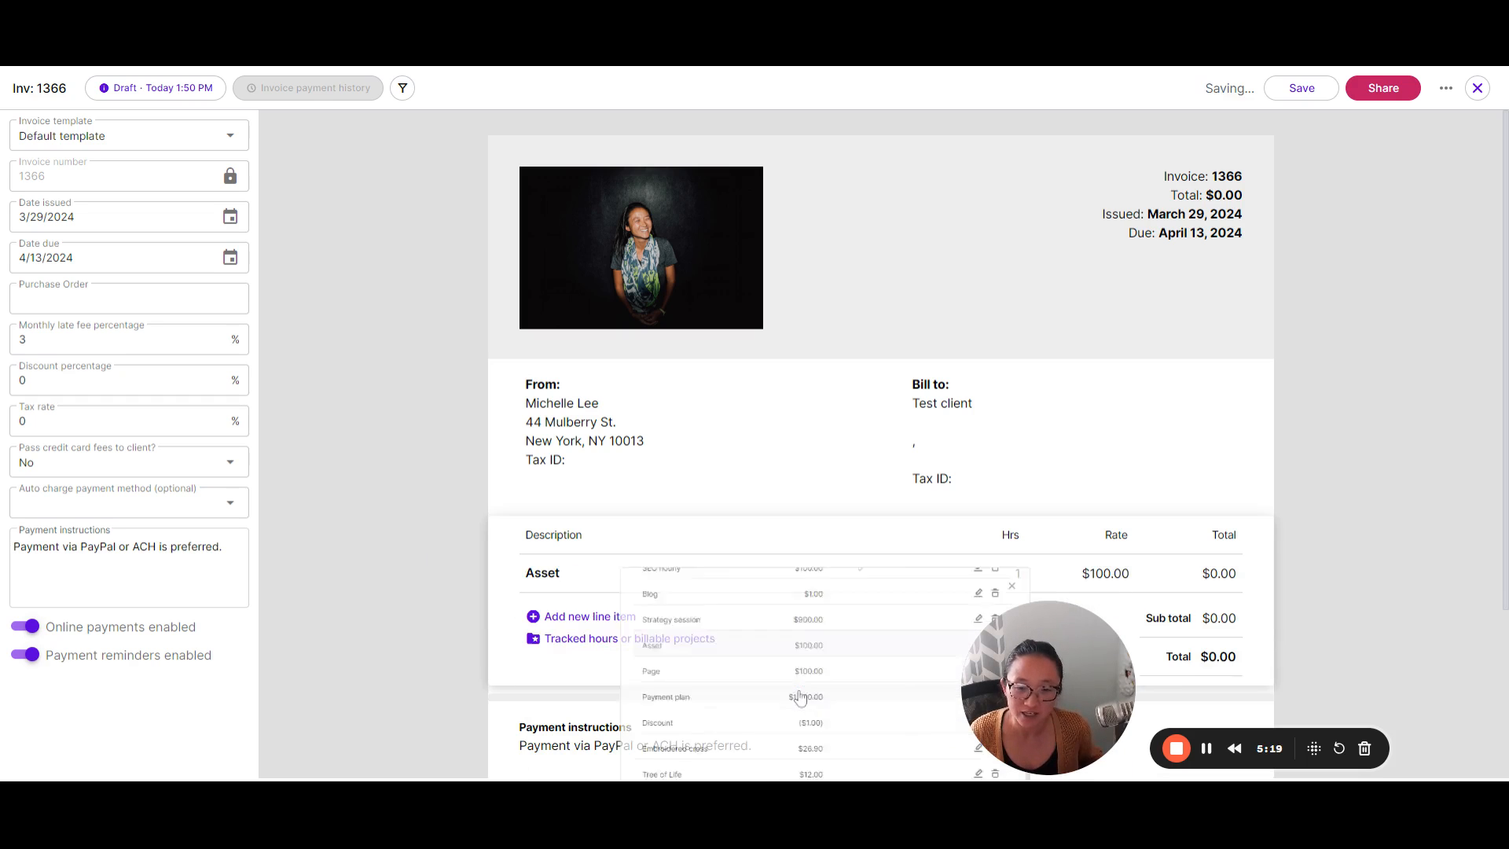
click(651, 644)
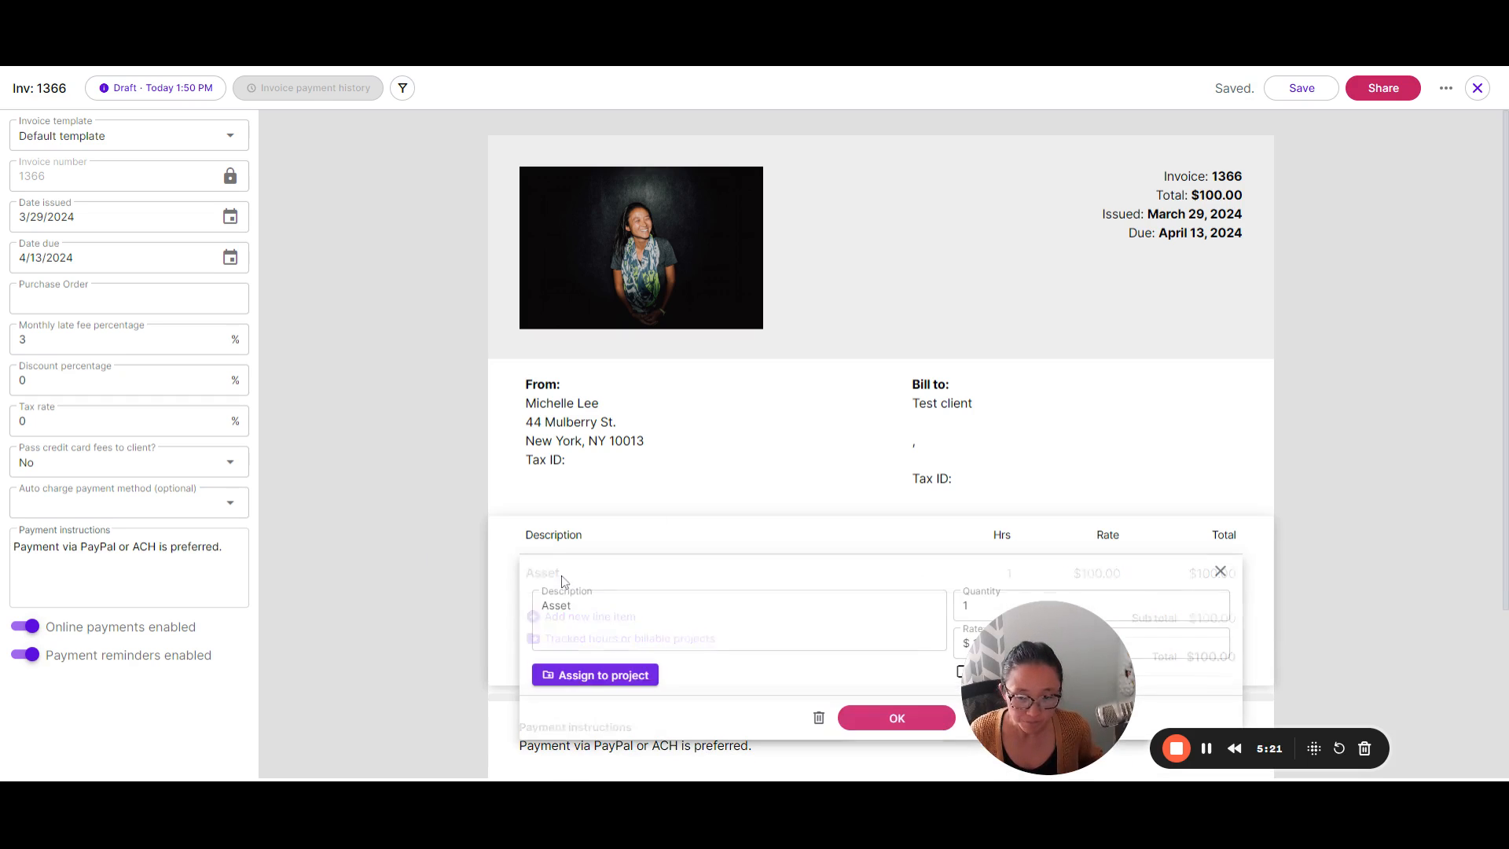
click(895, 718)
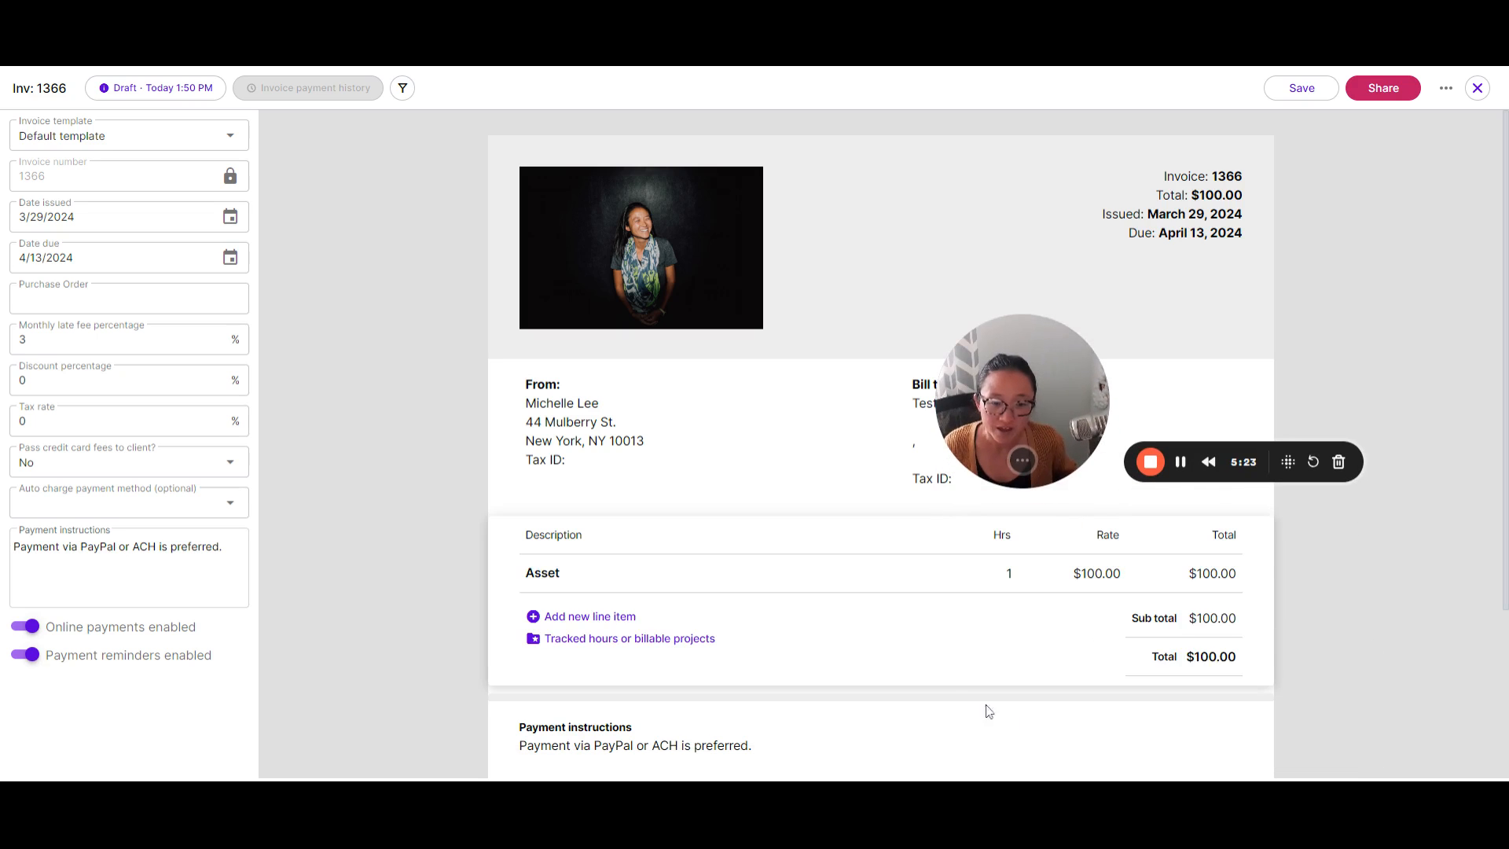
click(542, 574)
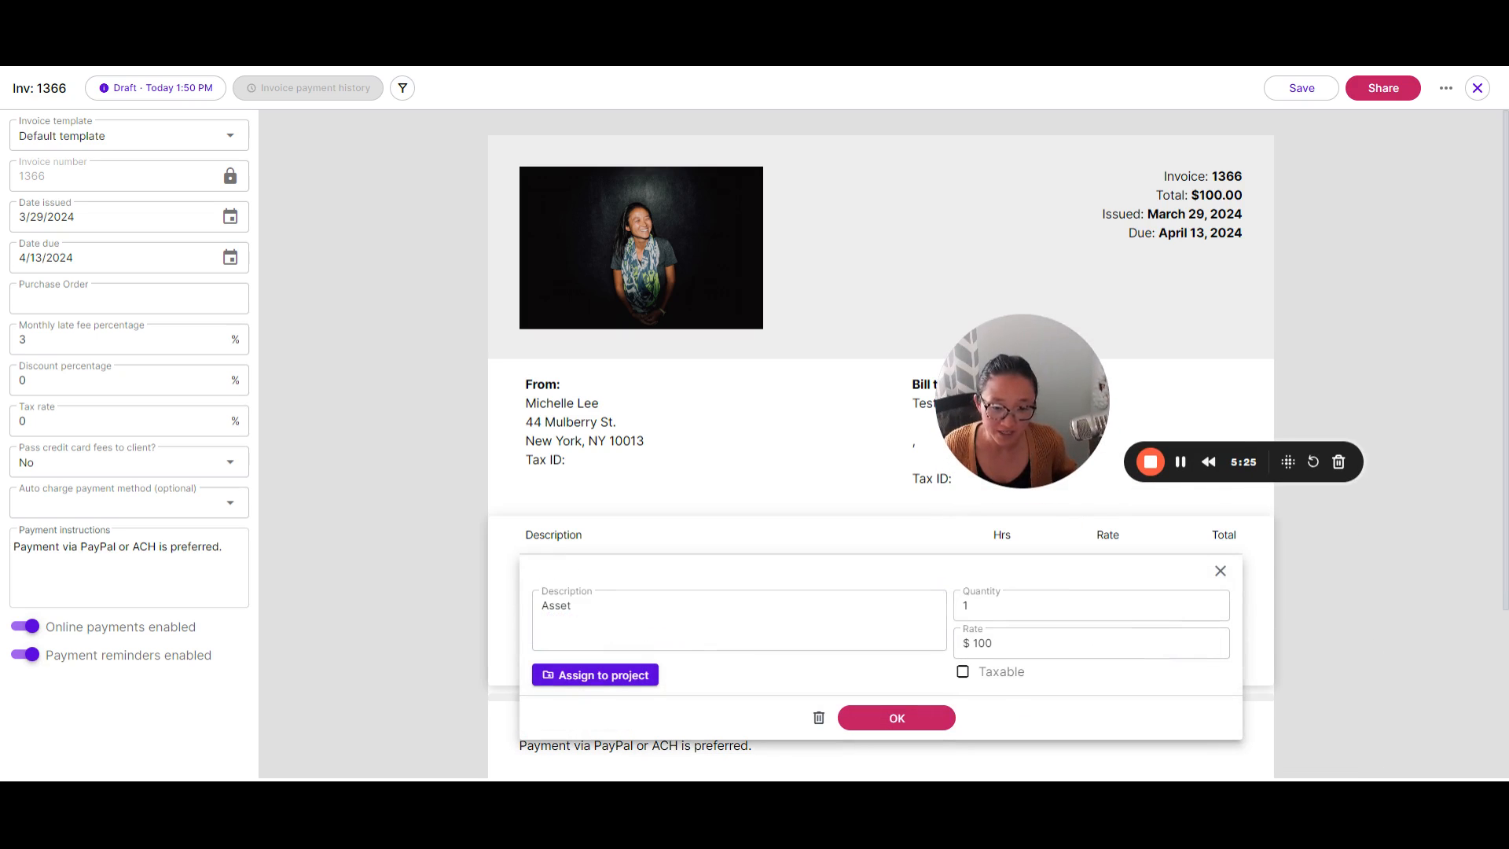
click(1088, 605)
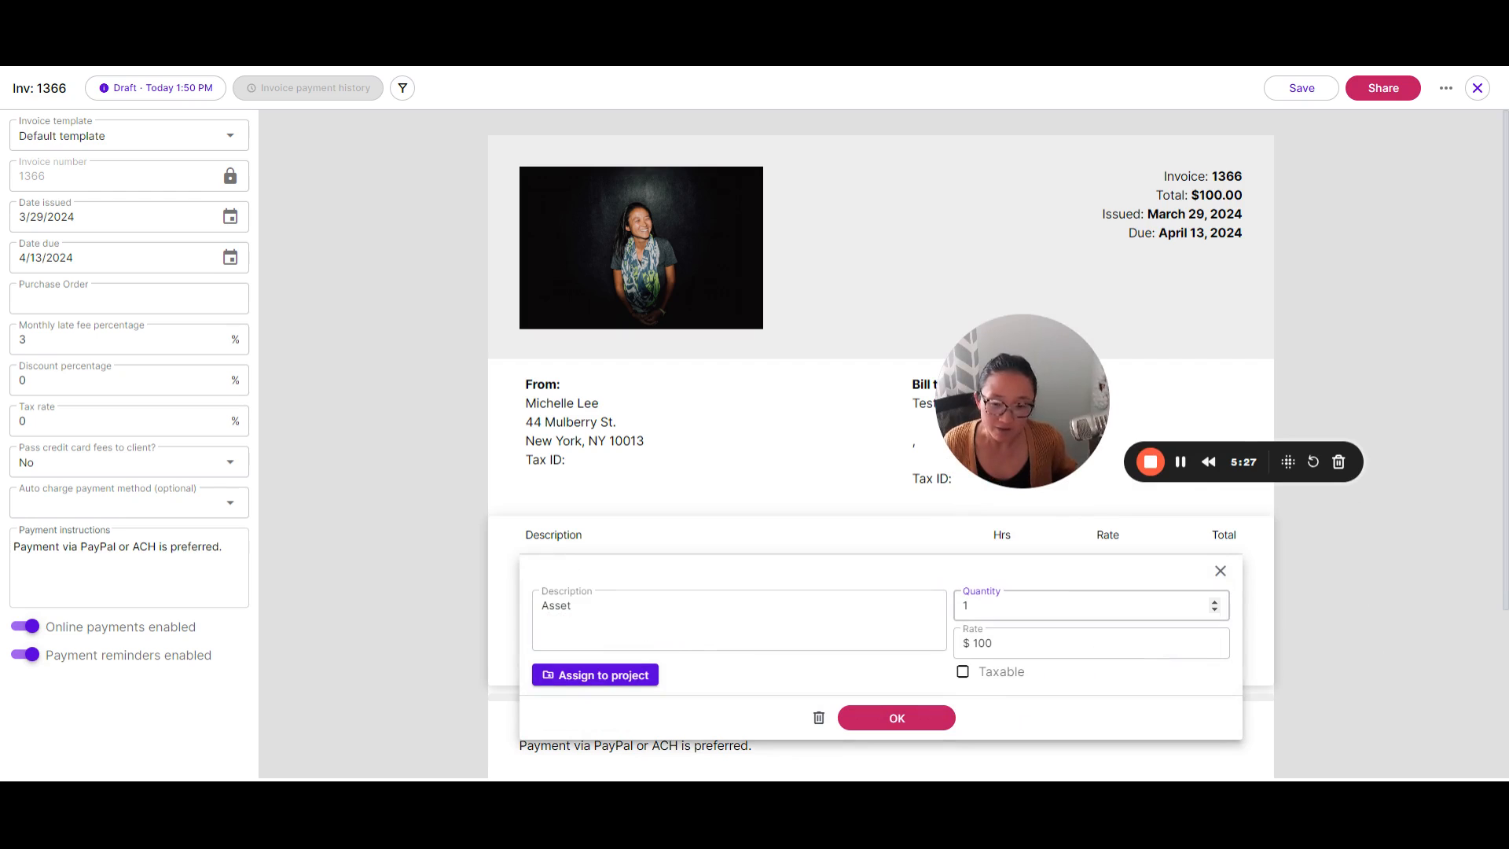
text(Blog)
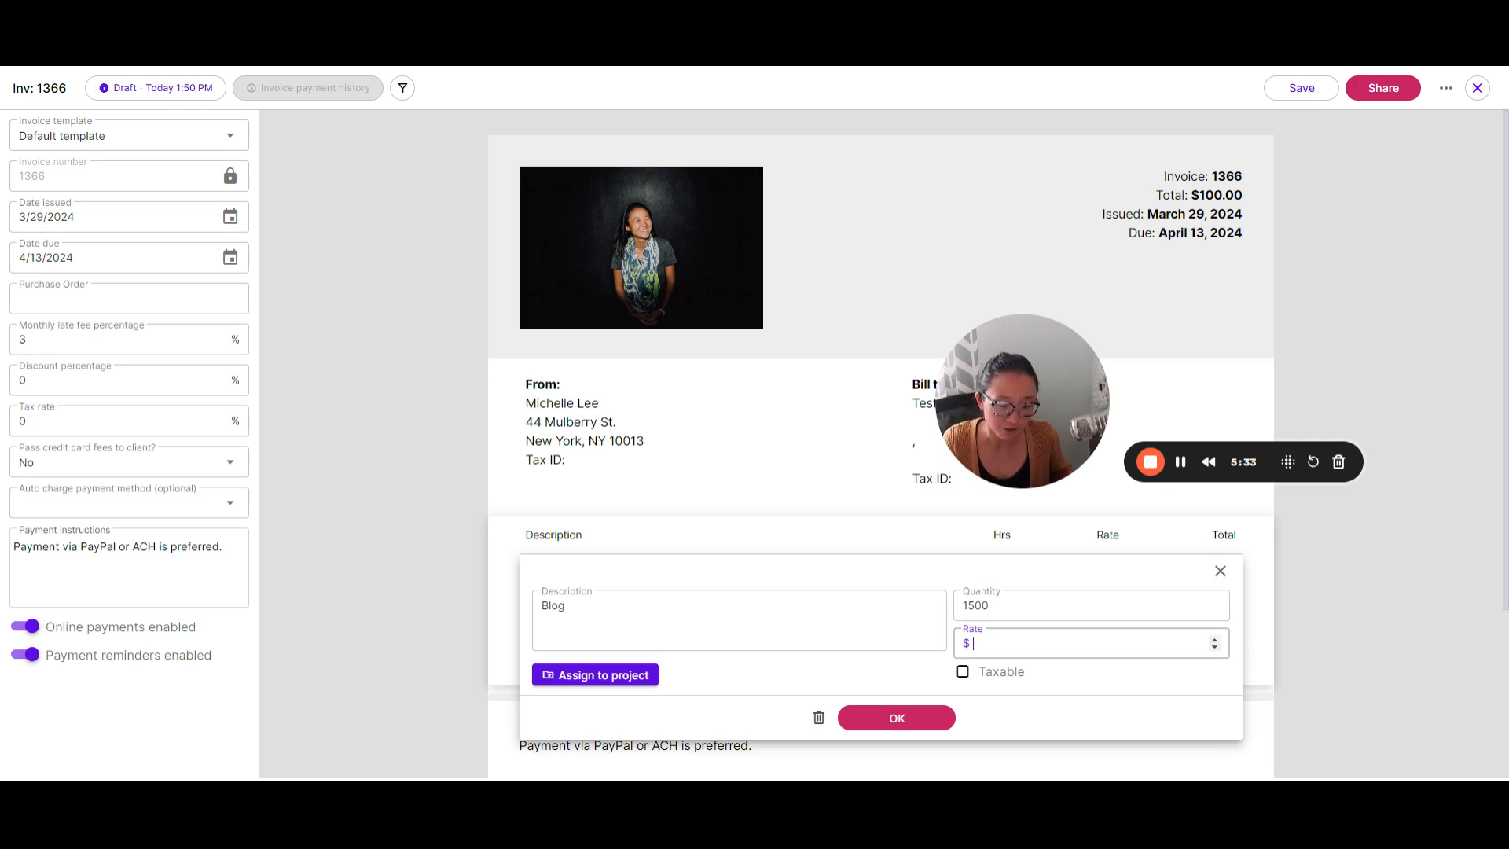
click(896, 717)
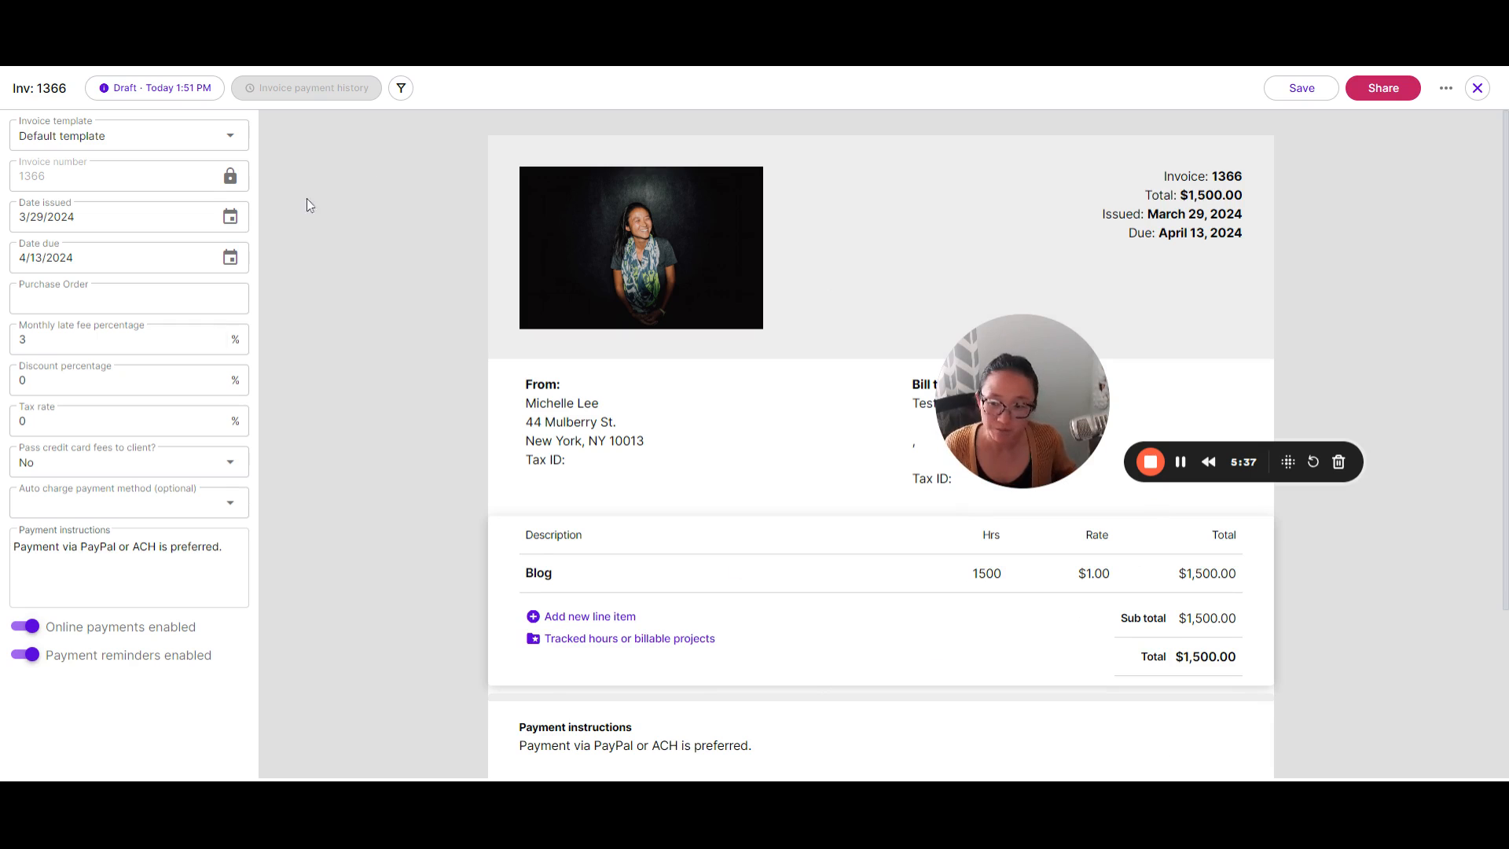
- Share invoice 1366 with Test client through Moxie email
click(1382, 87)
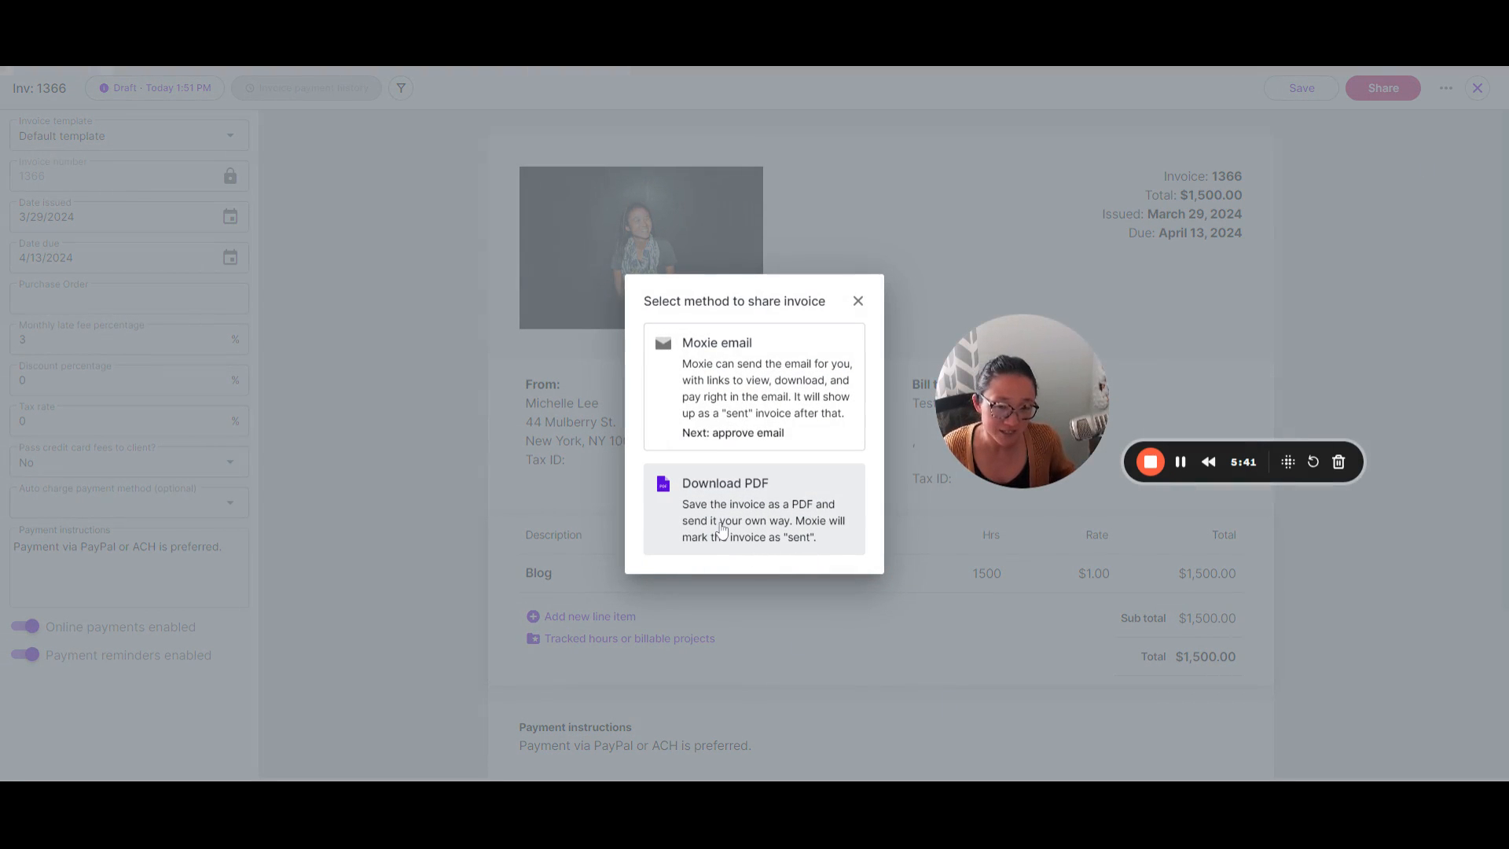
click(754, 386)
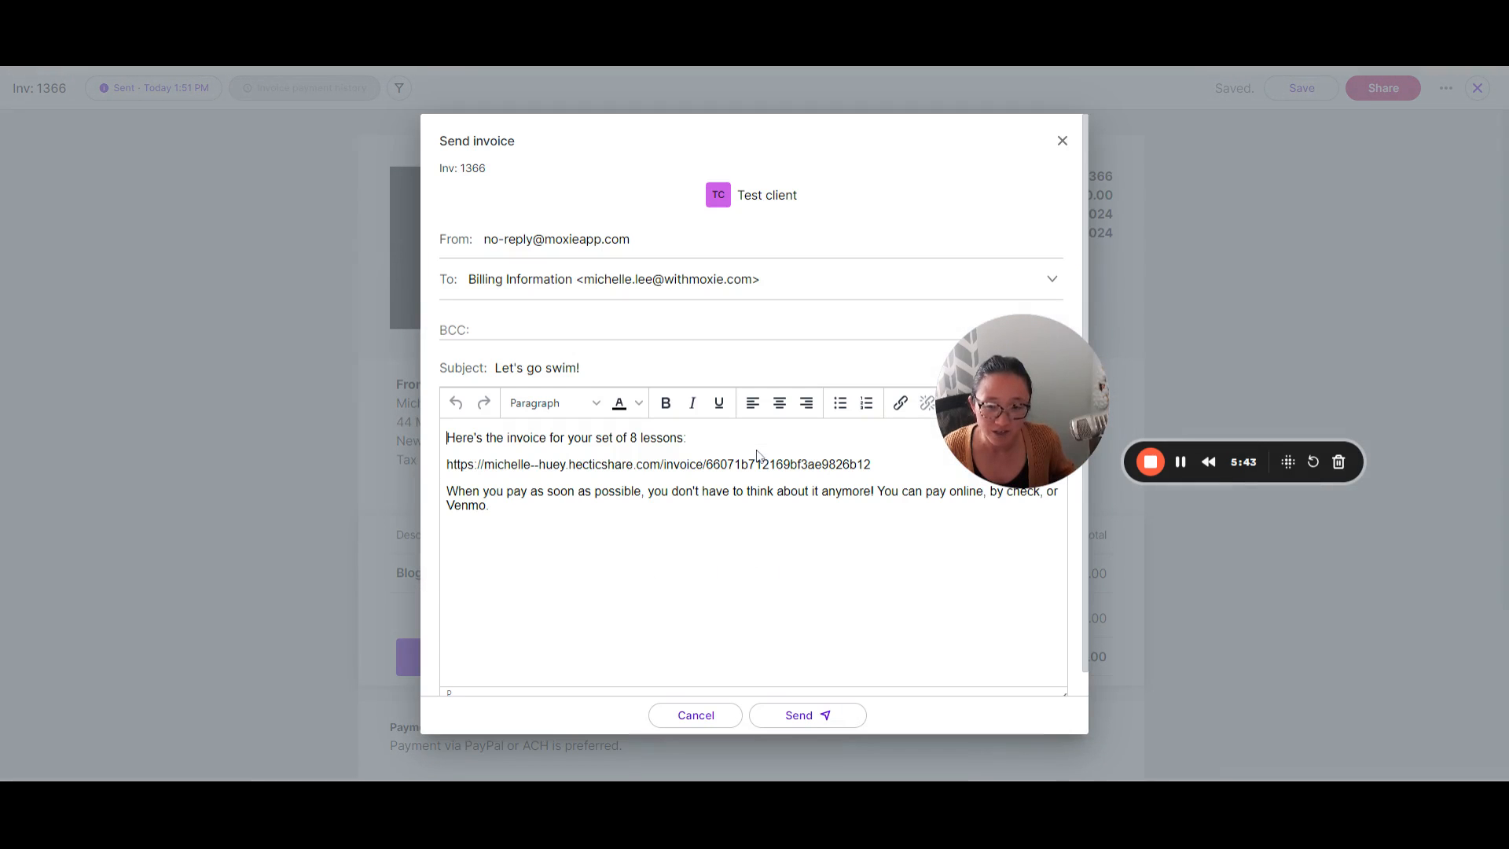
mouse_move(548, 357)
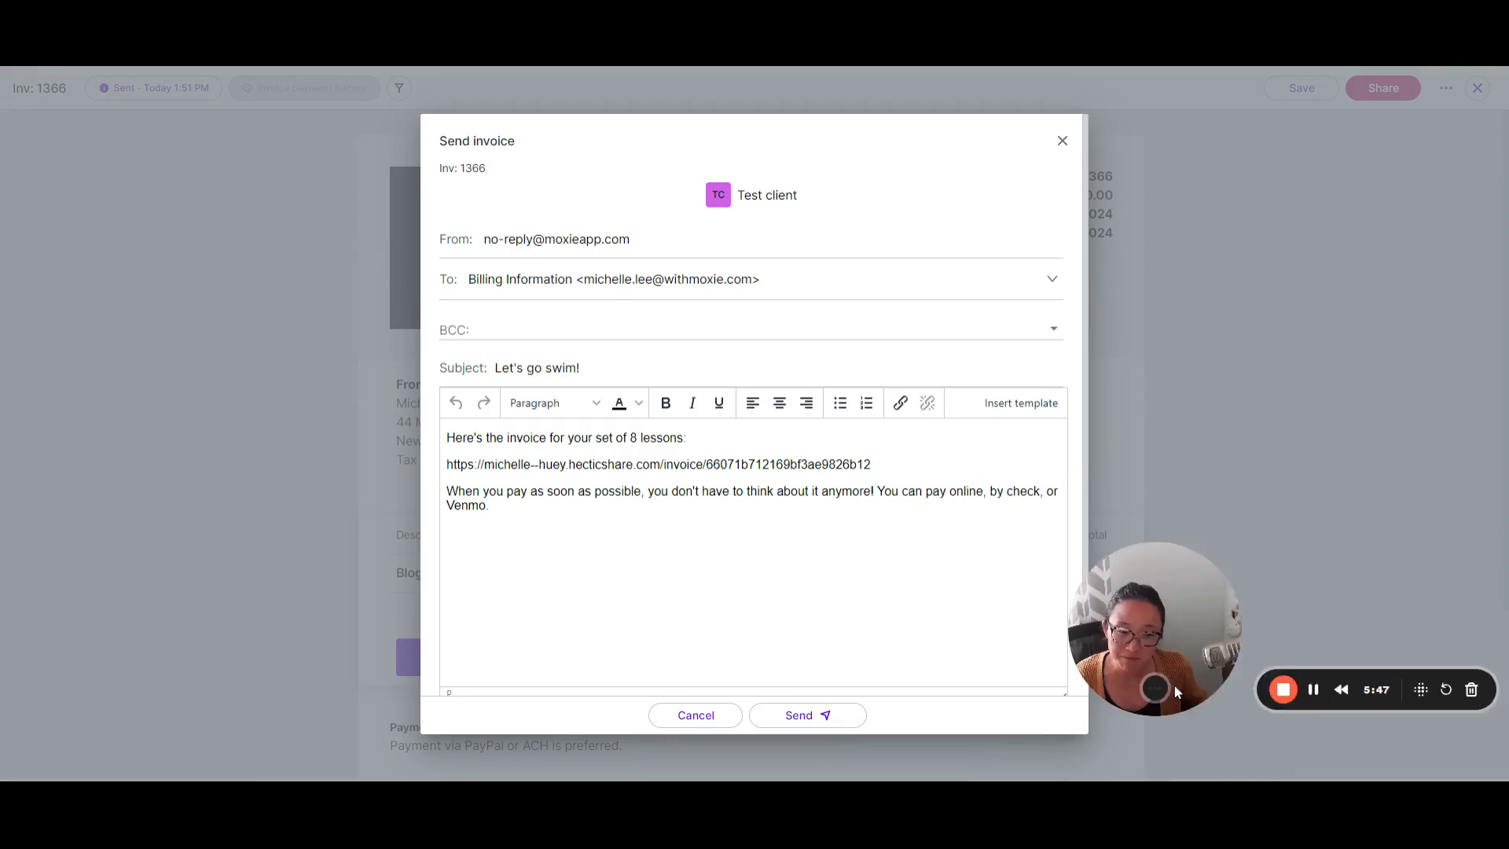
mouse_move(1021, 403)
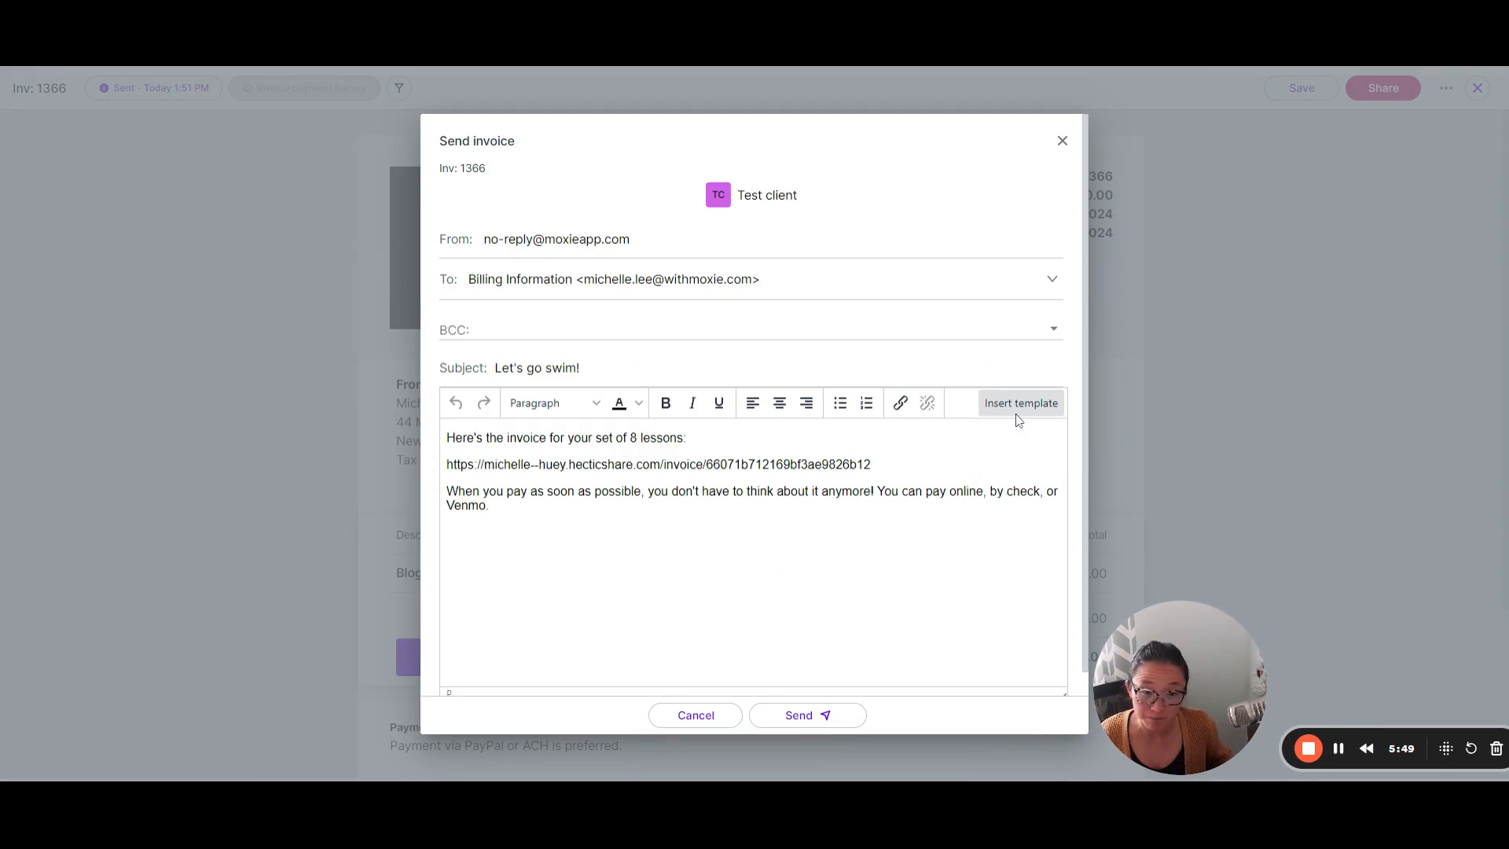
mouse_move(1019, 427)
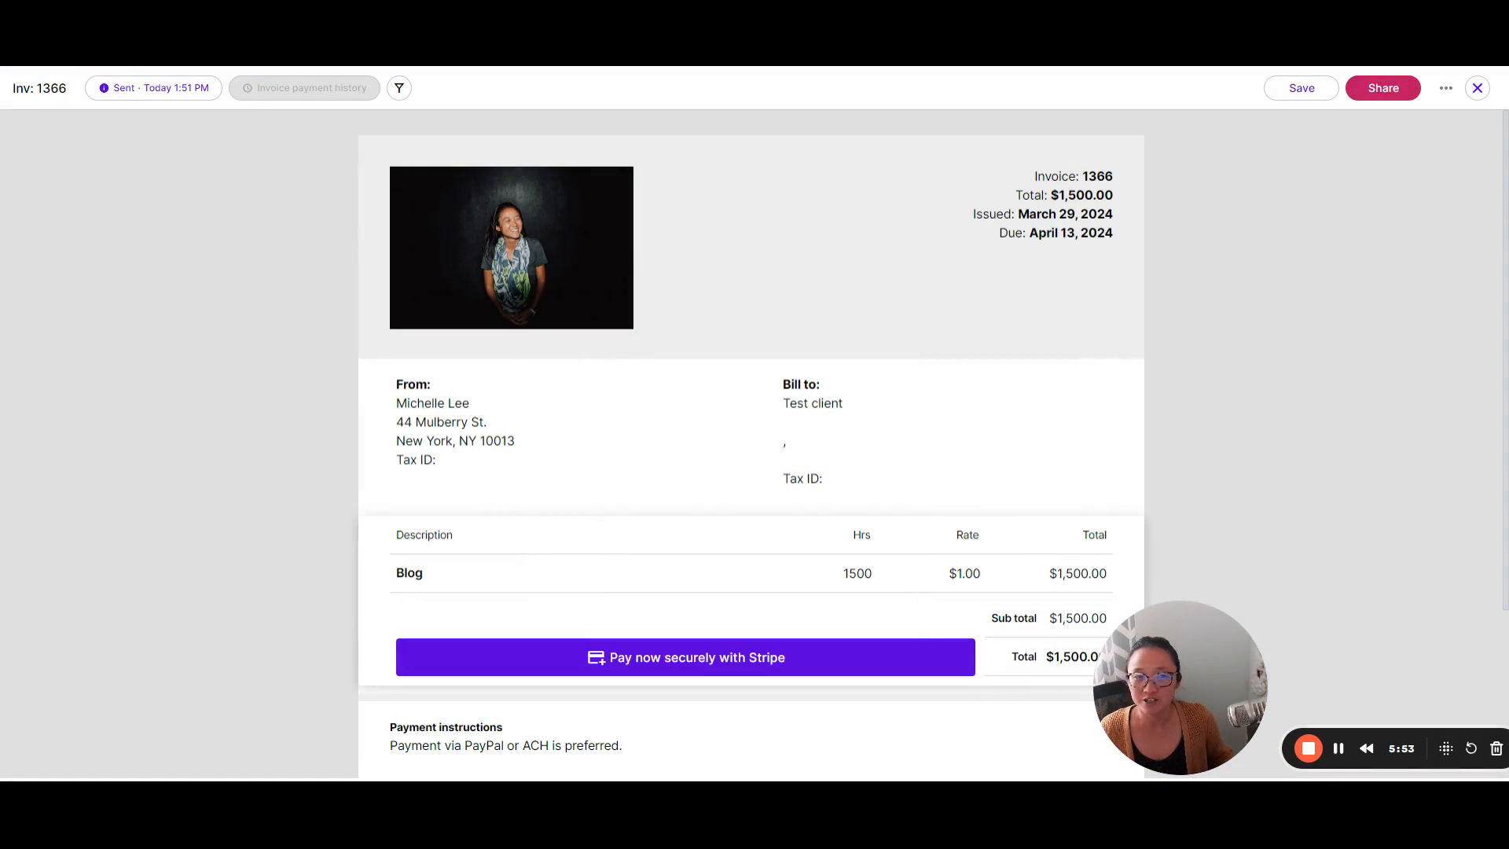
- Close the invoice, go to Accounting > Invoices, and start a new invoice
click(1476, 87)
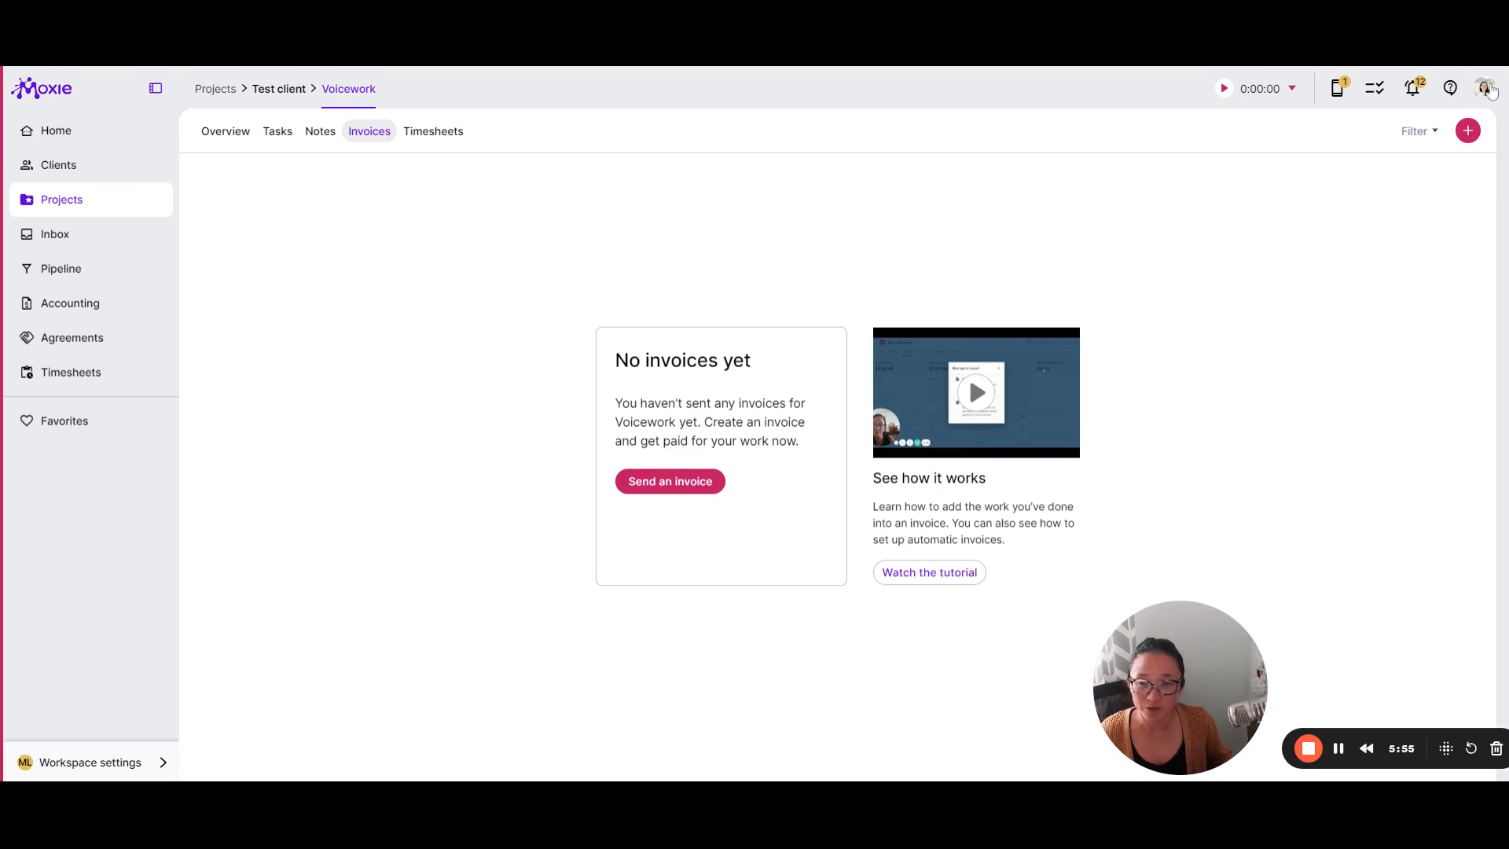
mouse_move(61, 240)
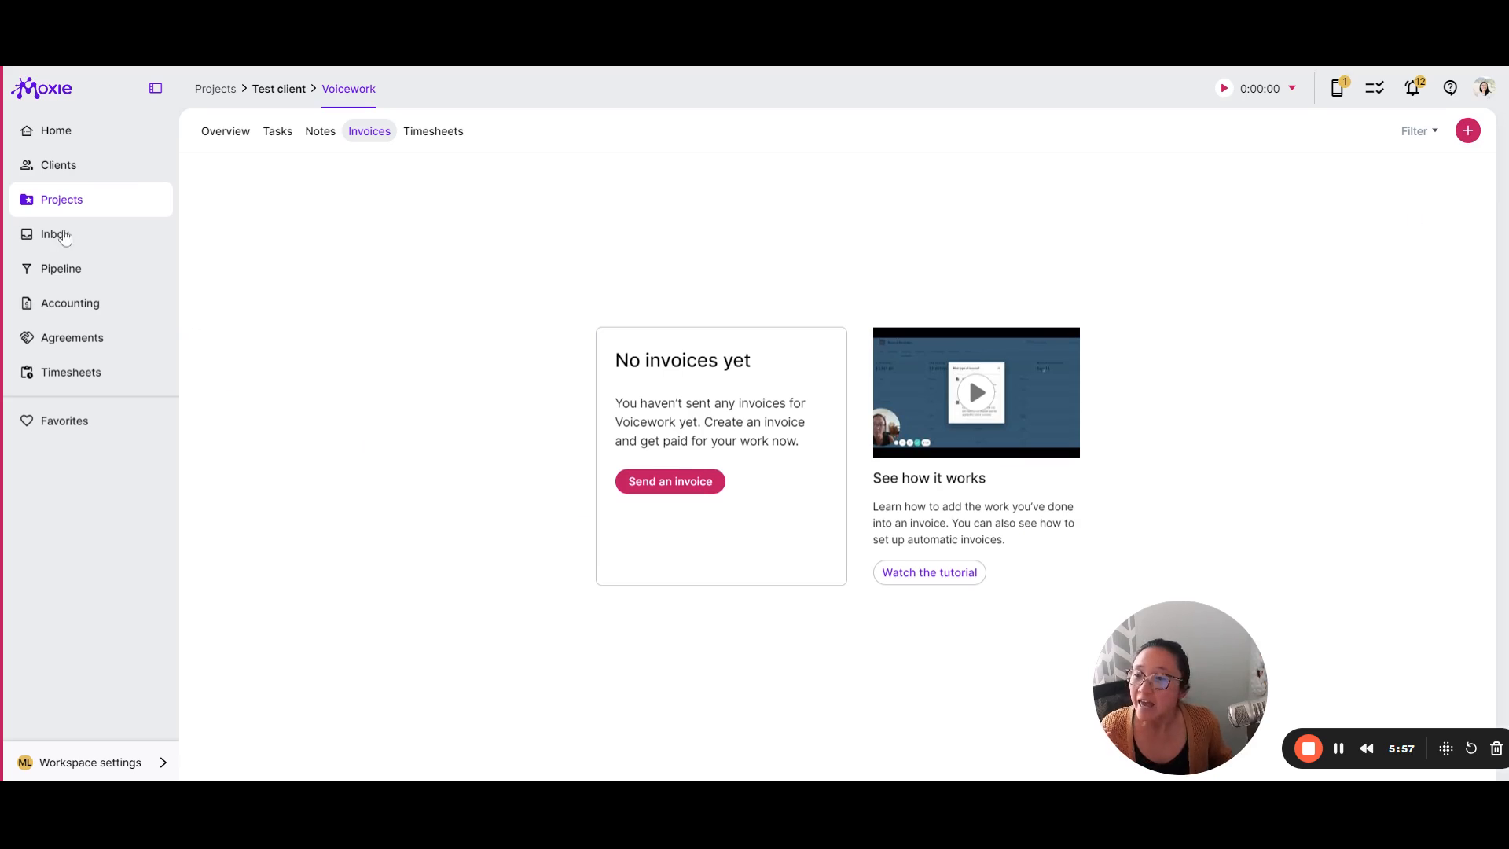
click(69, 302)
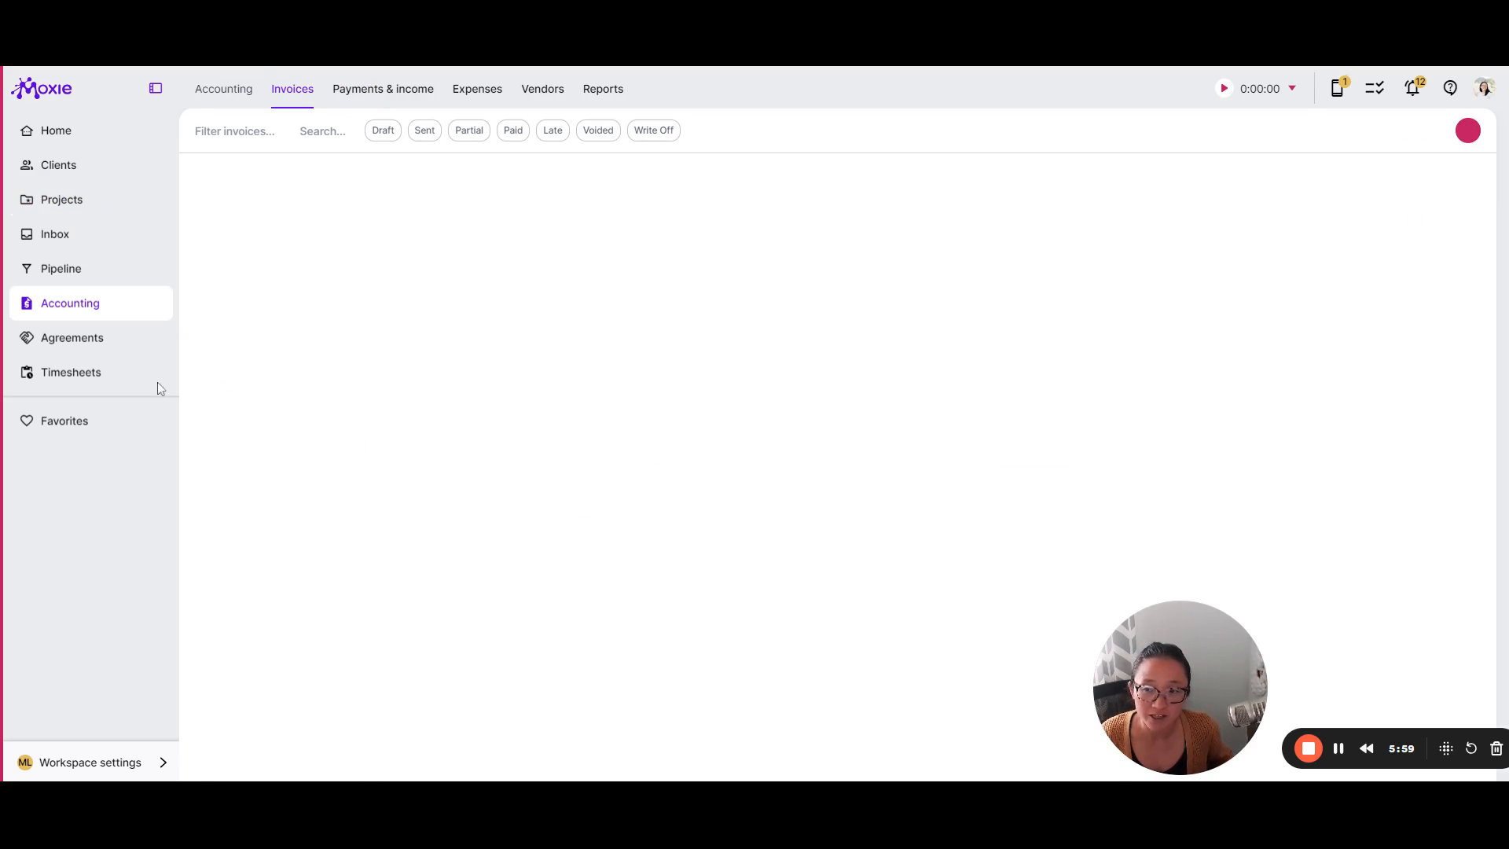
click(57, 164)
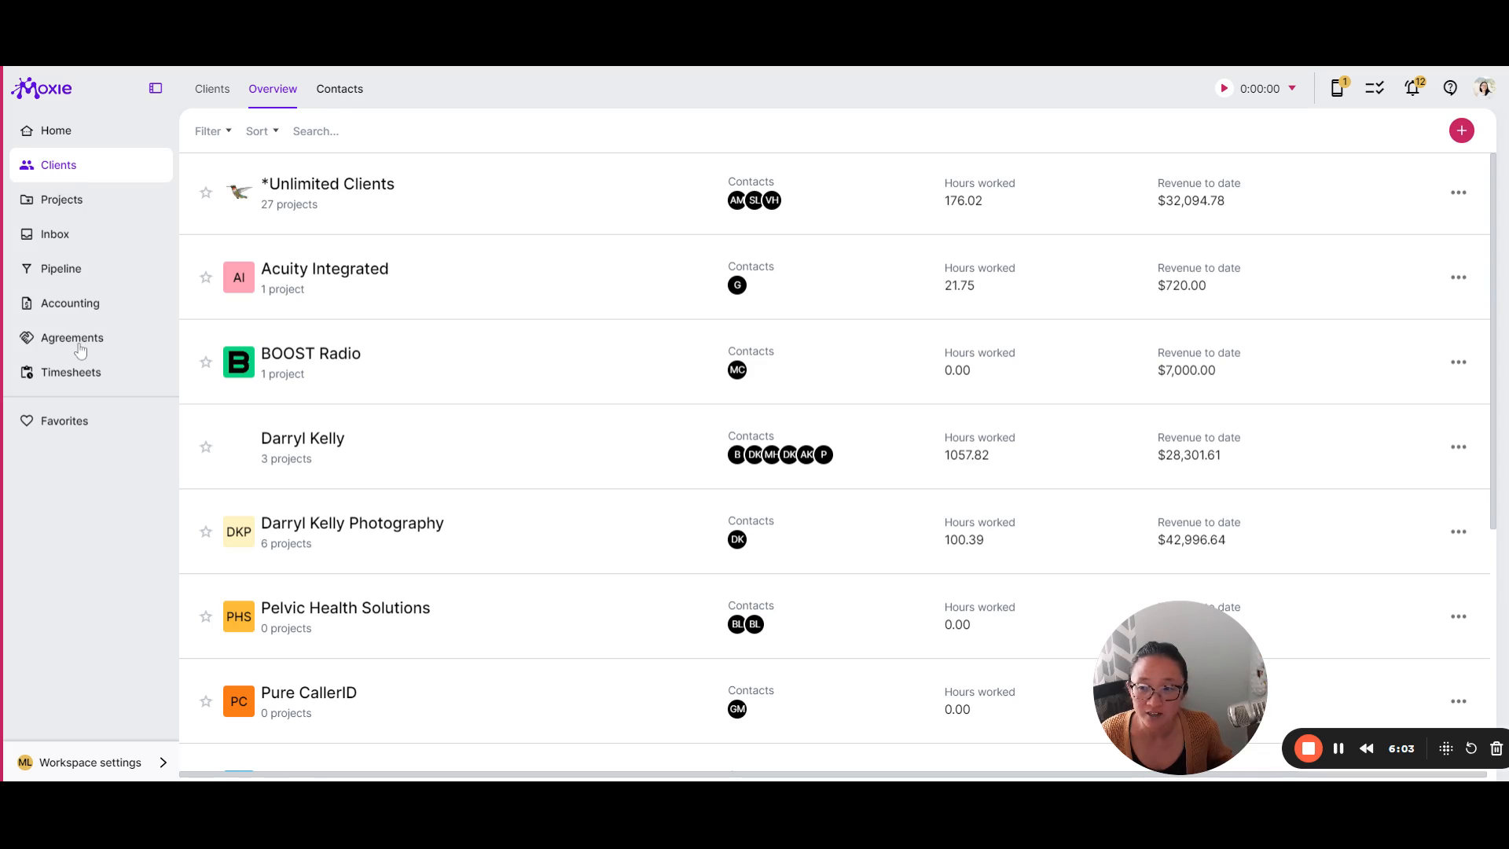
click(70, 302)
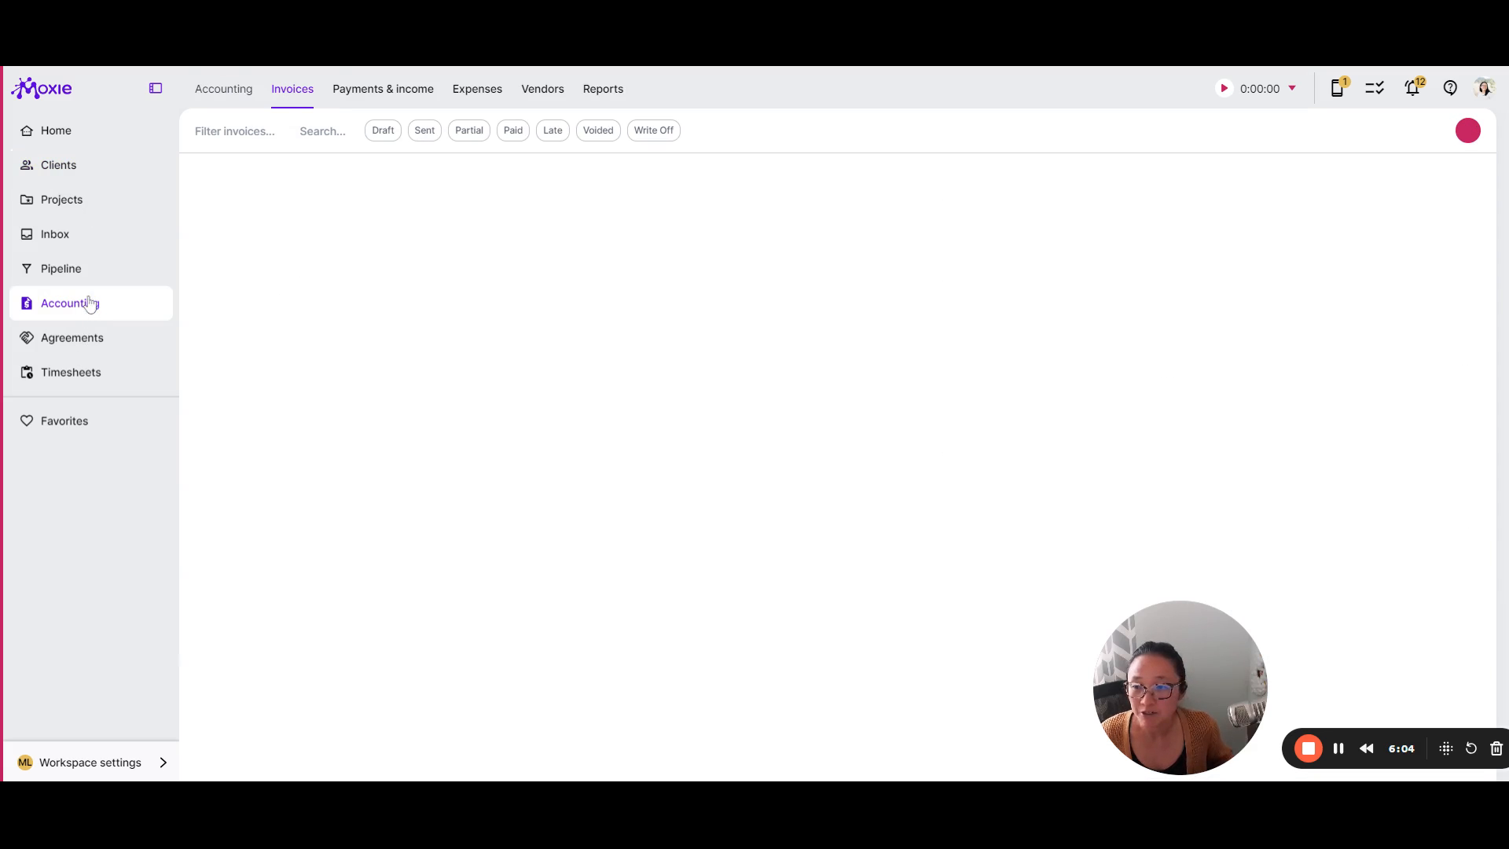
click(70, 304)
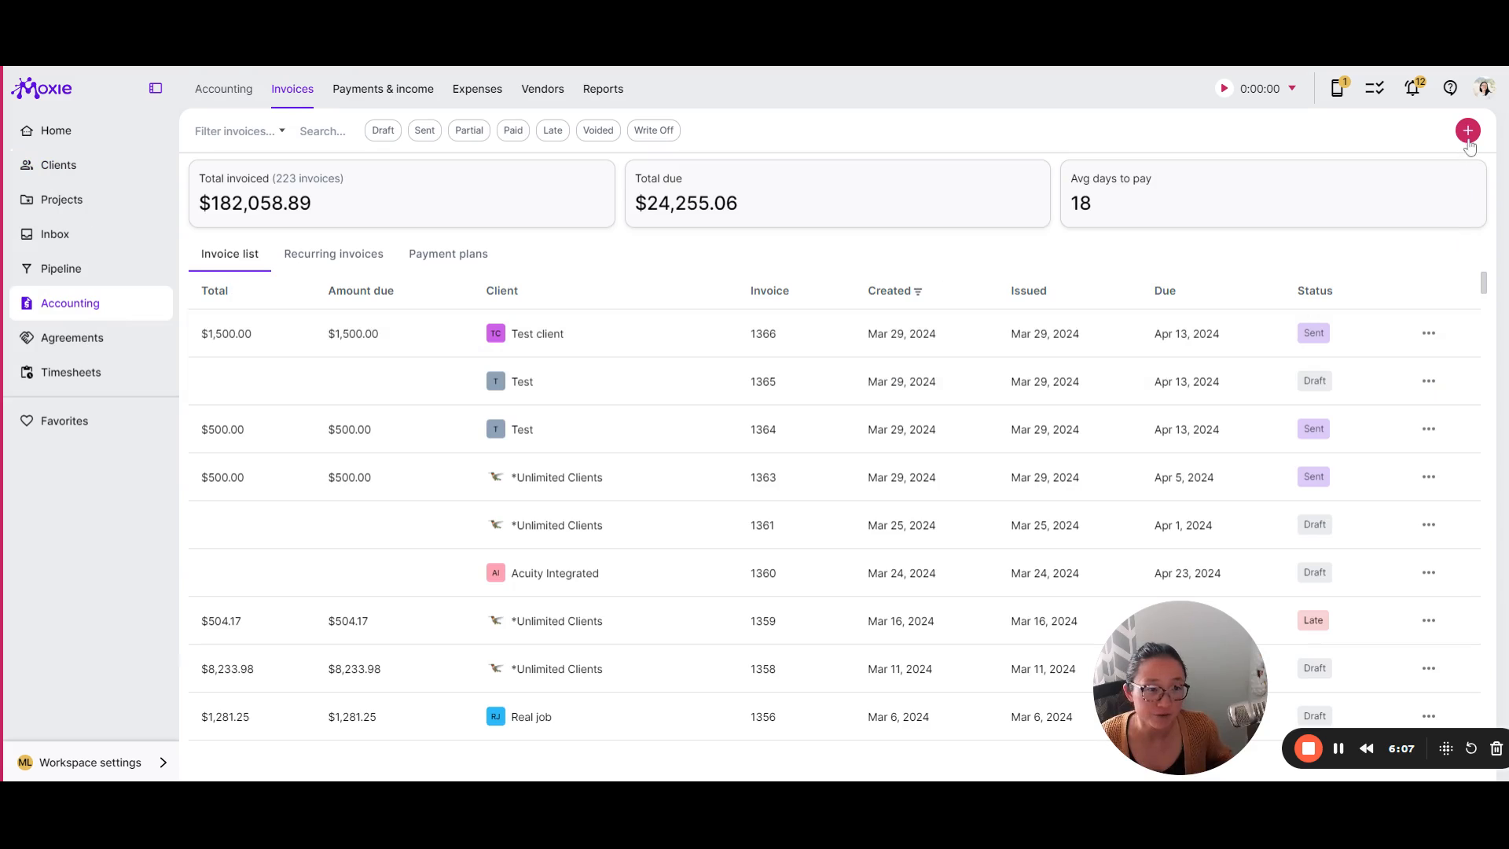
click(1467, 130)
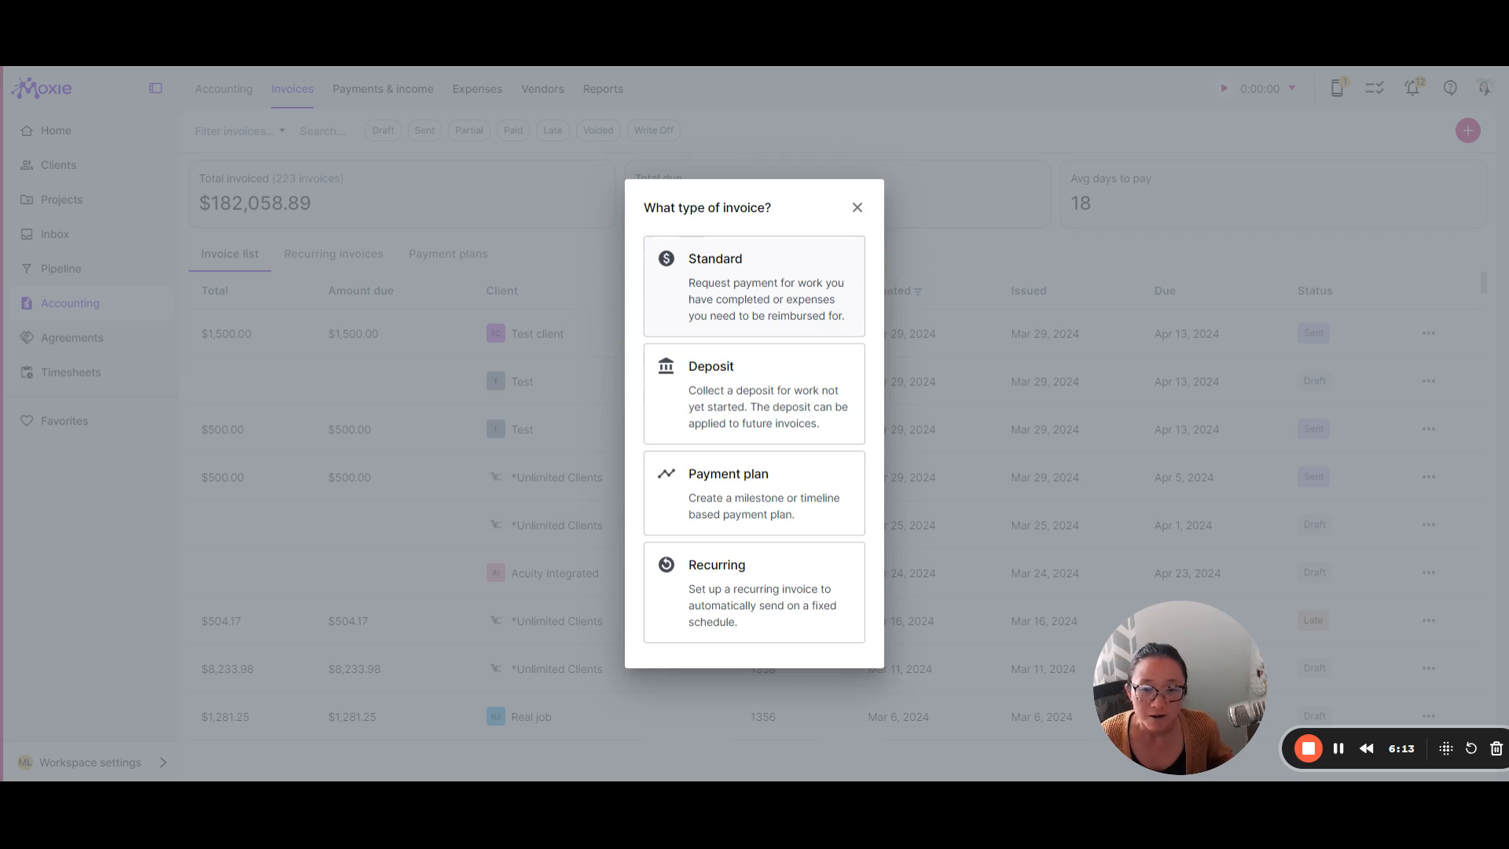
- Create a recurring invoice for Test client and scroll through its invoice settings
click(856, 207)
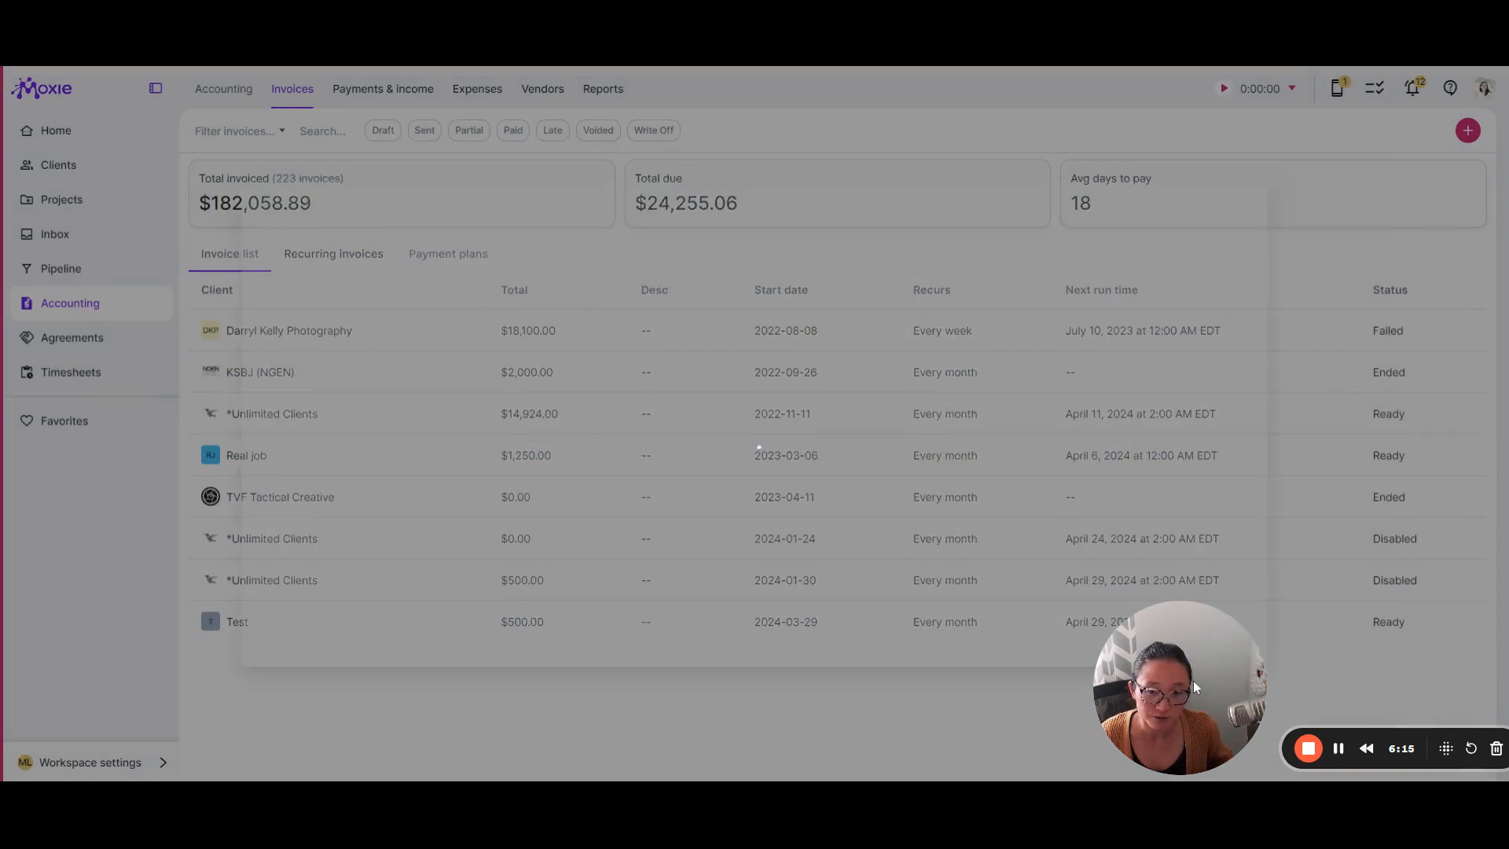
click(237, 621)
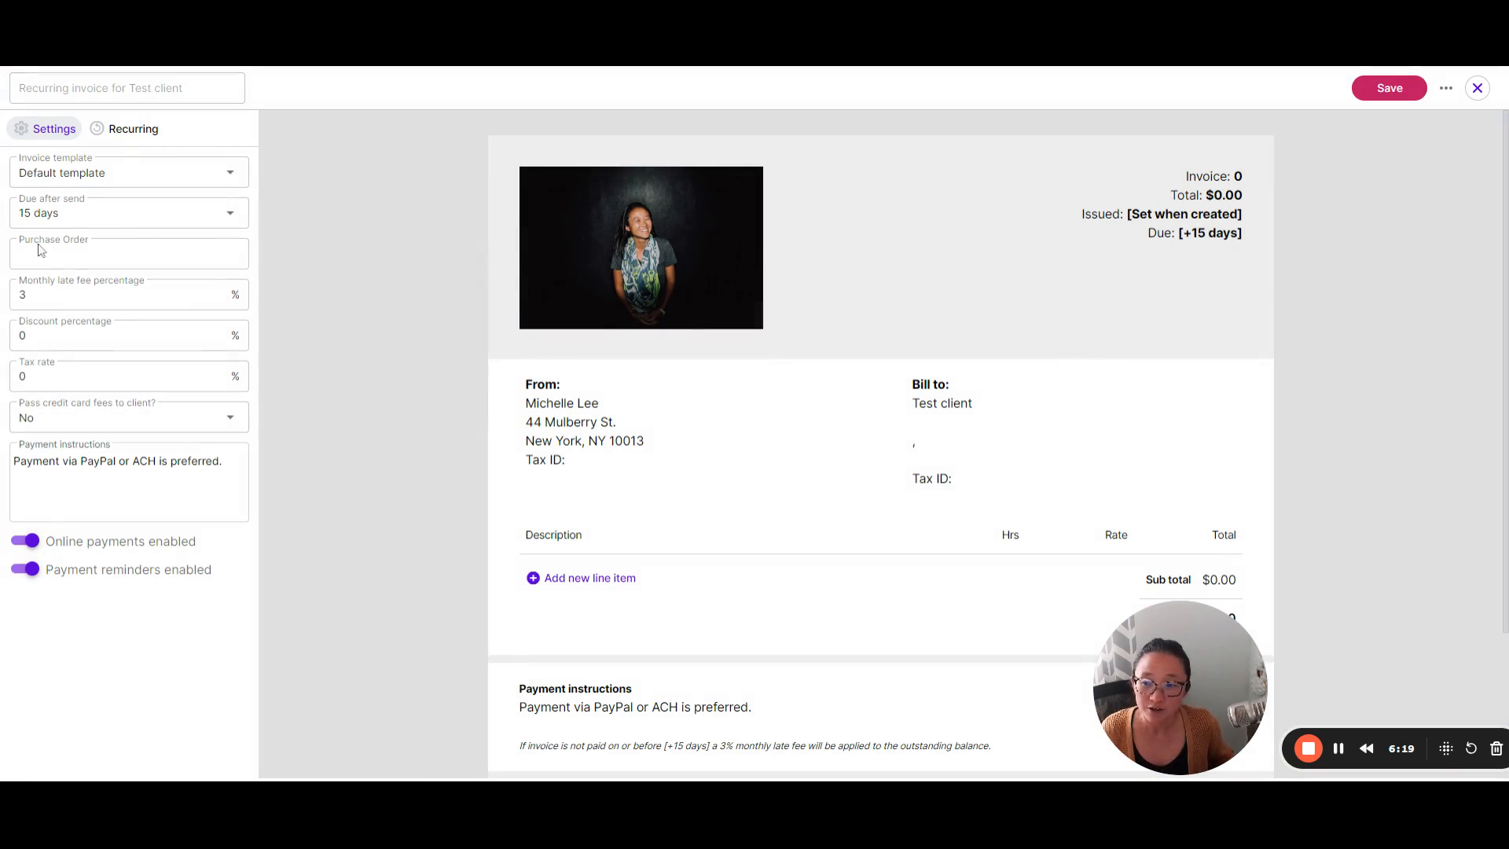
scroll(down, 3)
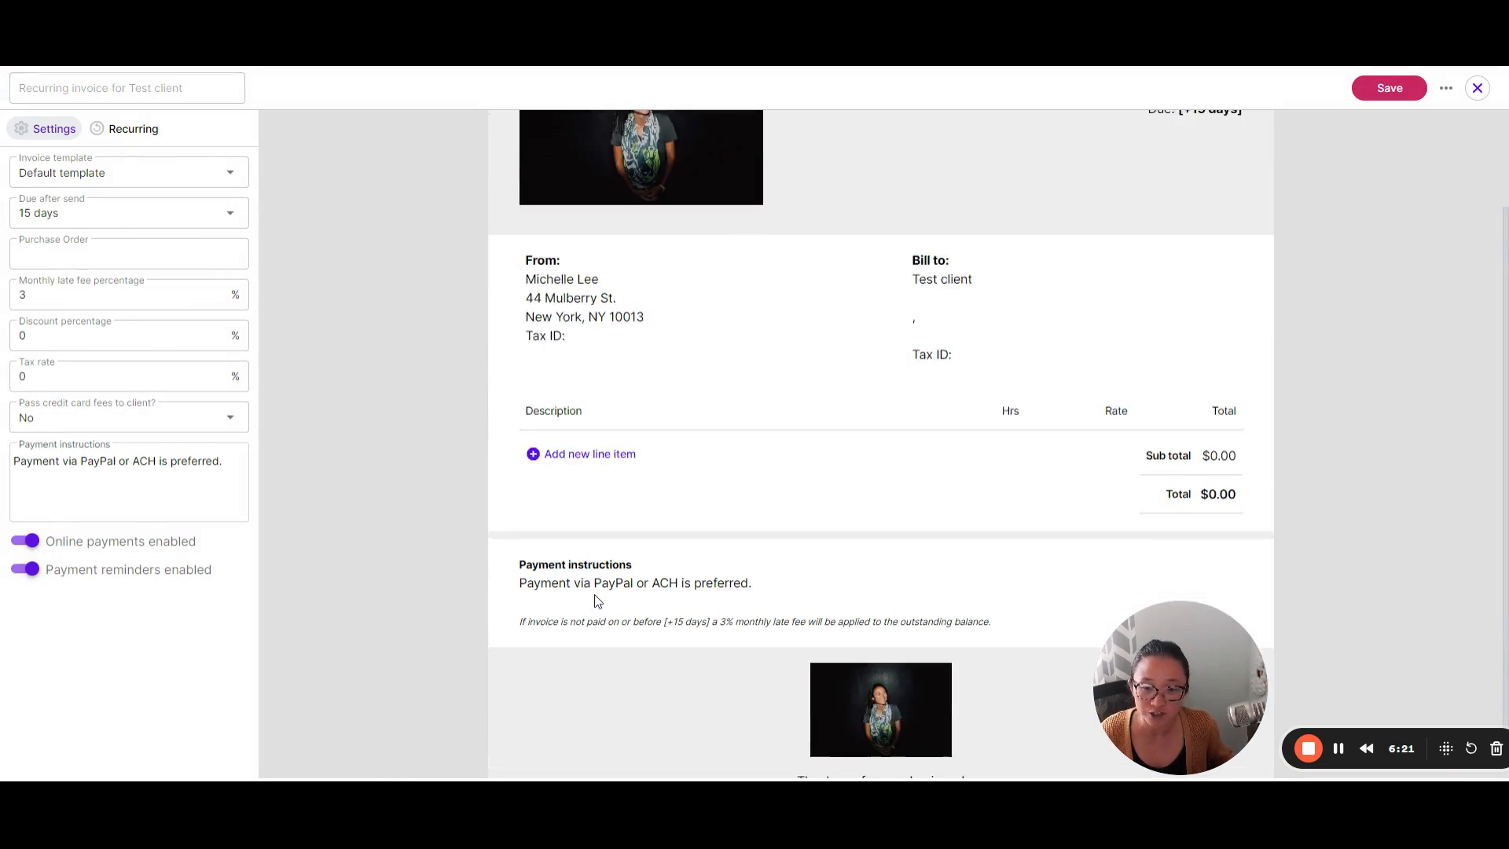
scroll(down, 3)
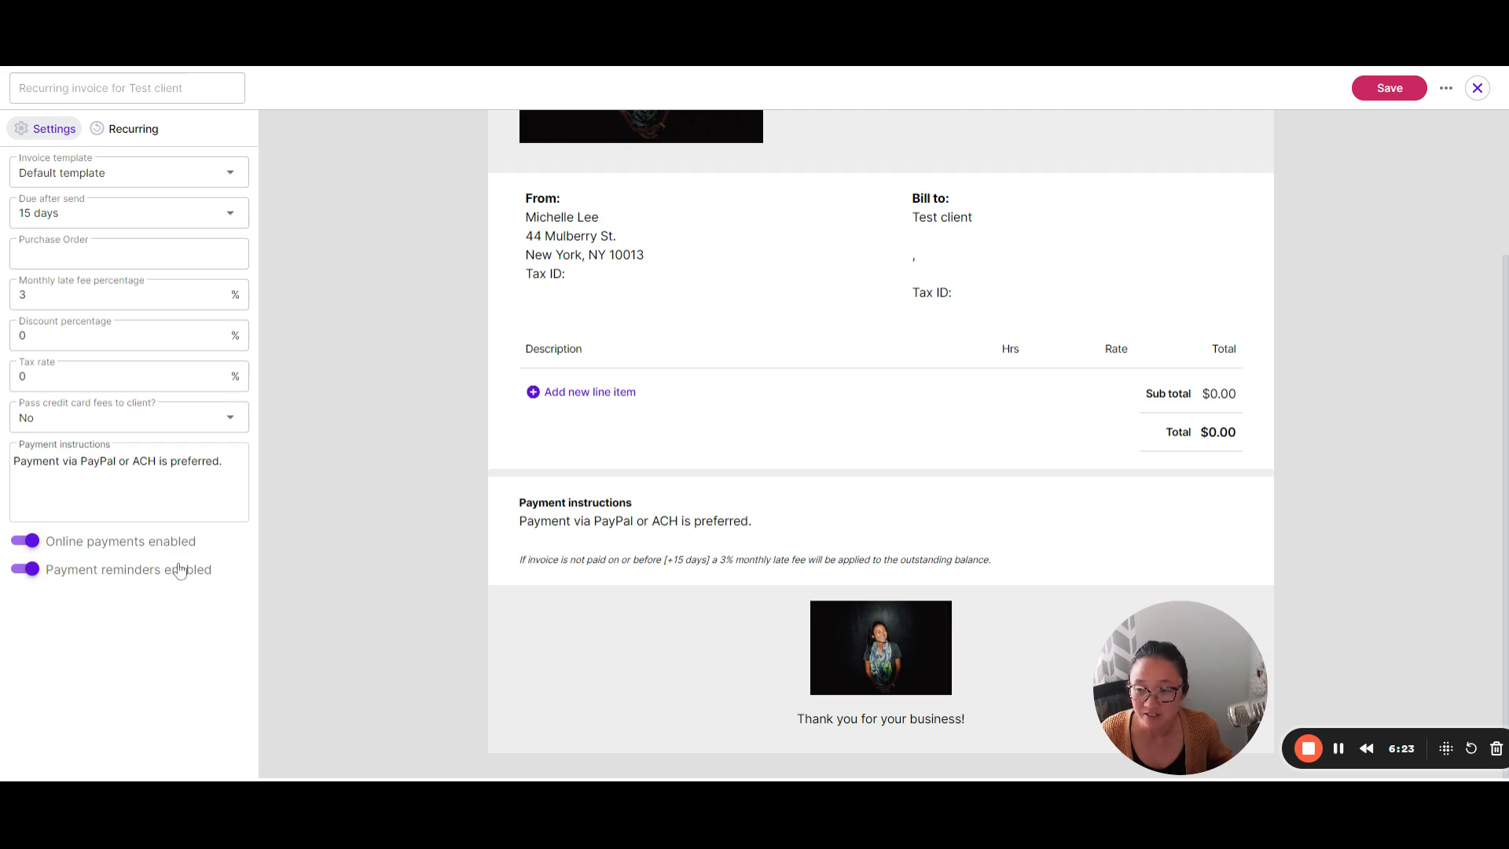
mouse_move(149, 552)
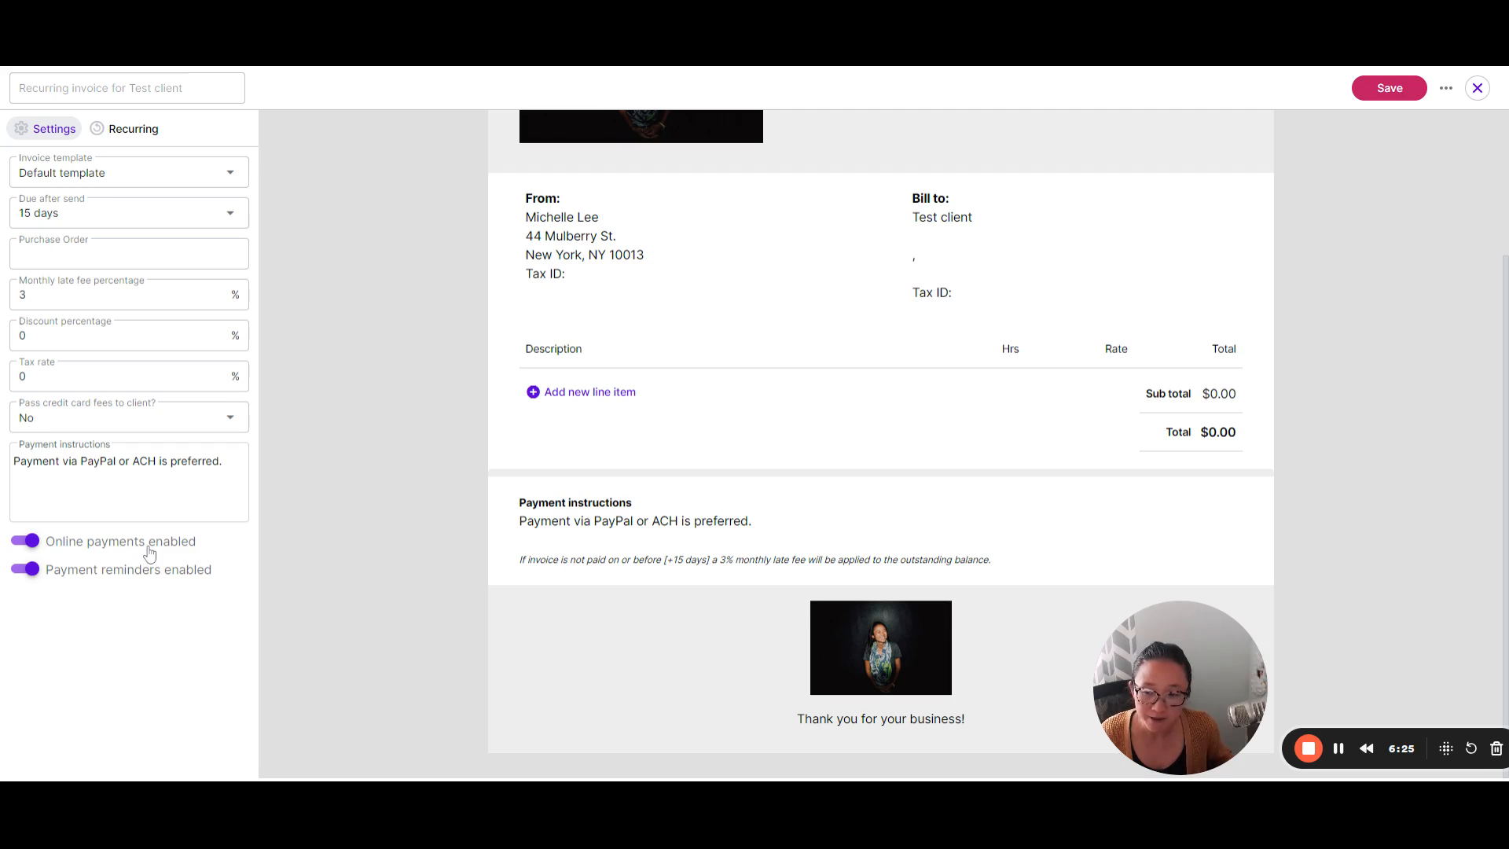
mouse_move(142, 142)
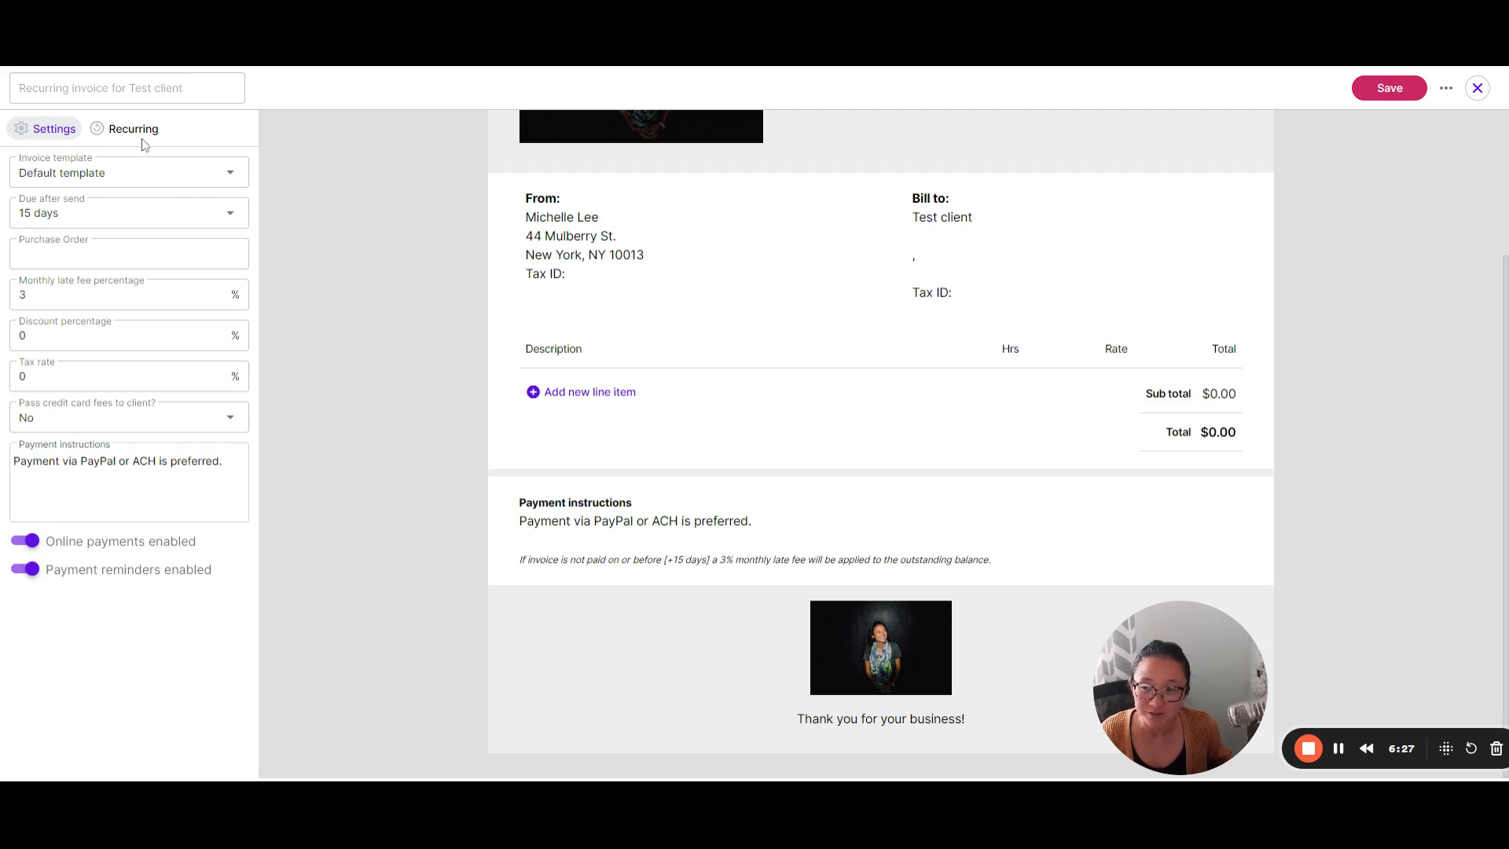
- Keep auto-send on, enable auto-charge on due date, and exclude billable client hours
click(133, 128)
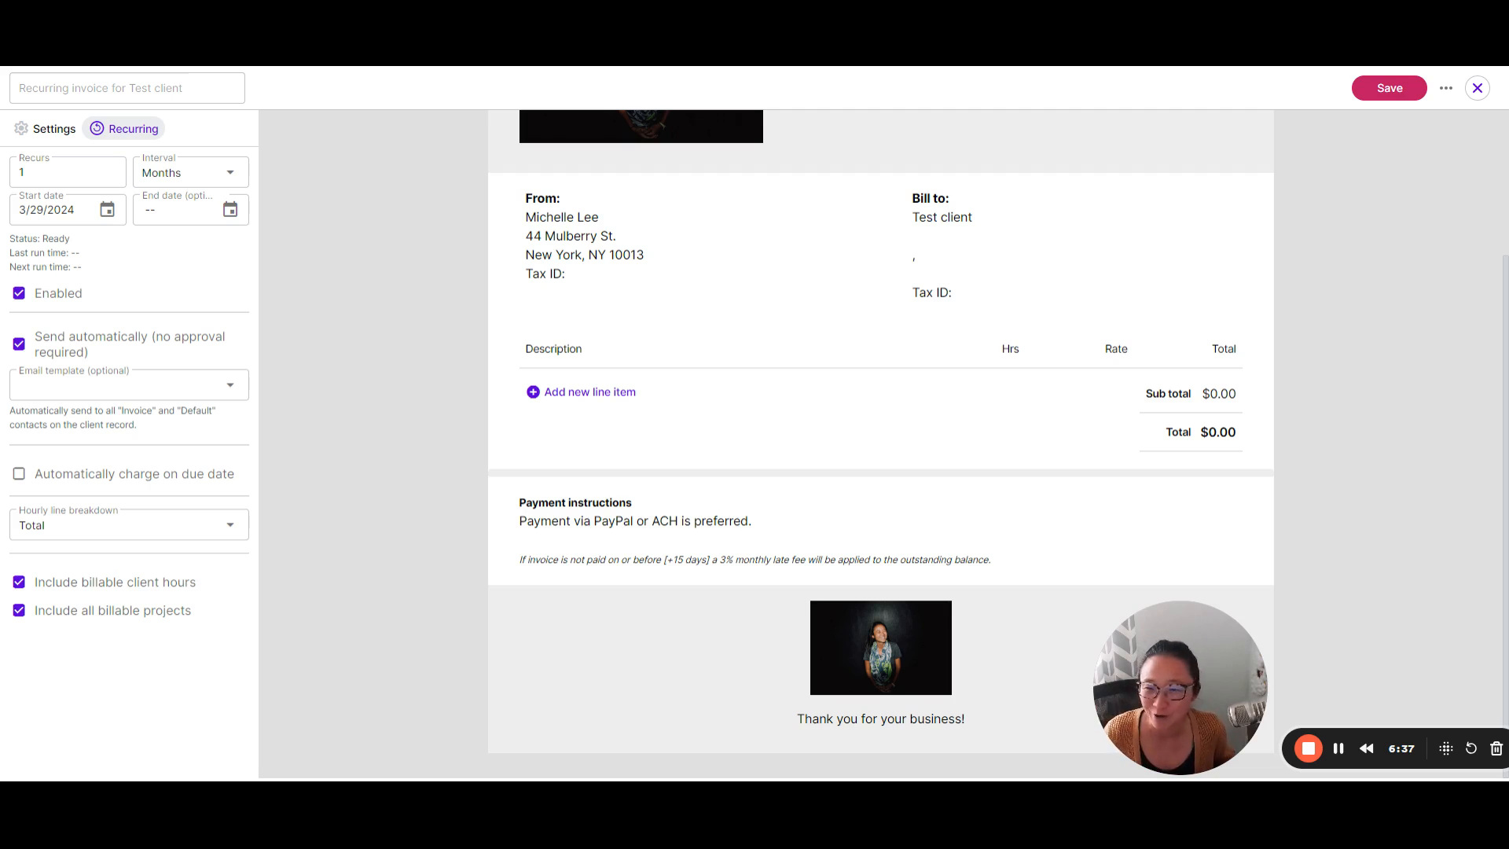
click(18, 344)
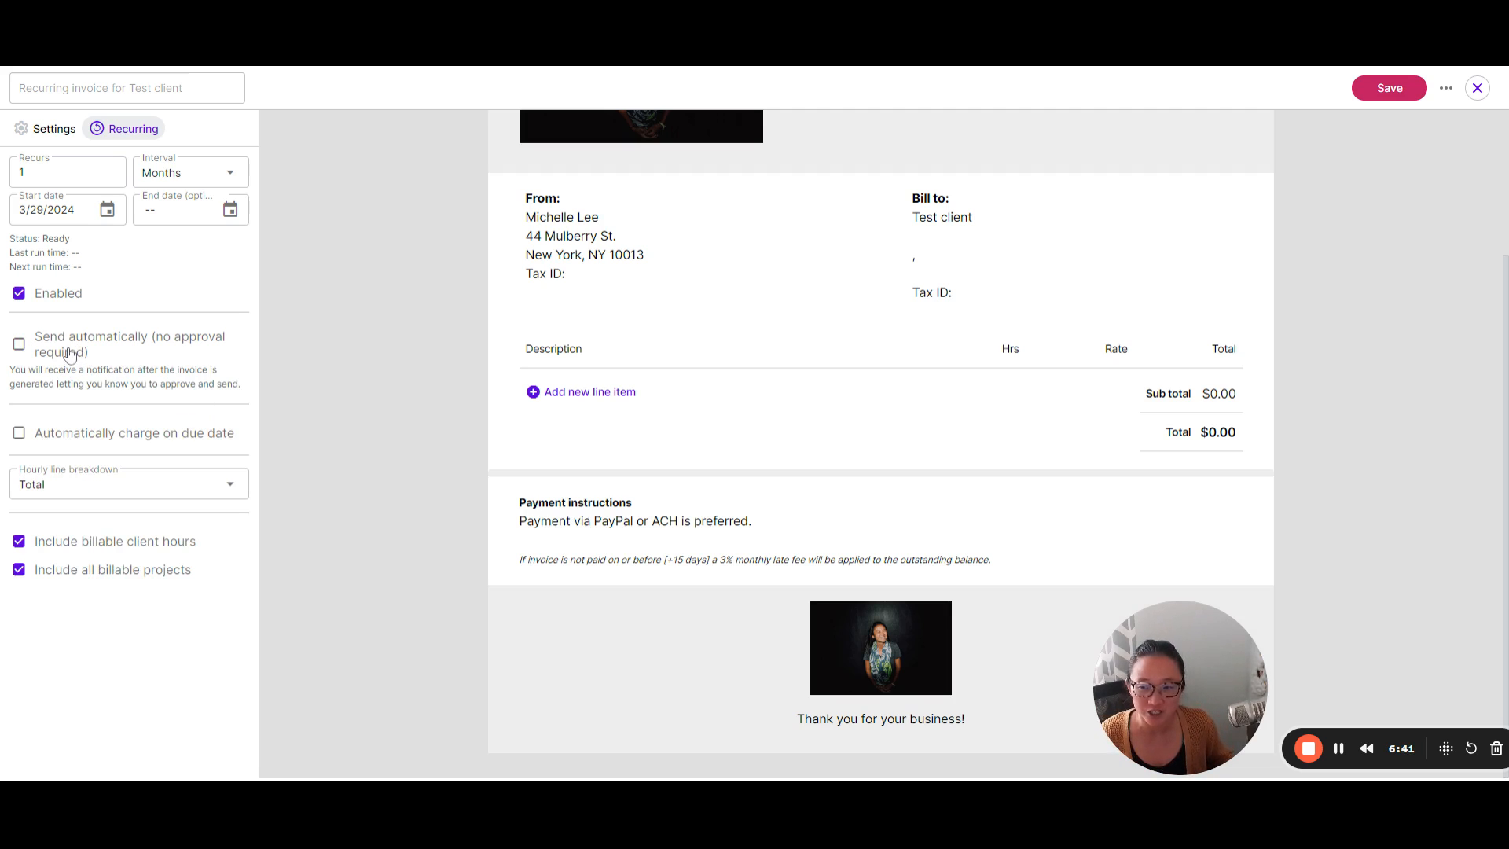
click(18, 343)
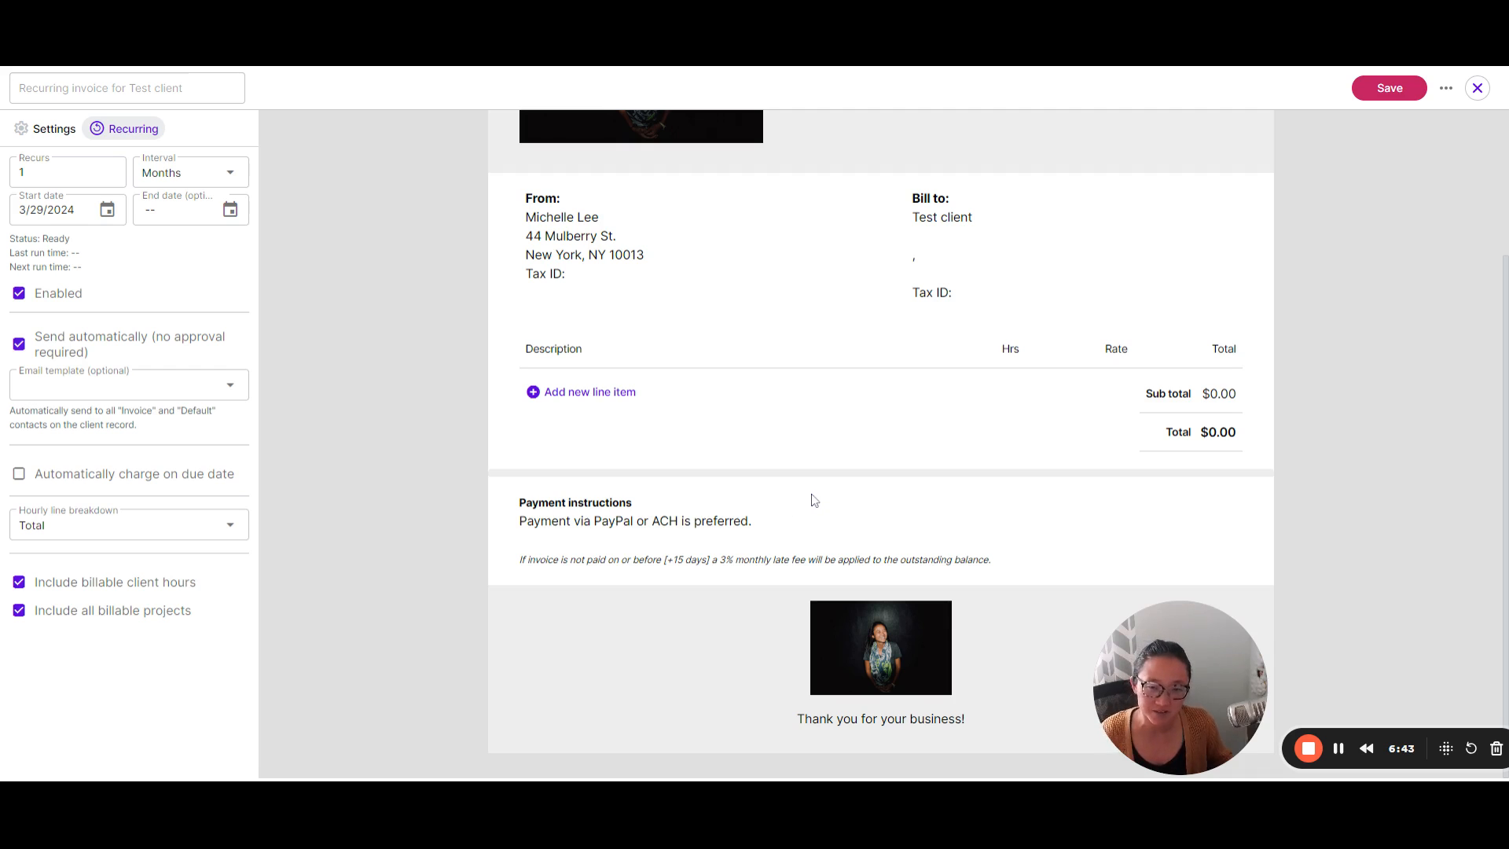
mouse_move(327, 438)
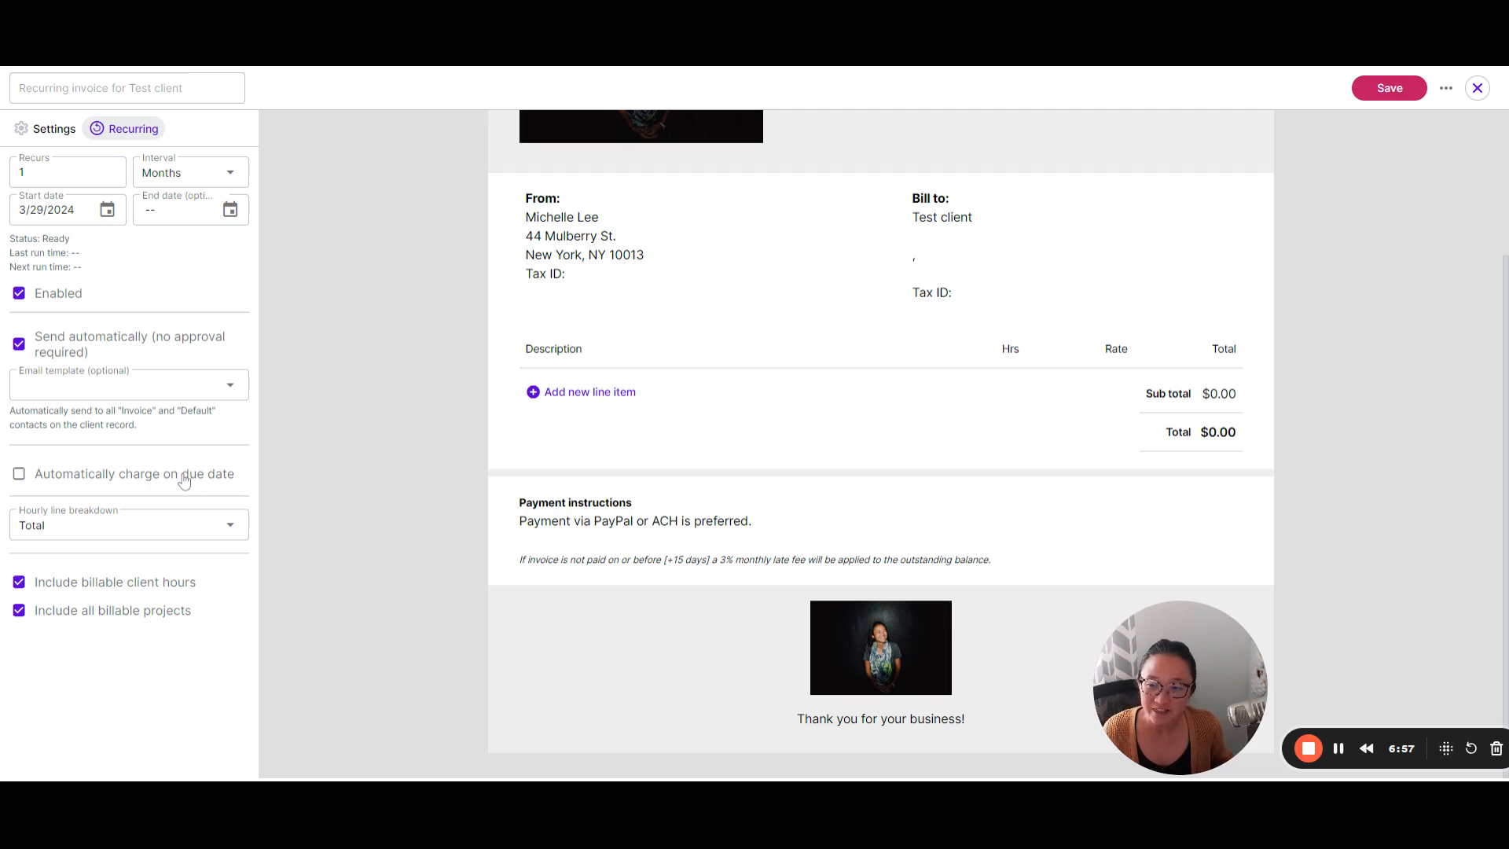
click(18, 473)
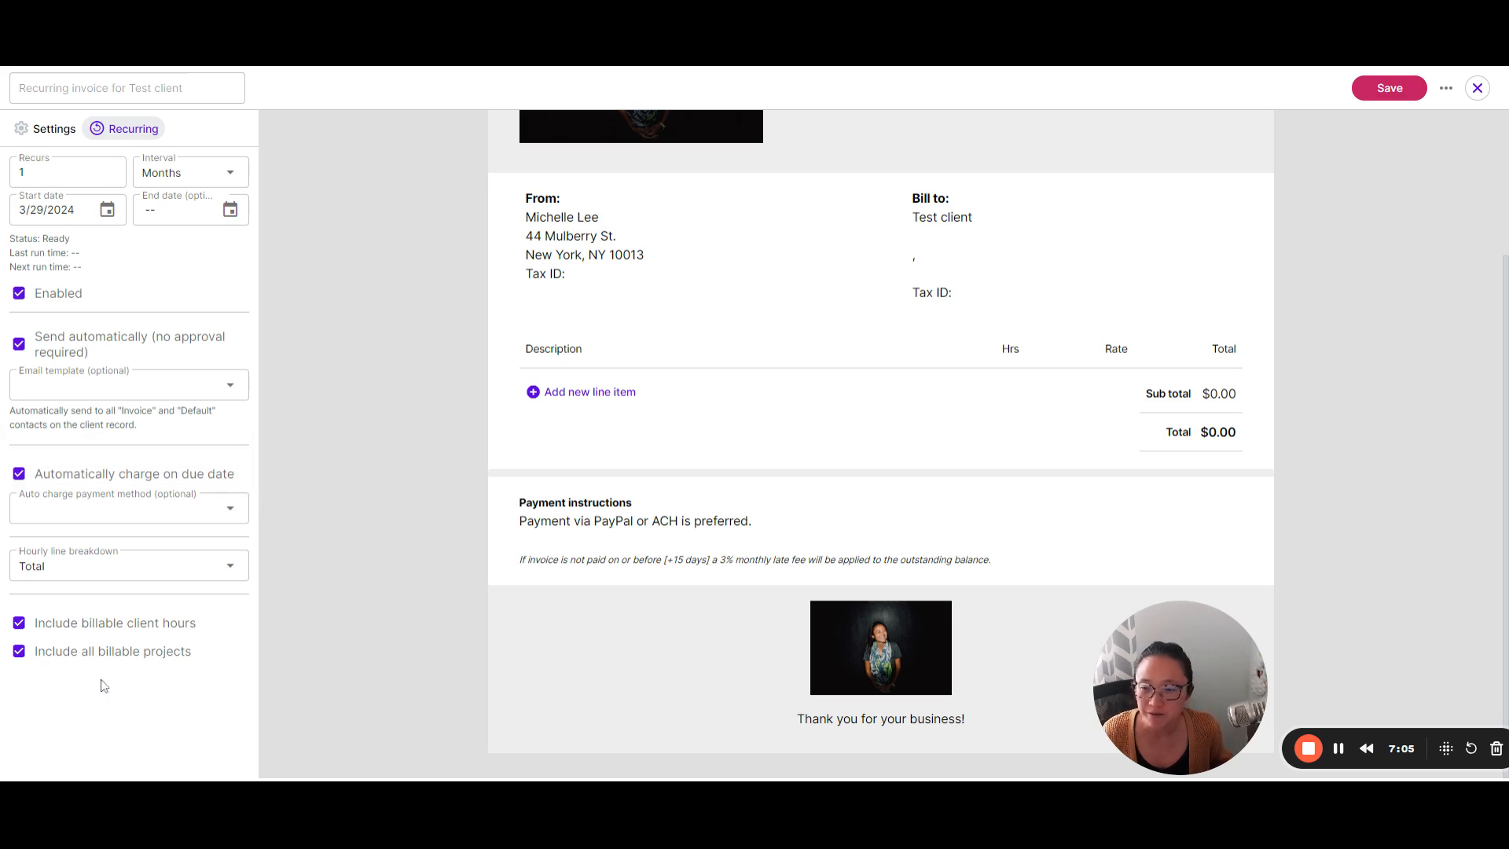
mouse_move(219, 652)
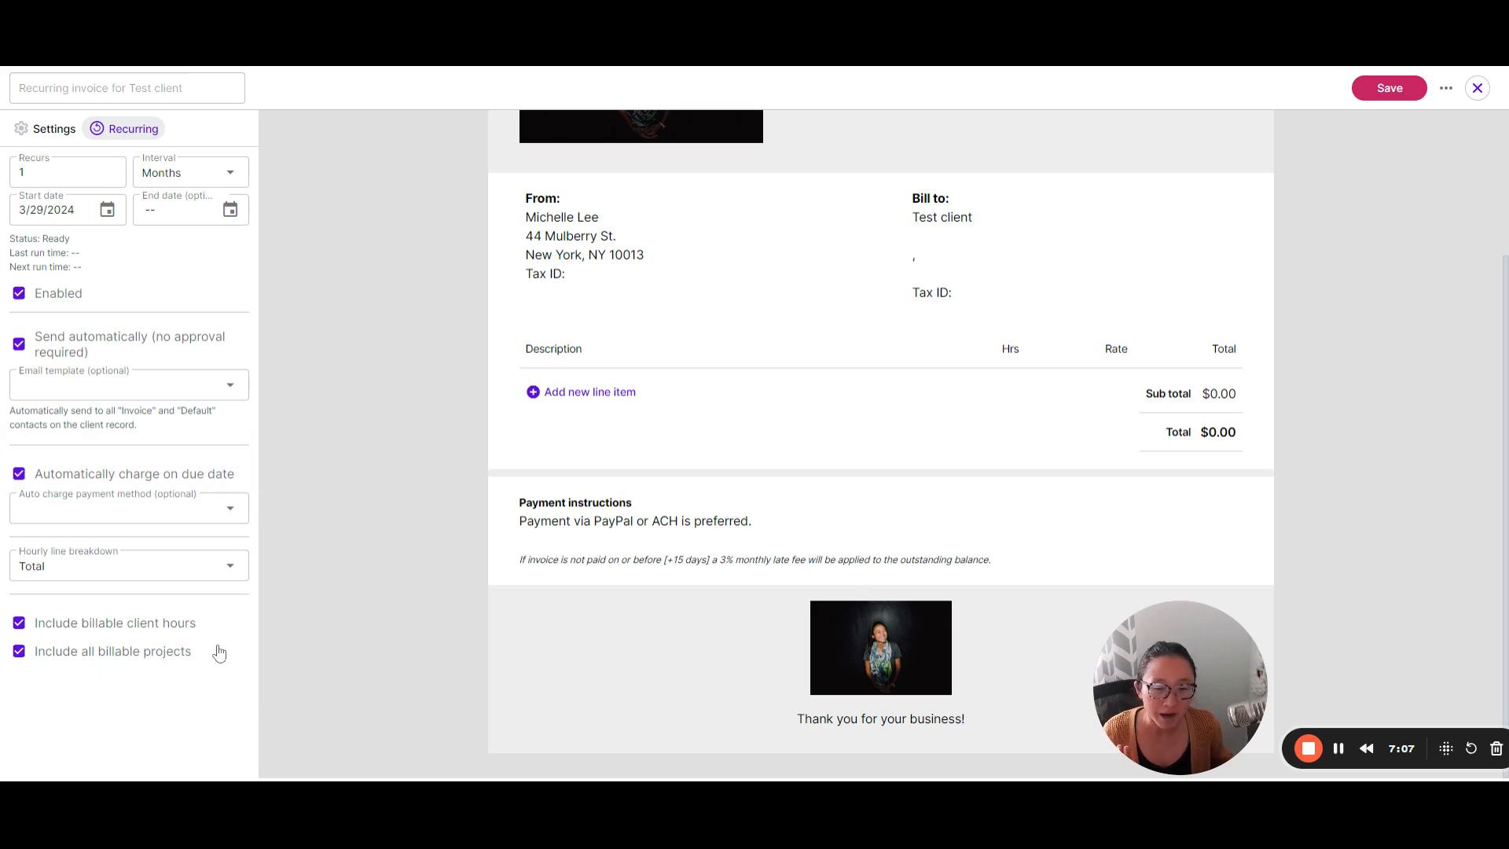
click(19, 623)
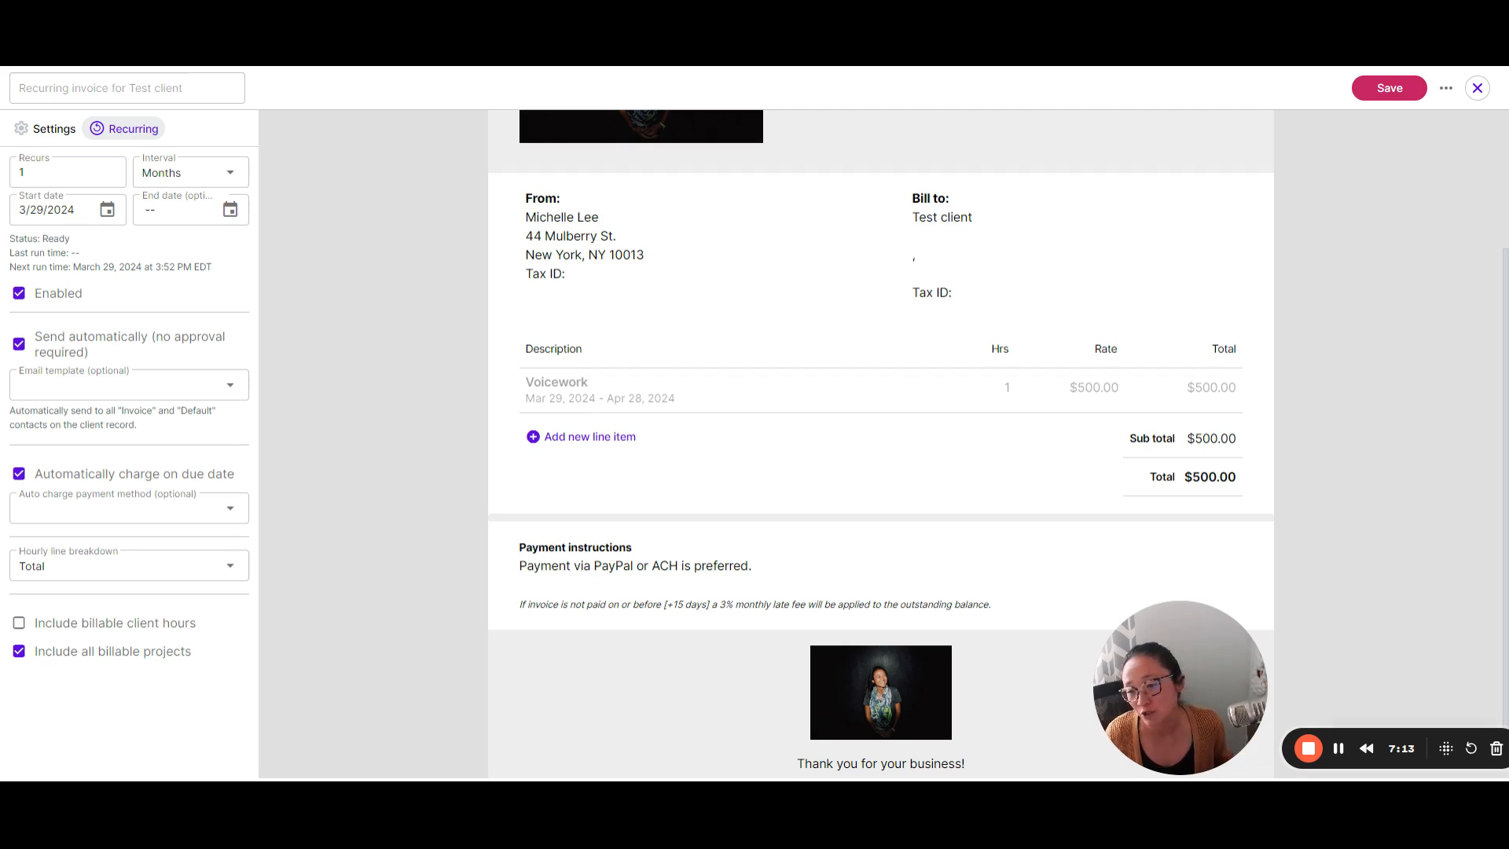
click(19, 622)
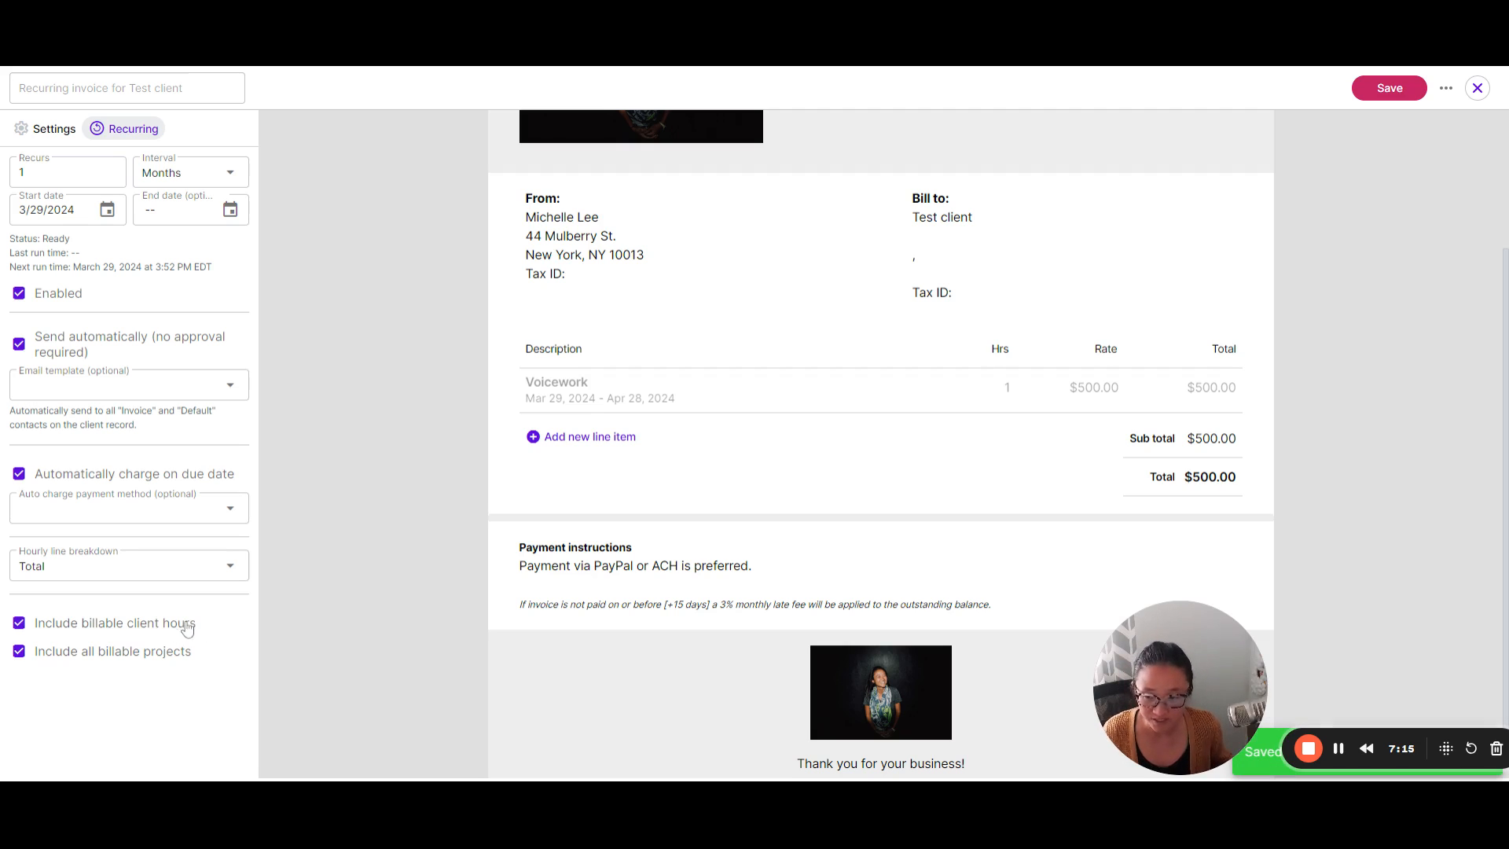
click(18, 623)
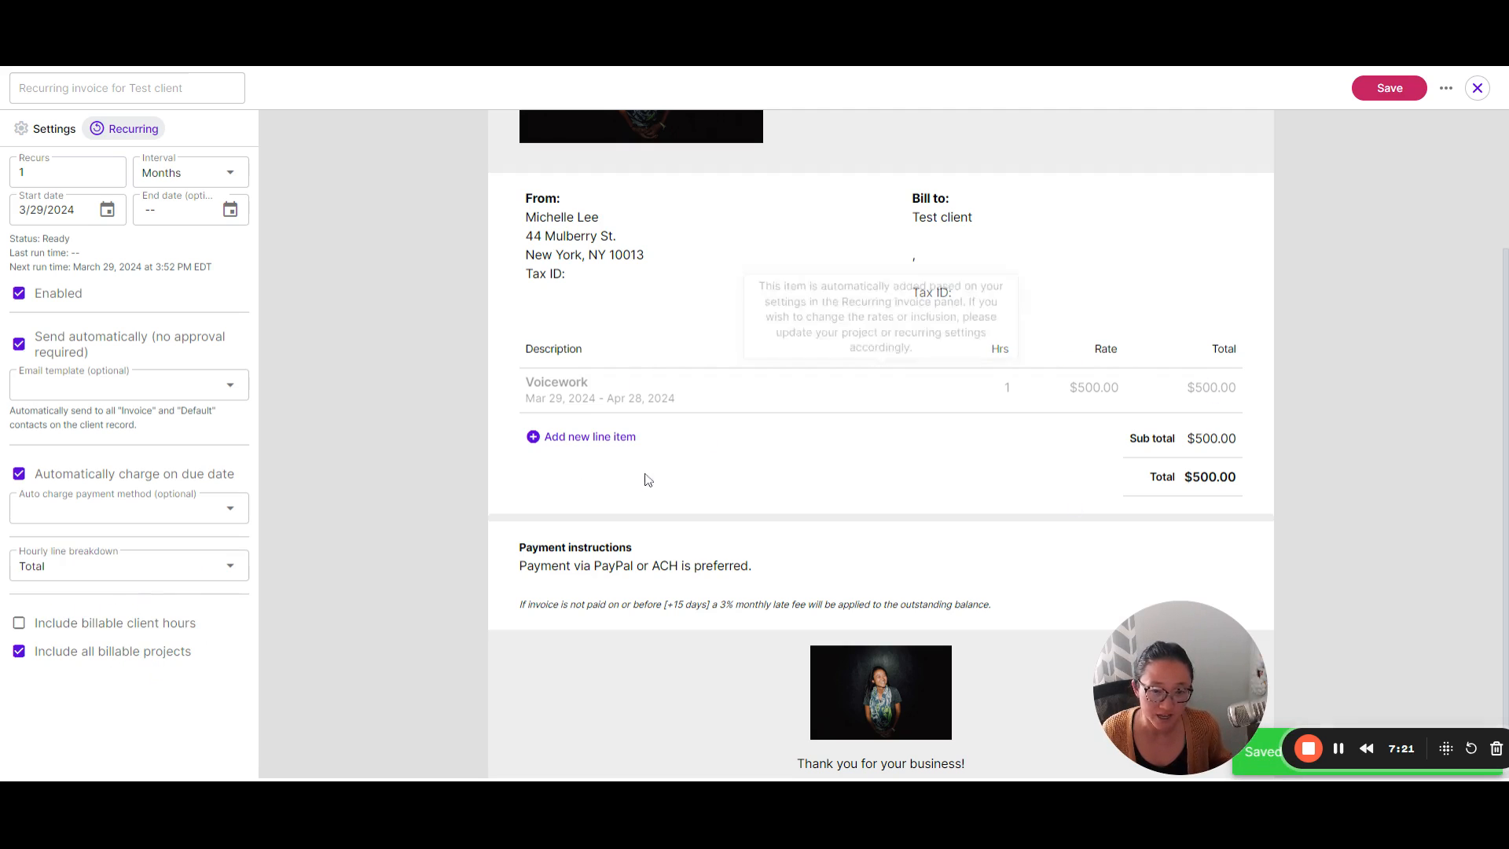
mouse_move(96, 664)
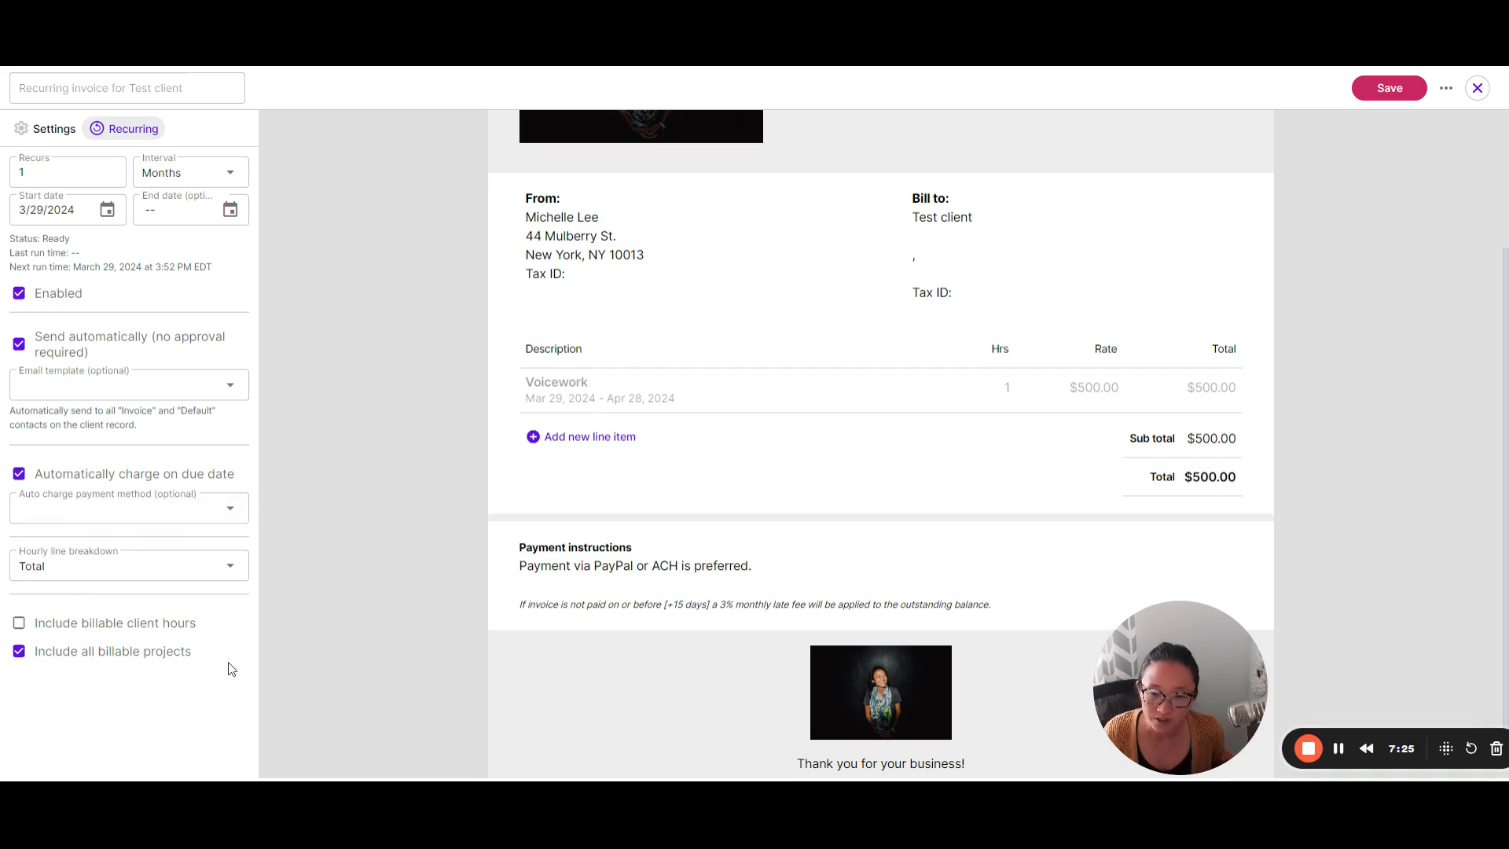
click(19, 651)
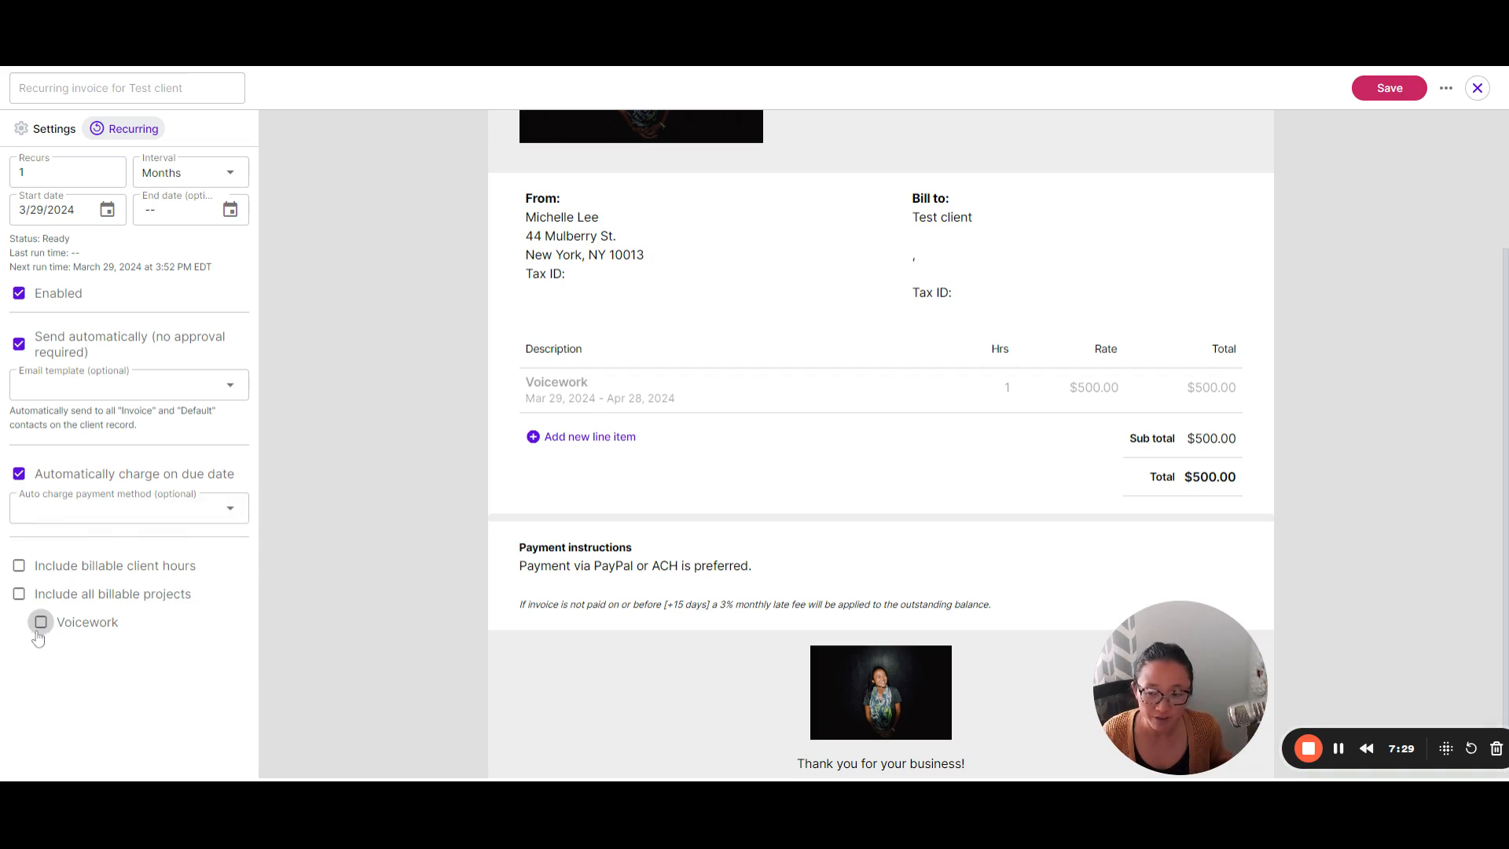
click(40, 622)
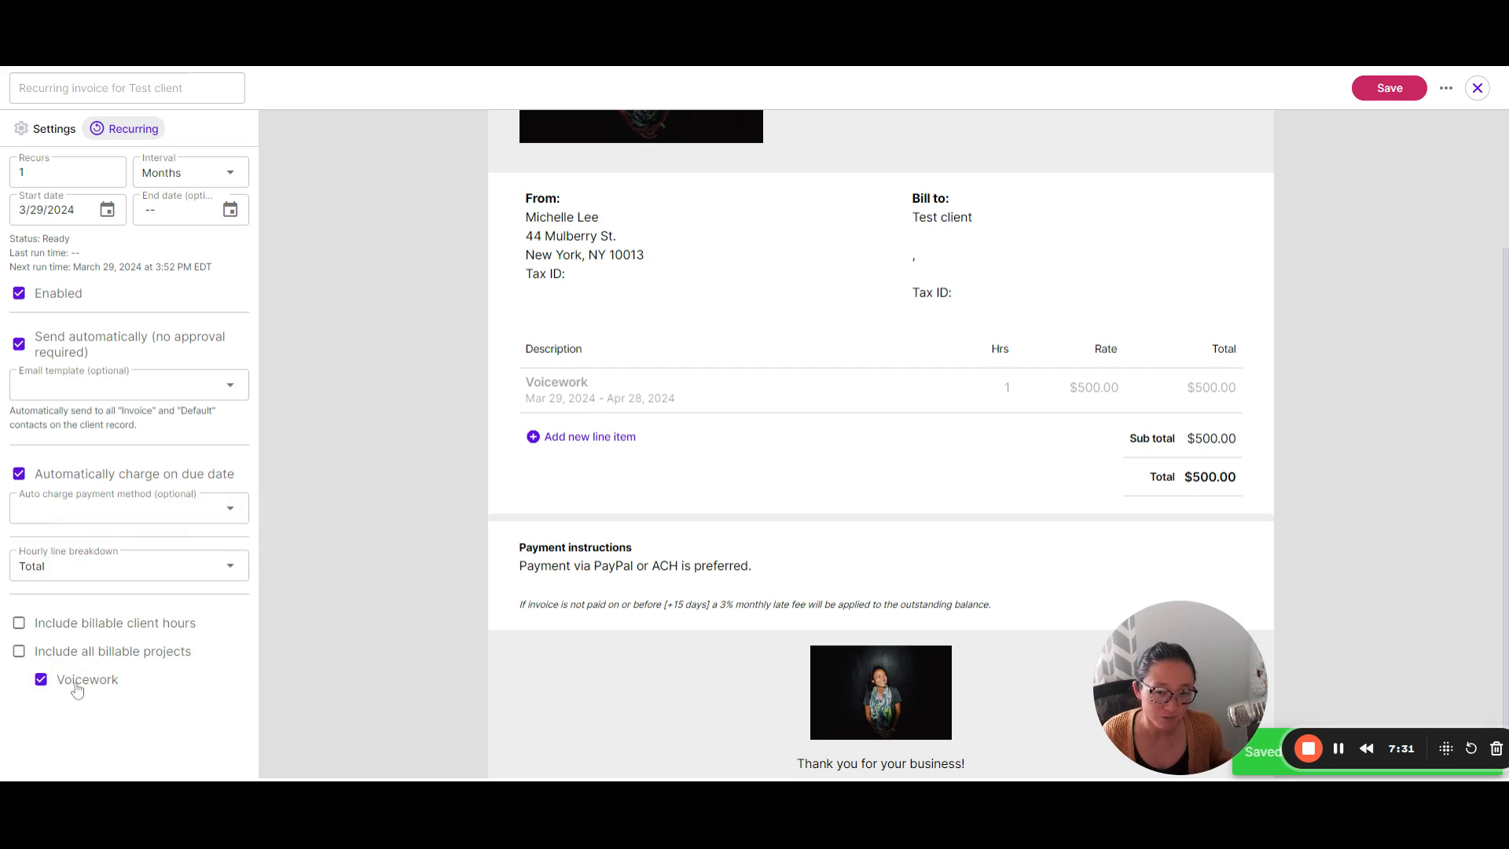
click(19, 651)
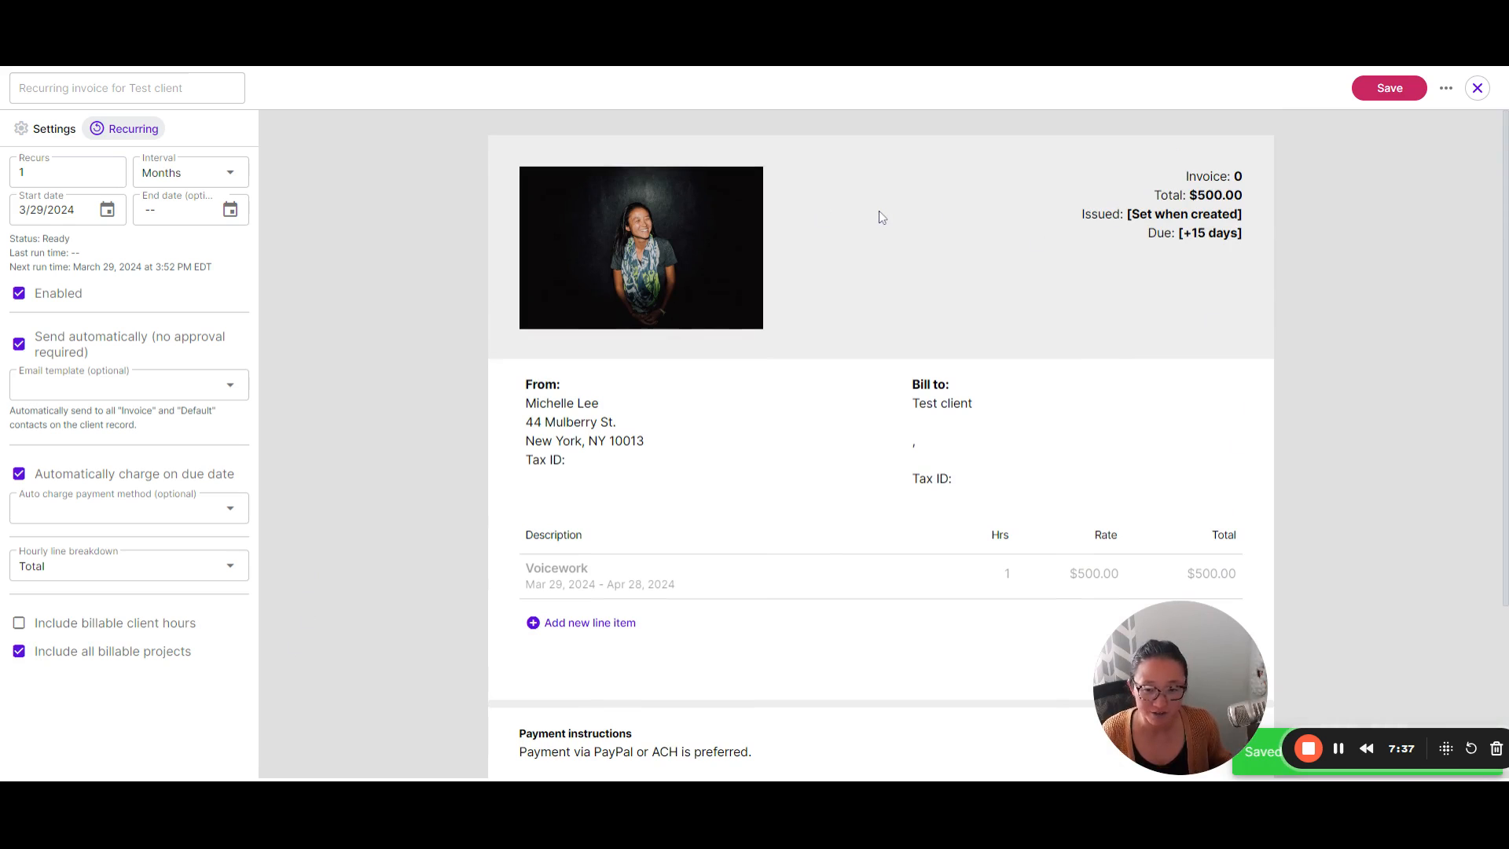
mouse_move(905, 243)
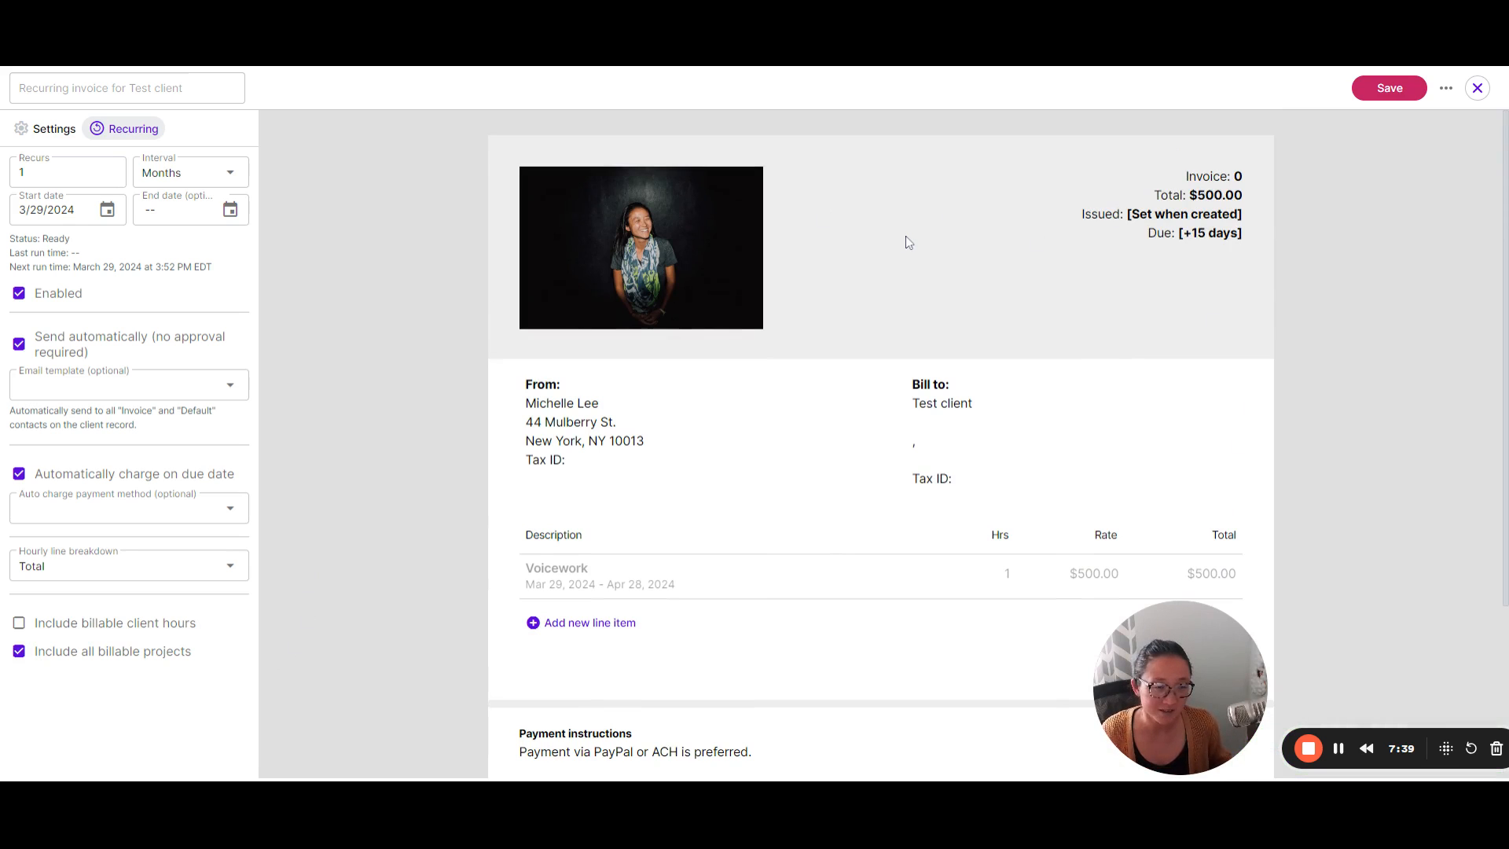
mouse_move(1081, 304)
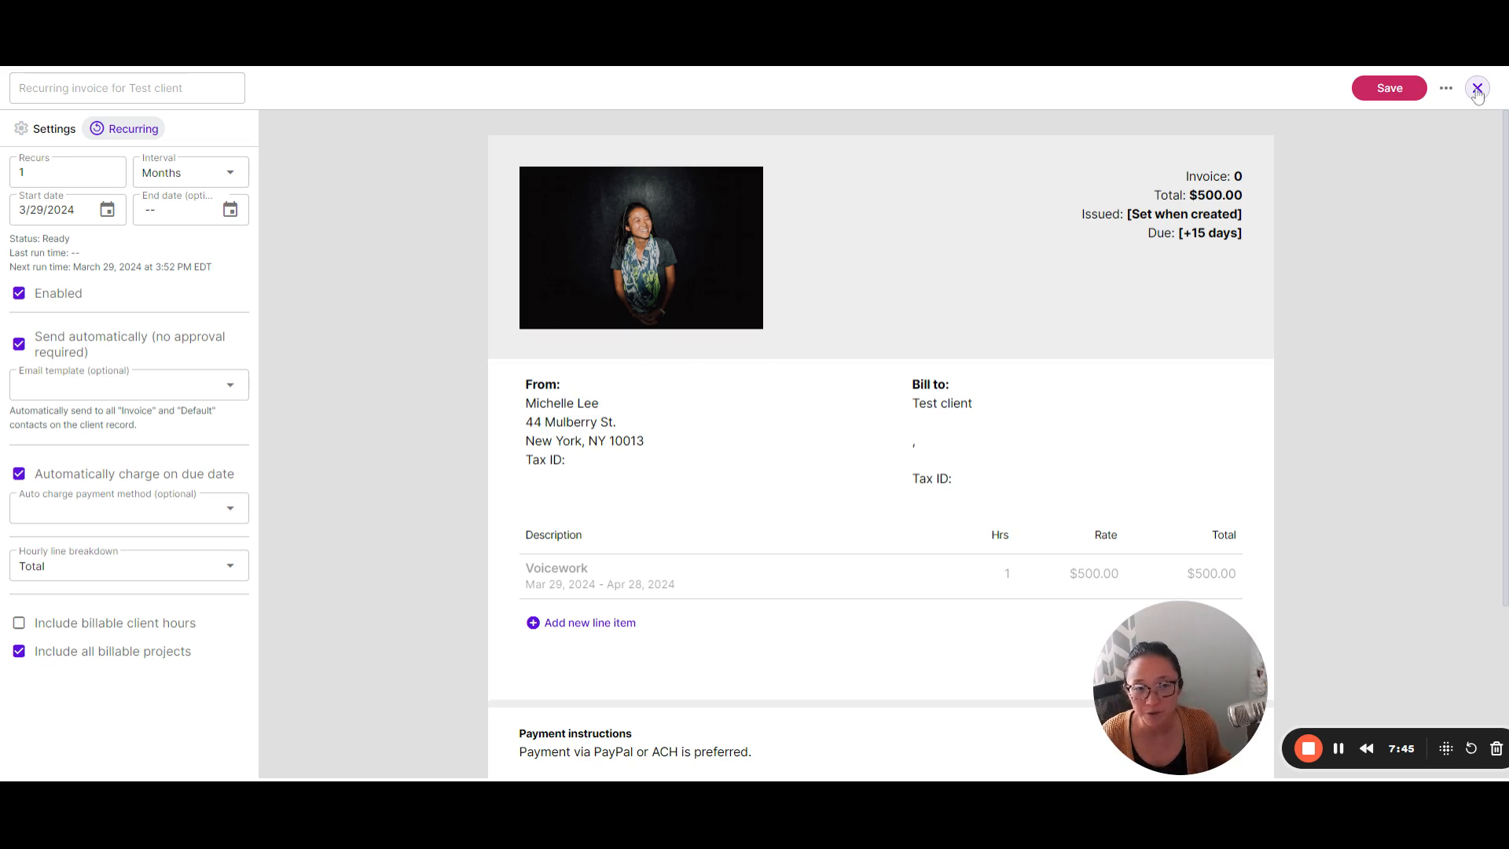
- Close the invoice editor and view Test client's Recurring invoices tab with the $500 invoice
click(1479, 88)
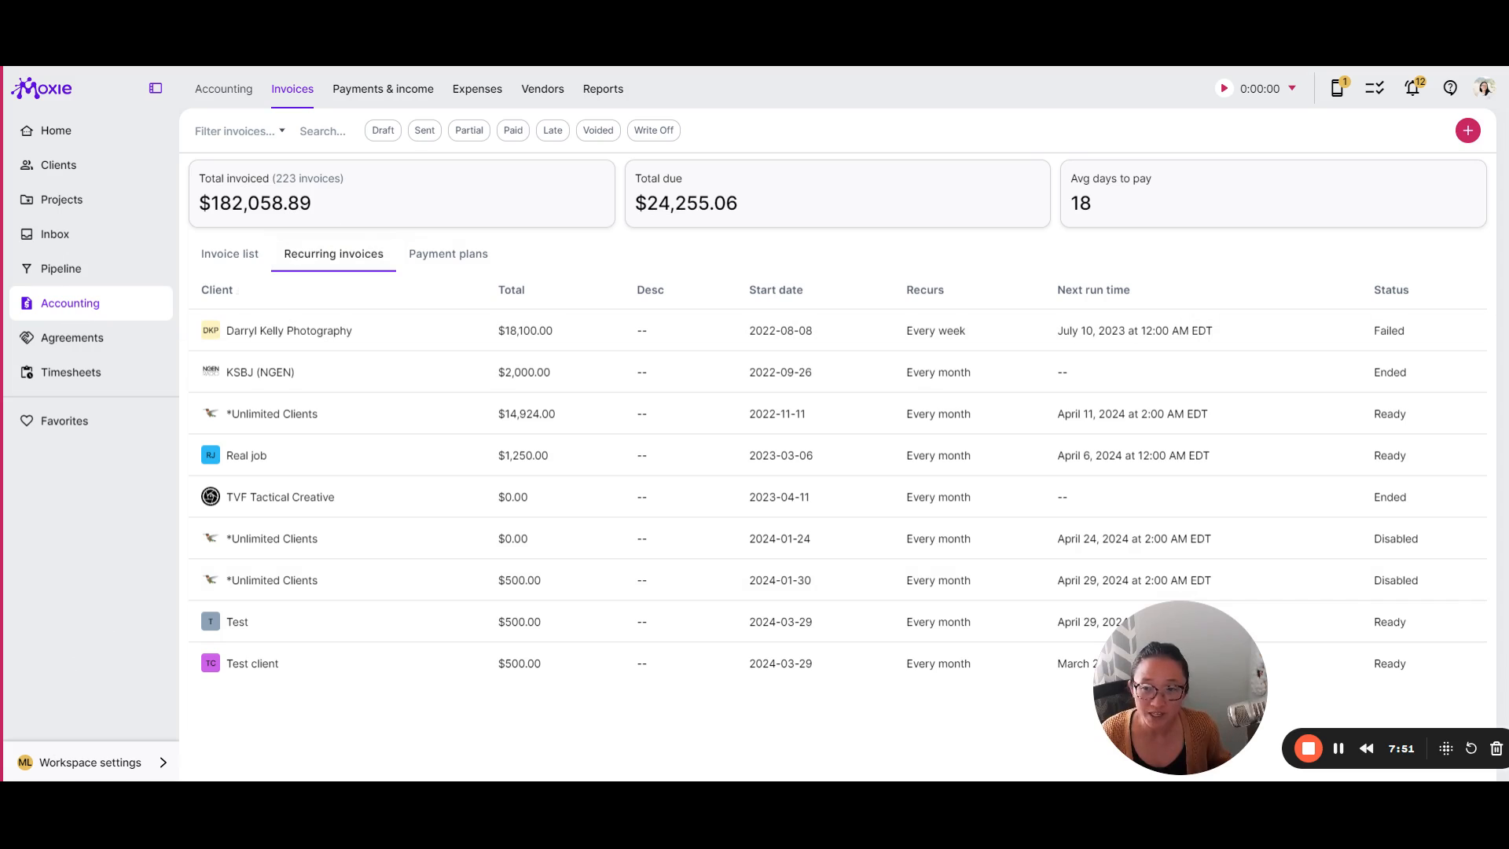
mouse_move(87, 189)
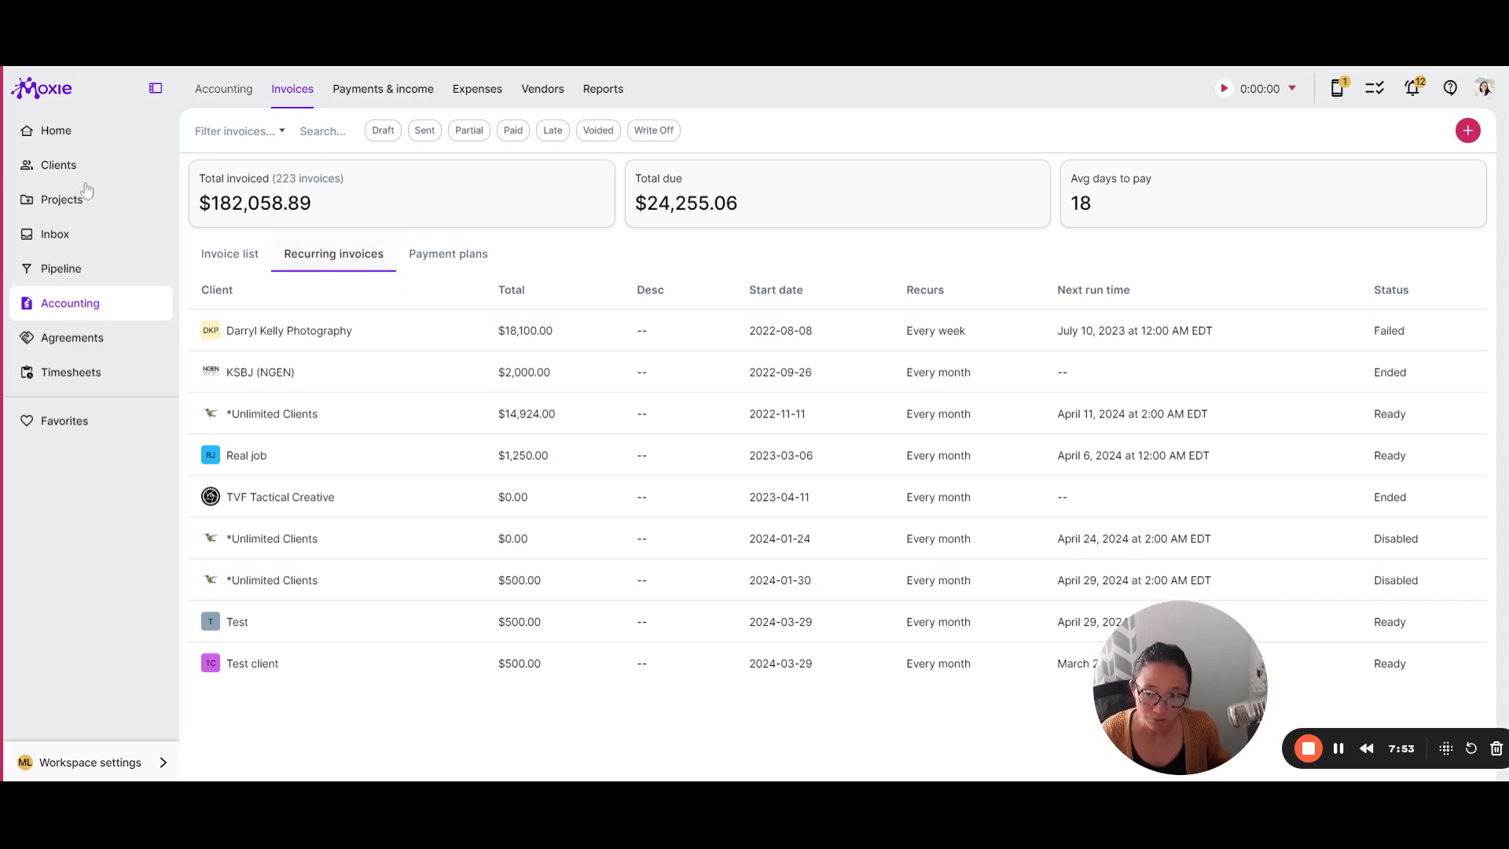
click(57, 164)
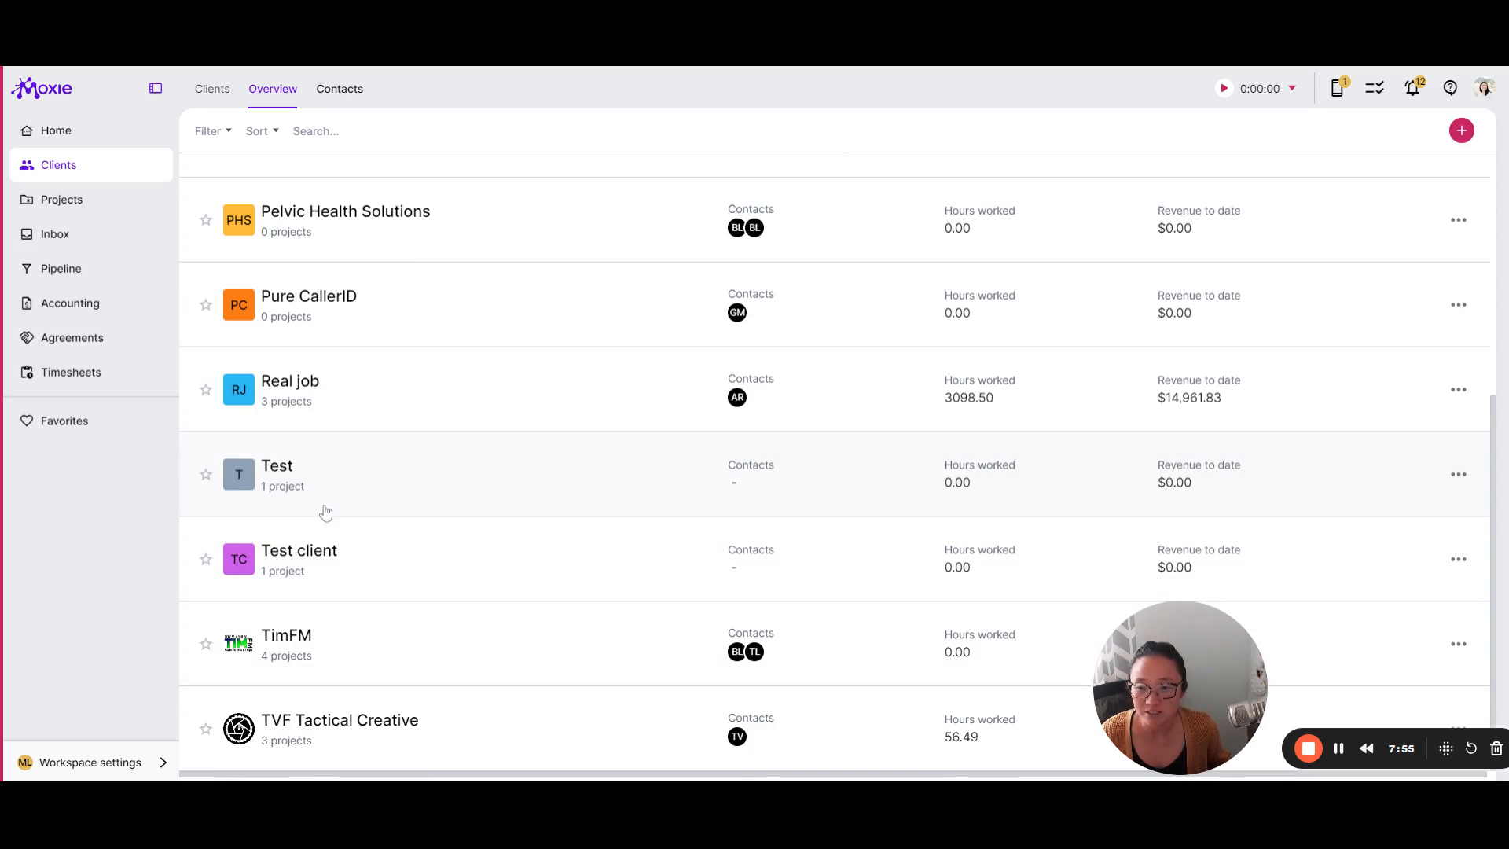
click(300, 550)
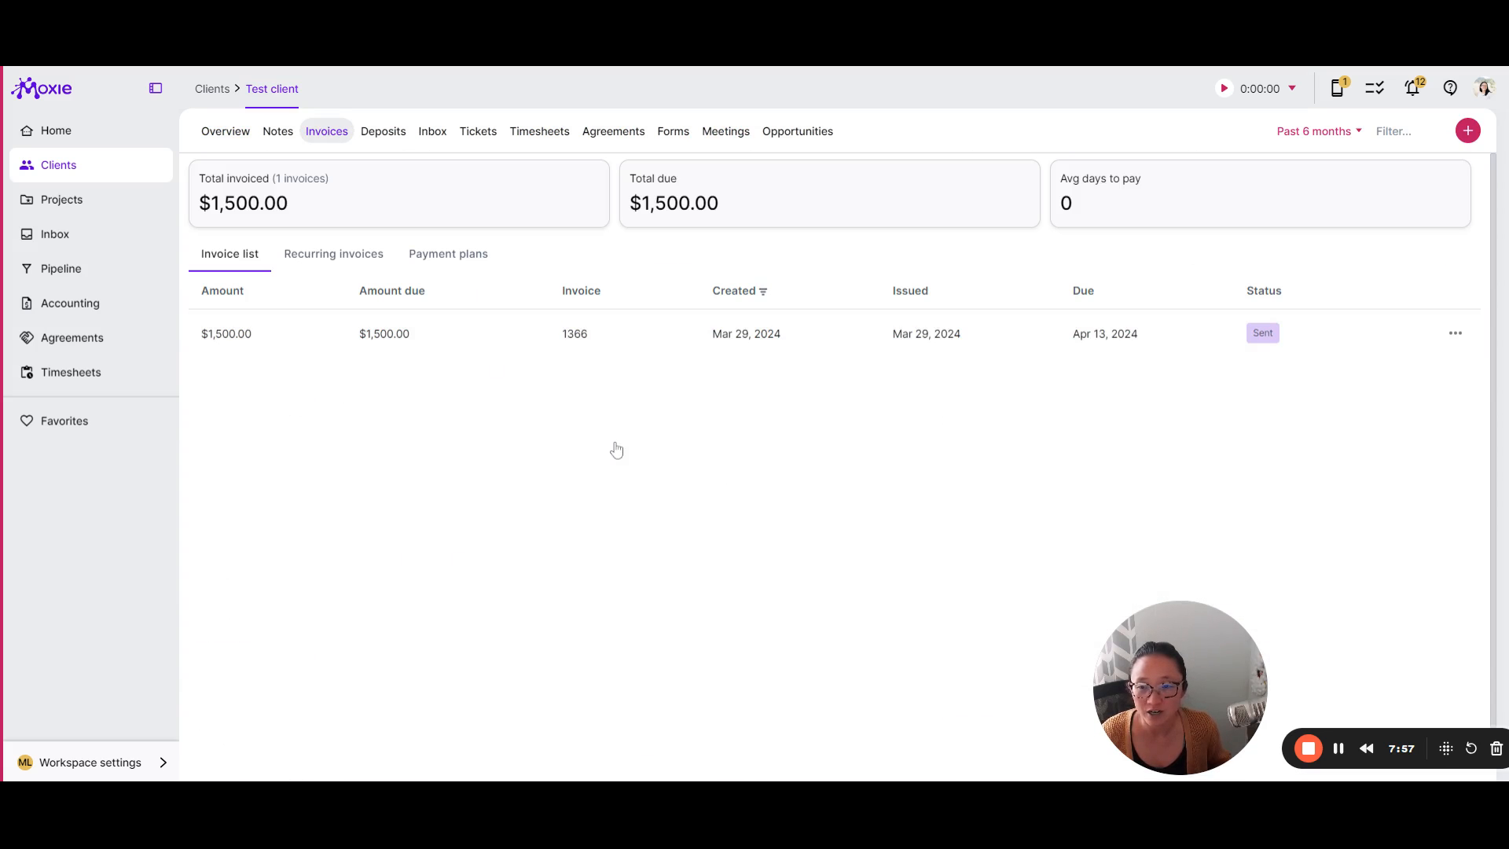
mouse_move(334, 259)
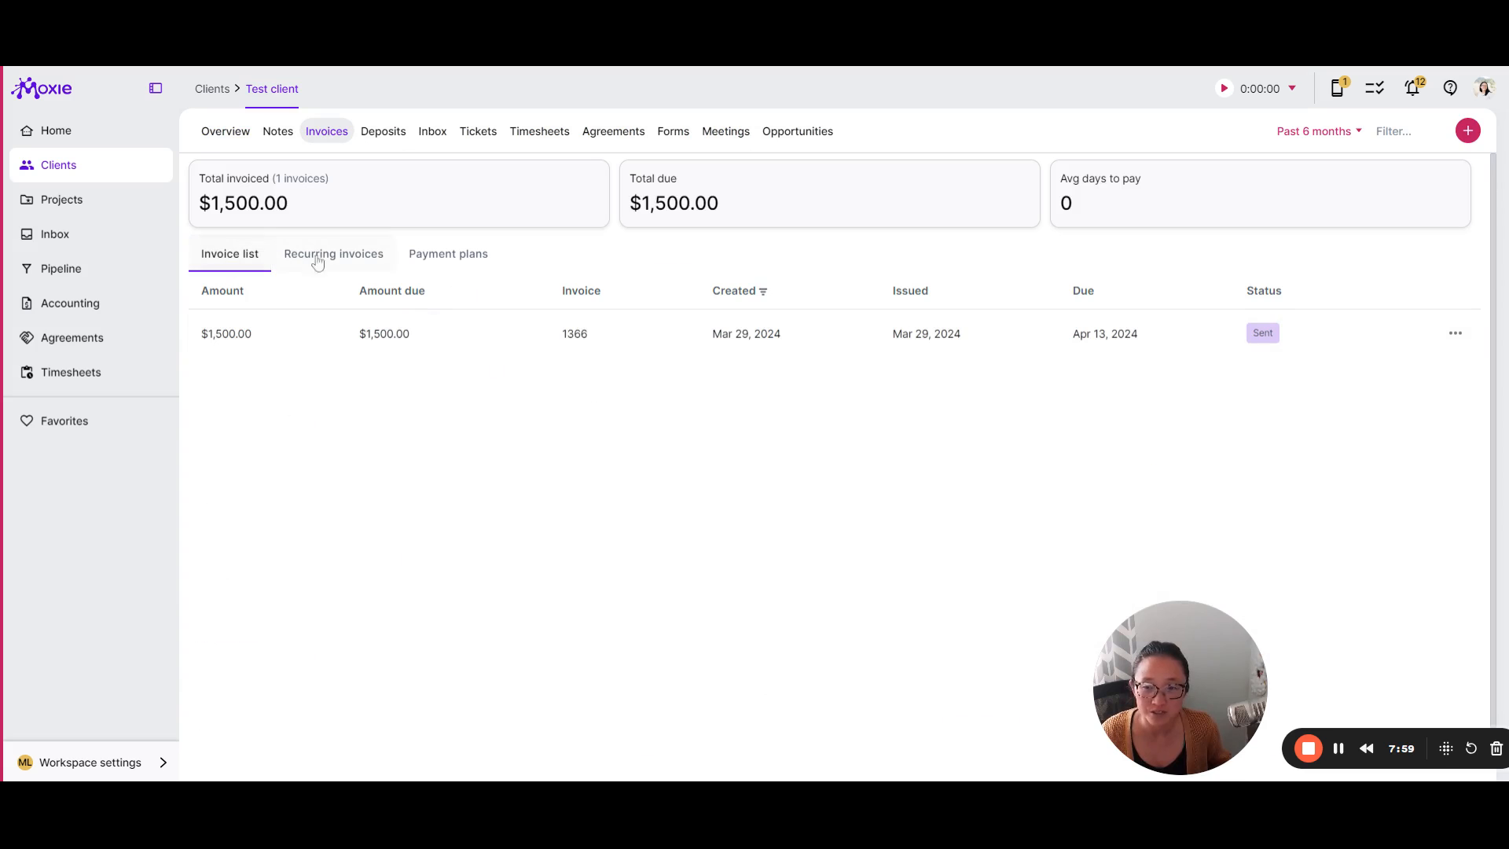
click(333, 253)
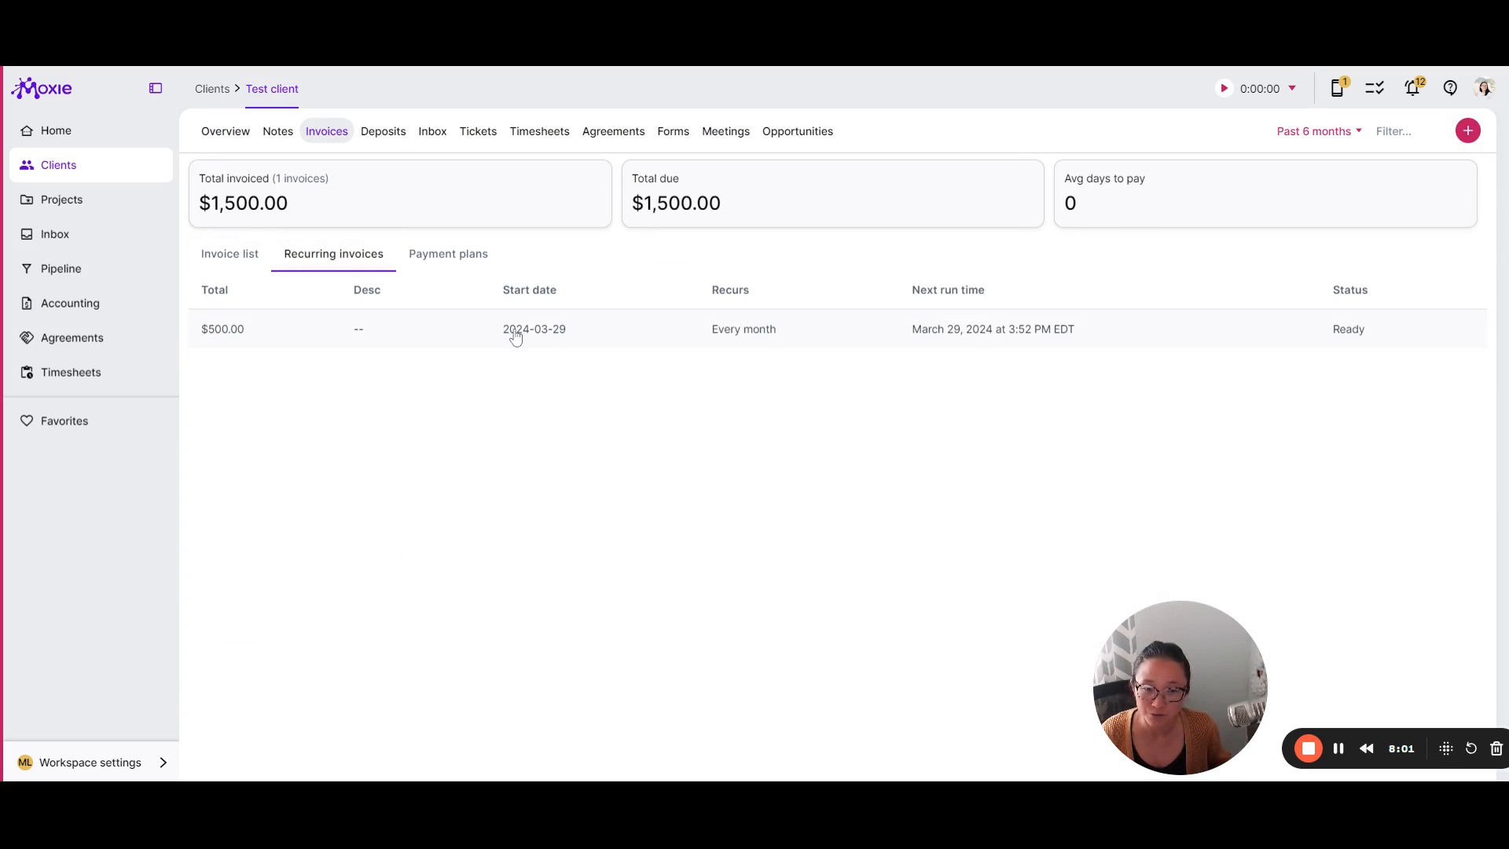
click(90, 763)
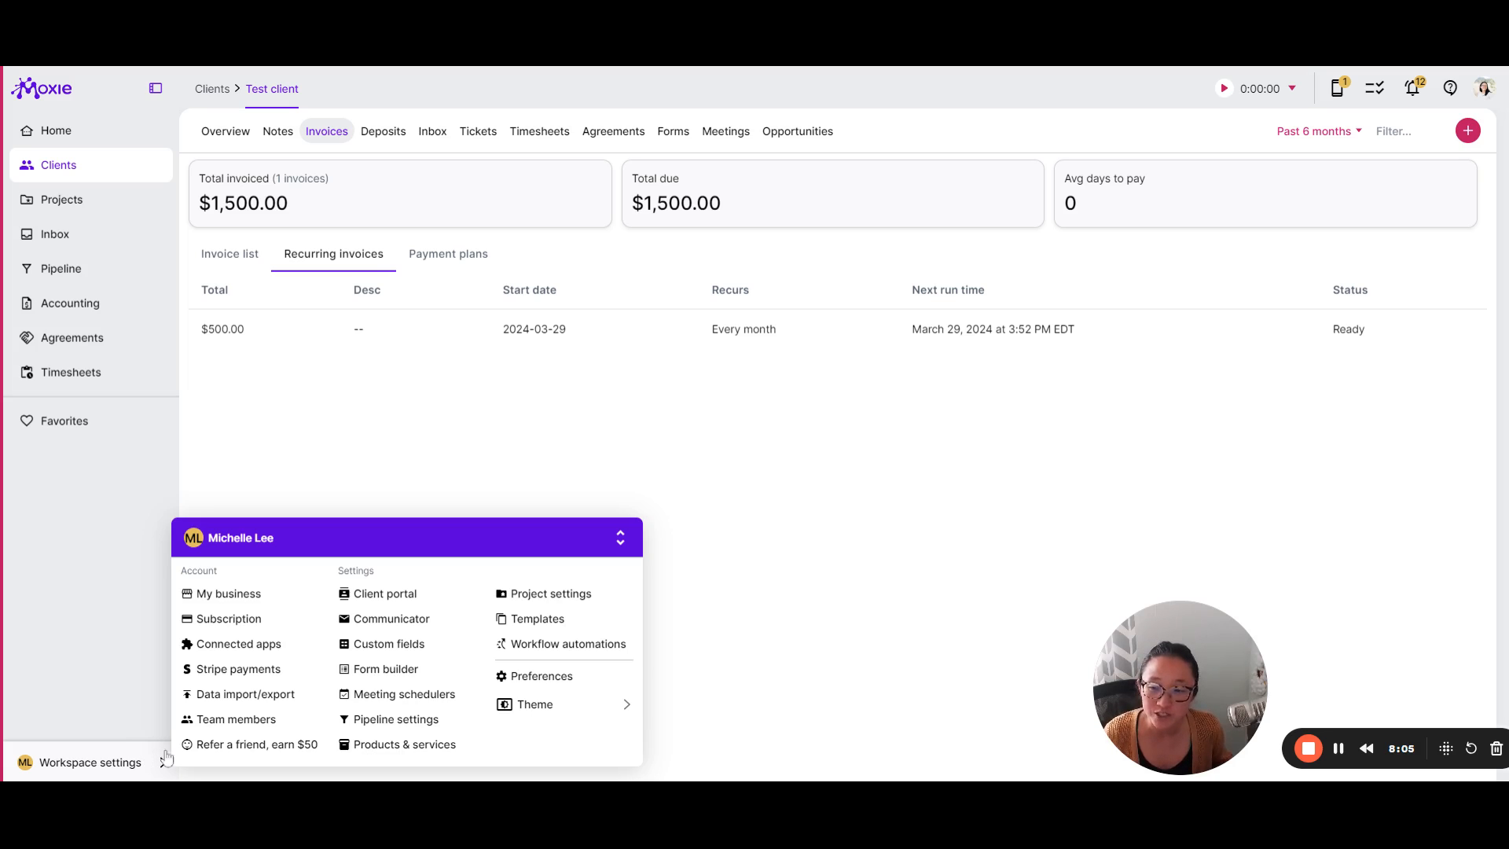
mouse_move(239, 644)
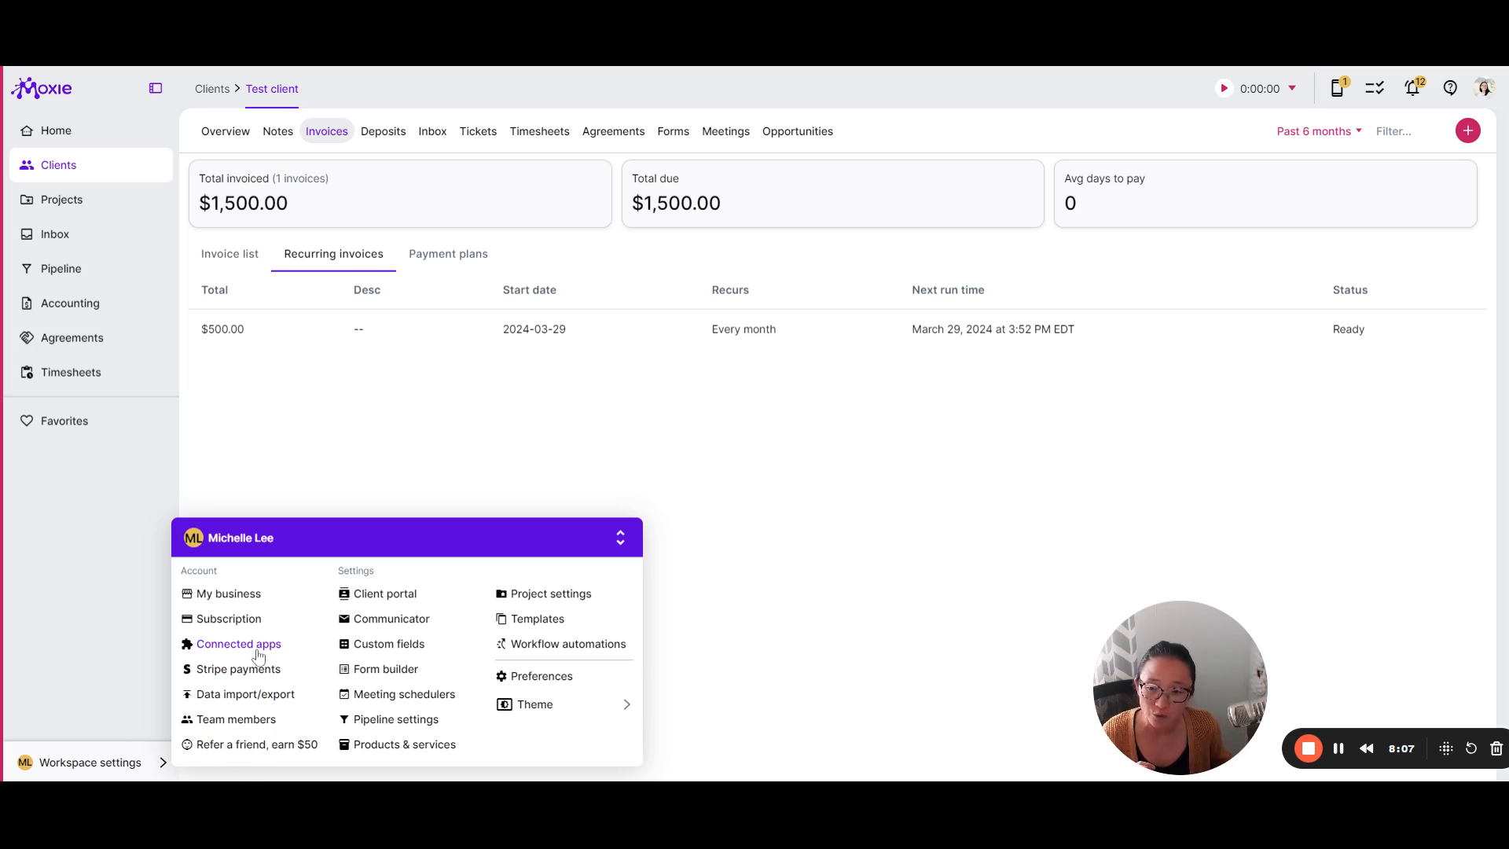
- View the Payment providers tab in Connected apps, showing PayPal and Stripe connected
click(239, 643)
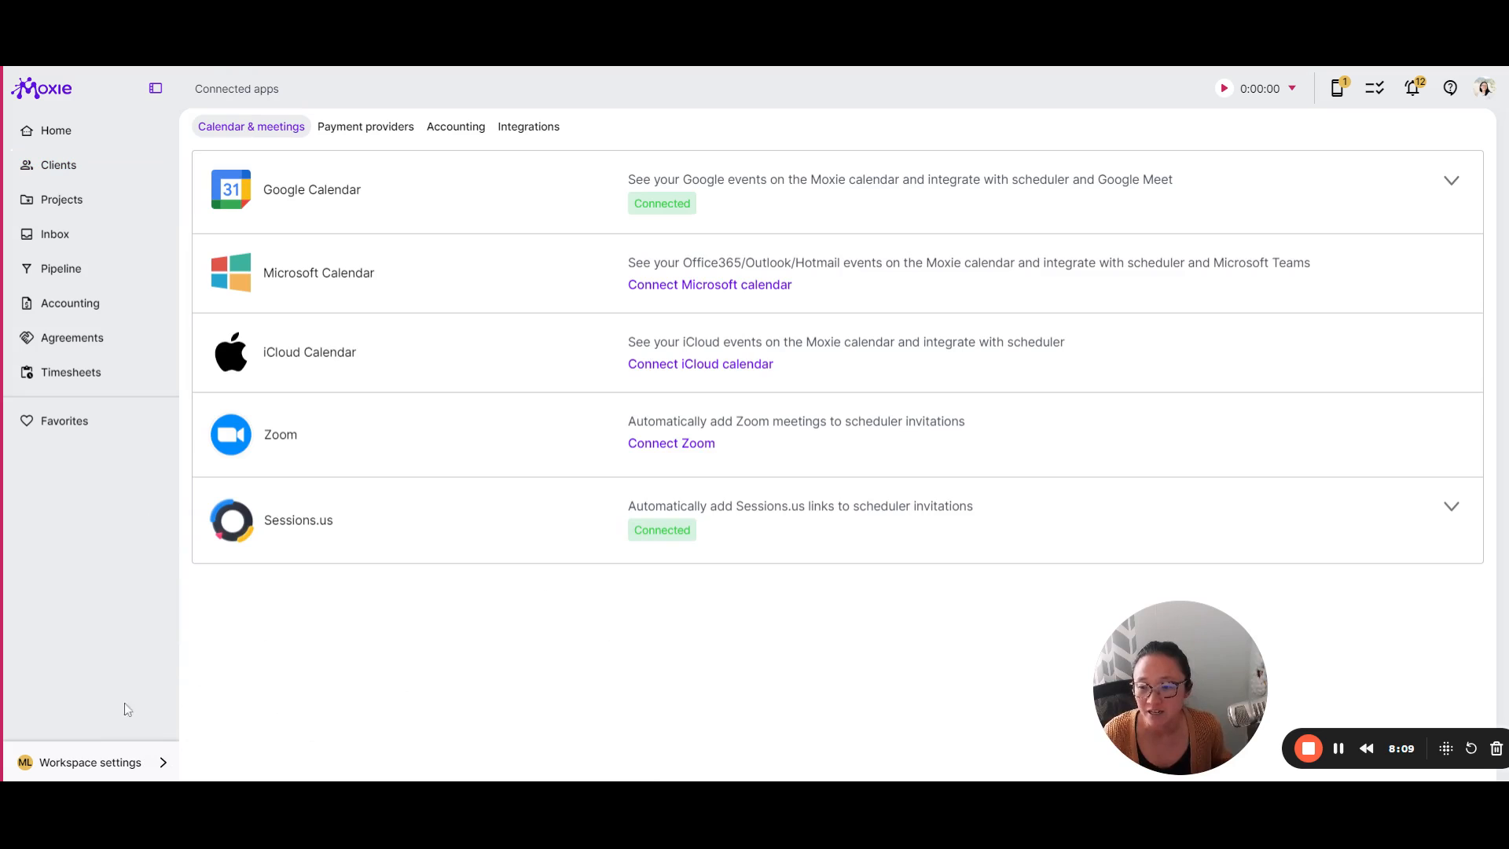
mouse_move(240, 622)
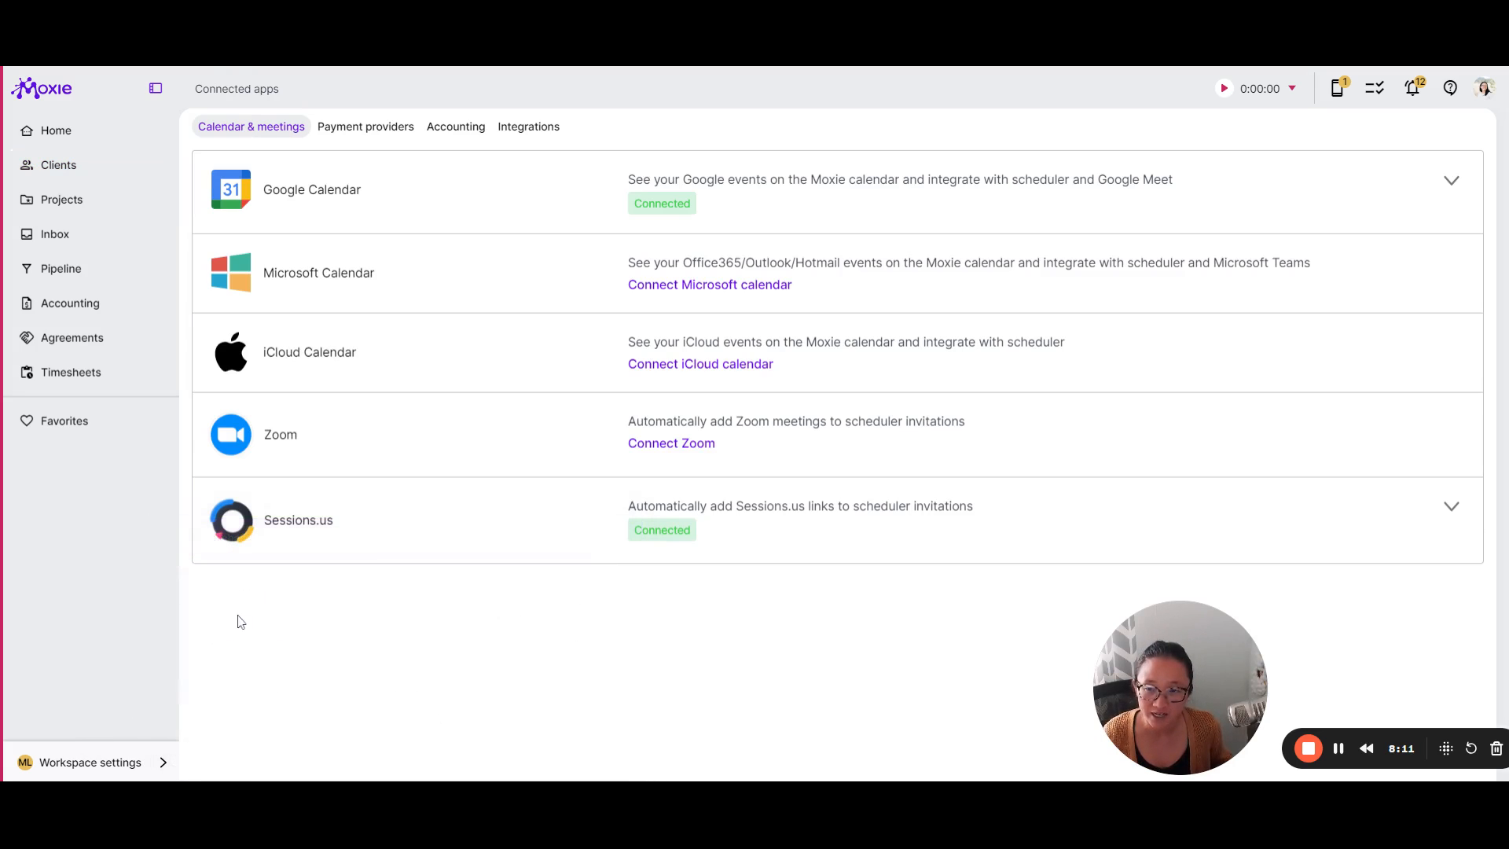
click(365, 125)
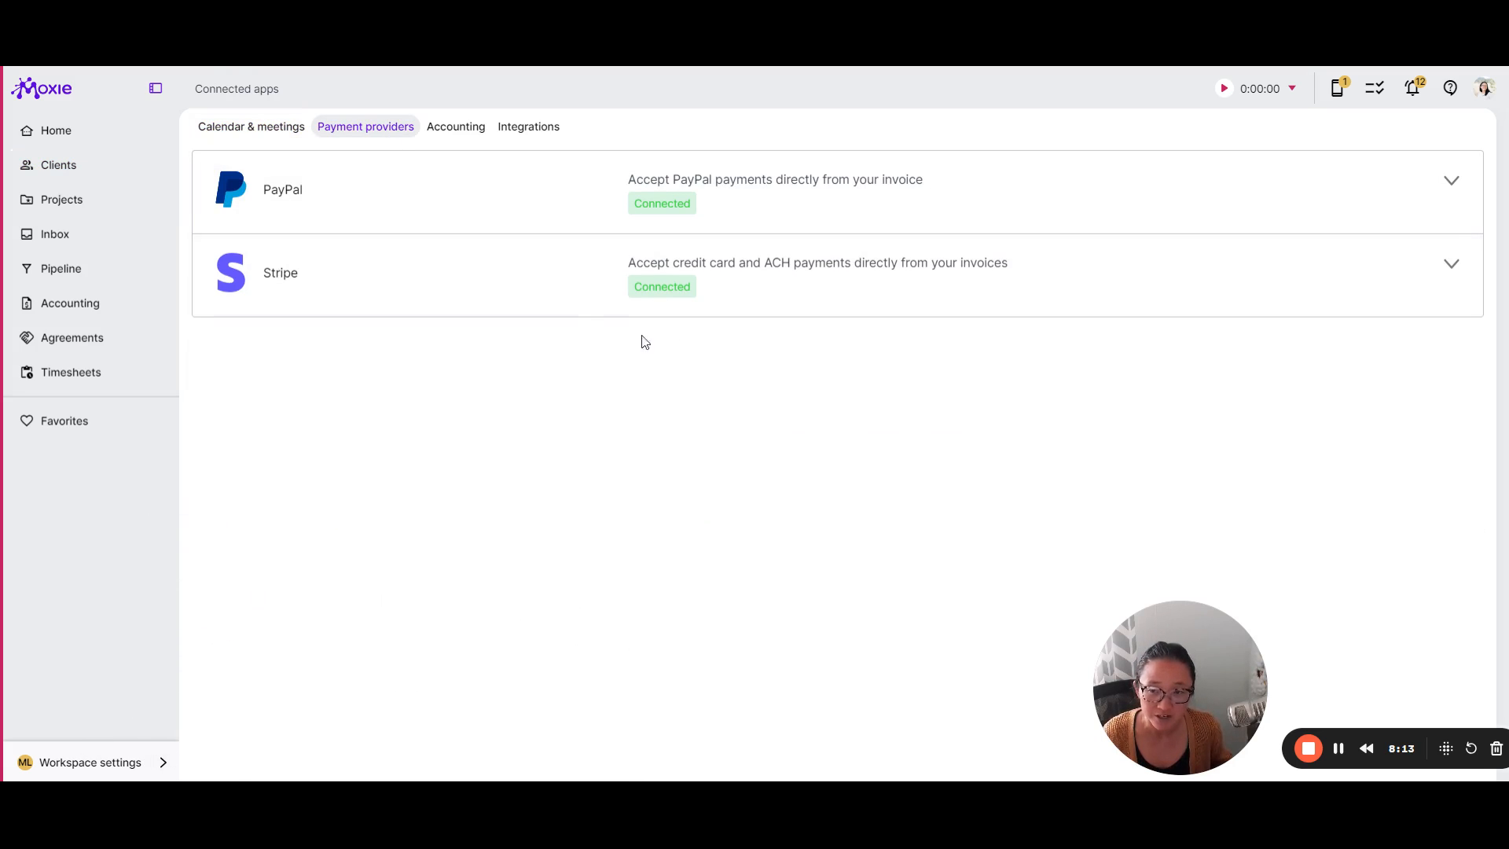
mouse_move(666, 166)
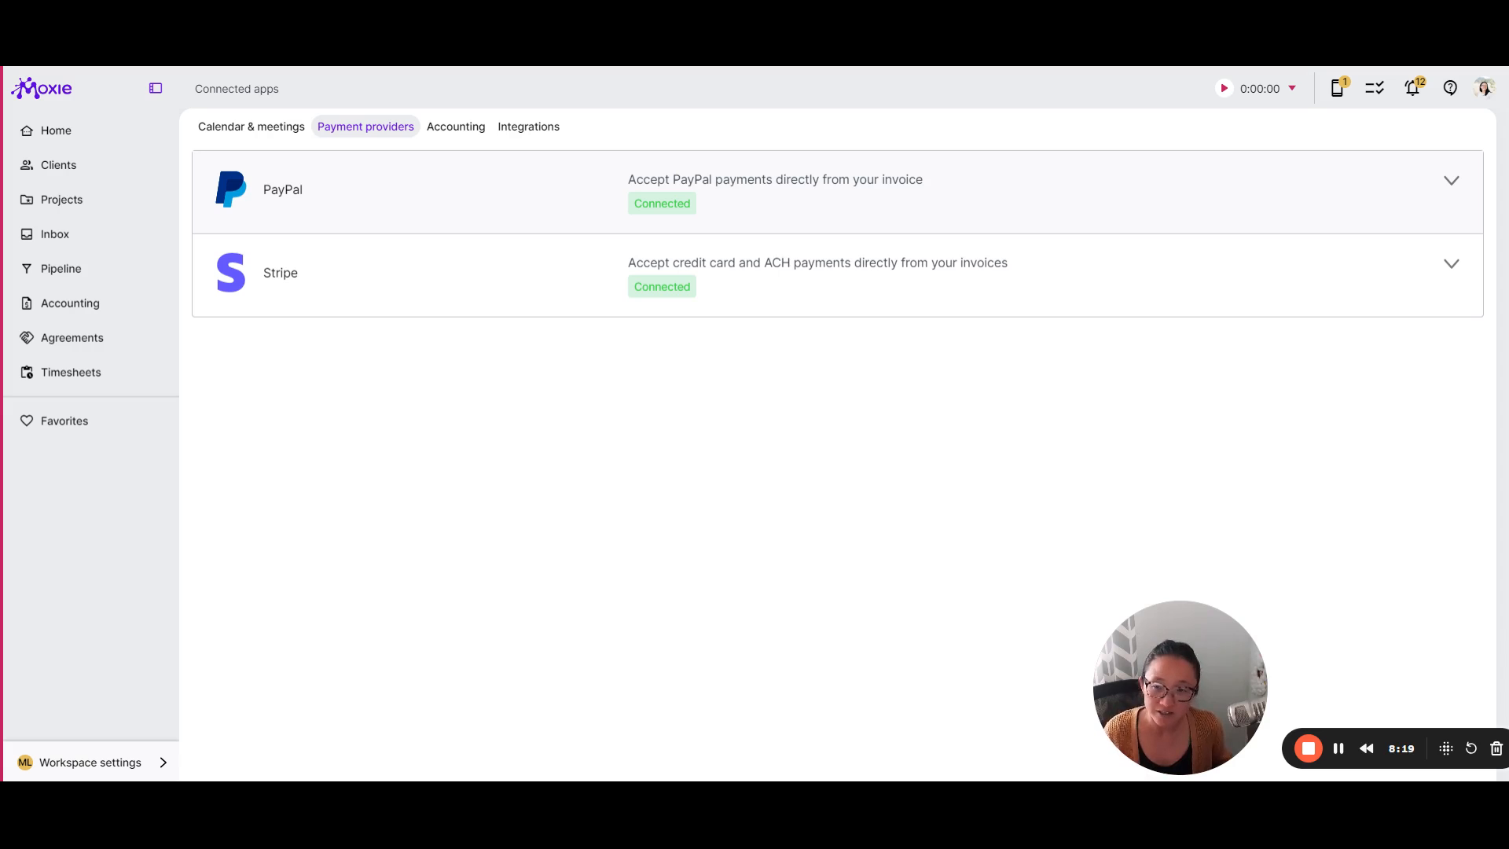
mouse_move(821, 404)
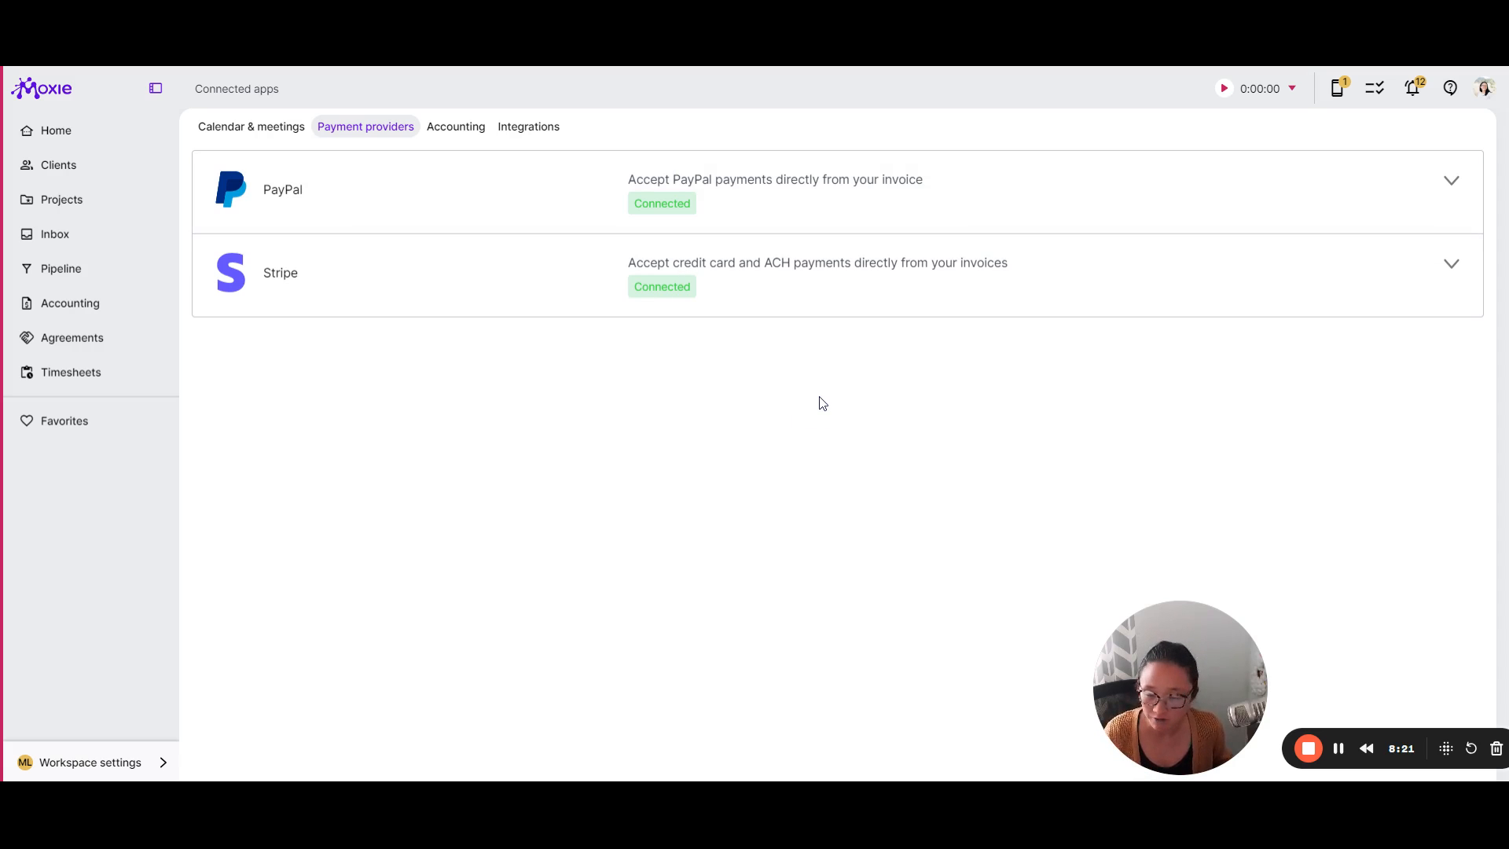
mouse_move(809, 390)
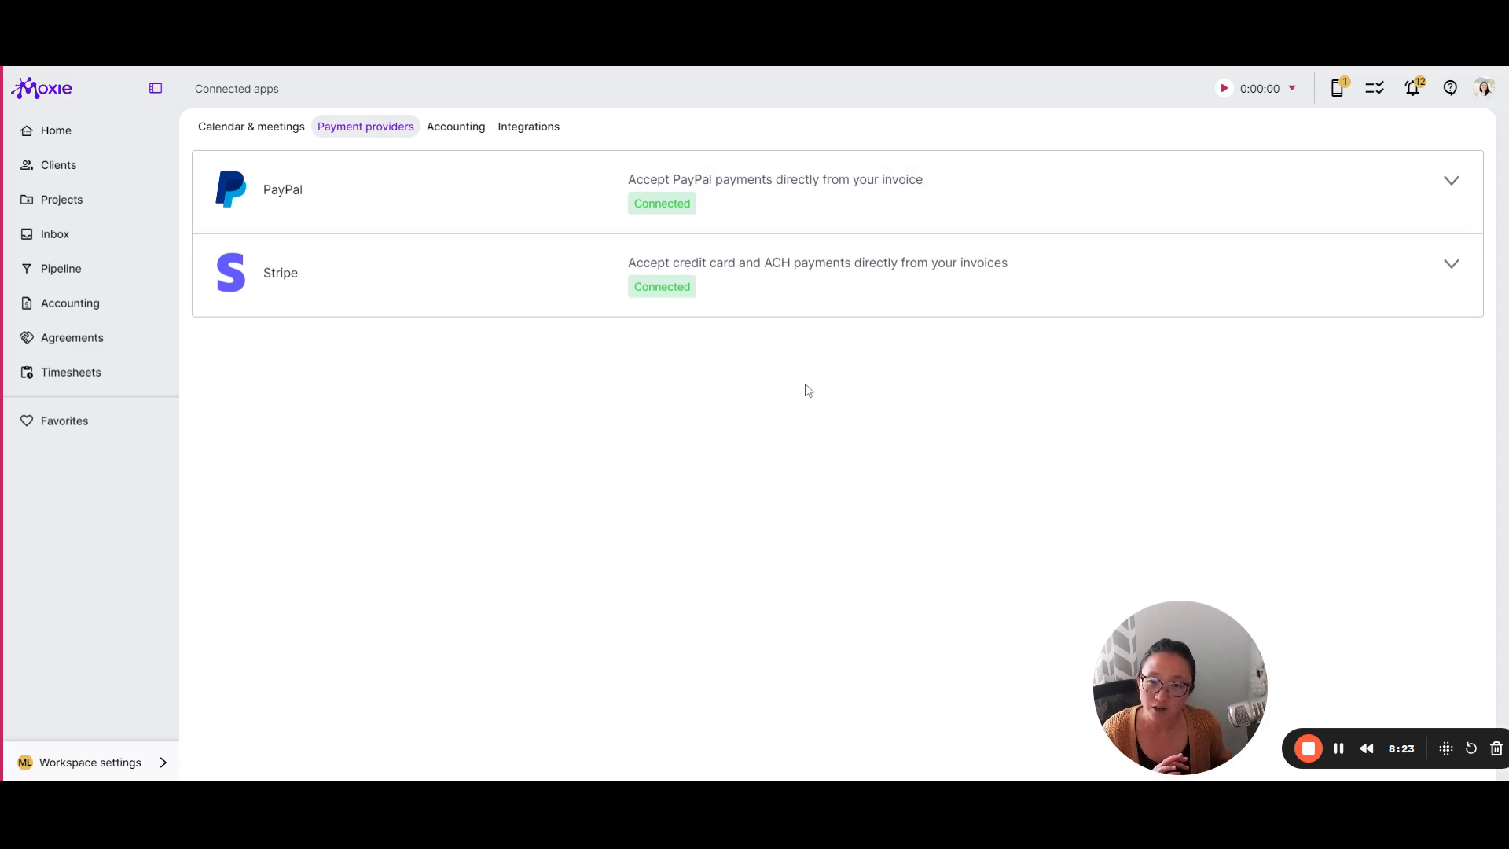
mouse_move(788, 364)
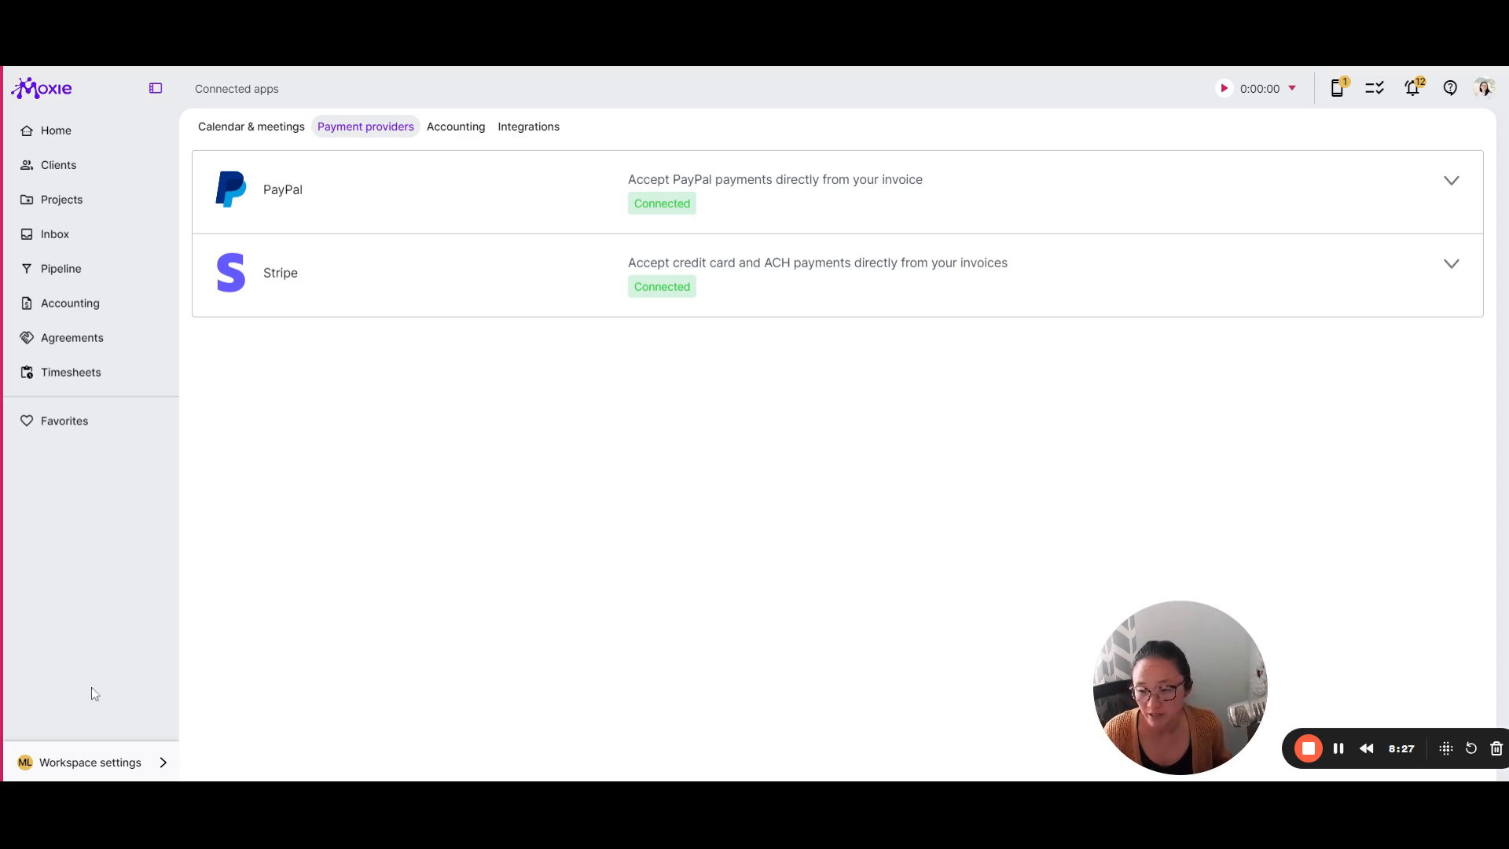
mouse_move(734, 324)
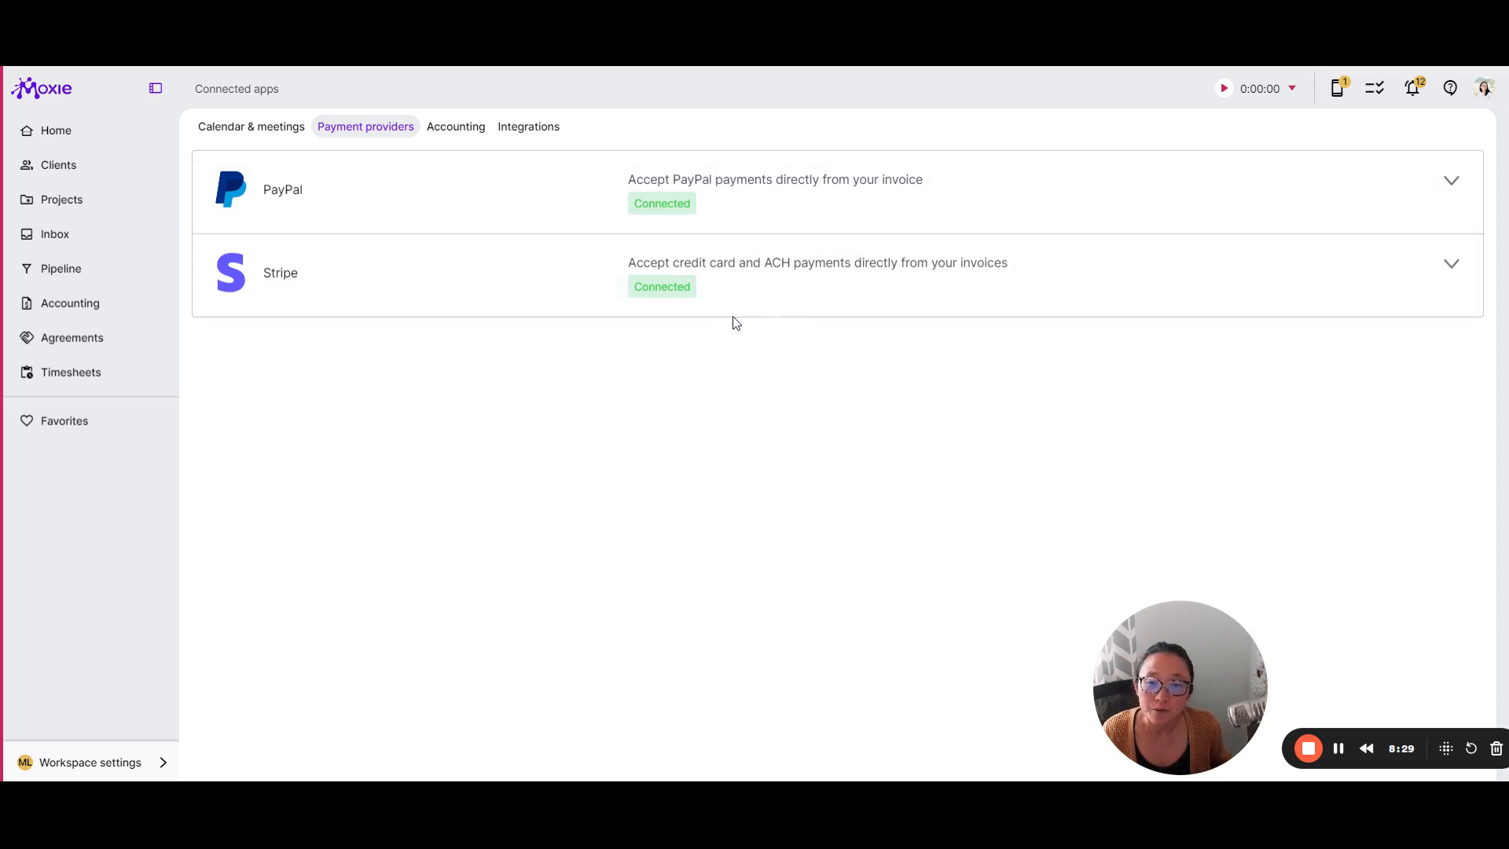
mouse_move(673, 323)
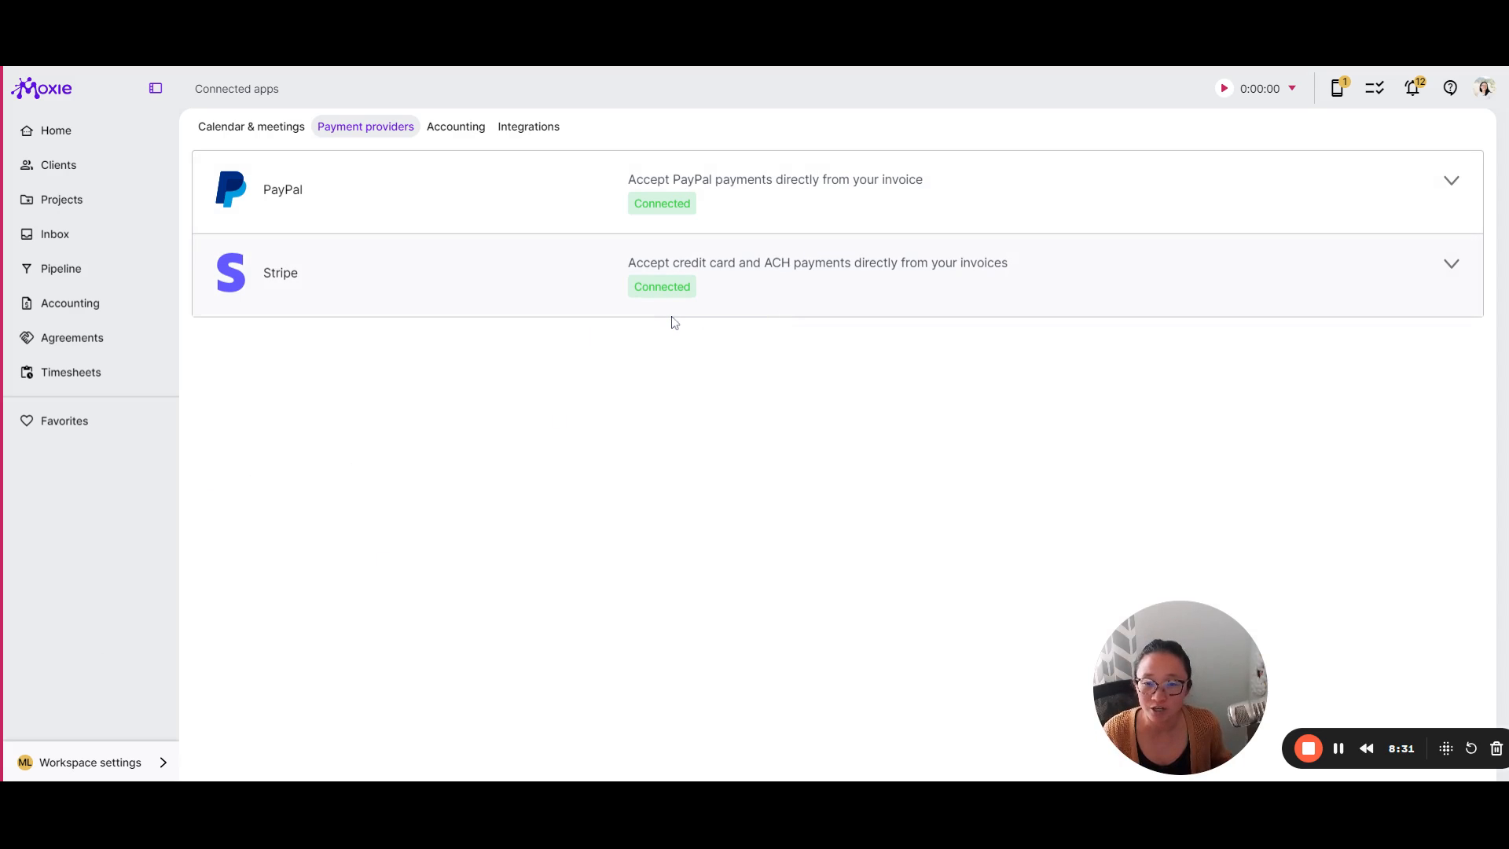
mouse_move(163, 511)
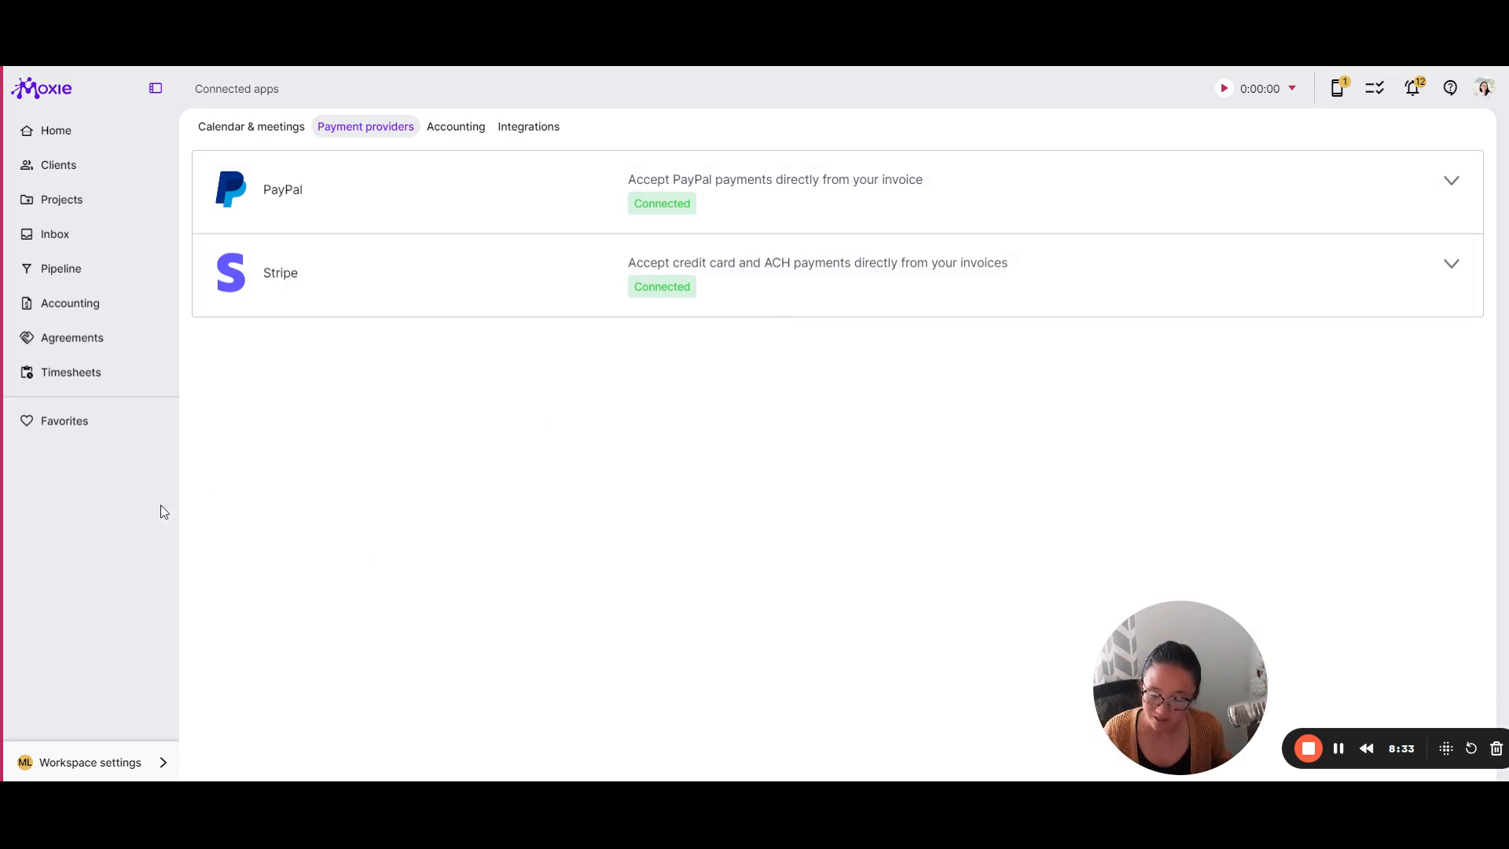
- Open Templates from Workspace settings to see the saved email templates
click(91, 762)
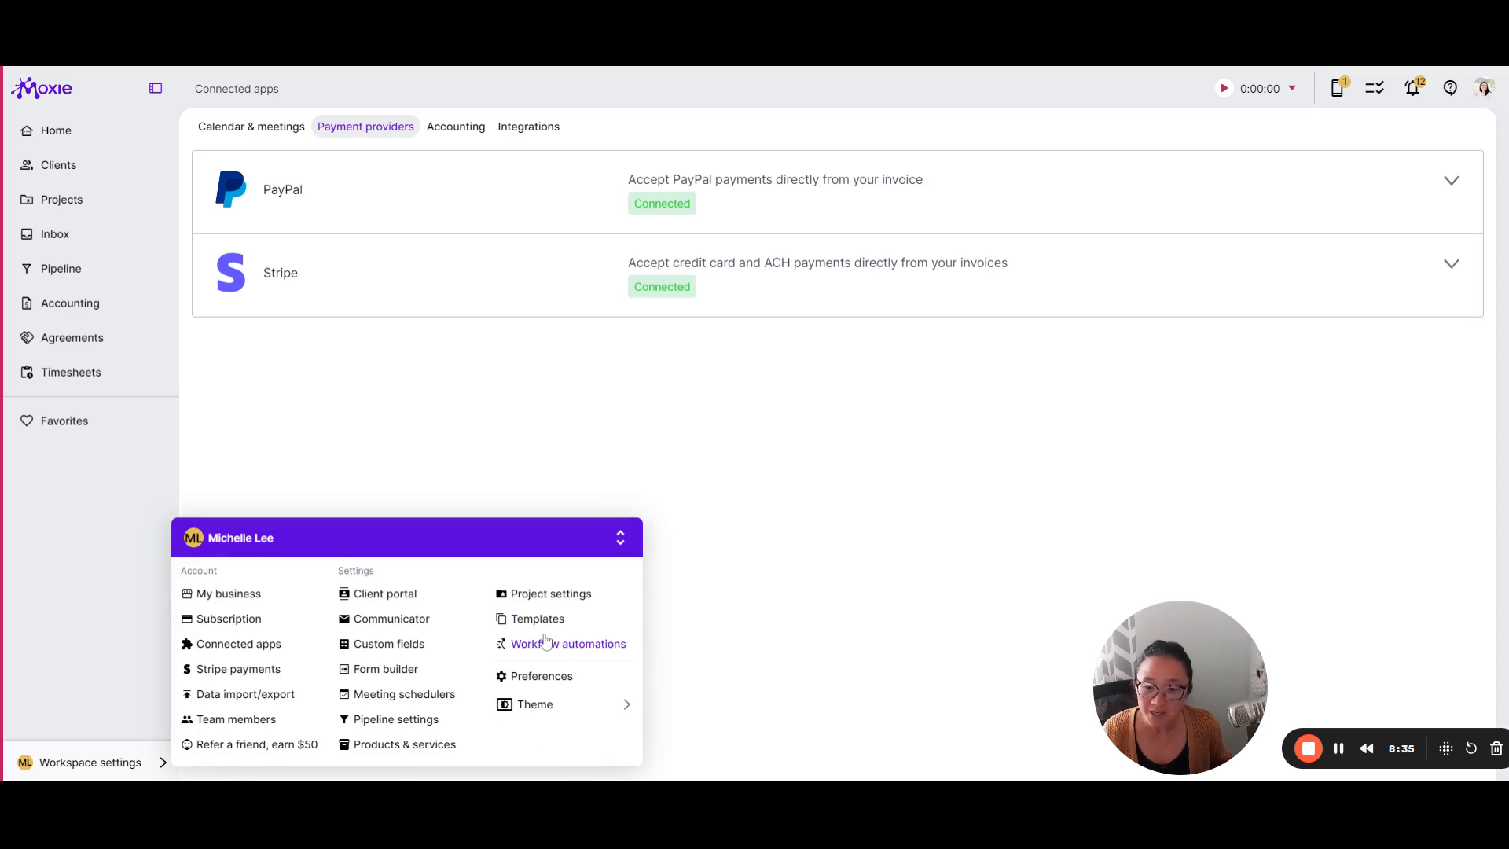
mouse_move(536, 618)
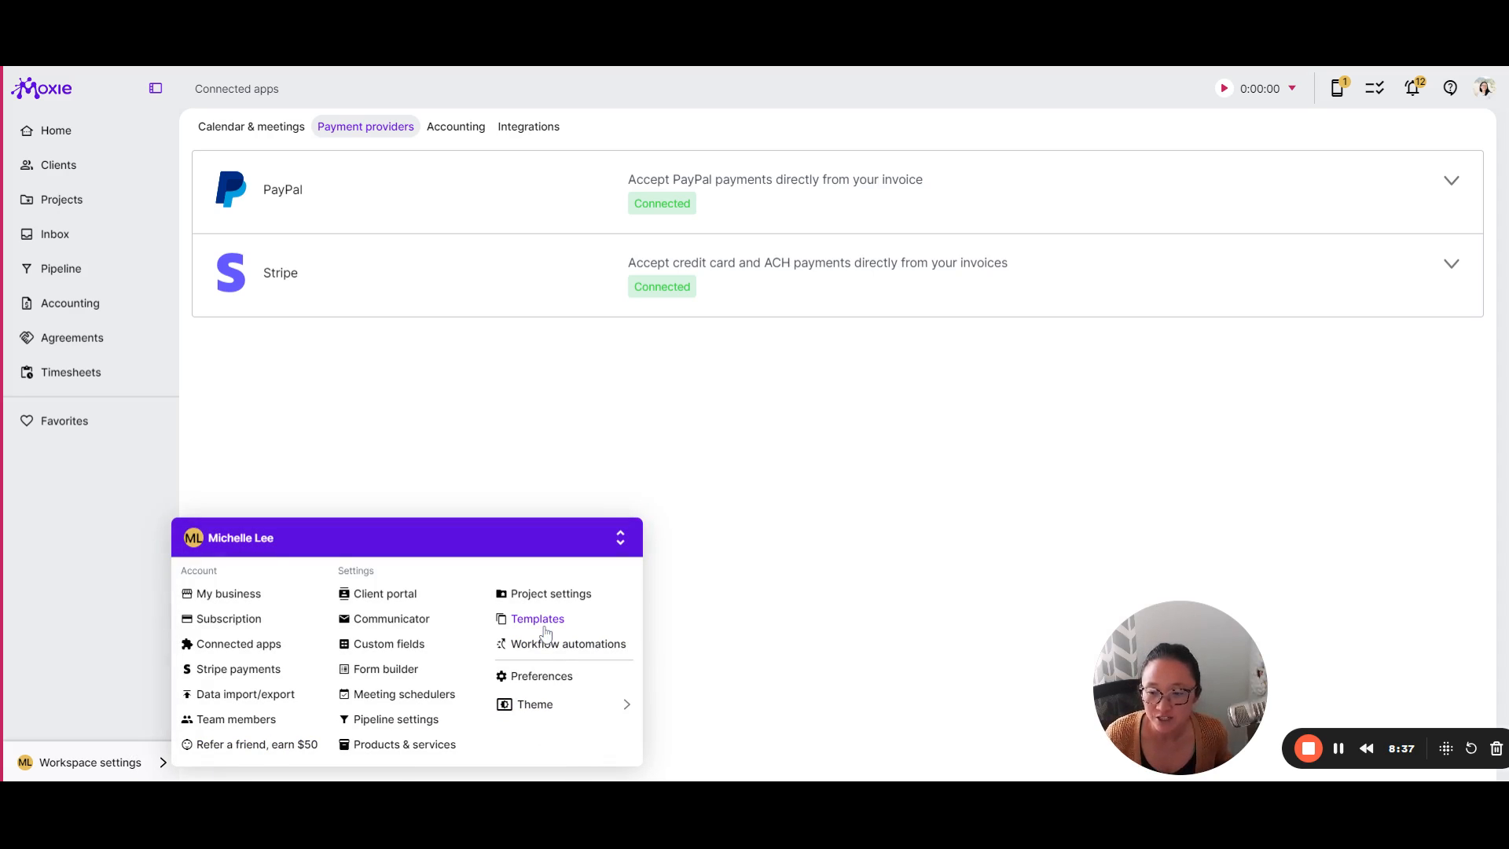
click(536, 618)
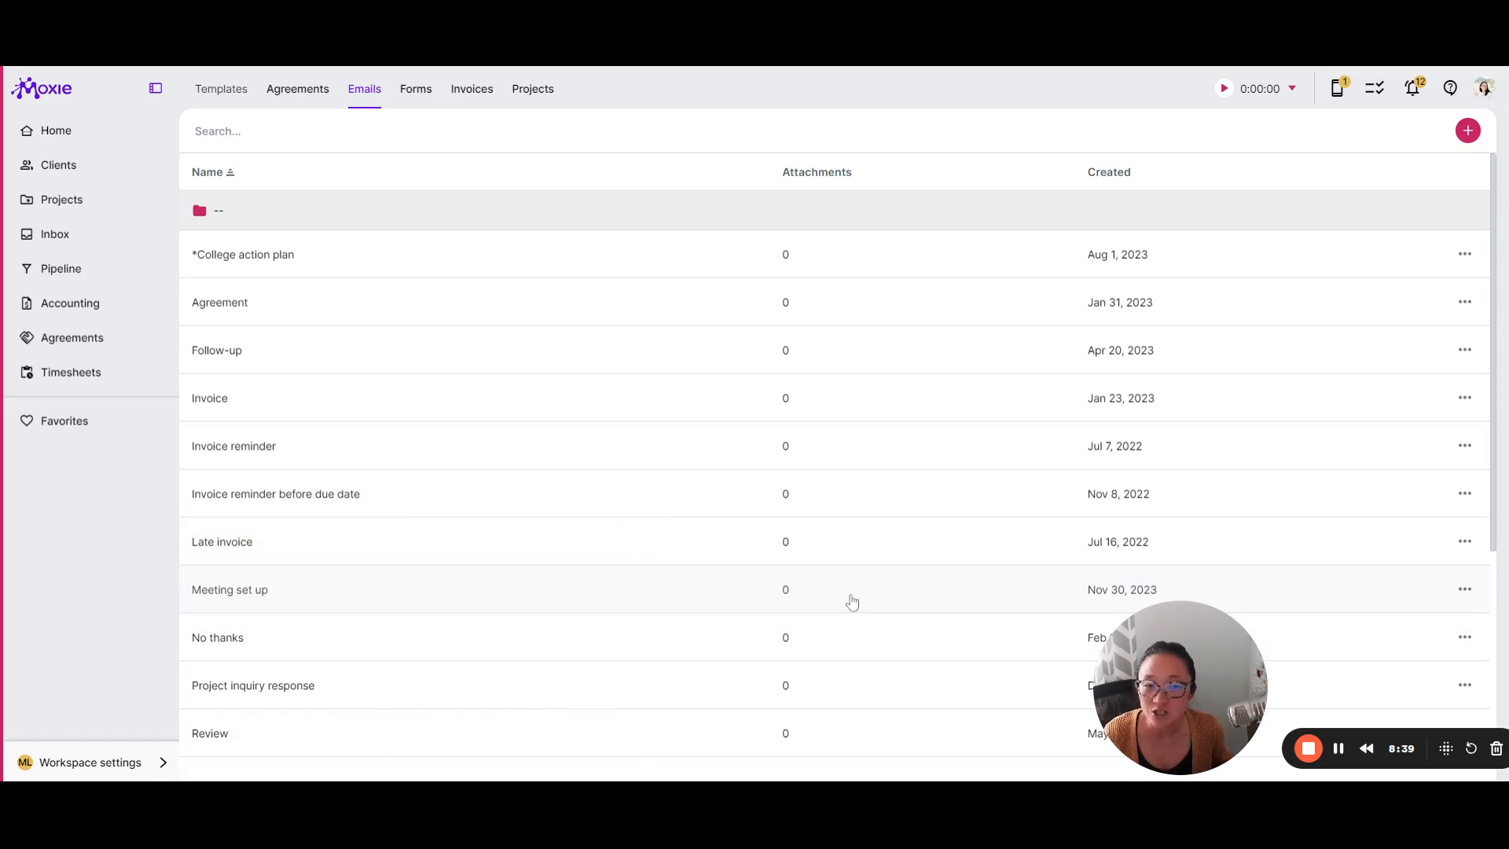
mouse_move(799, 547)
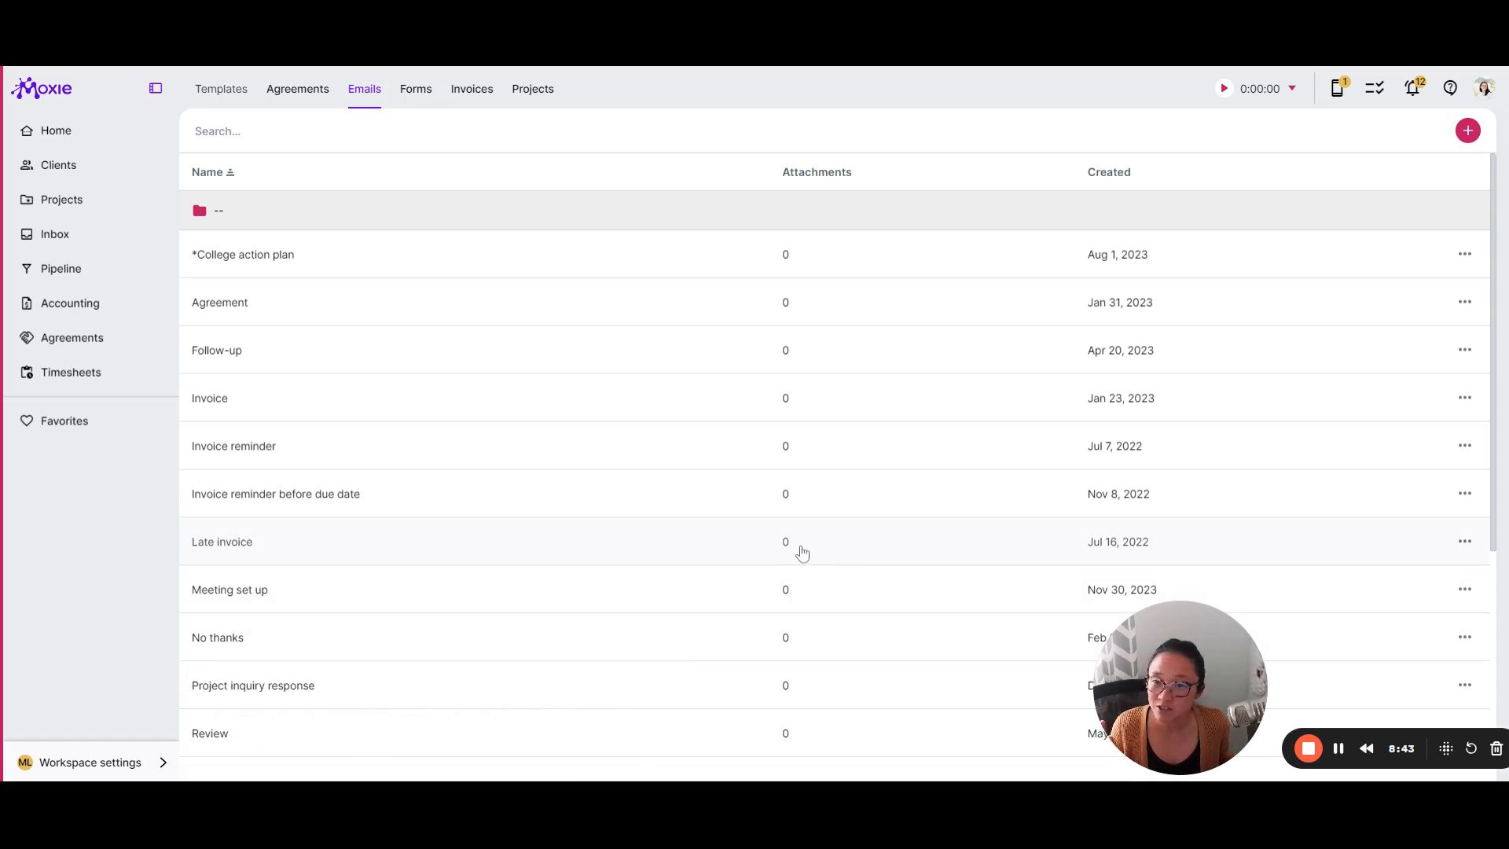
mouse_move(762, 508)
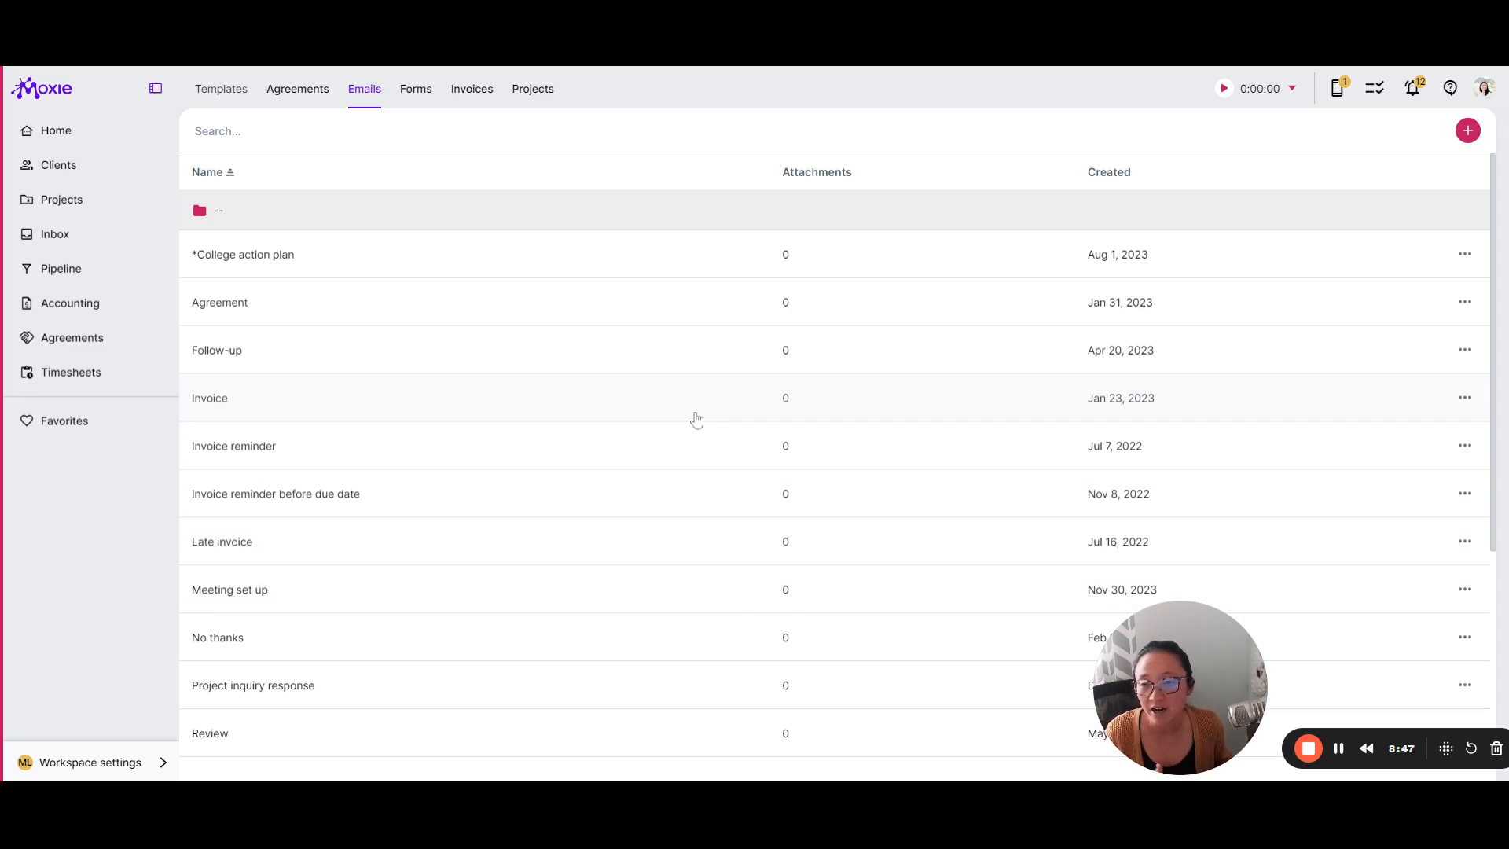
mouse_move(906, 412)
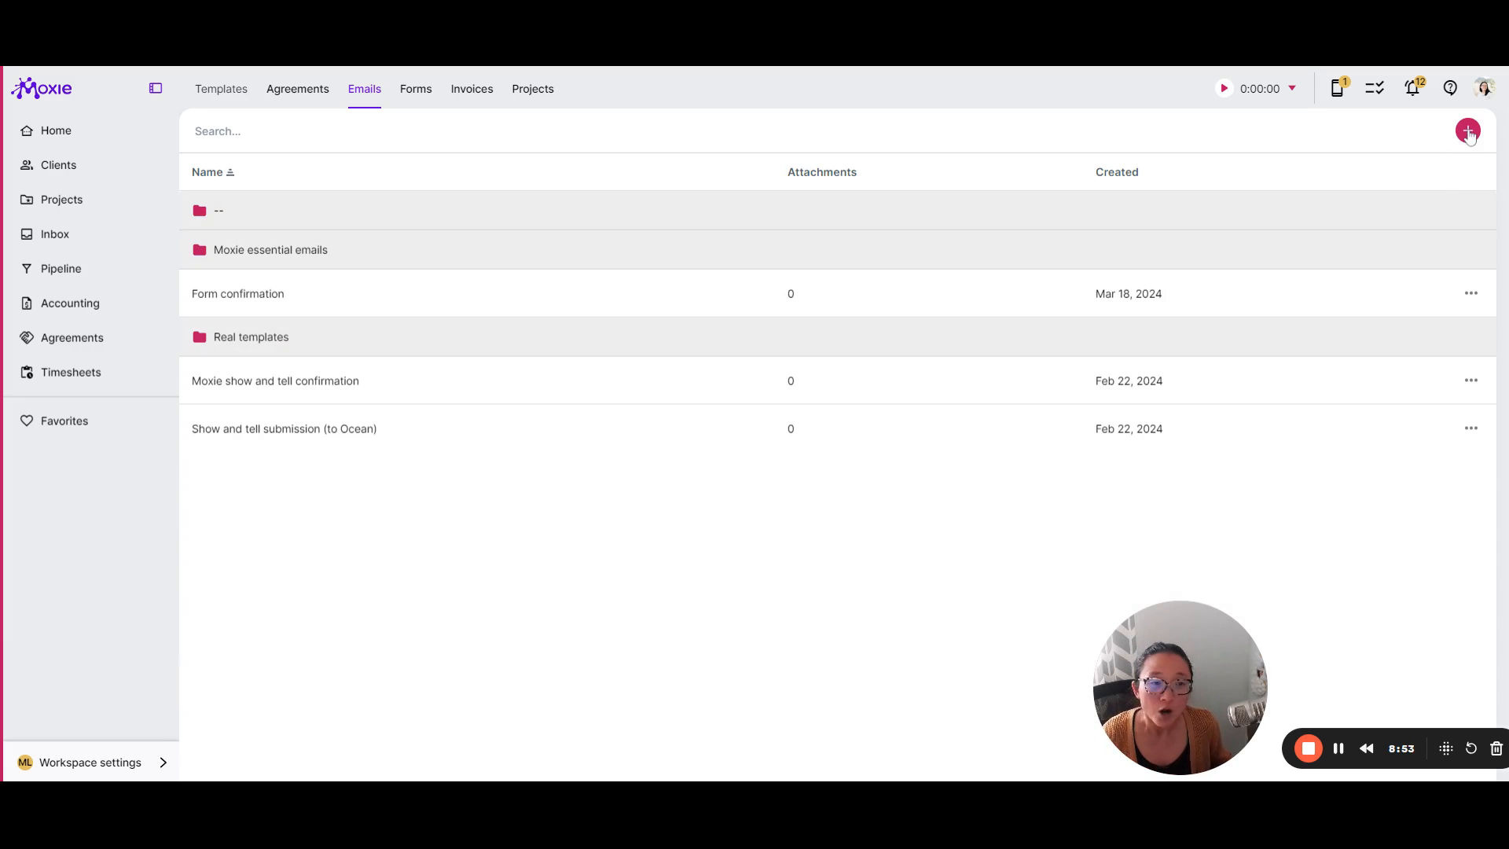
click(1467, 129)
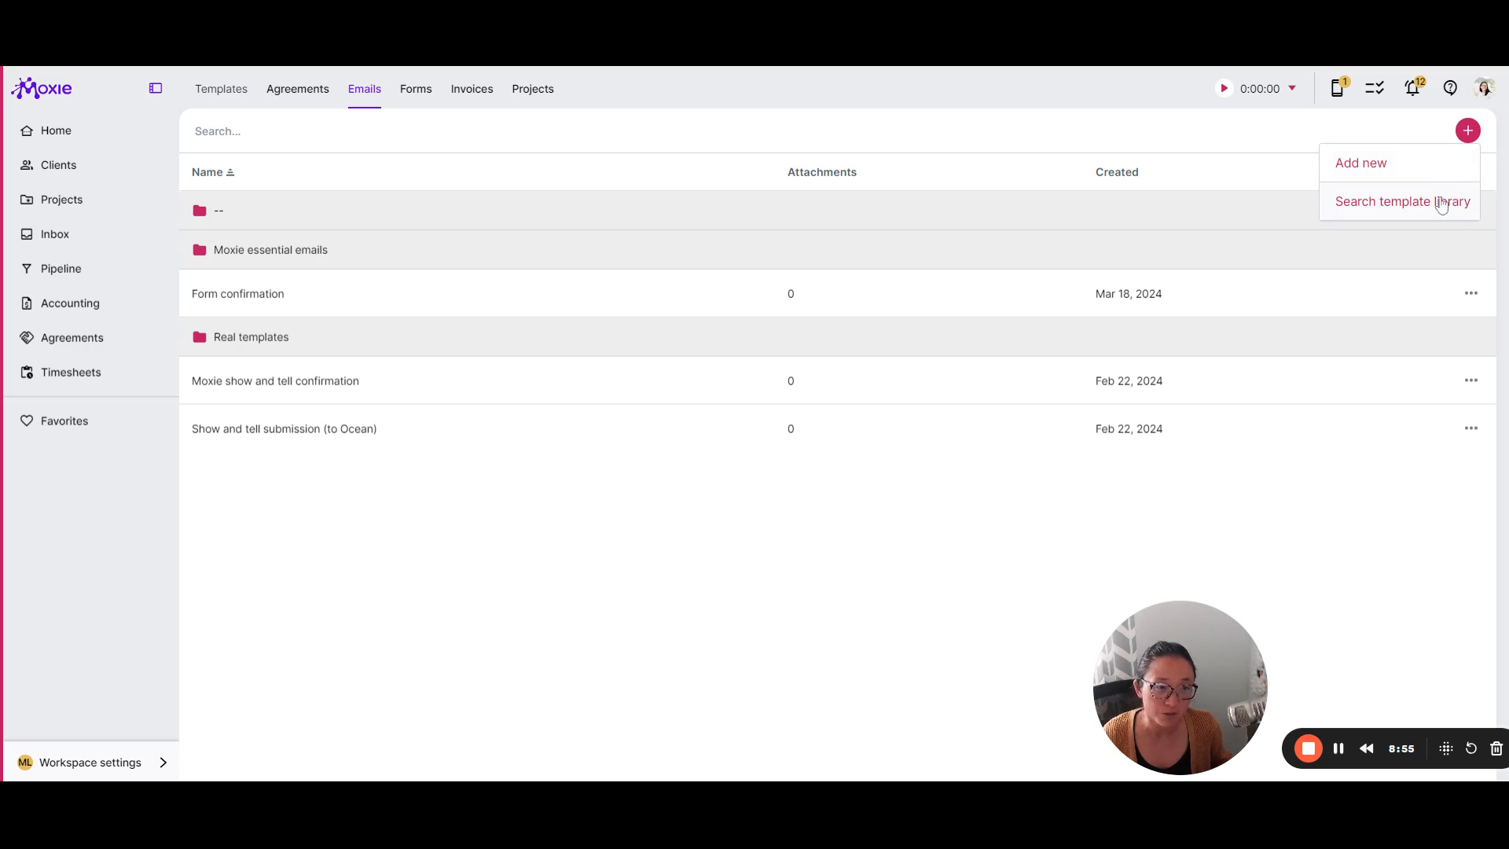
click(1402, 201)
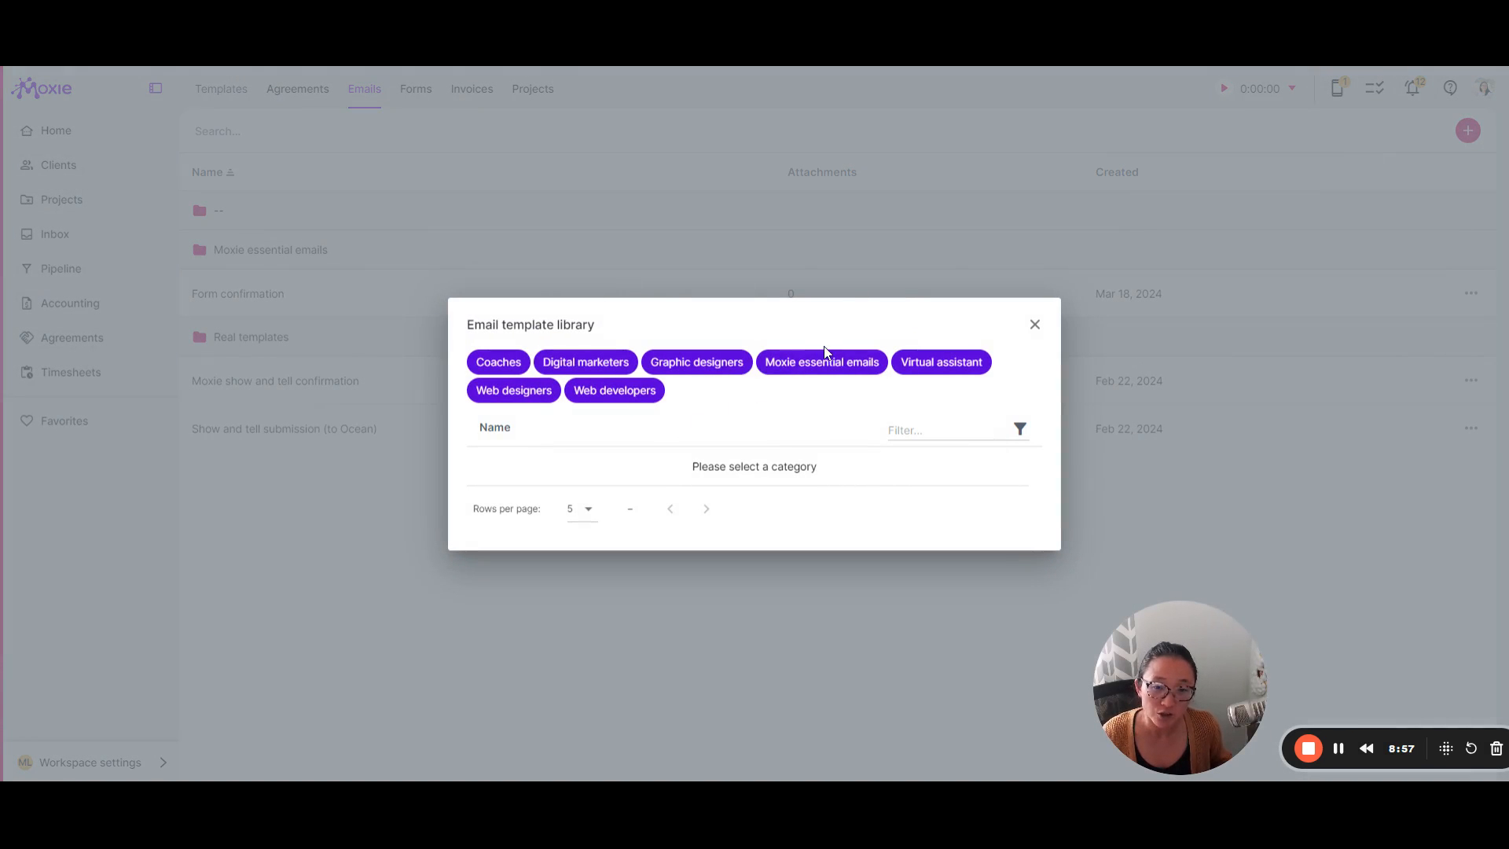
click(820, 361)
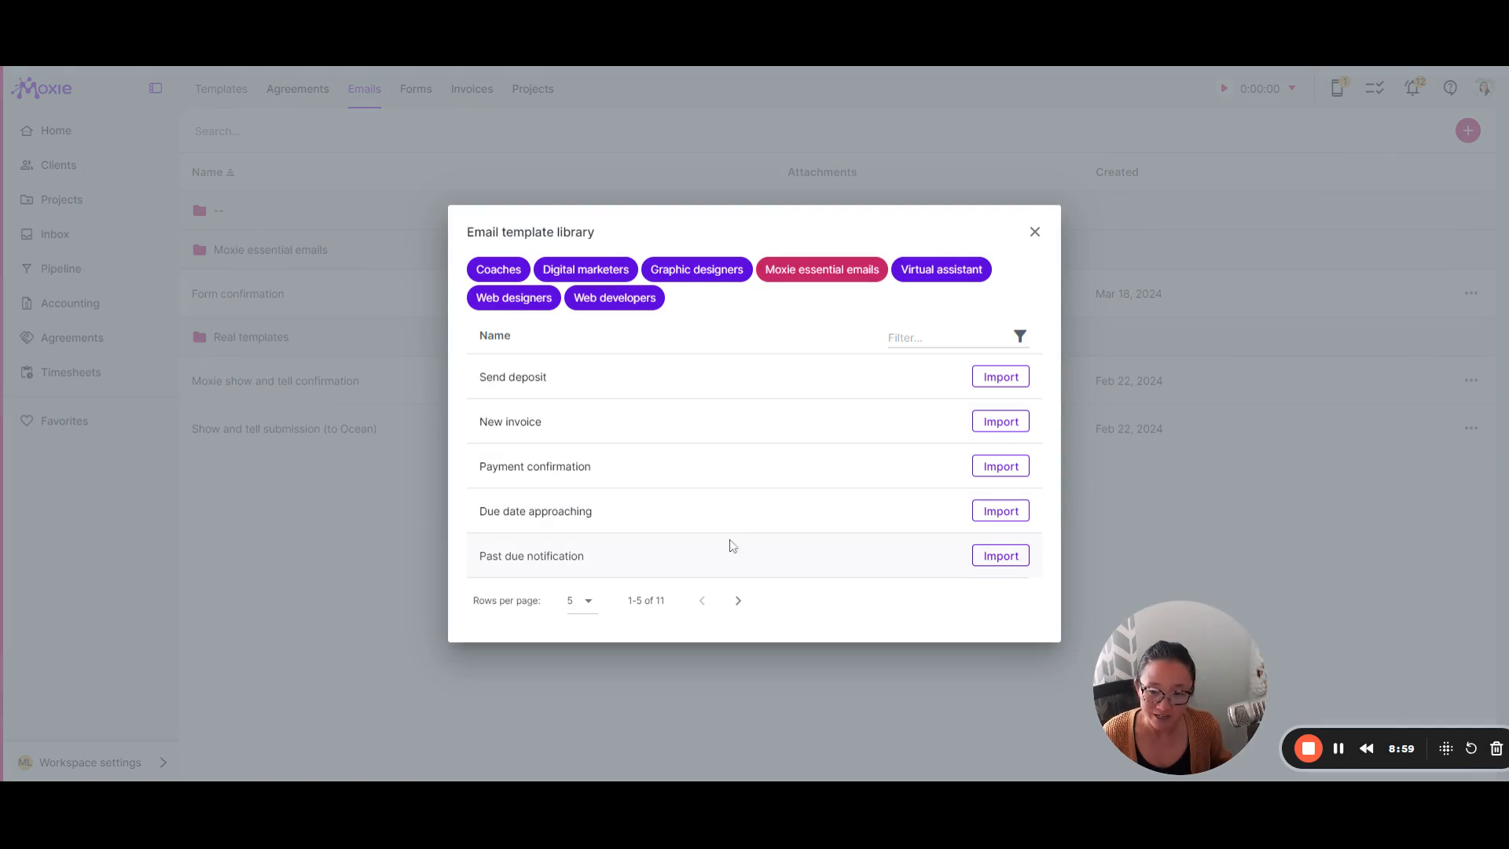
click(737, 600)
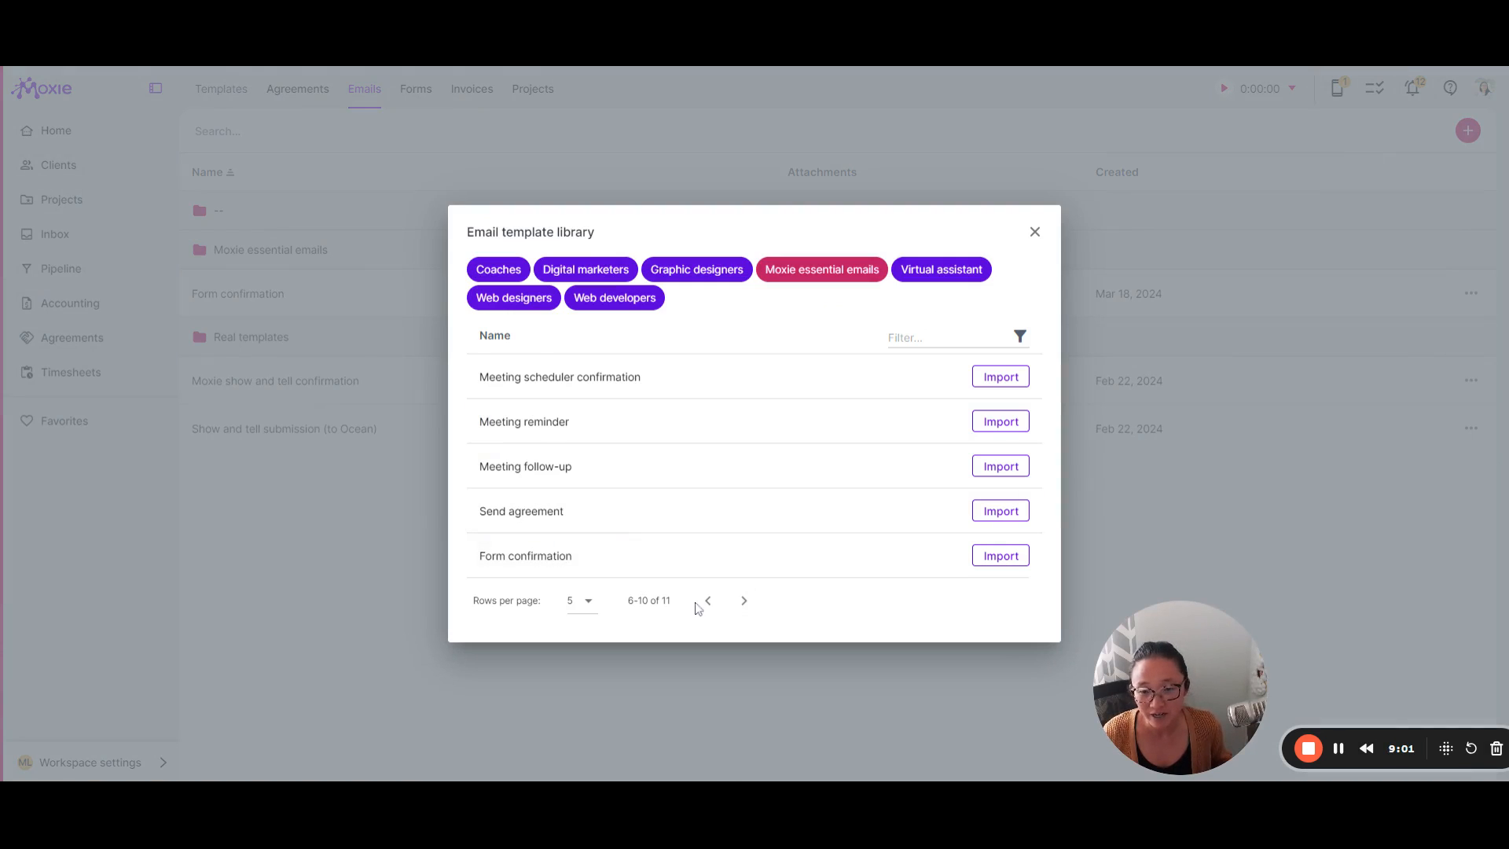
click(707, 599)
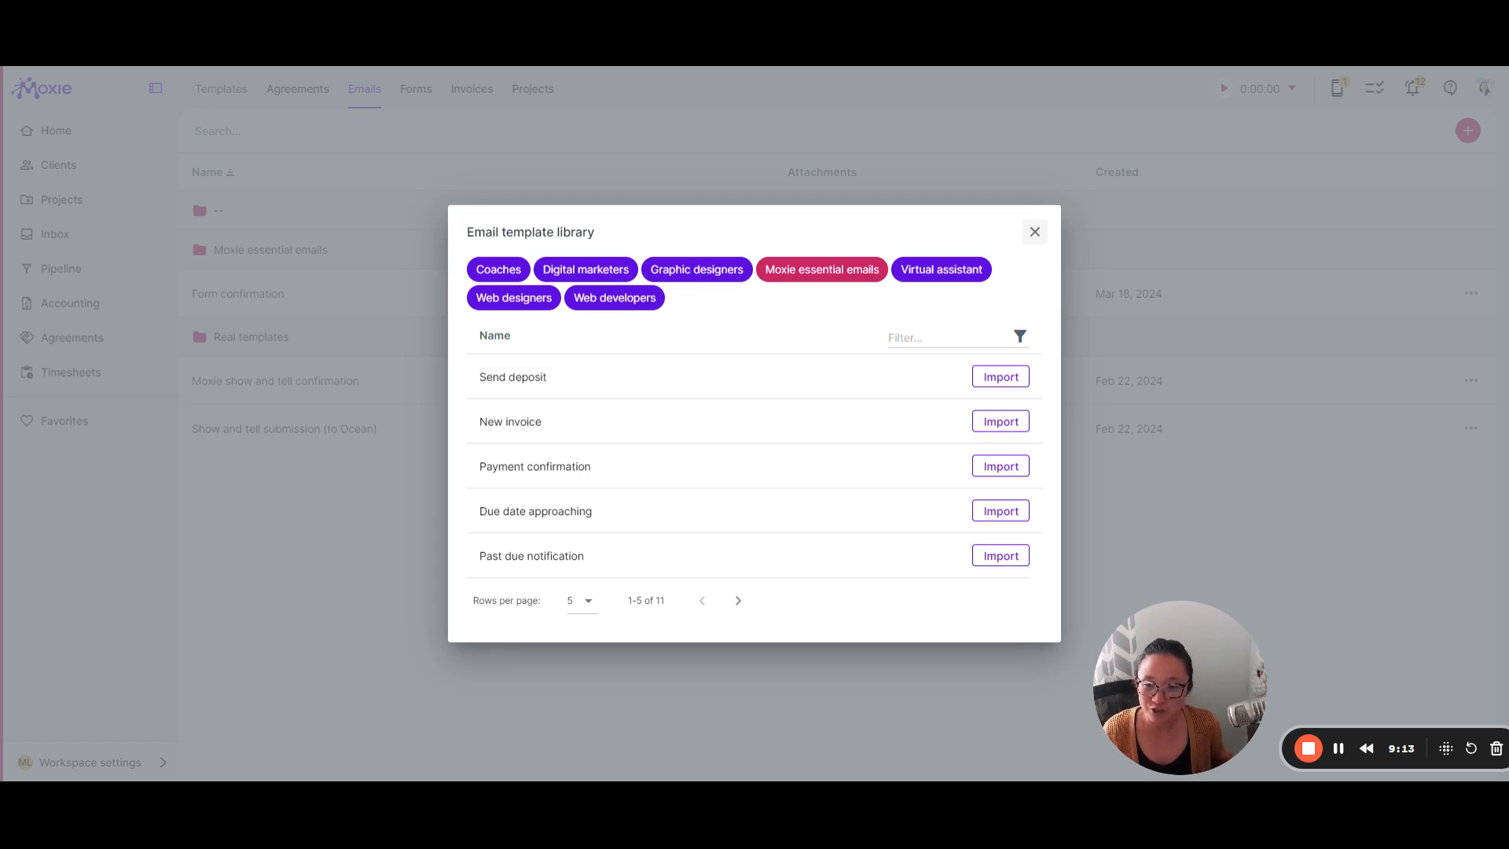
mouse_move(527, 478)
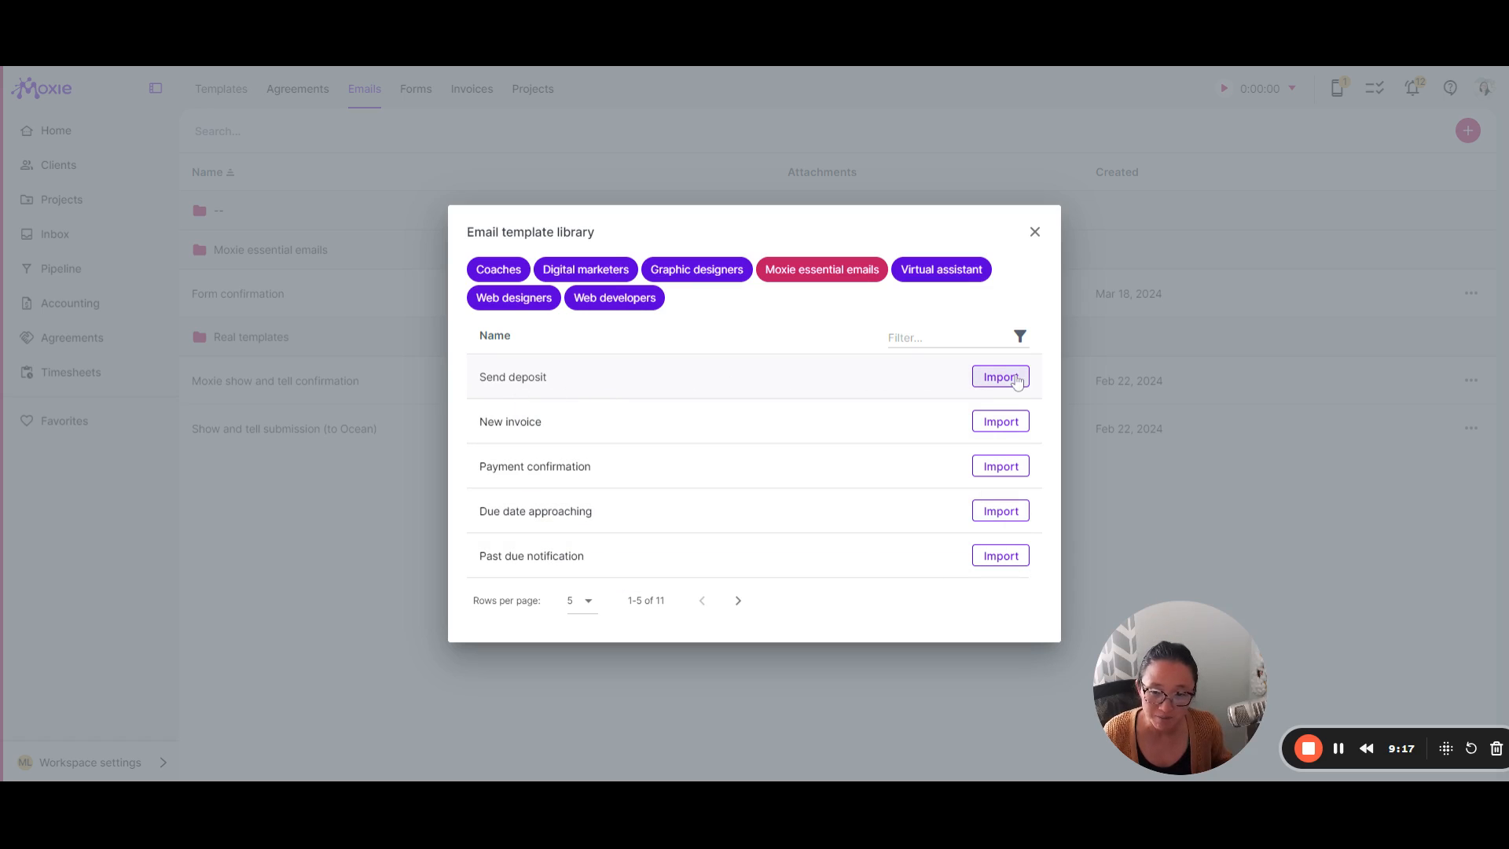
mouse_move(995, 520)
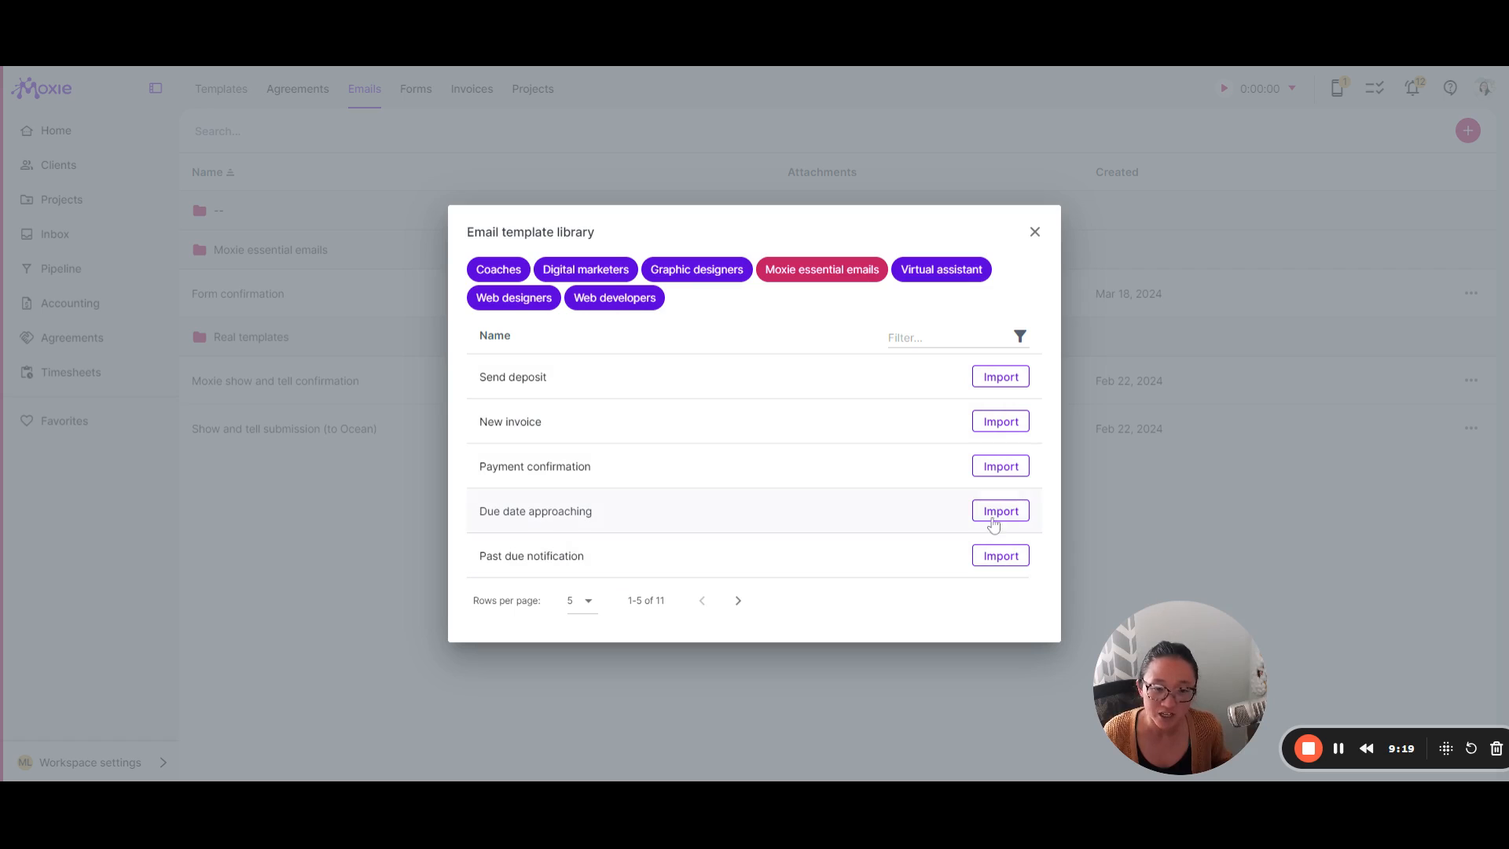
mouse_move(893, 455)
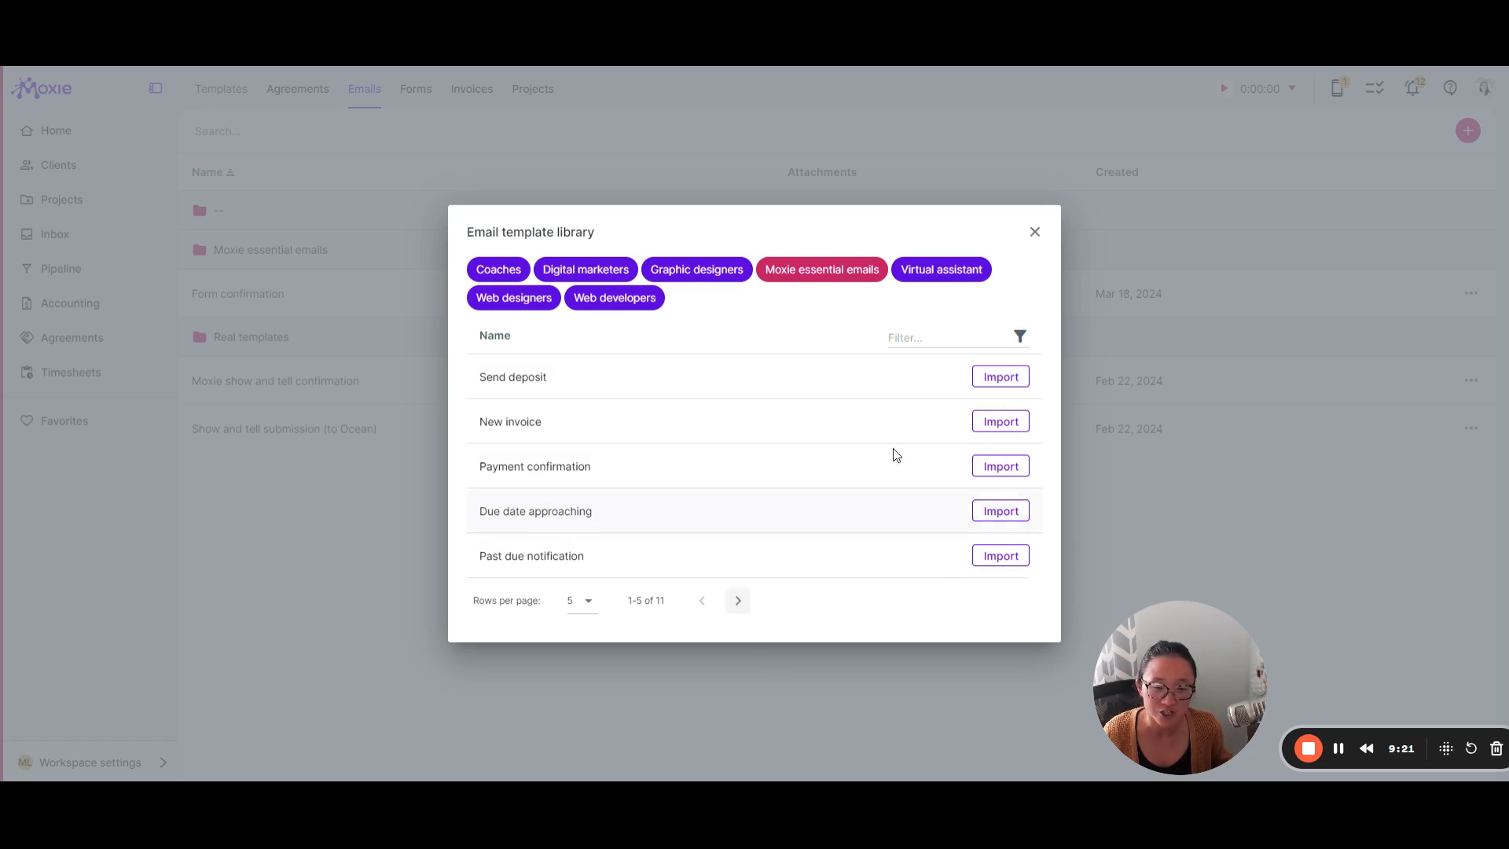
mouse_move(959, 269)
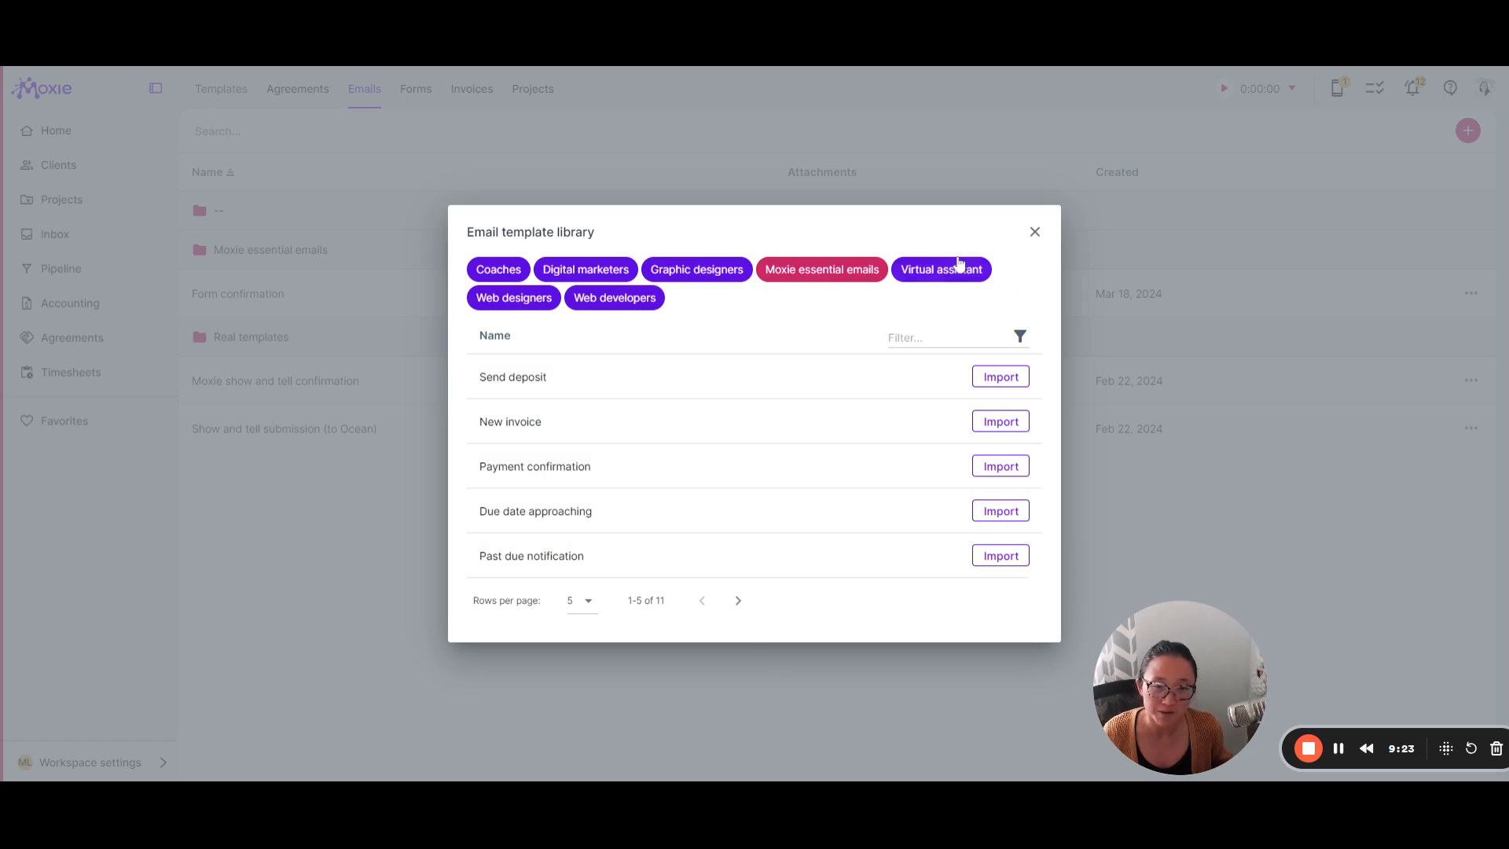
click(1035, 231)
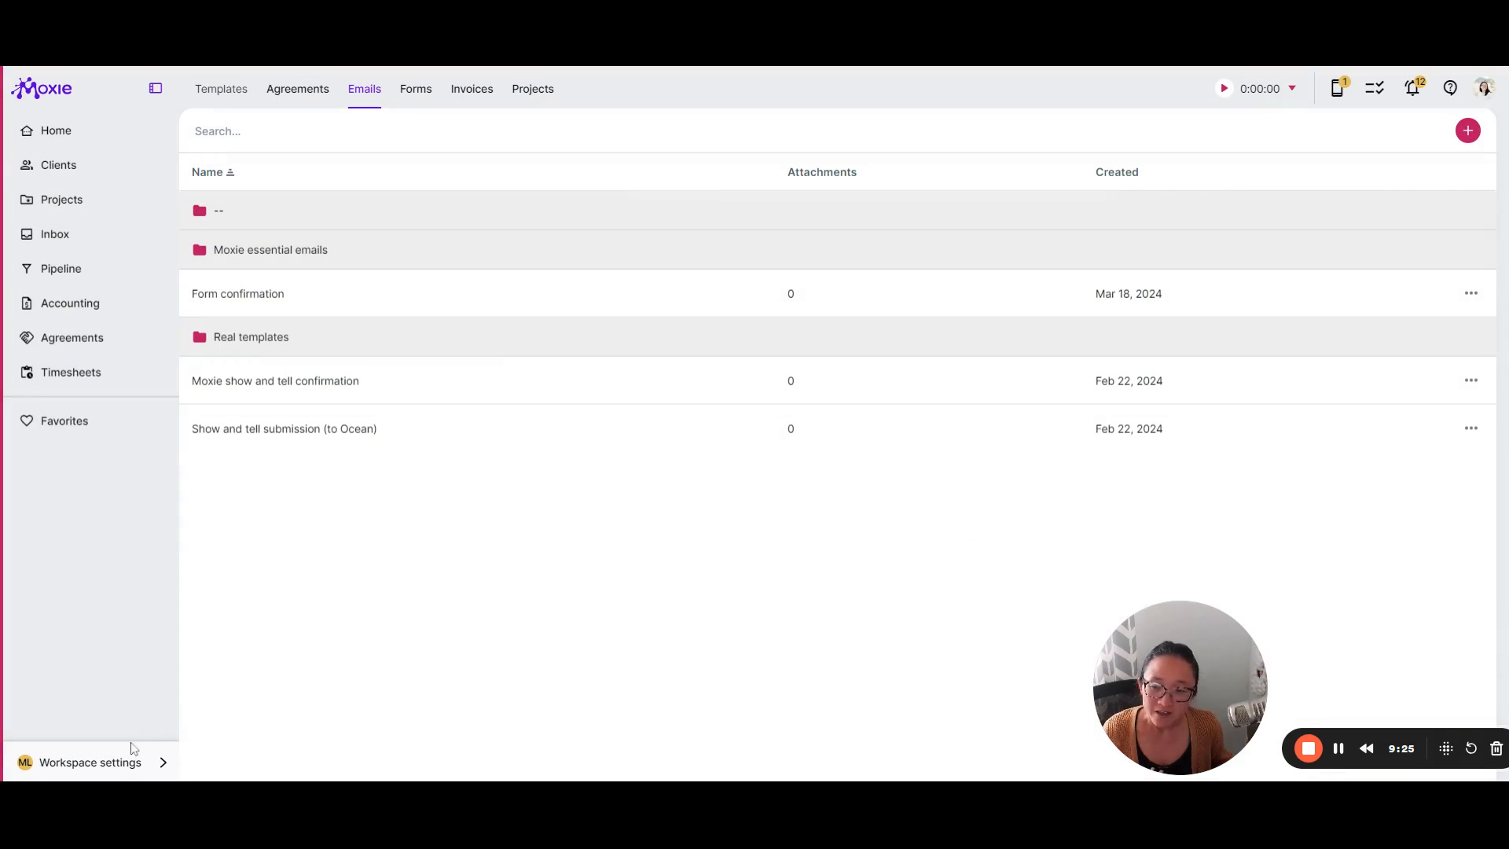
- Open Preferences from Workspace settings and switch to the Invoices tab
click(89, 762)
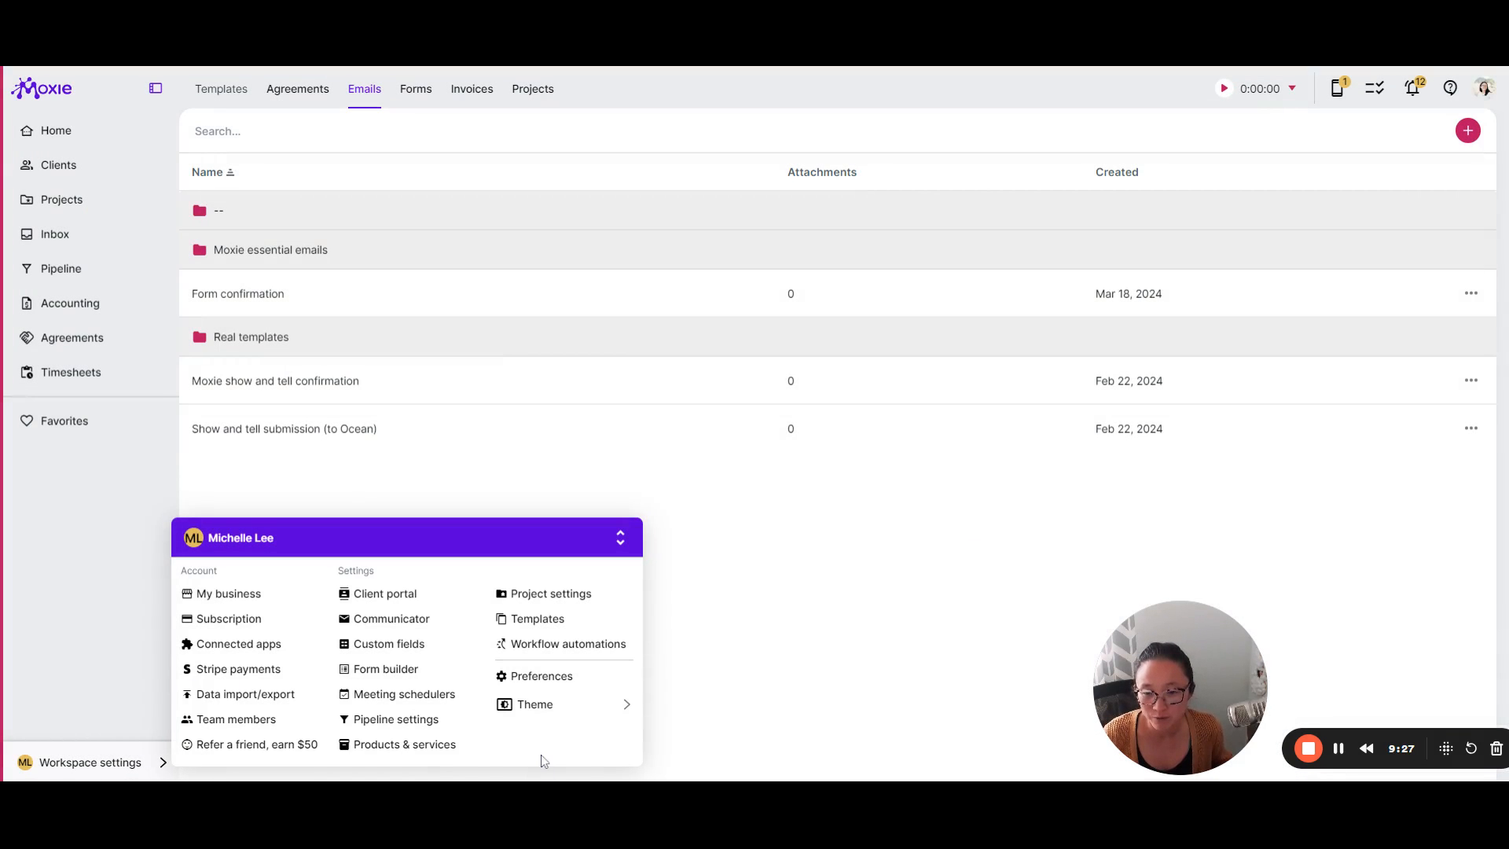
mouse_move(118, 767)
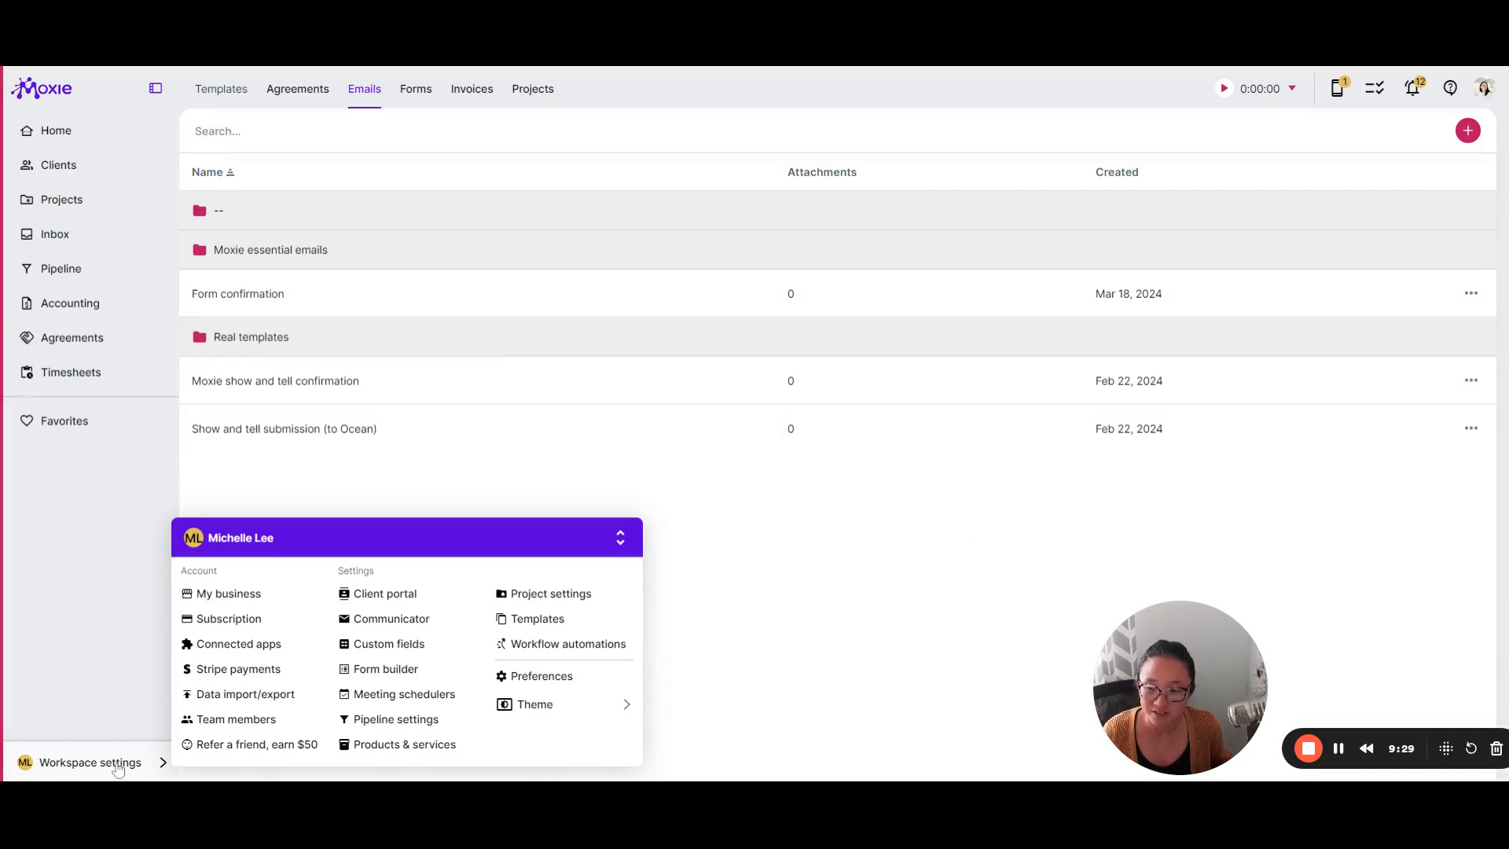
click(542, 676)
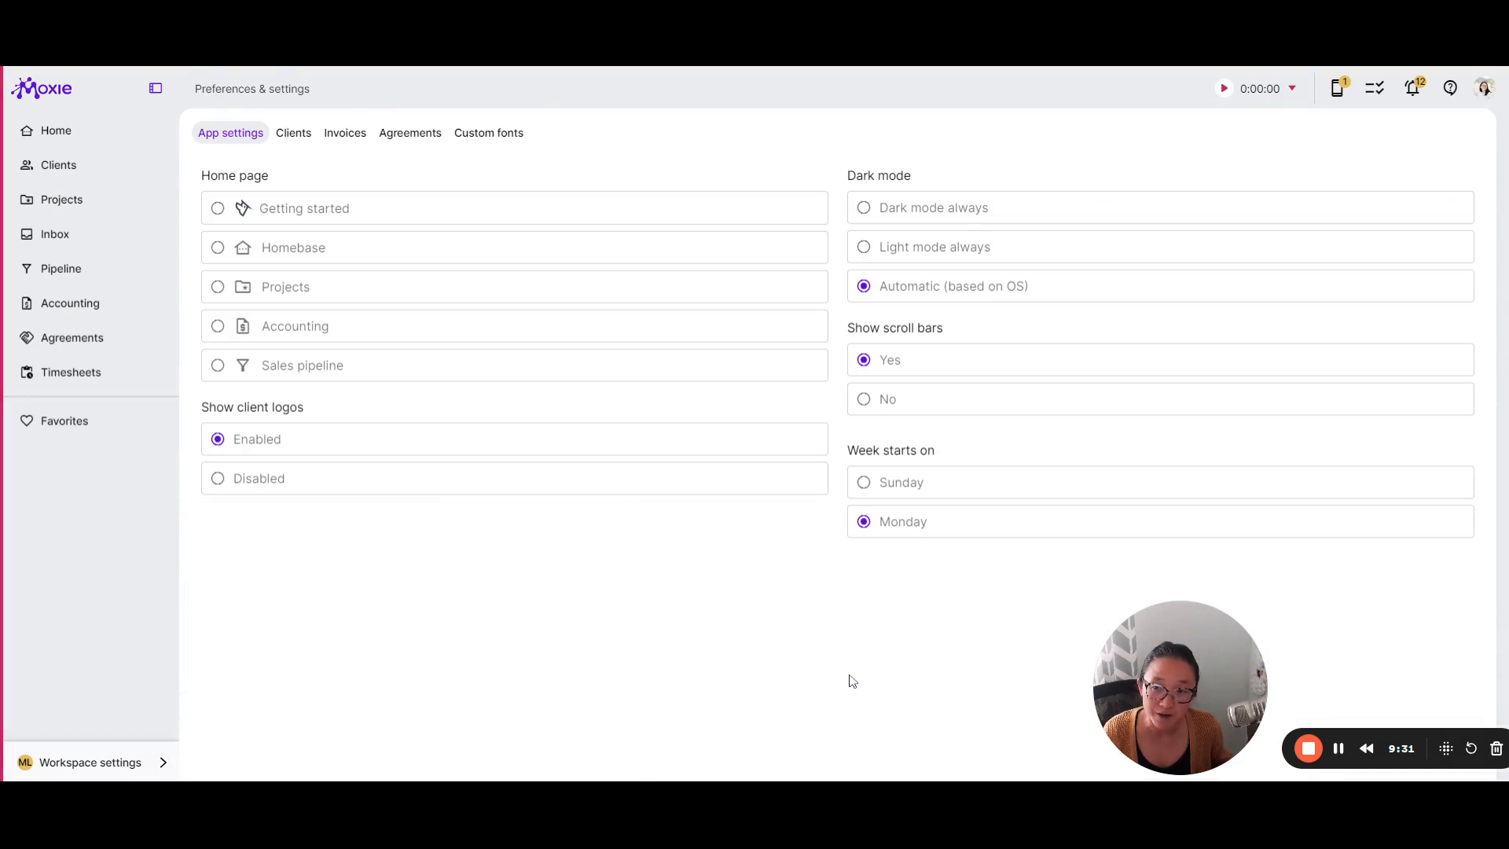
click(344, 133)
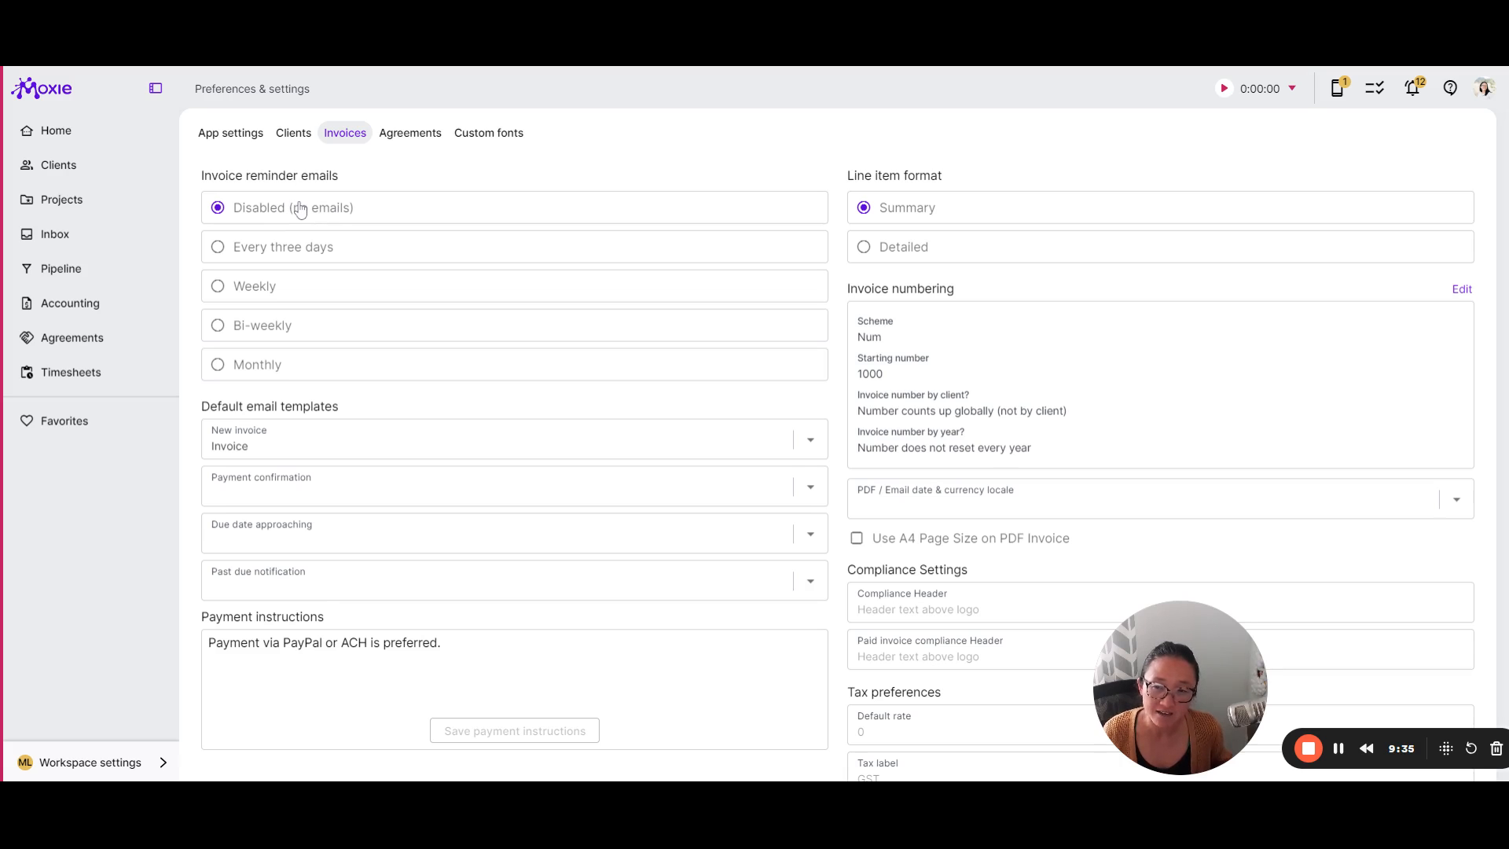
mouse_move(314, 268)
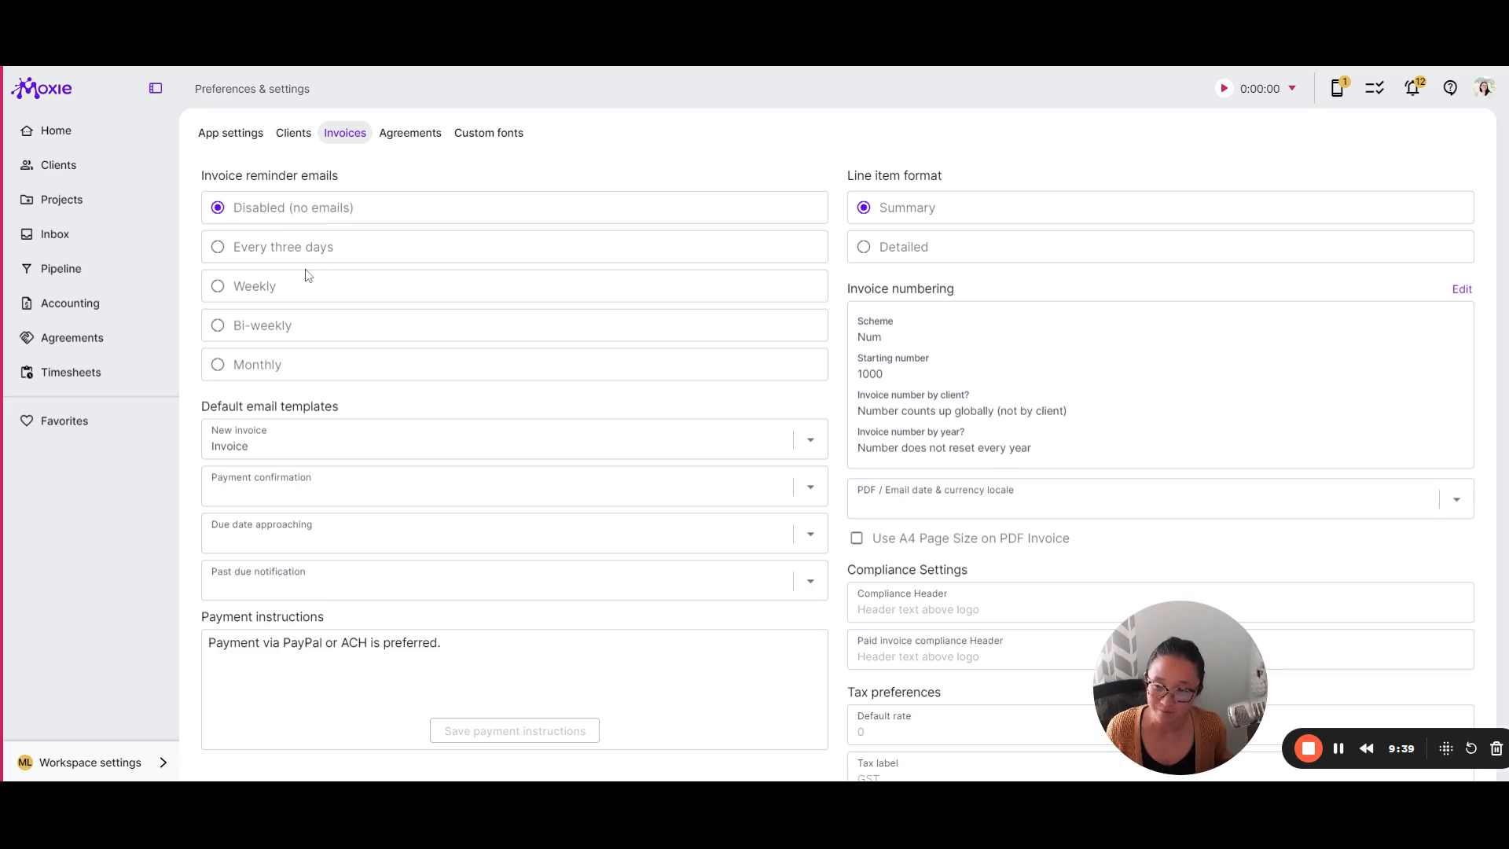
mouse_move(284, 369)
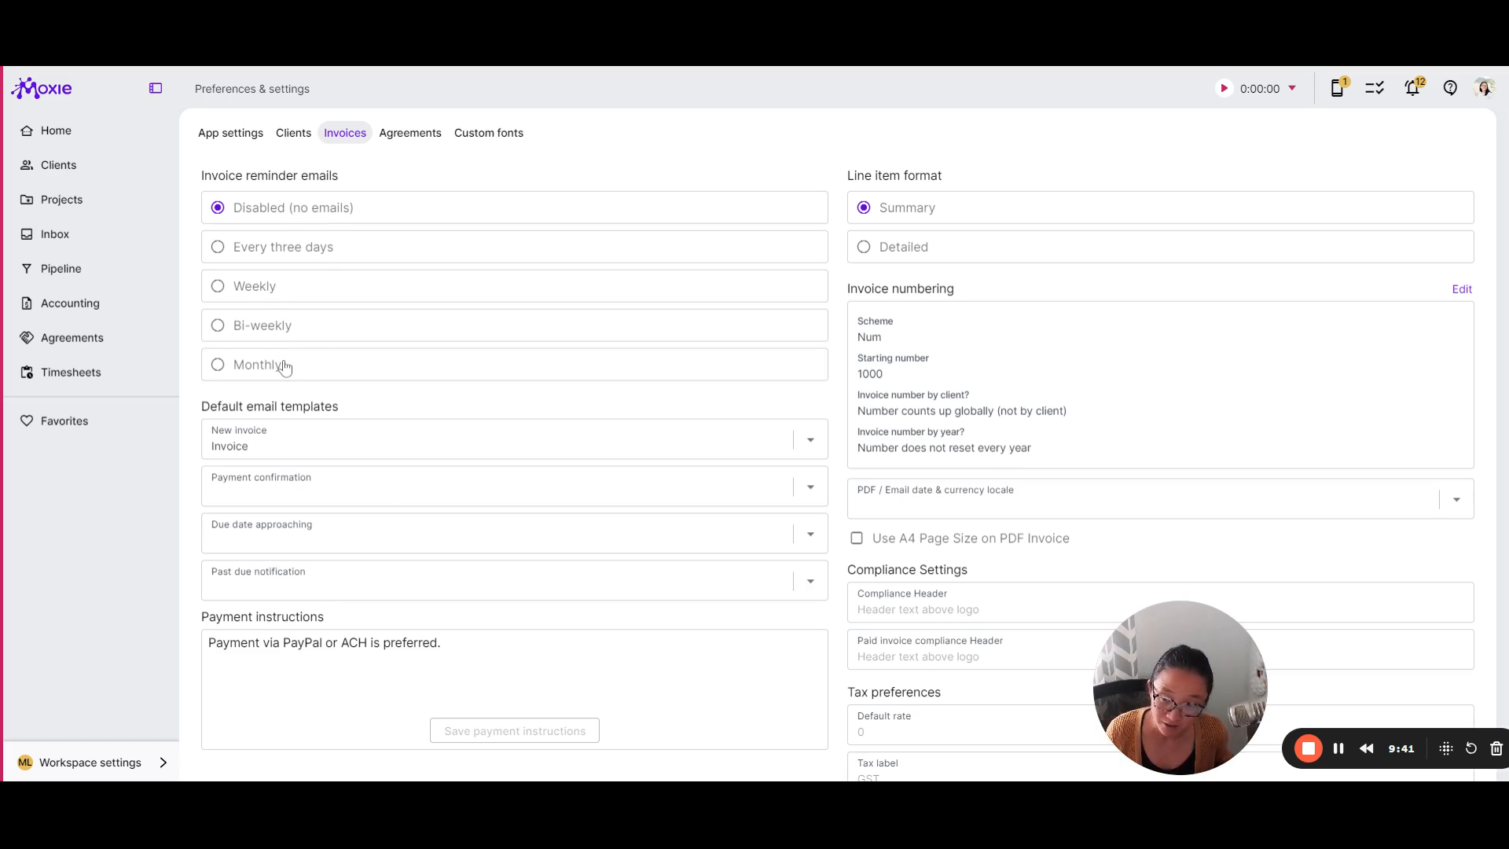
mouse_move(288, 325)
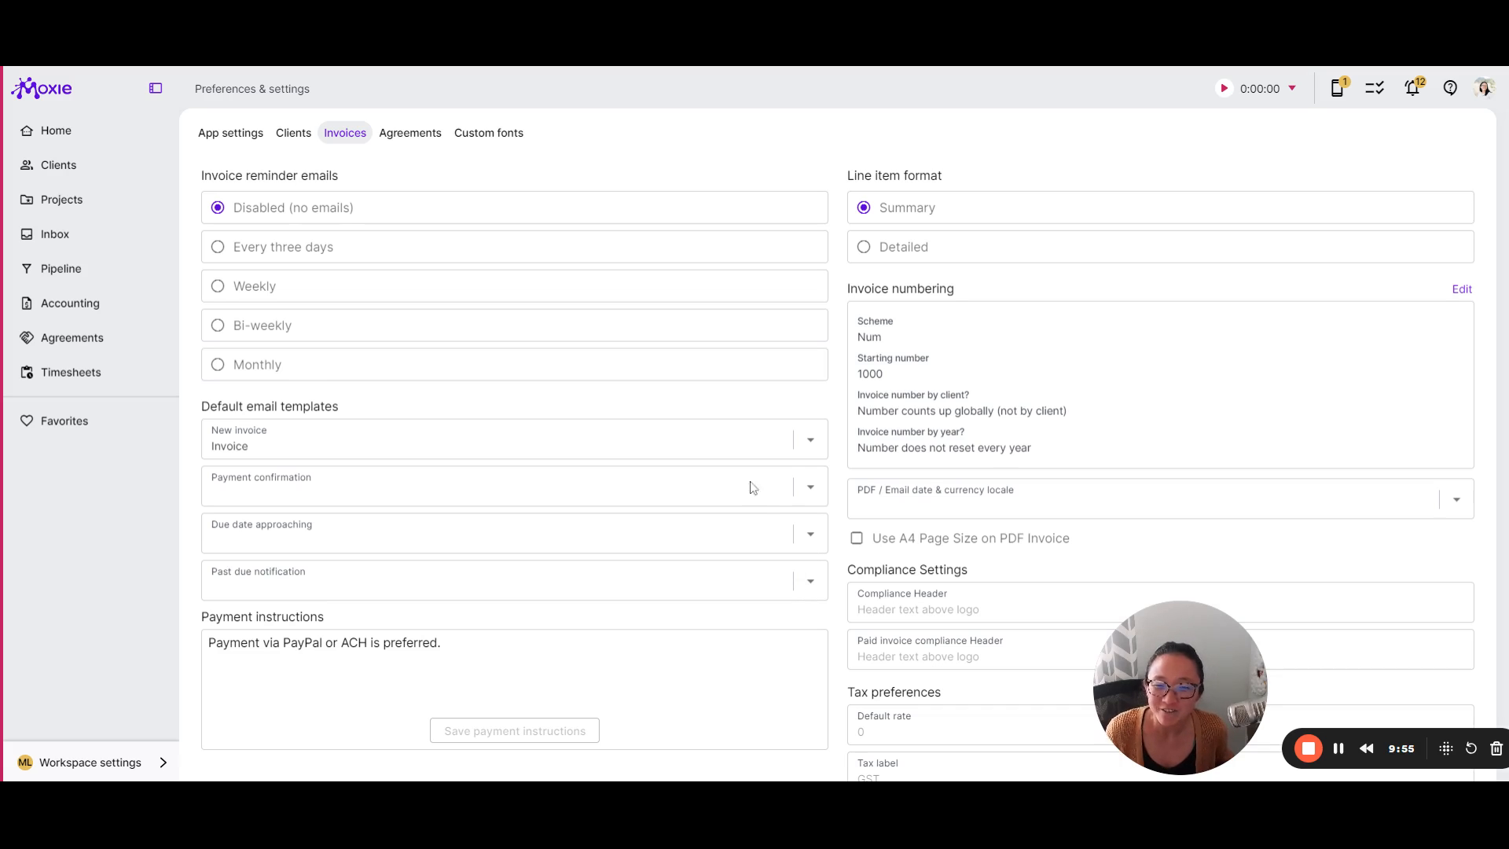
mouse_move(854, 517)
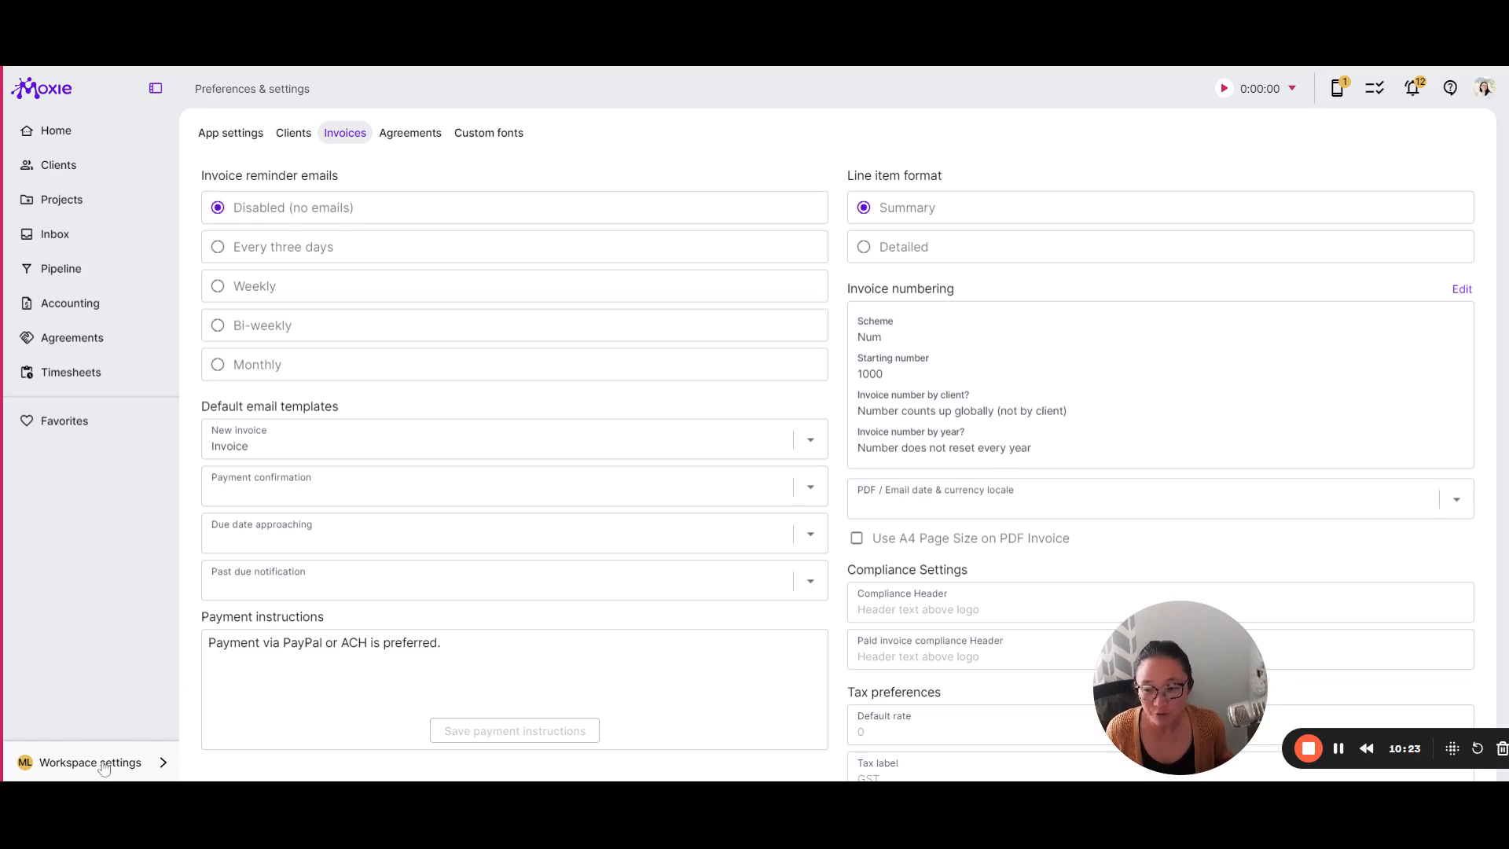
- View the business details, then open Test client from the clients list
click(91, 762)
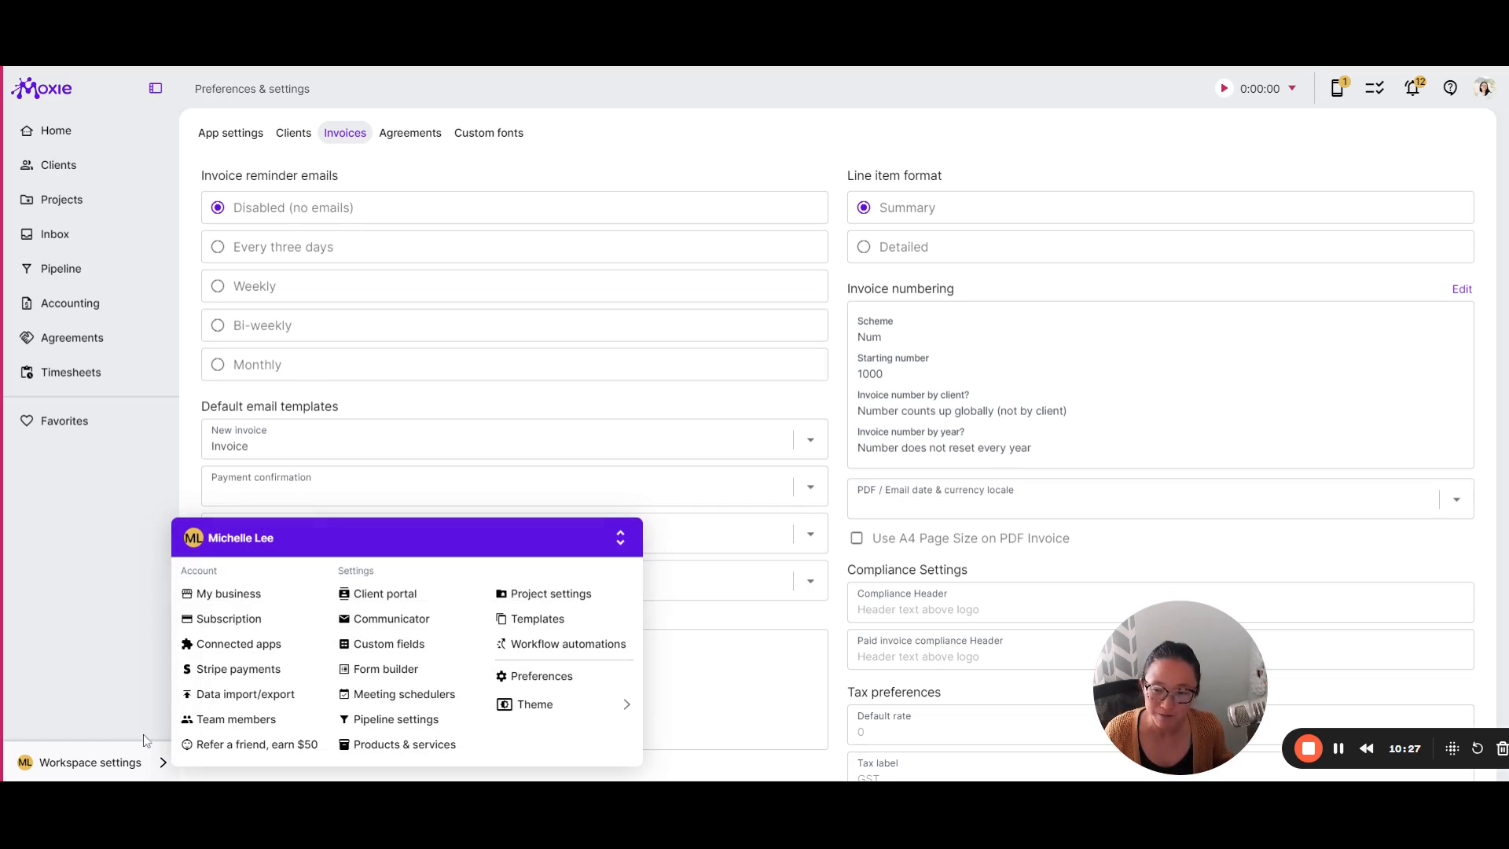
mouse_move(228, 594)
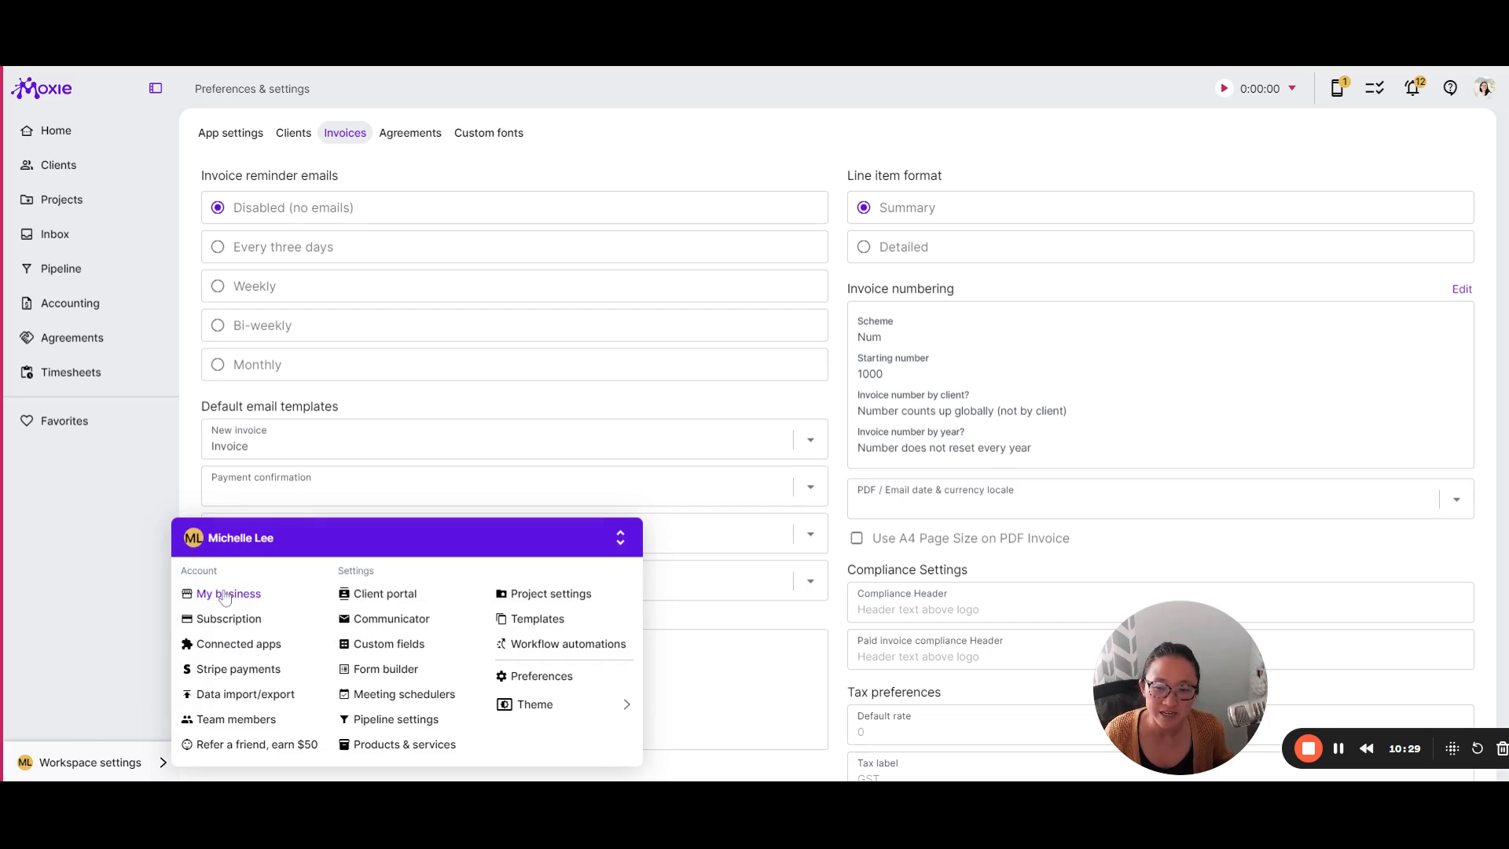
click(228, 593)
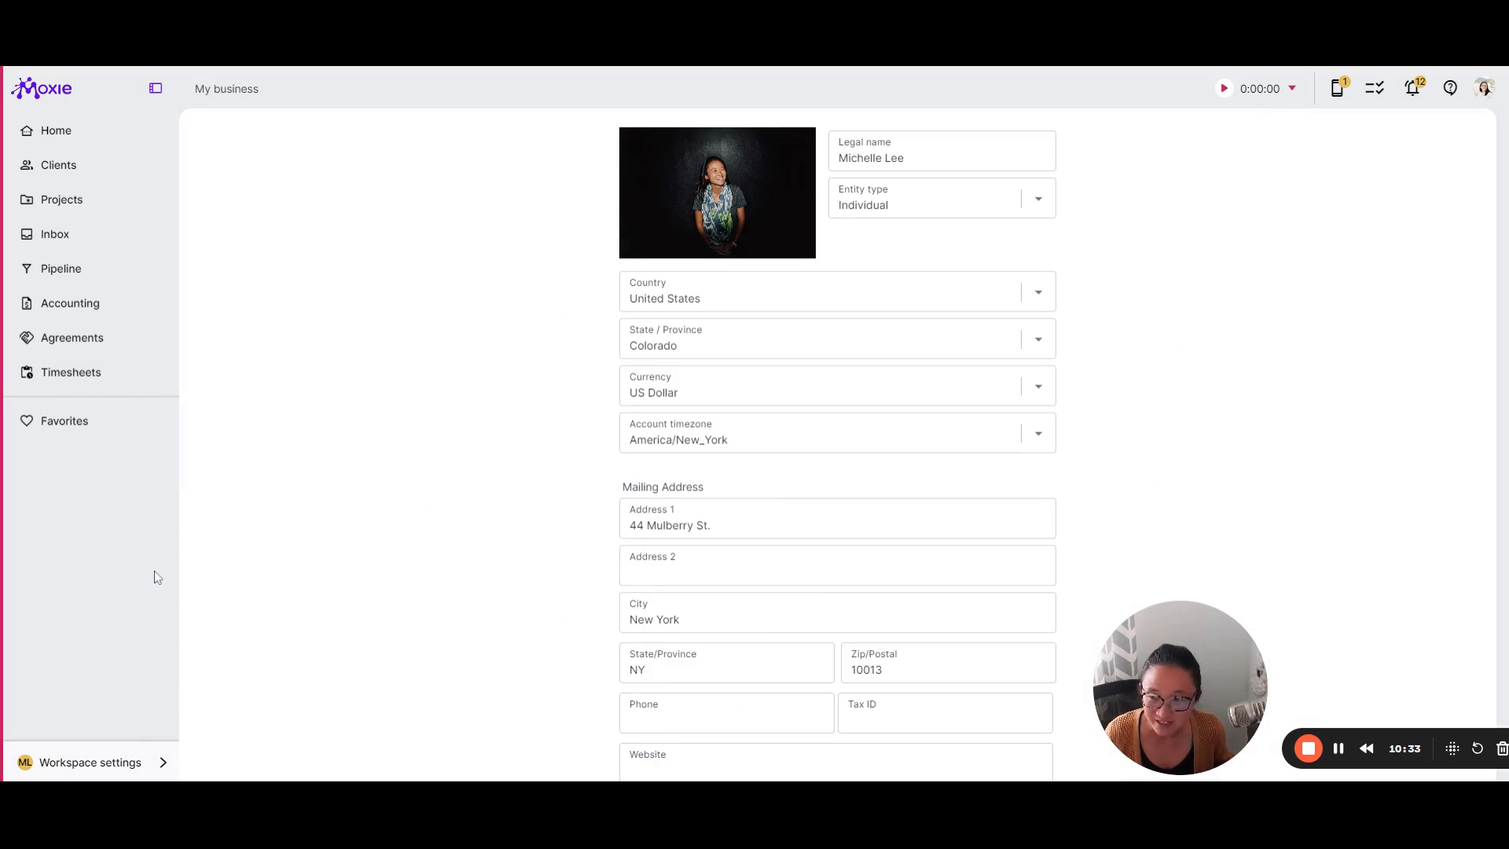
click(57, 164)
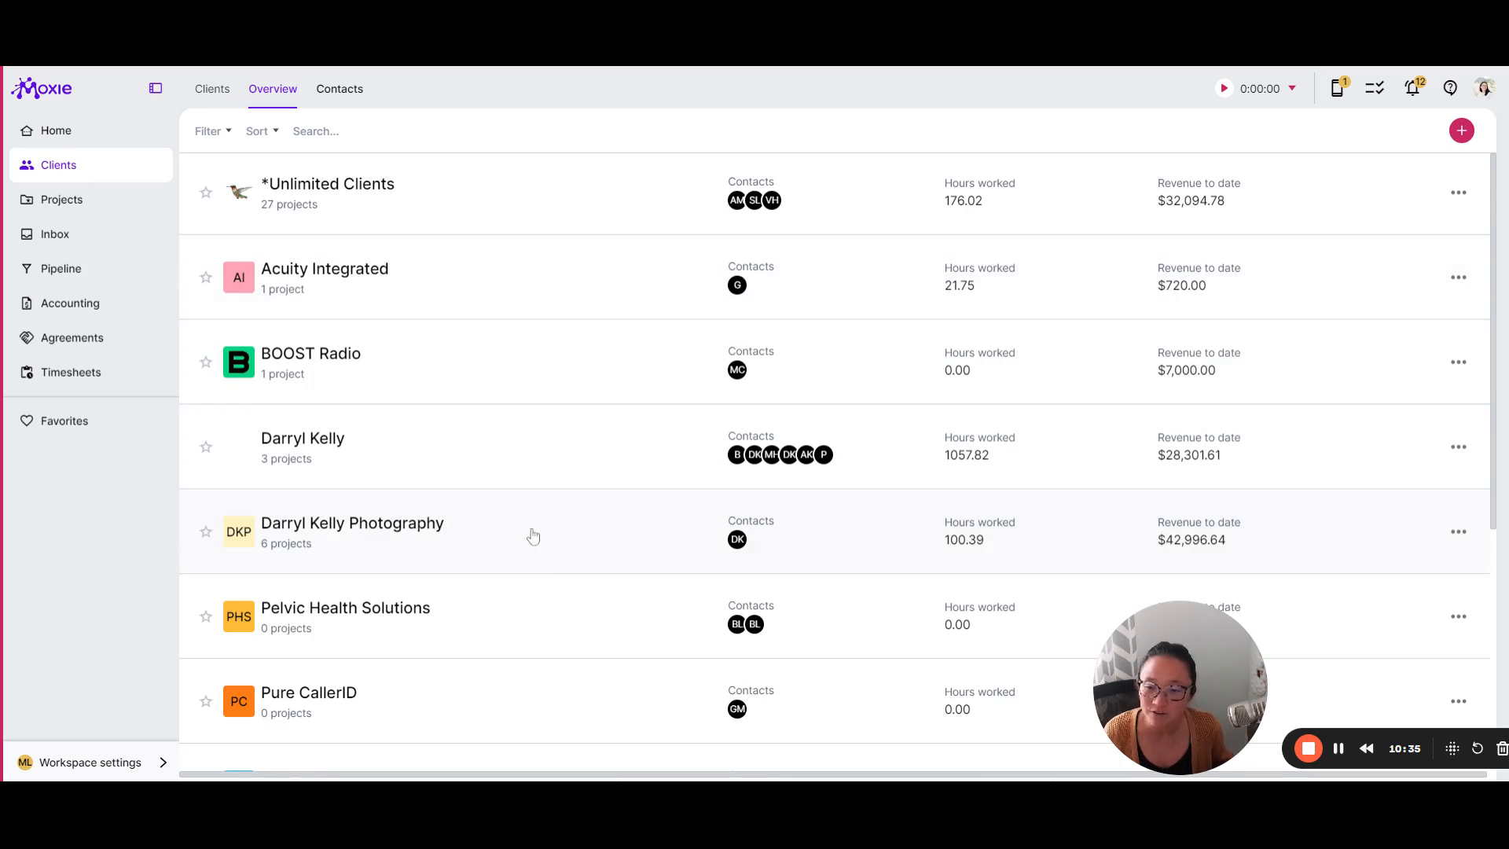
scroll(down, 3)
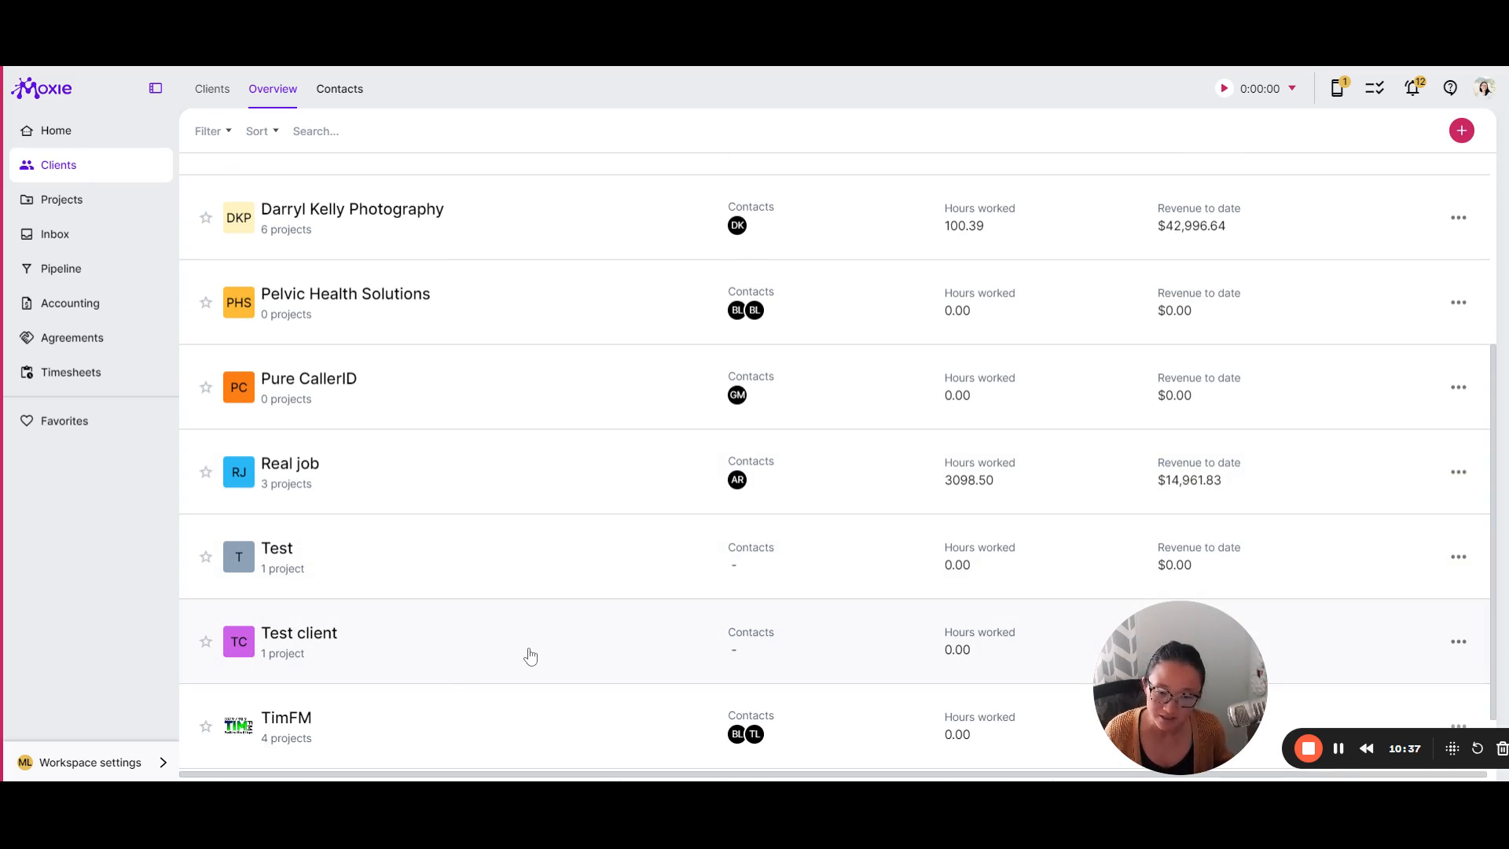
click(299, 632)
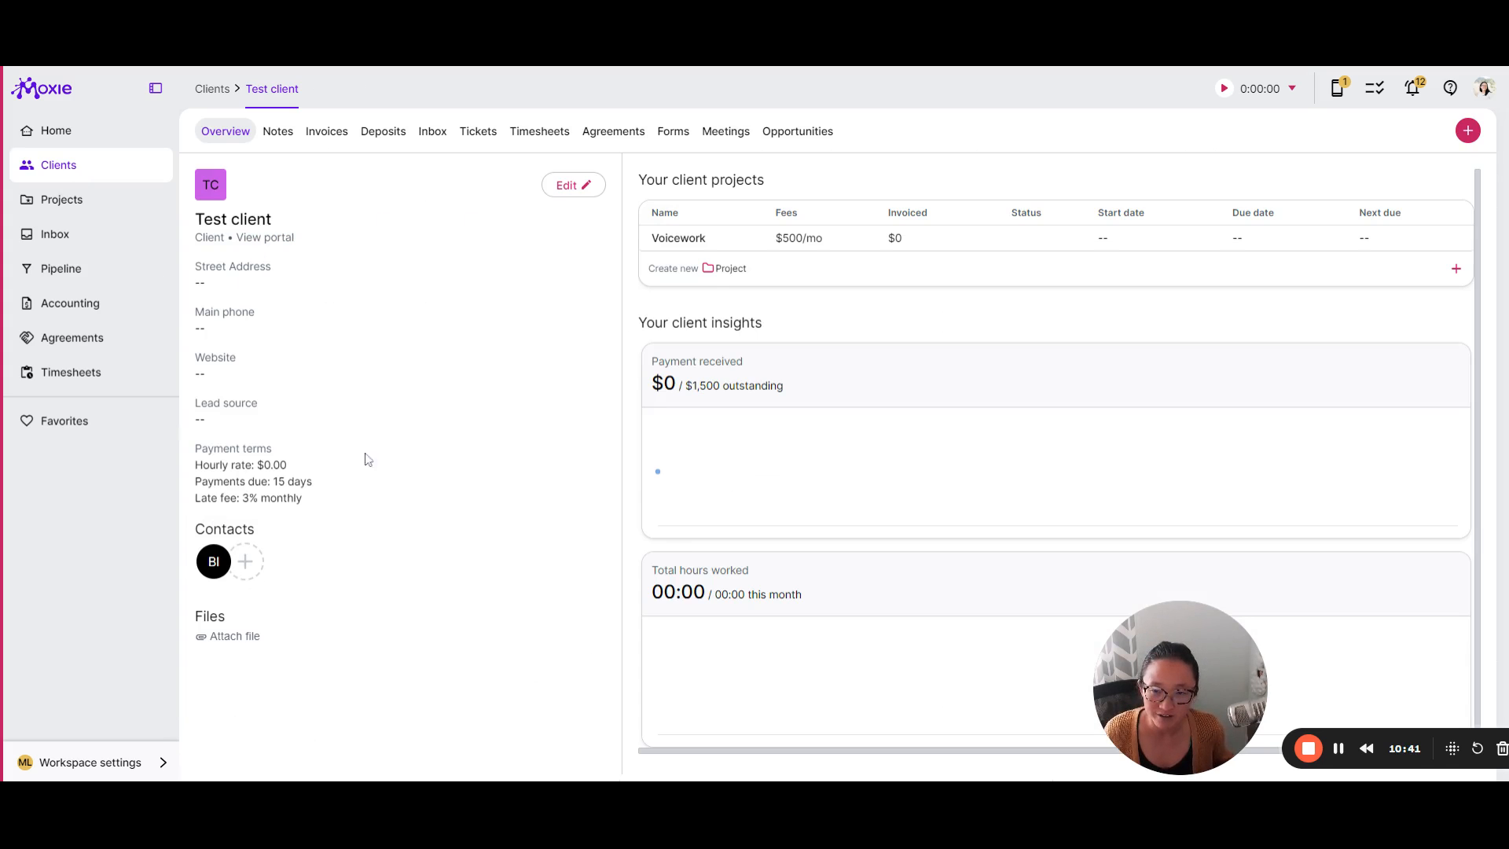
- Review the Voicework project's settings and its empty invoices list
click(678, 237)
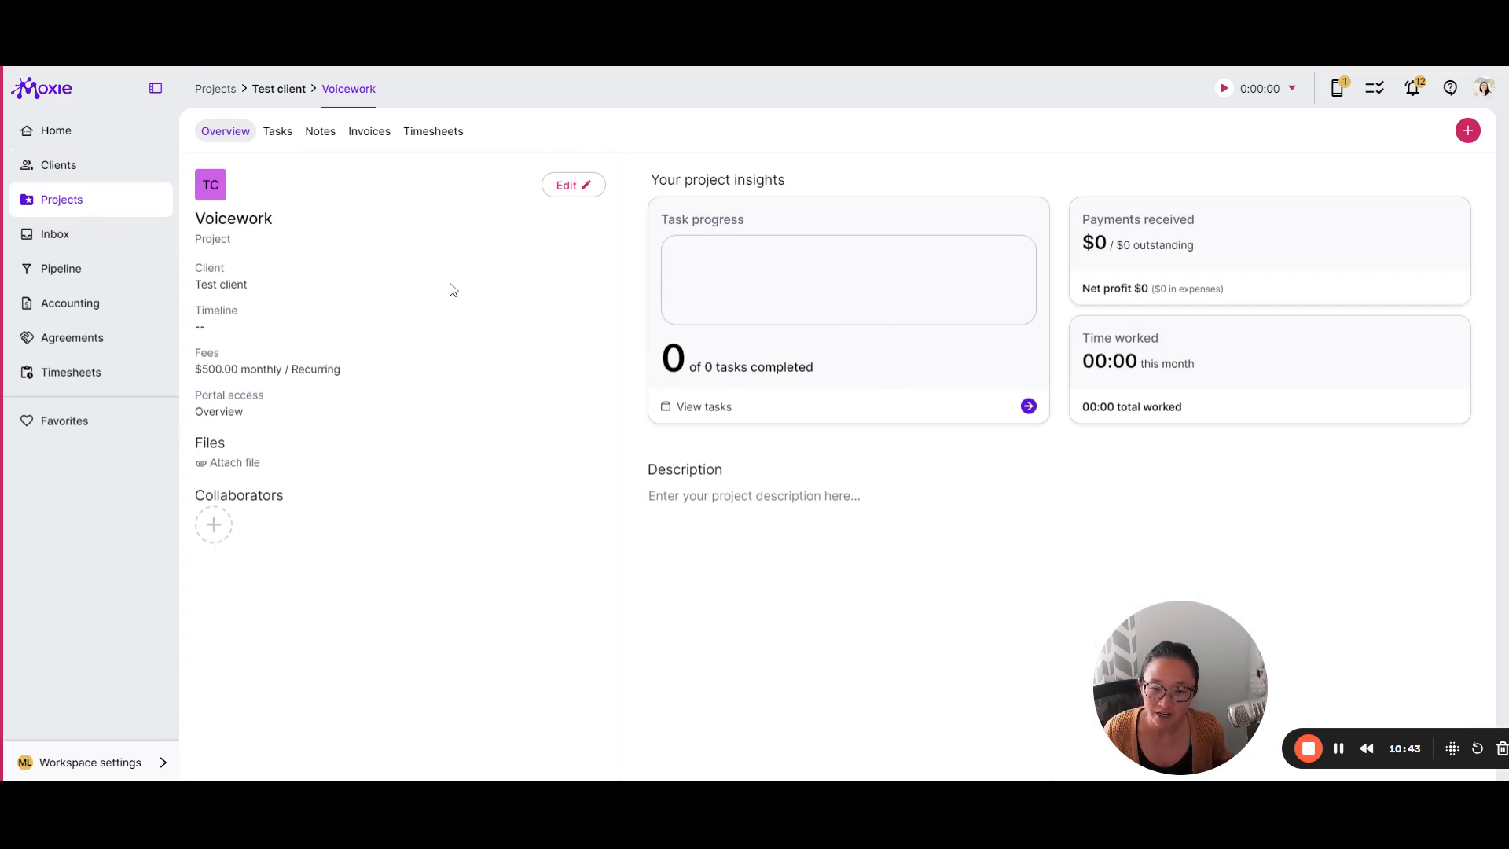
click(567, 185)
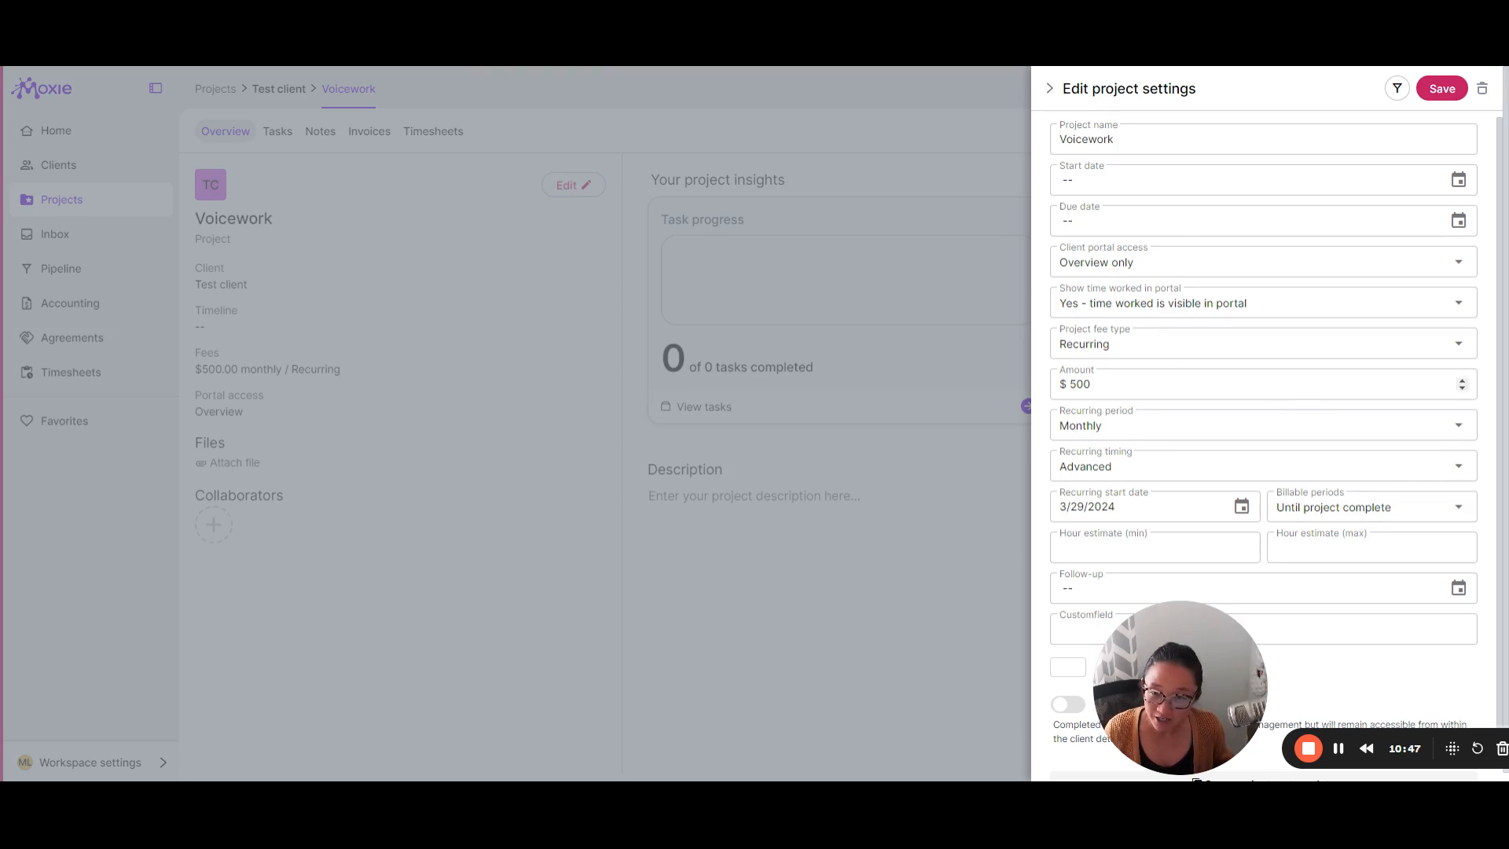
click(368, 132)
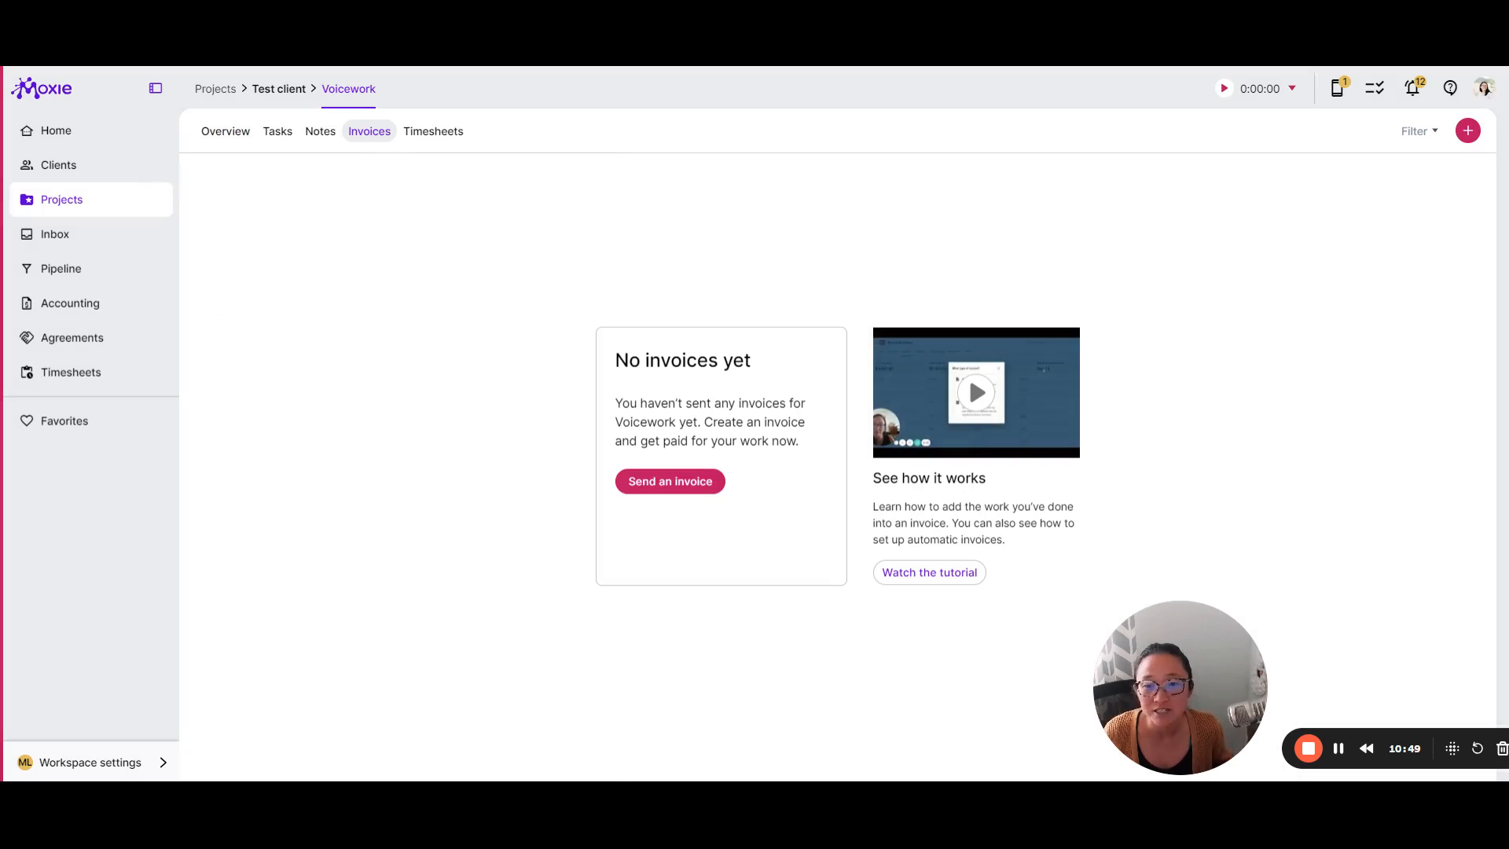
mouse_move(732, 481)
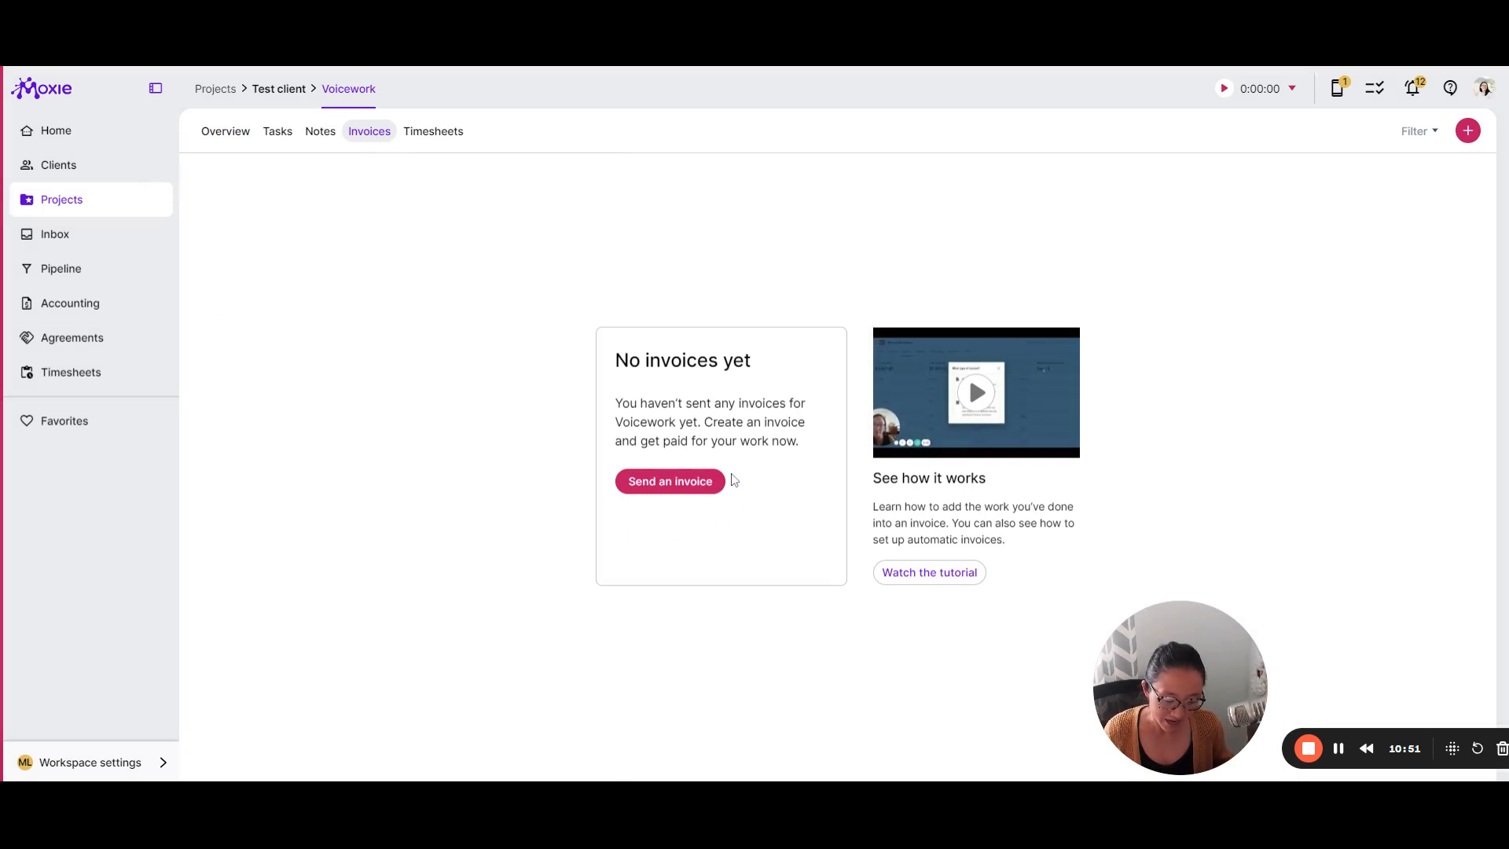
click(89, 763)
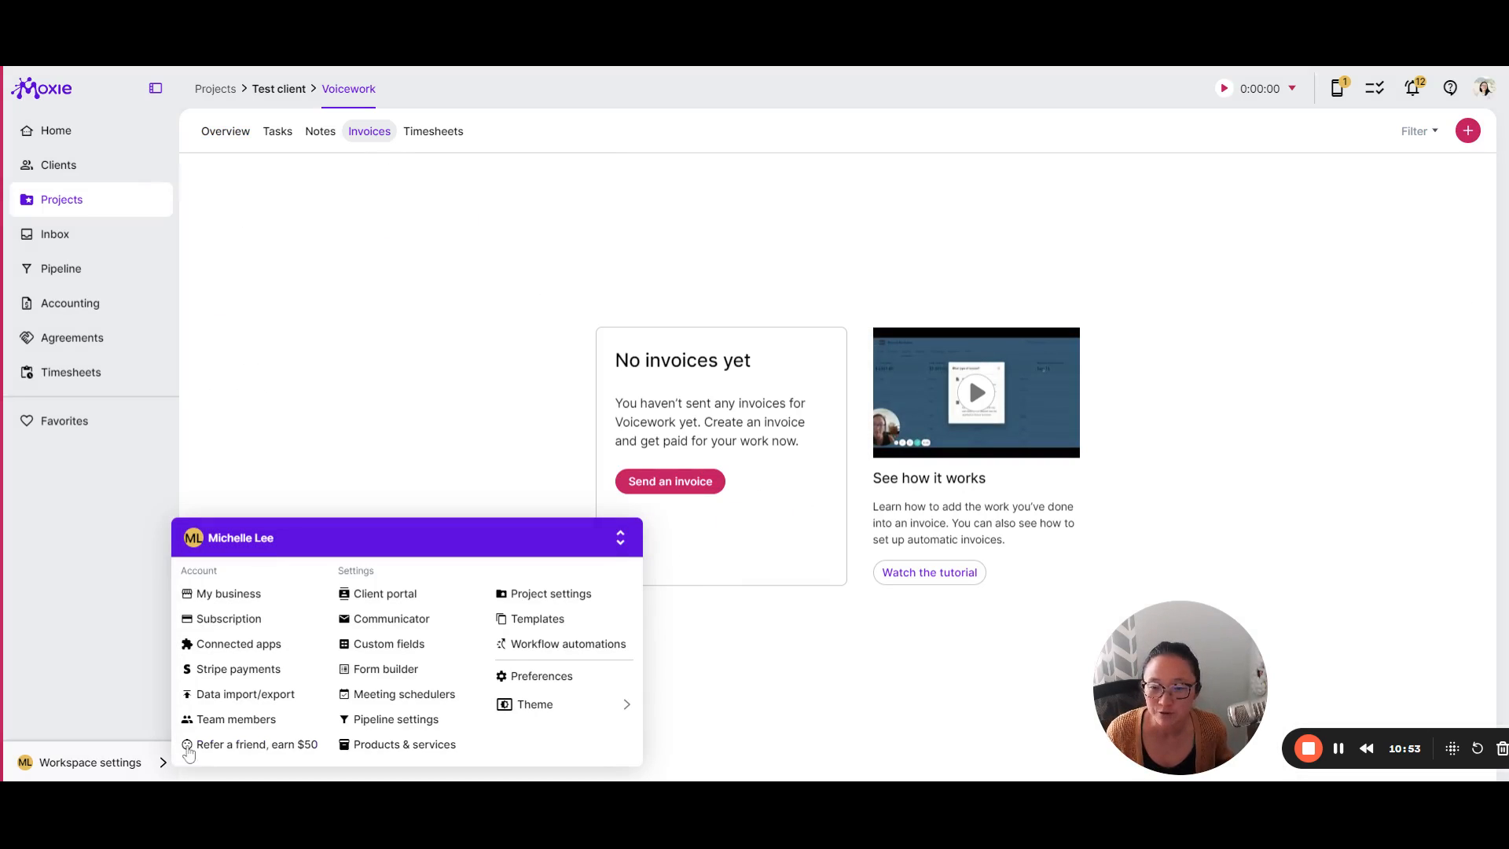
- Browse the Emails and Invoices template tabs, then return to the Home dashboard
click(537, 618)
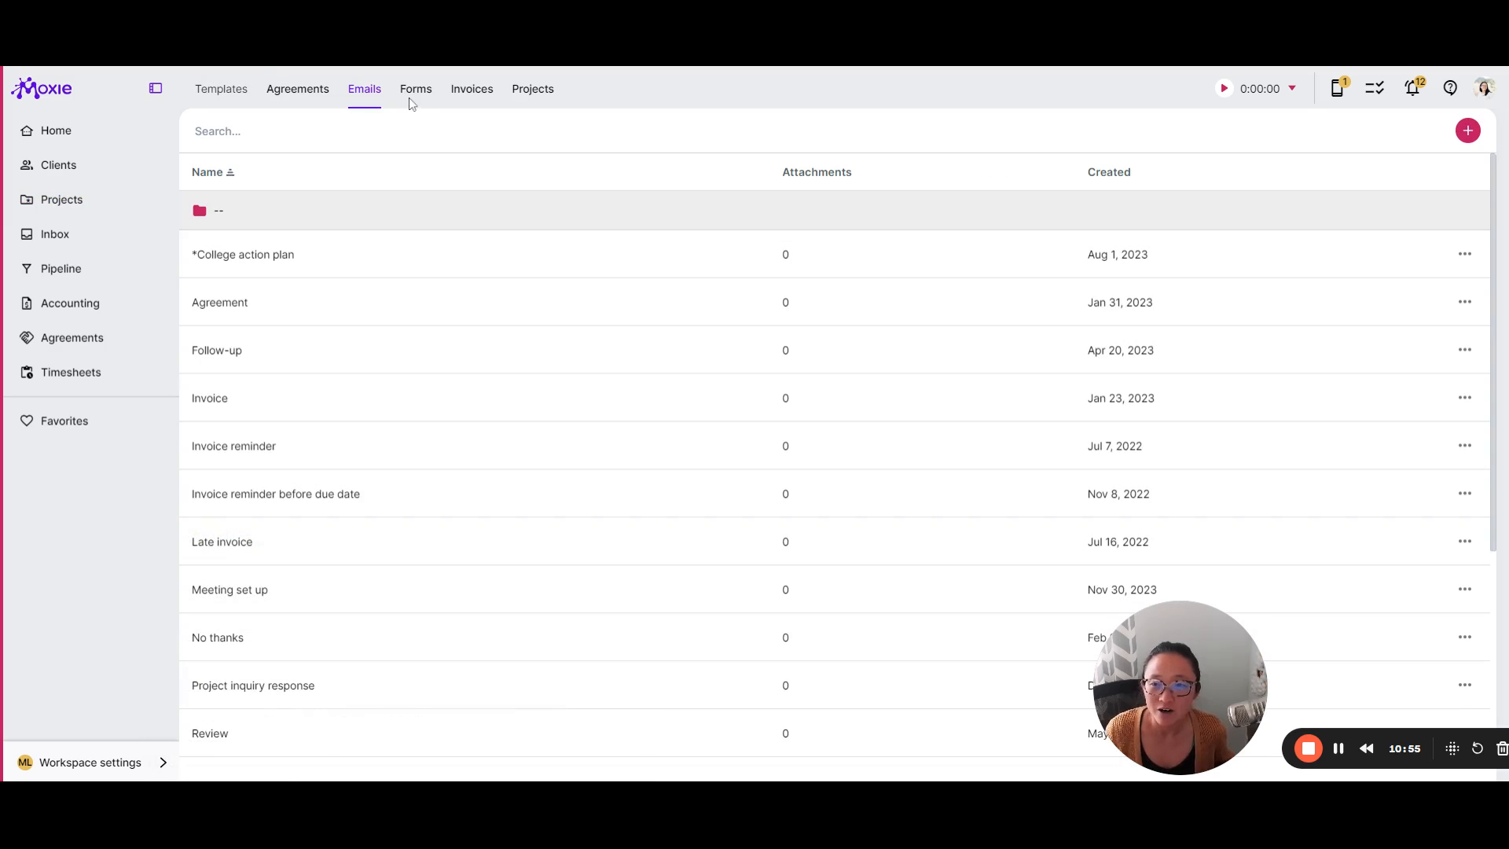
click(472, 89)
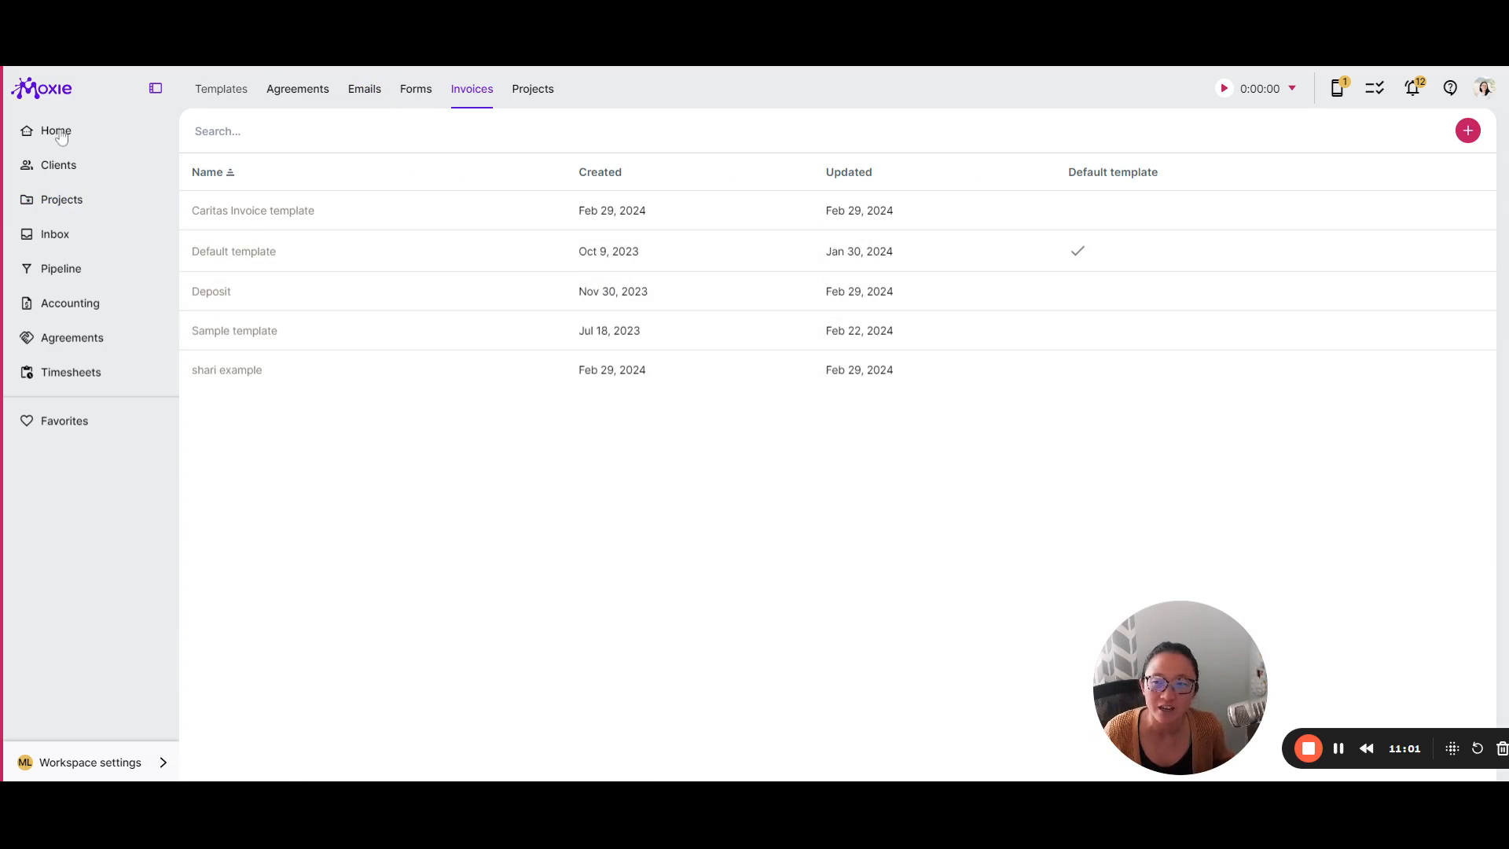
click(55, 130)
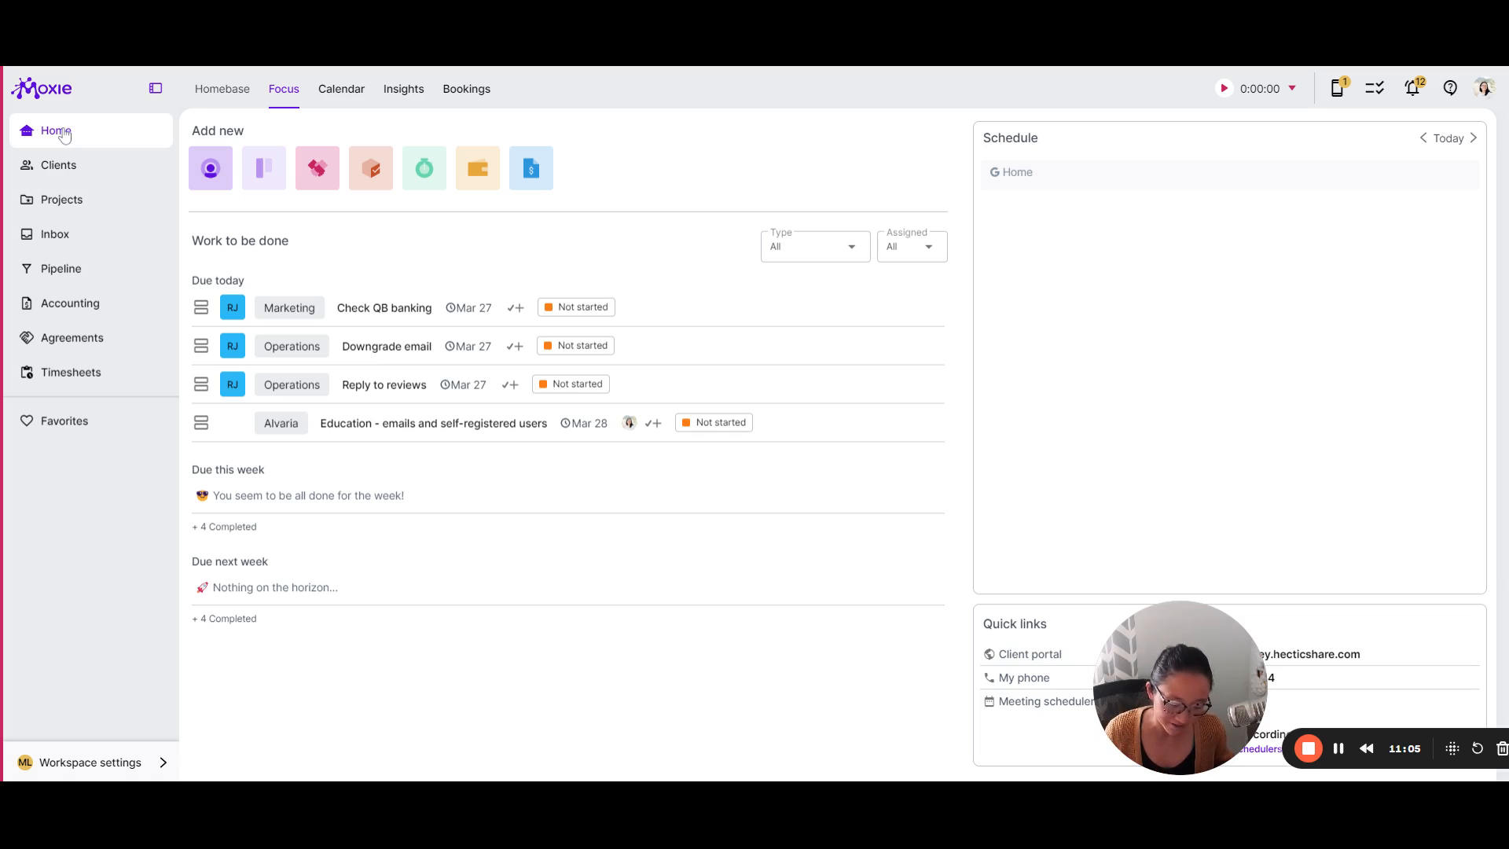
mouse_move(135, 769)
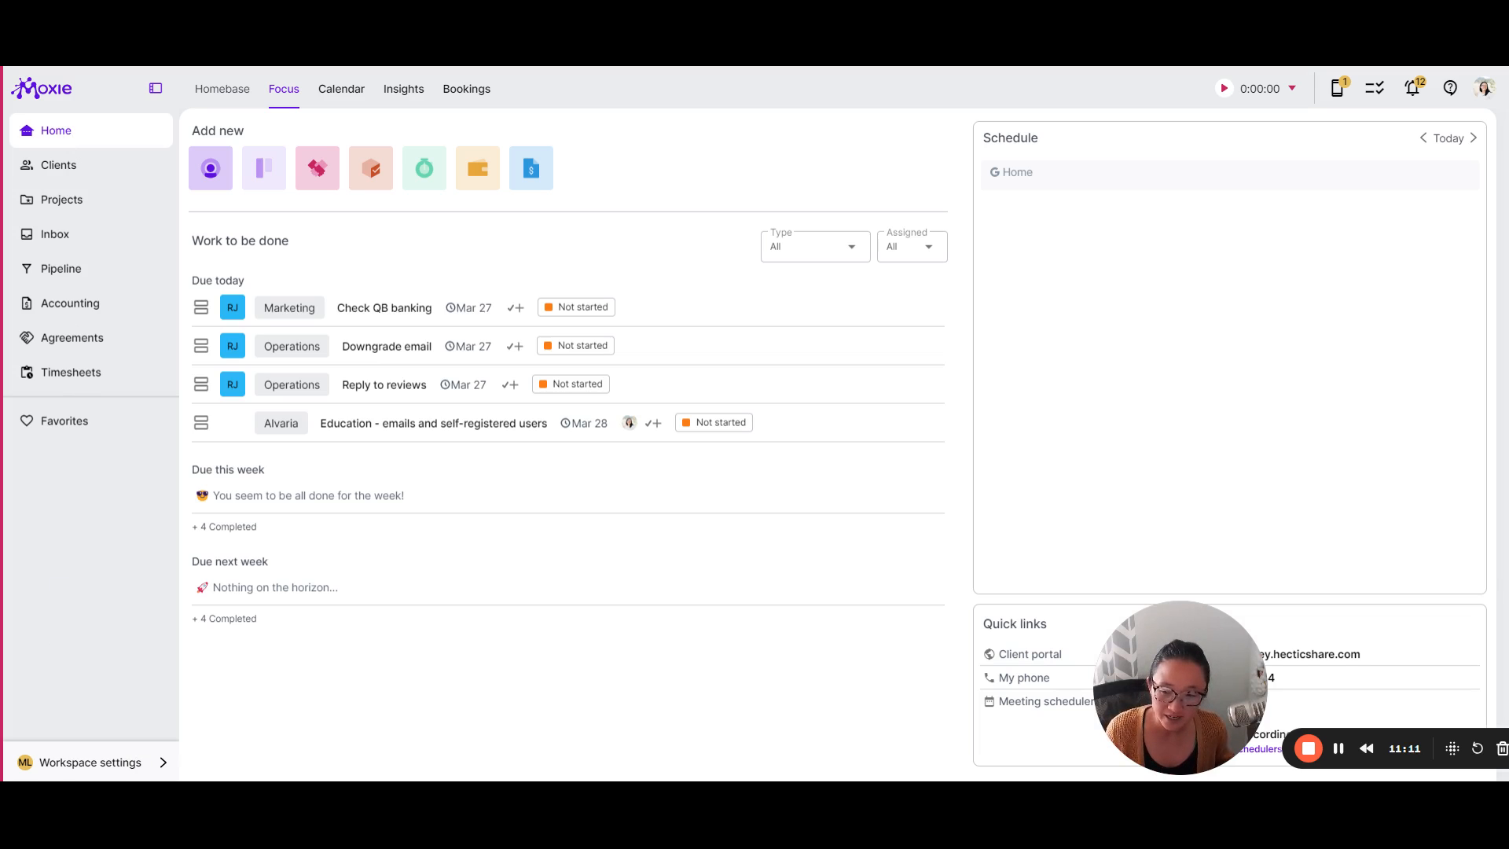
- Check PayPal and Stripe under Connected apps, then view the Emails templates tab
click(91, 762)
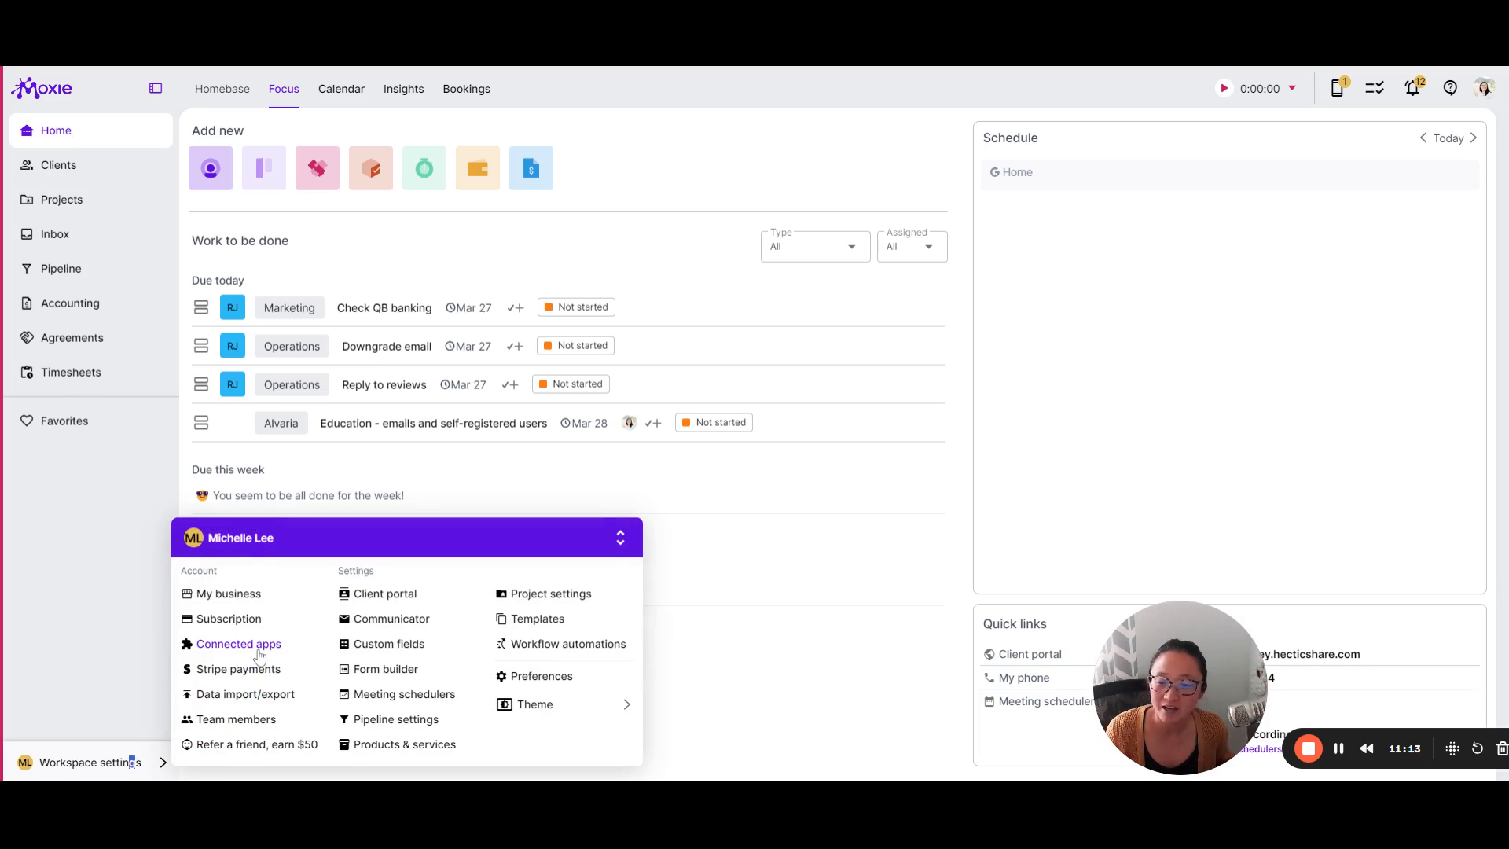
click(237, 643)
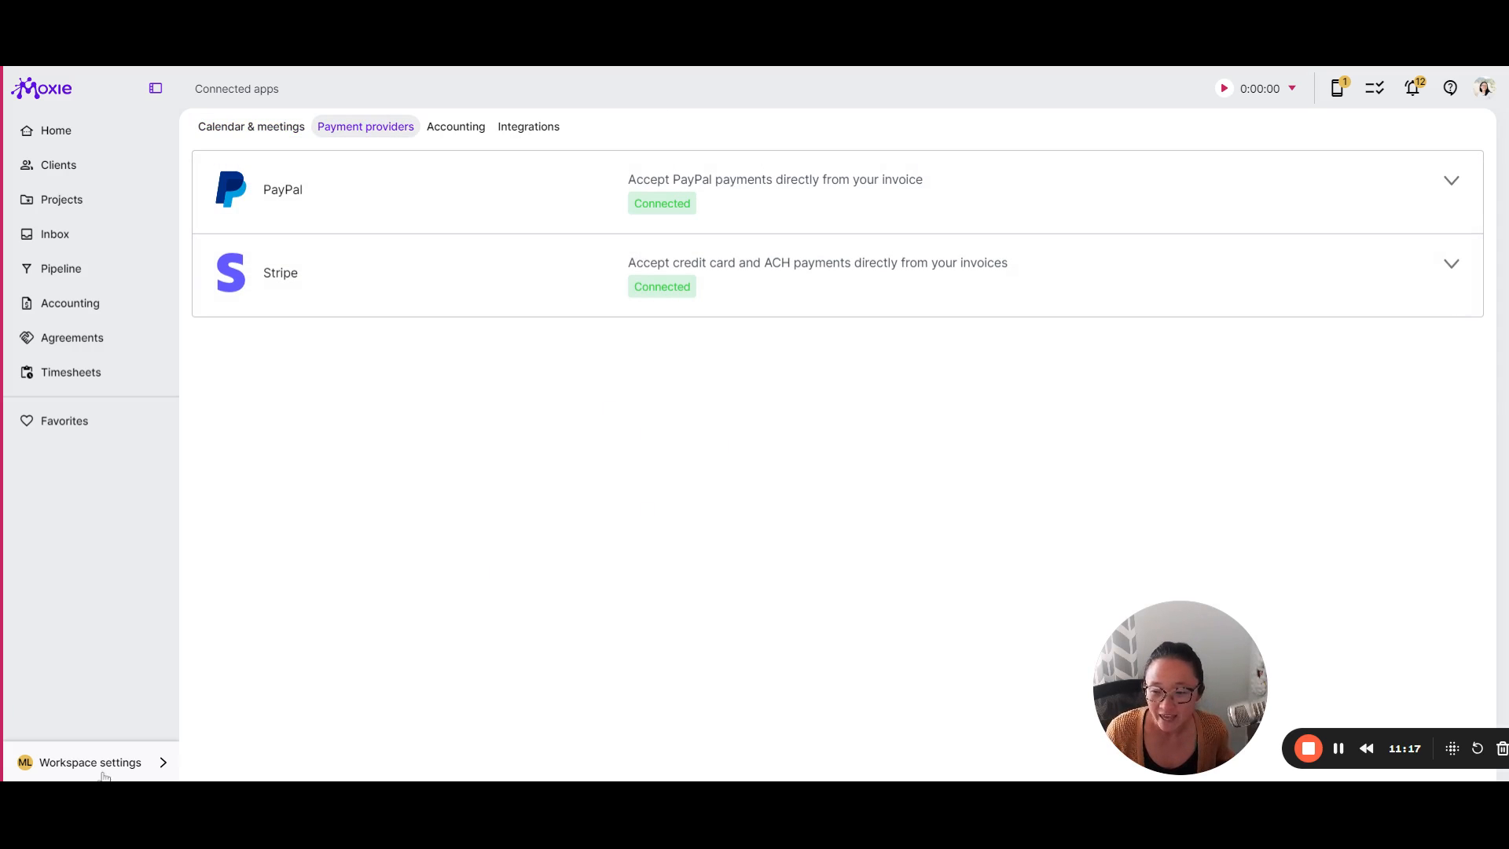
click(90, 762)
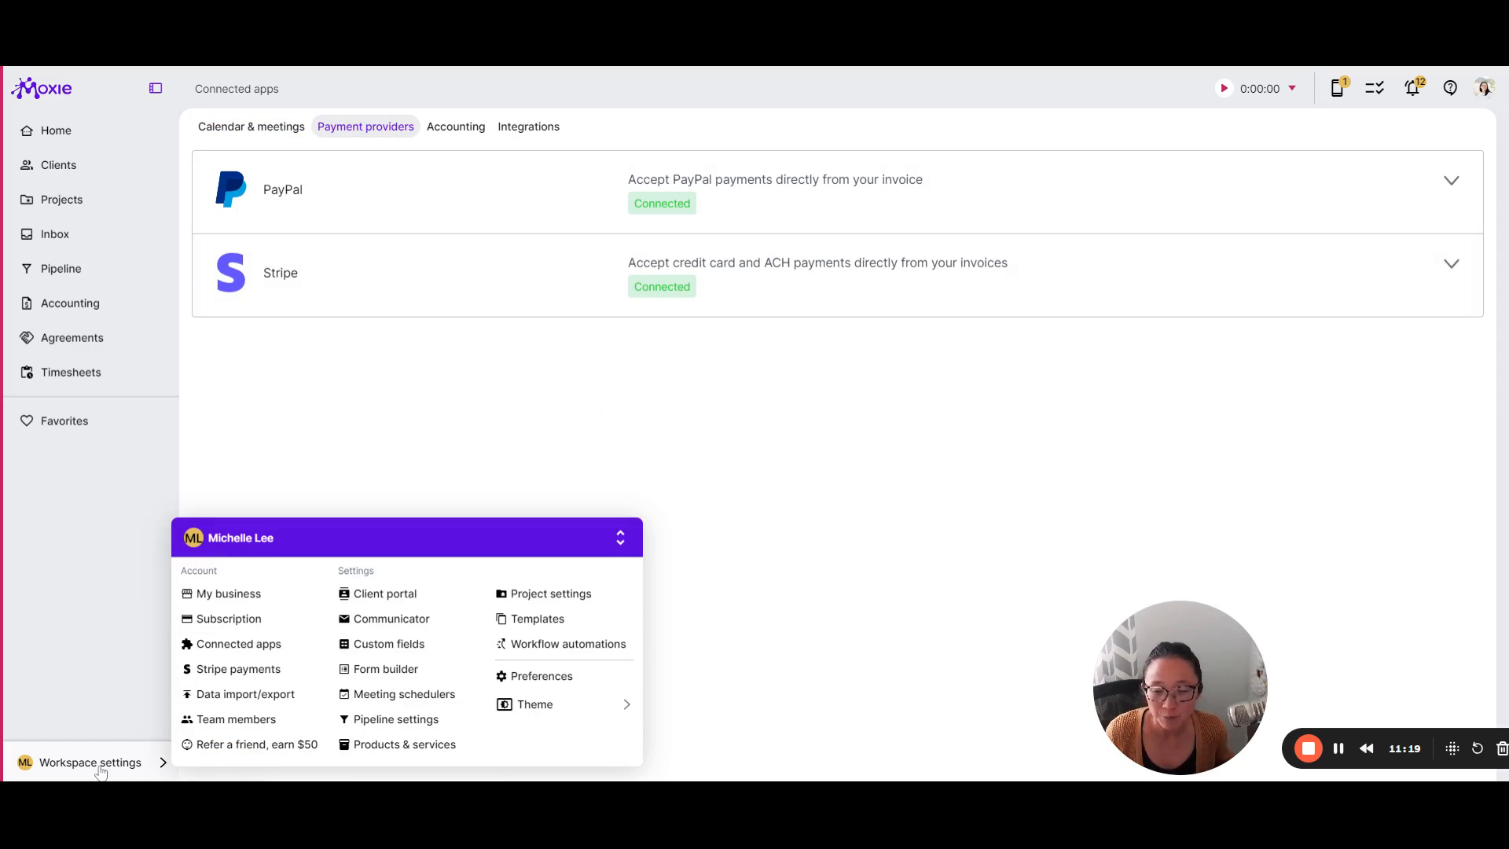
click(537, 618)
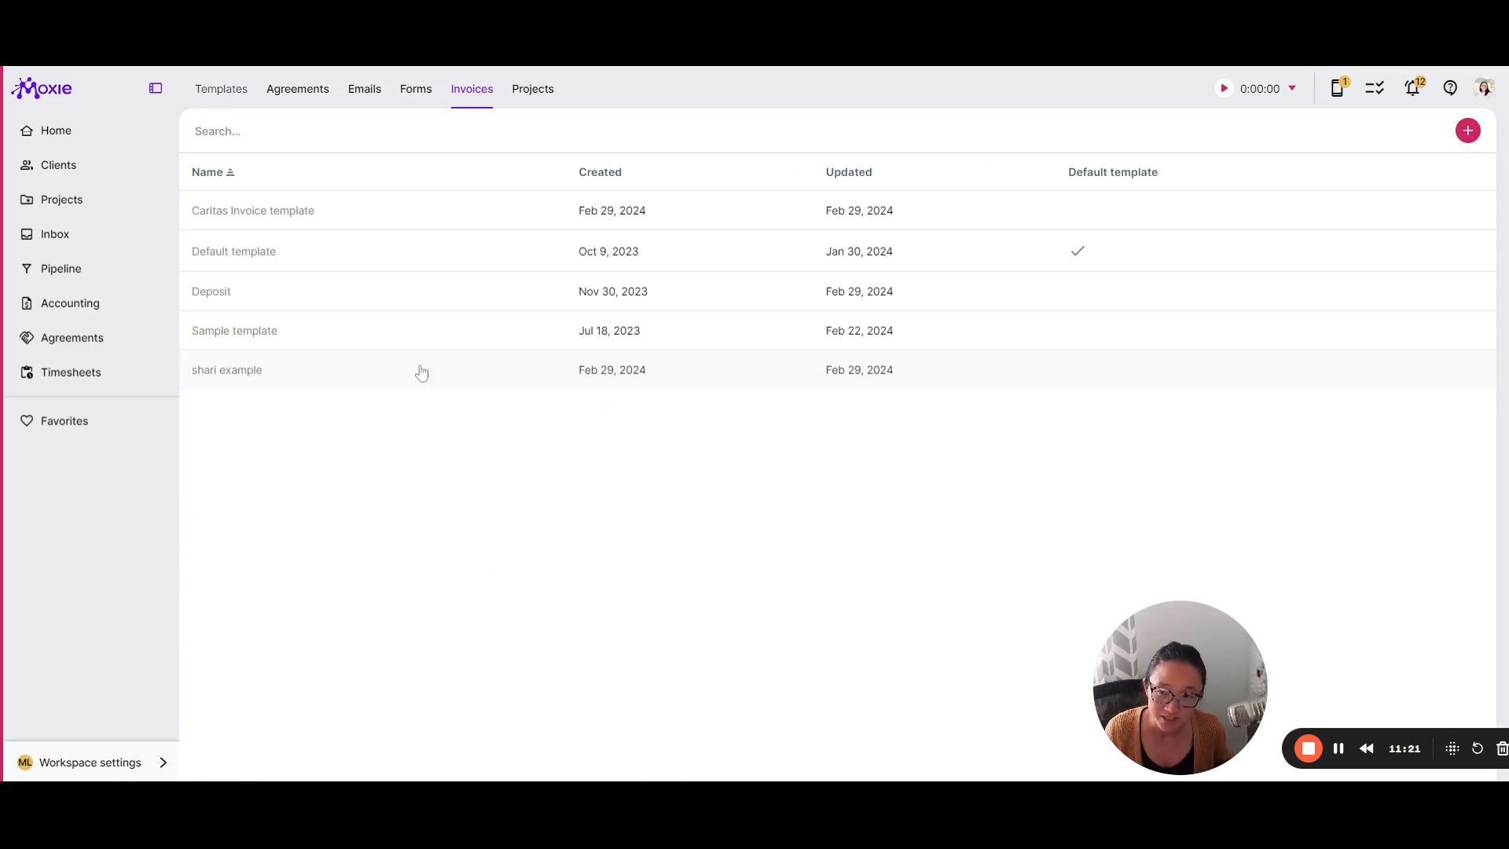
click(364, 89)
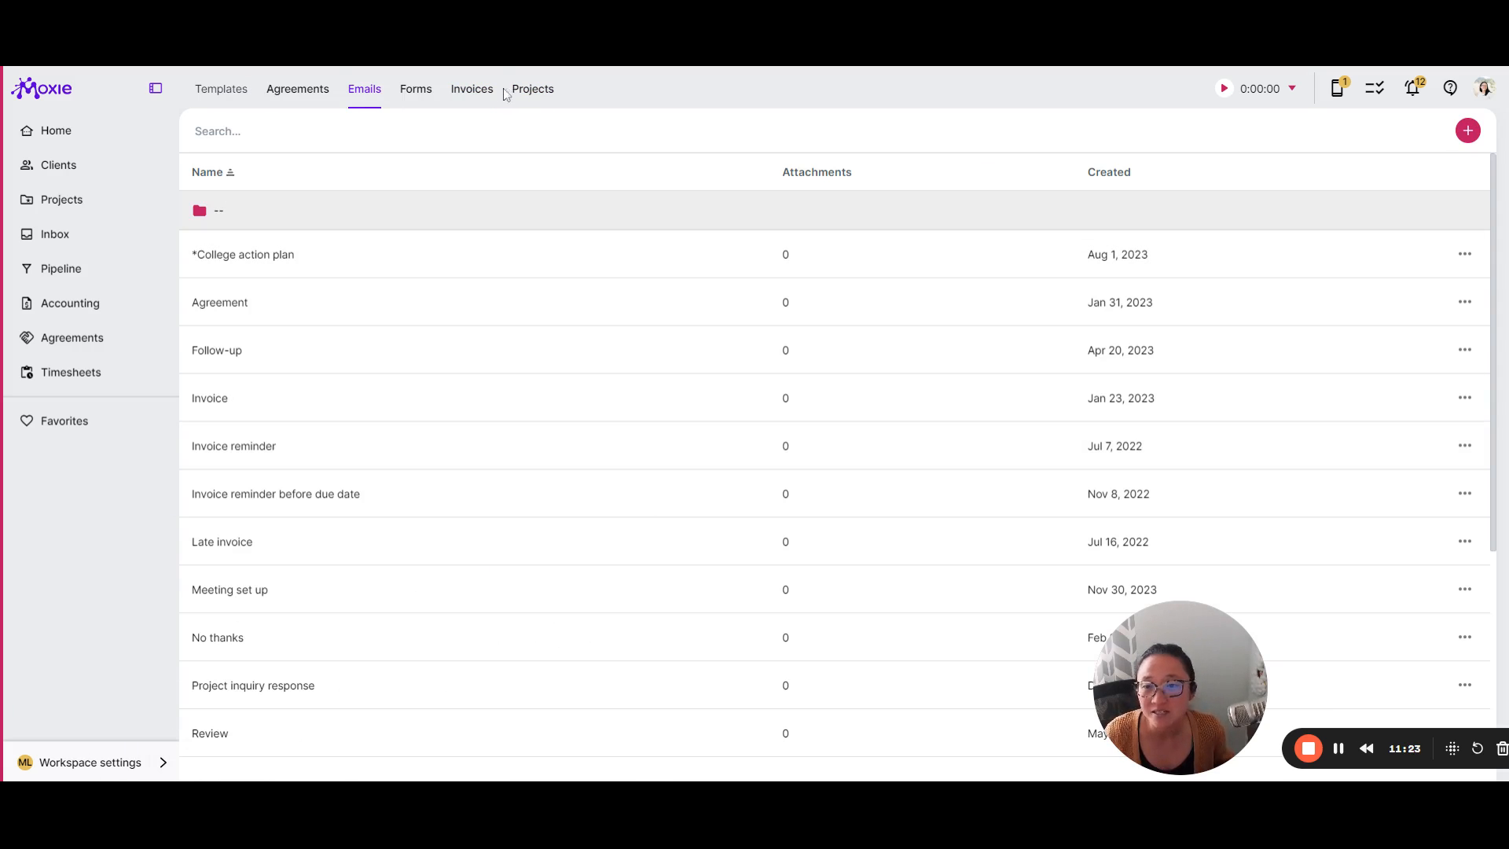
mouse_move(471, 89)
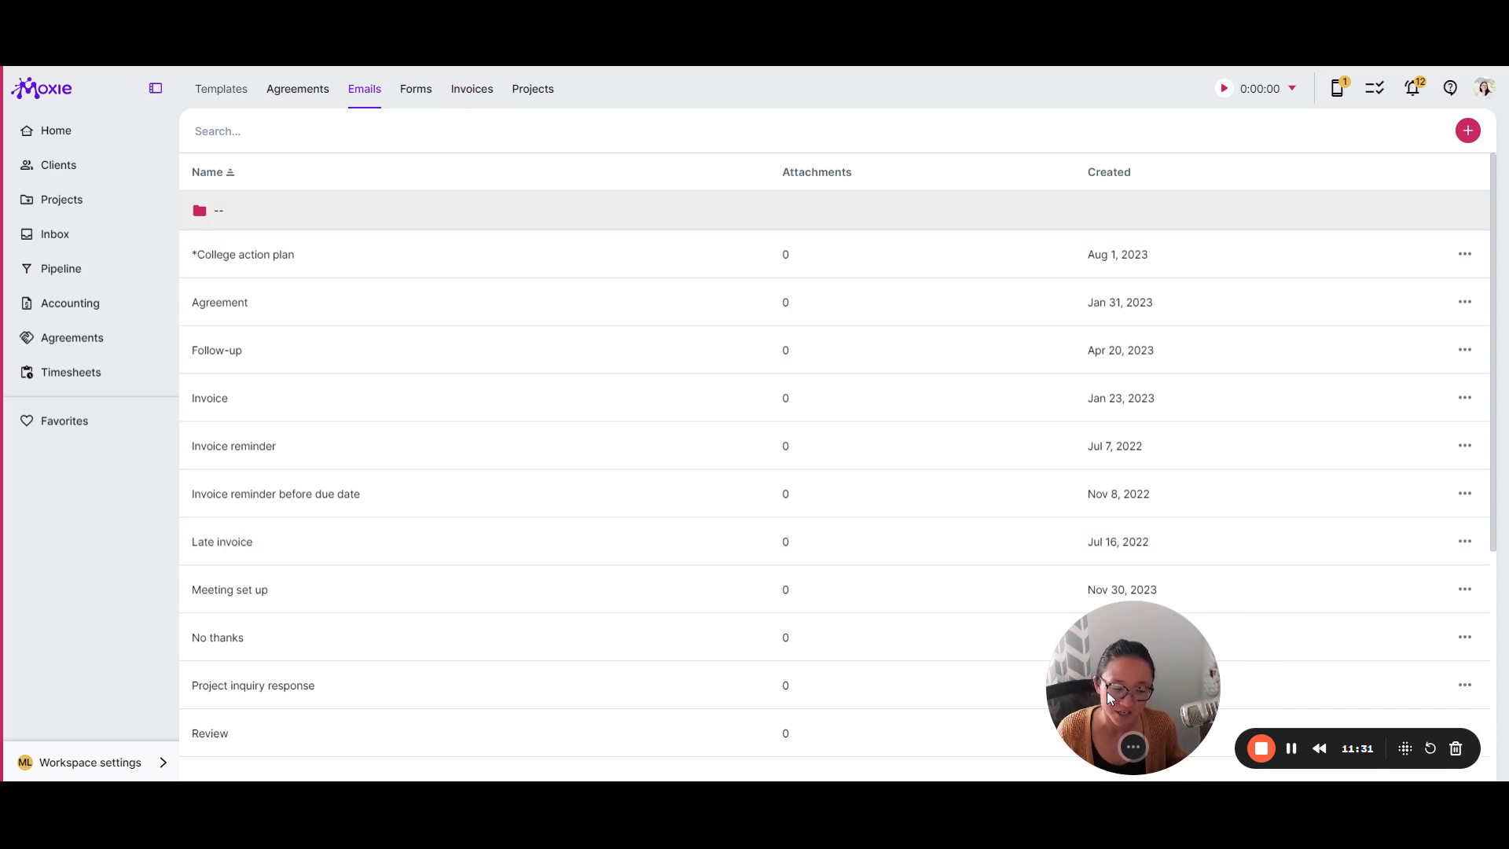
mouse_move(1127, 621)
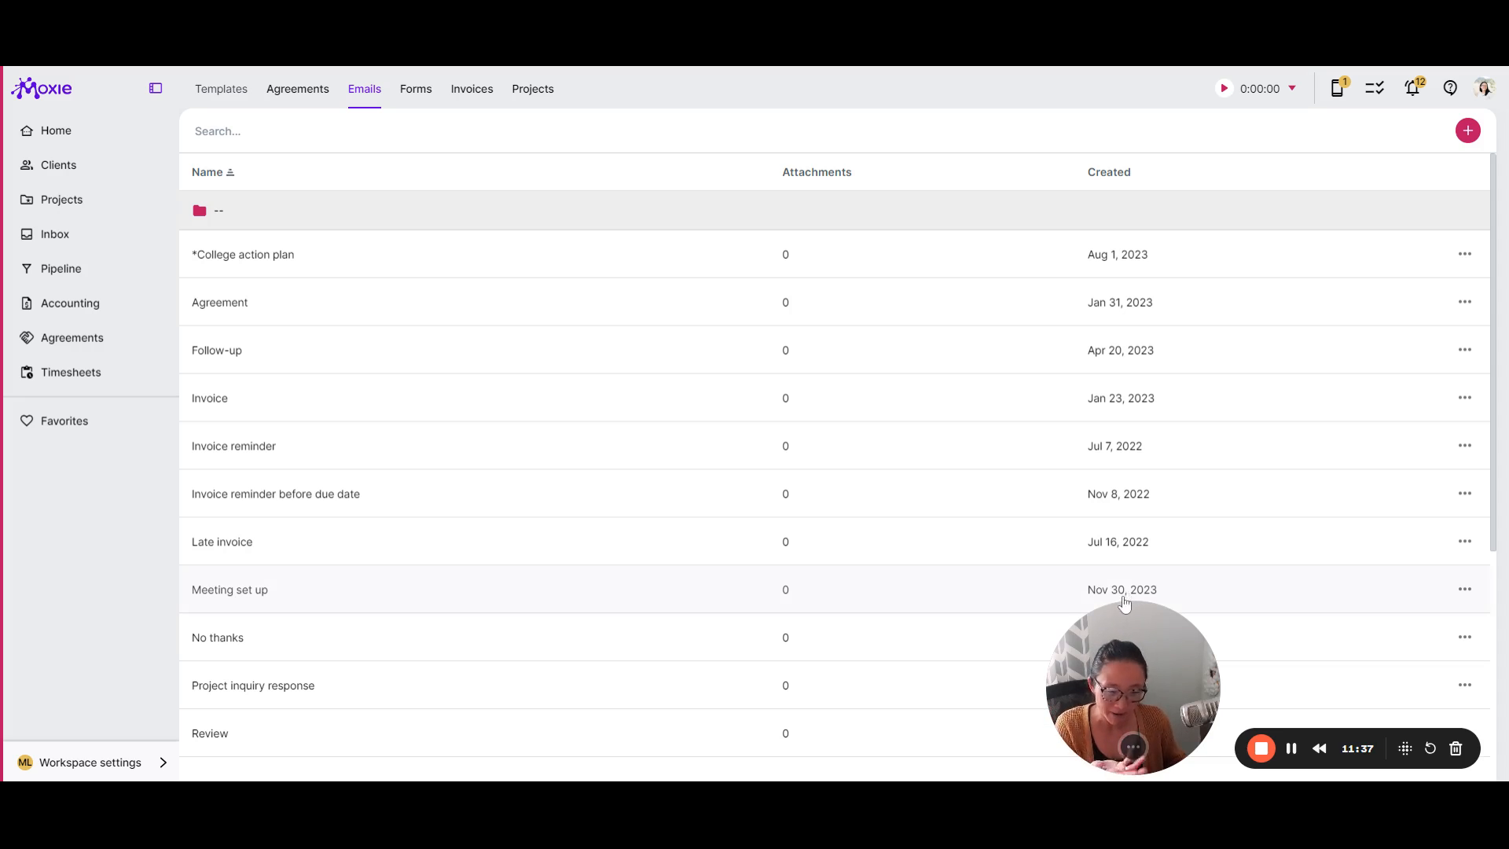
mouse_move(734, 313)
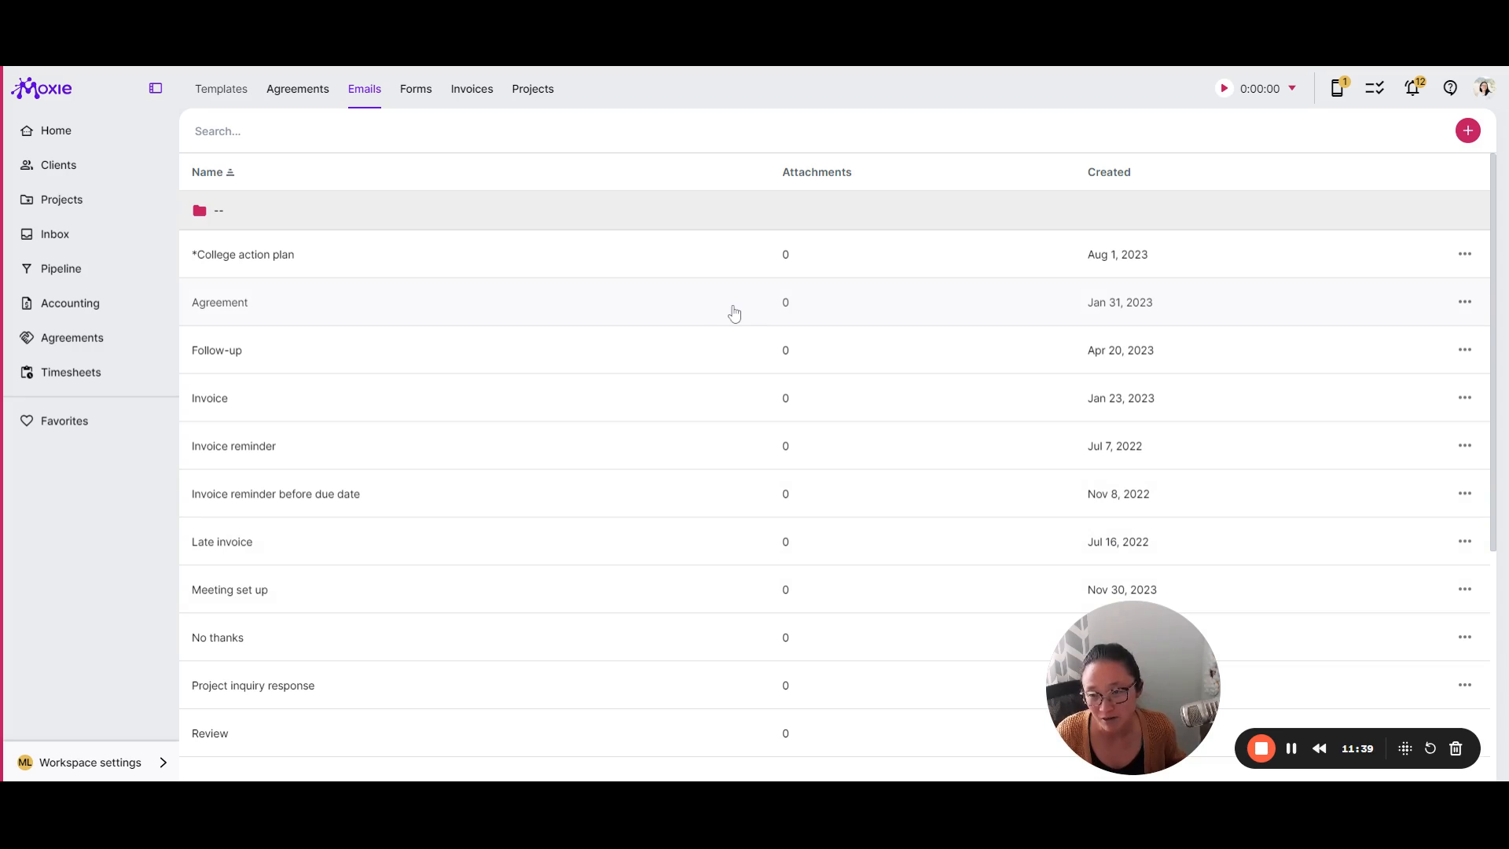
mouse_move(678, 328)
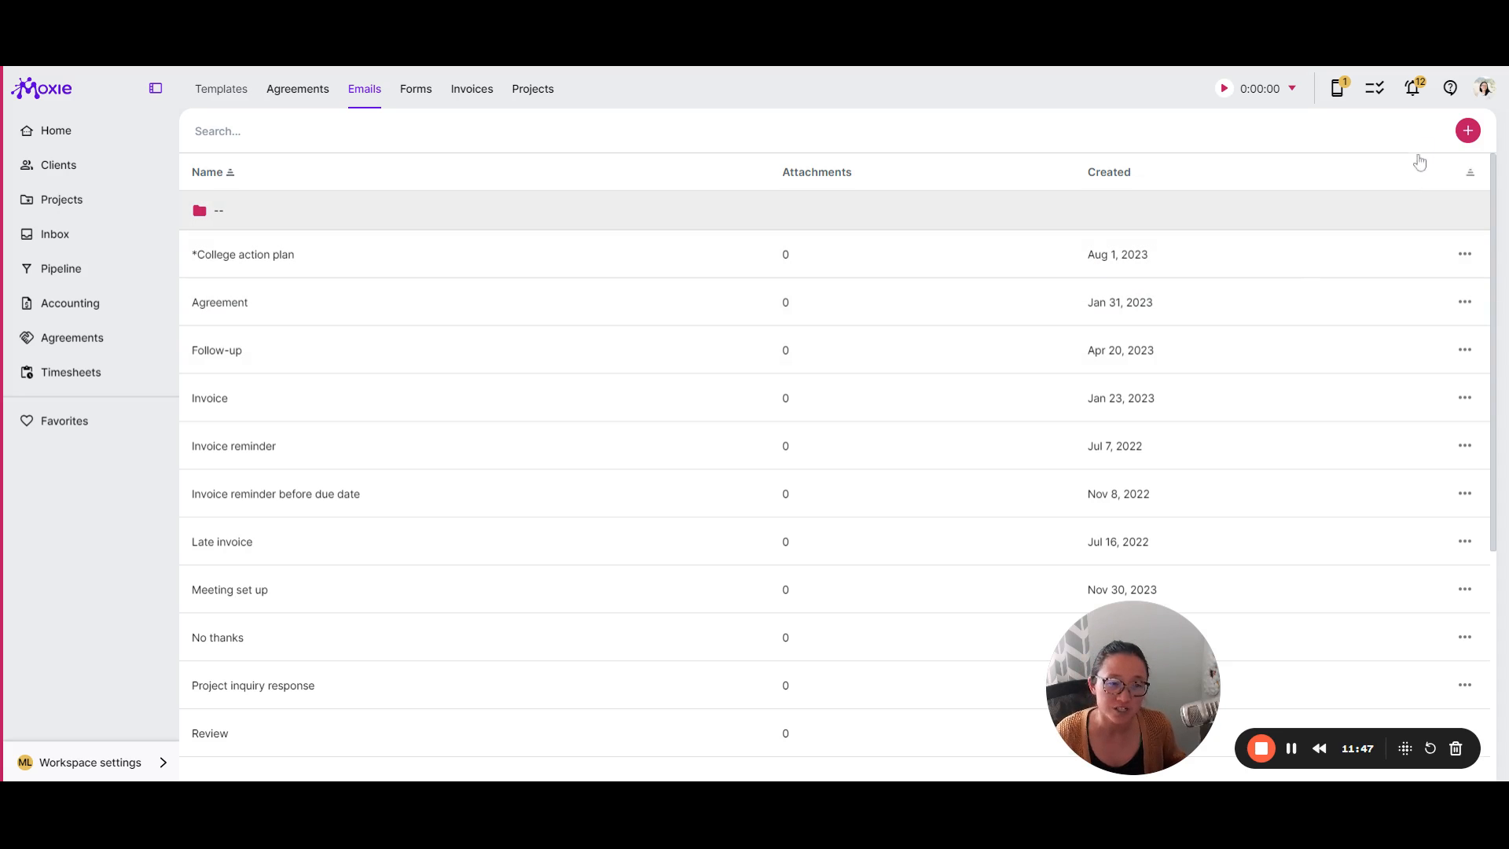
- Open the Getting started and Client portal topics, returning to the Help center list each time
click(1450, 87)
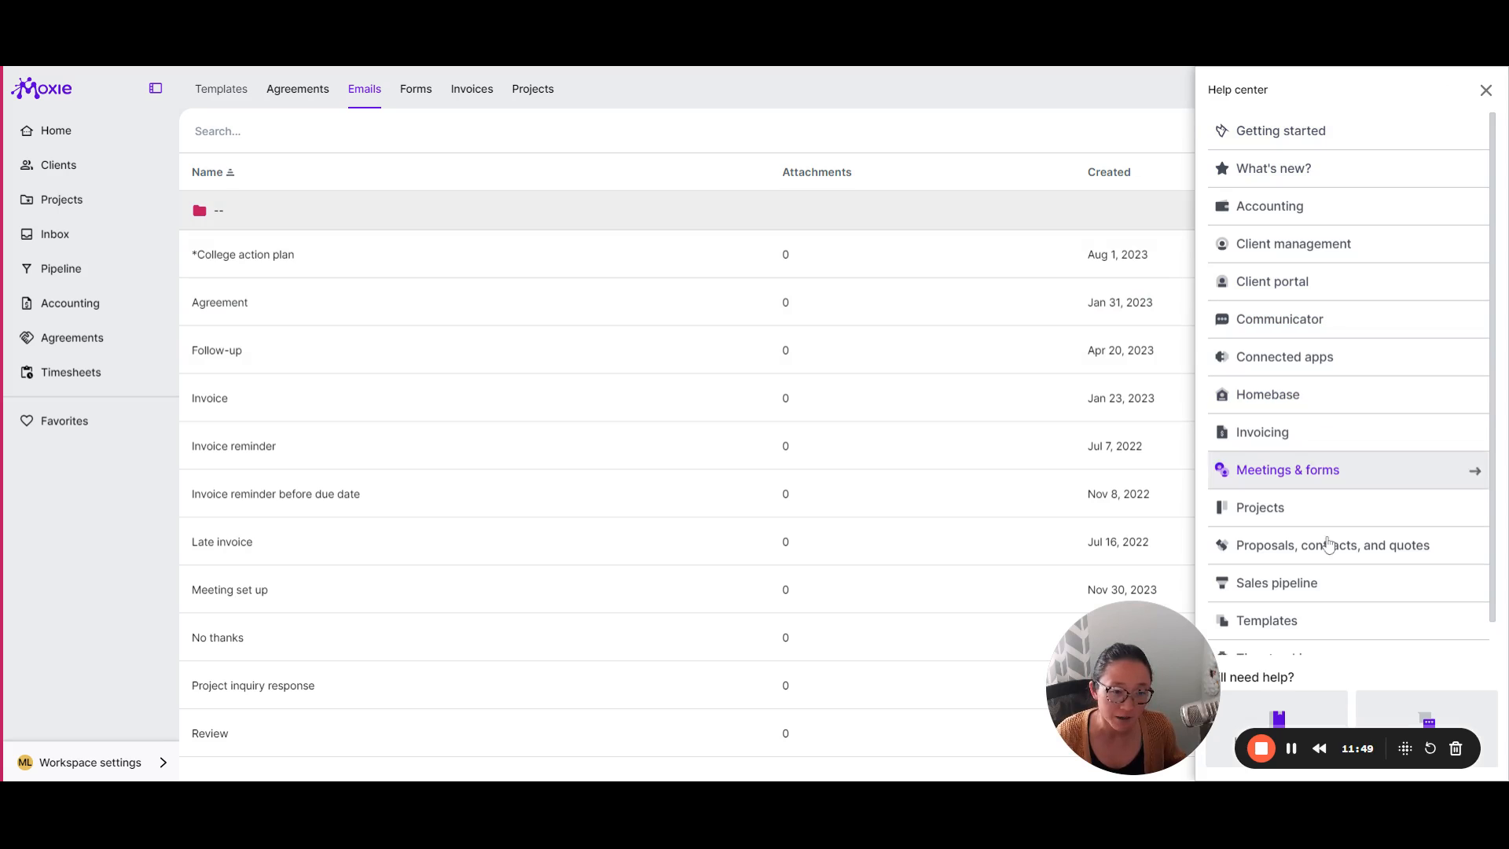
click(1278, 130)
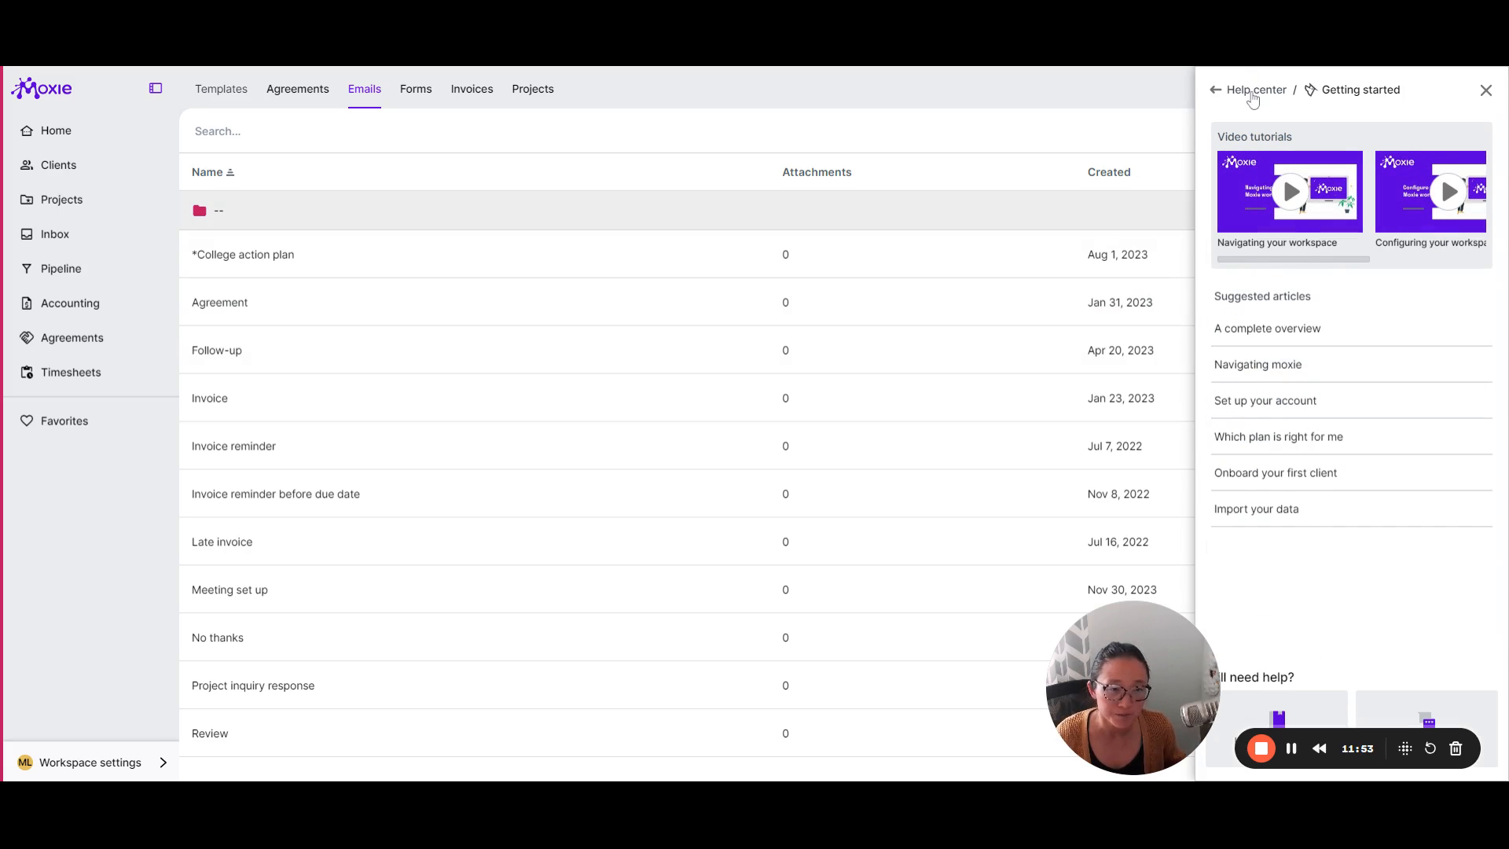
click(1245, 90)
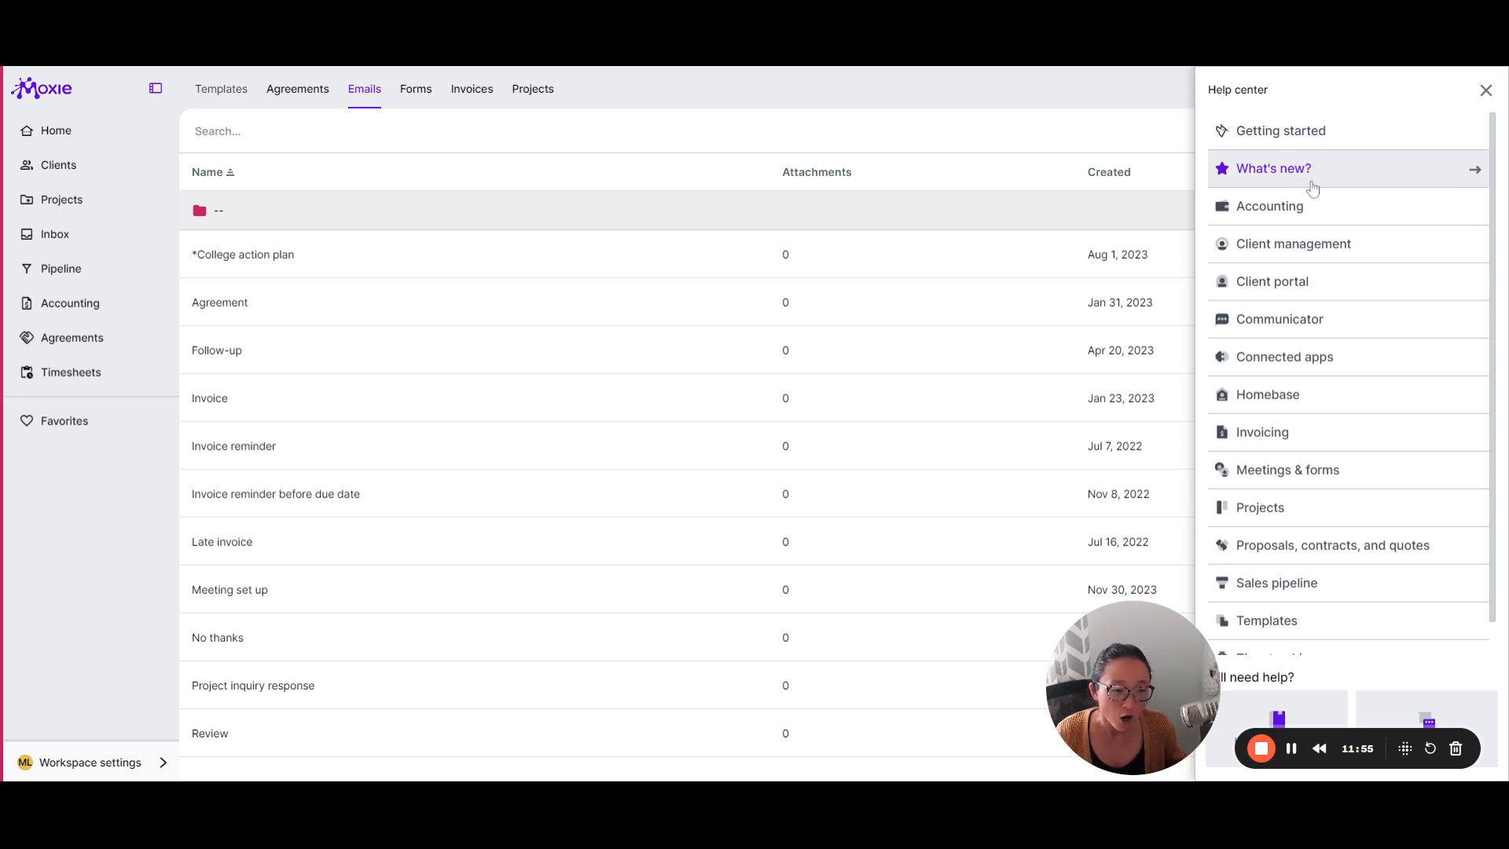
scroll(down, 3)
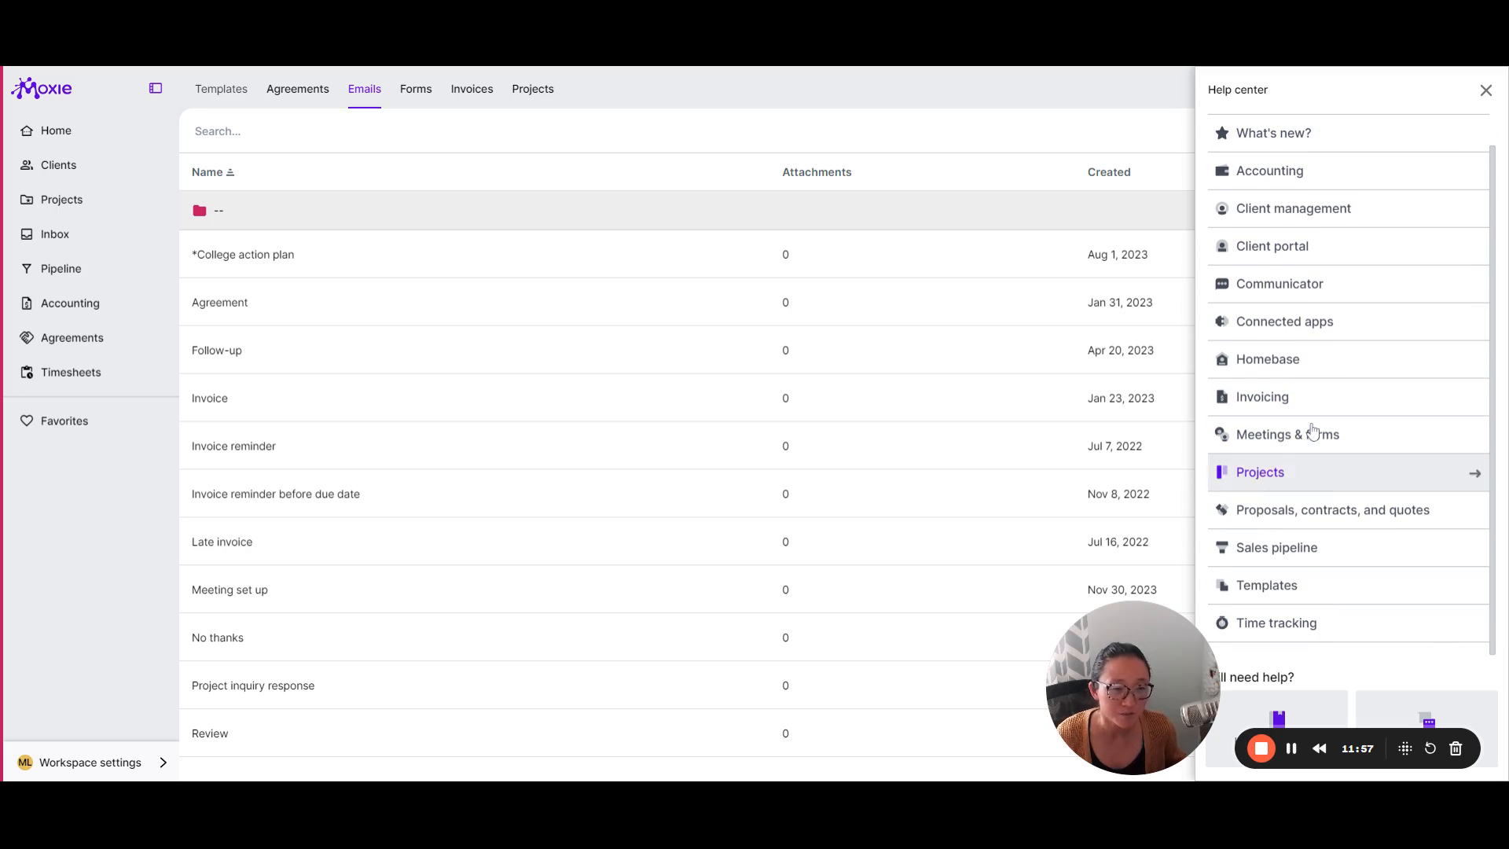
click(1271, 245)
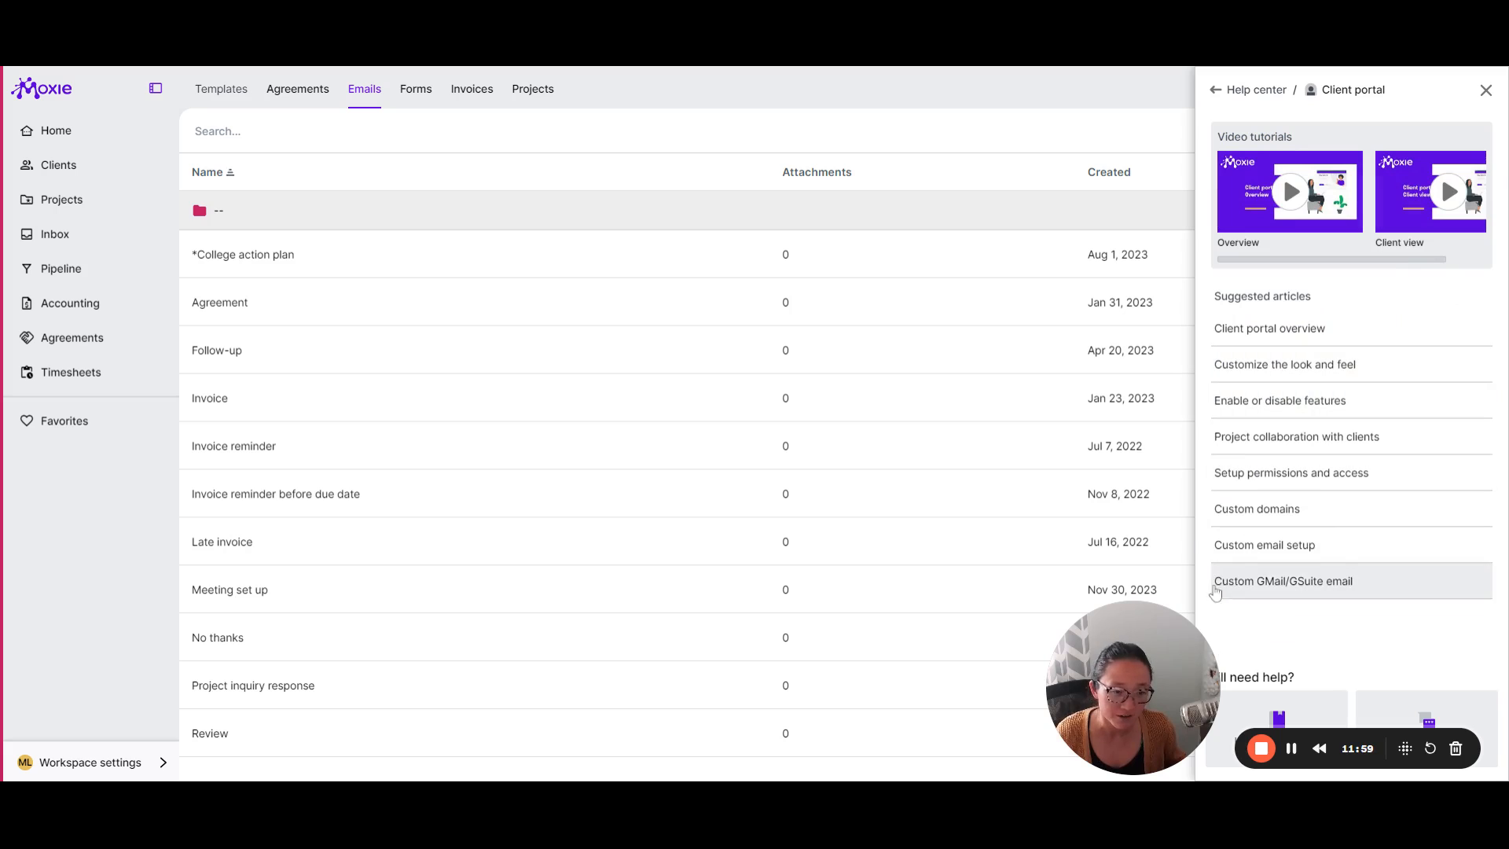
click(1213, 89)
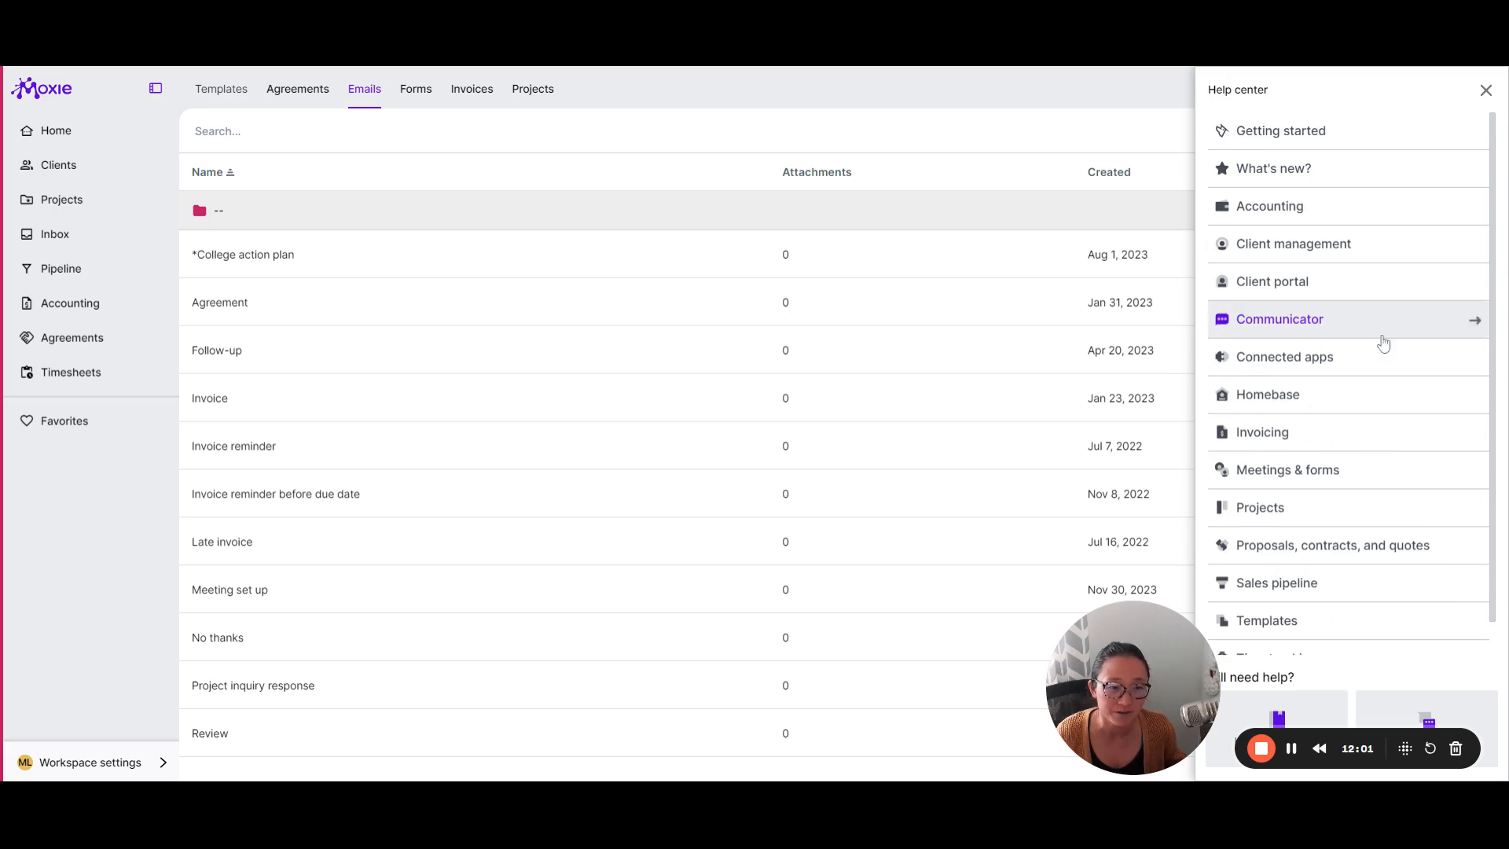
mouse_move(1377, 655)
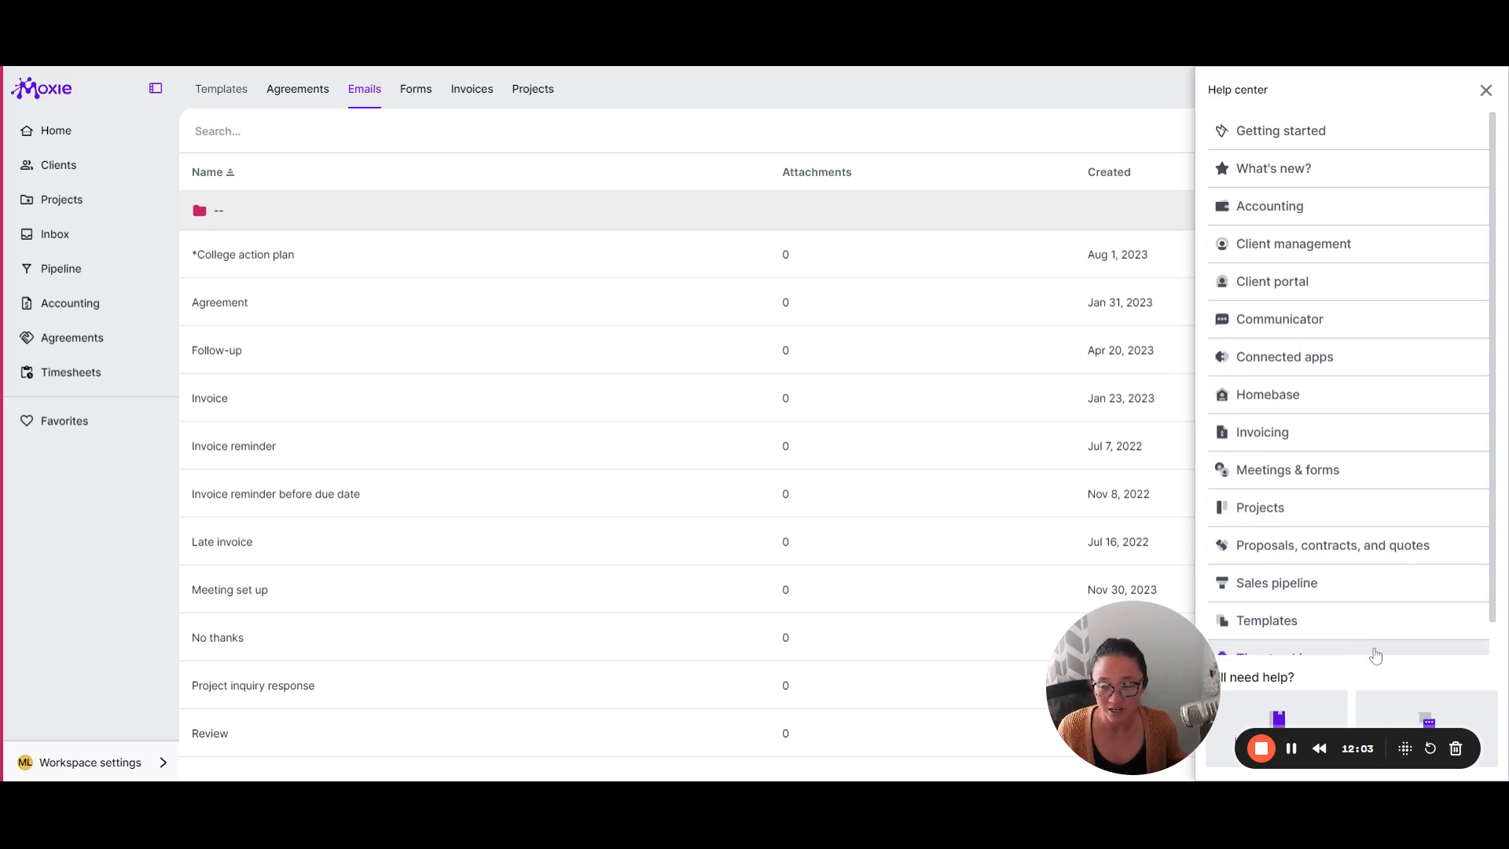